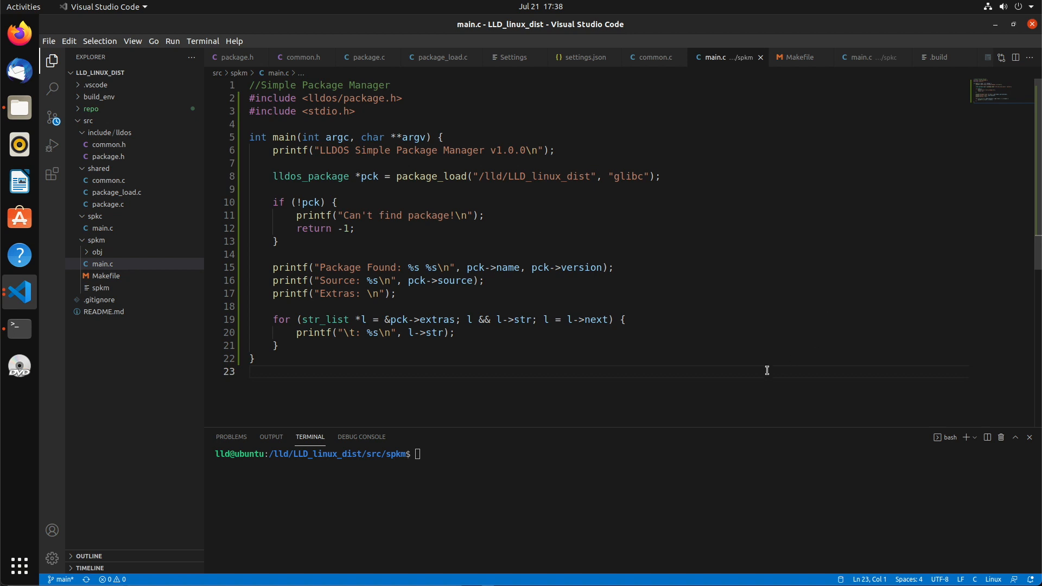
{"action": "mouse_move", "coordinate": [92, 204]}
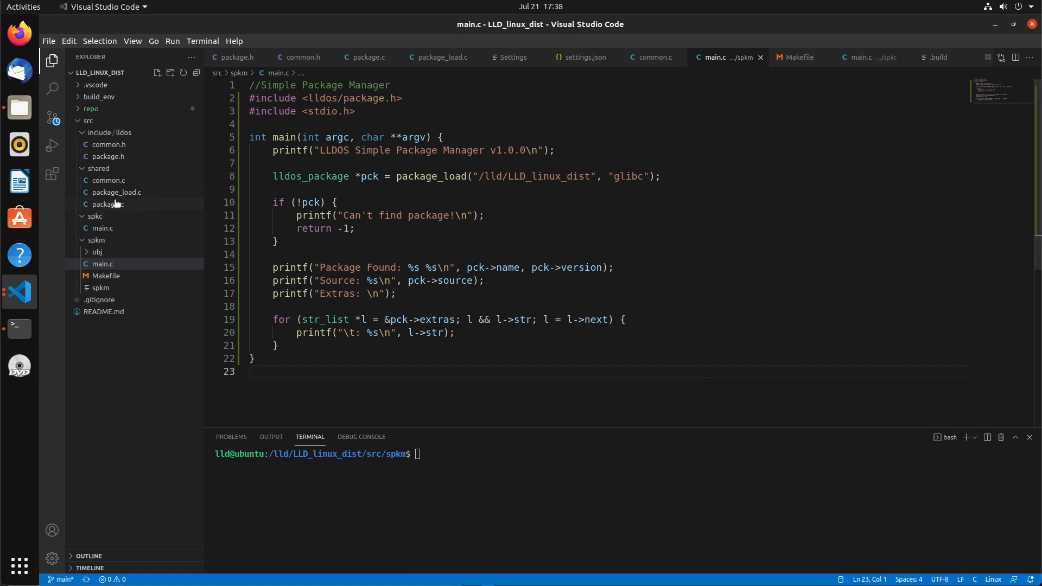
Create a new file named package_list.c in the shared folder
{"action": "left_click", "coordinate": [117, 192]}
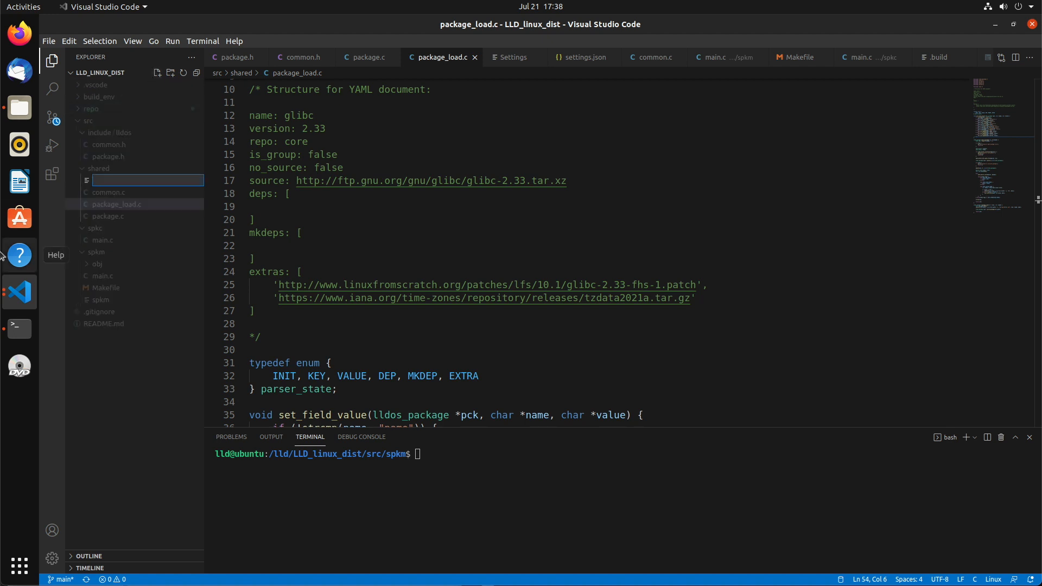
{"action": "type", "text": "package_list.c"}
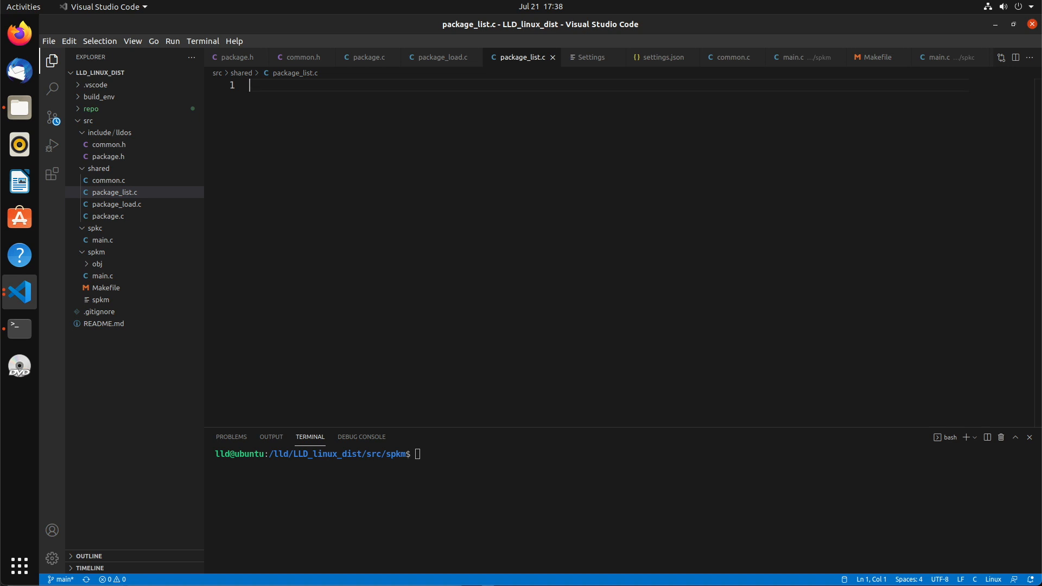
{"action": "mouse_move", "coordinate": [689, 276]}
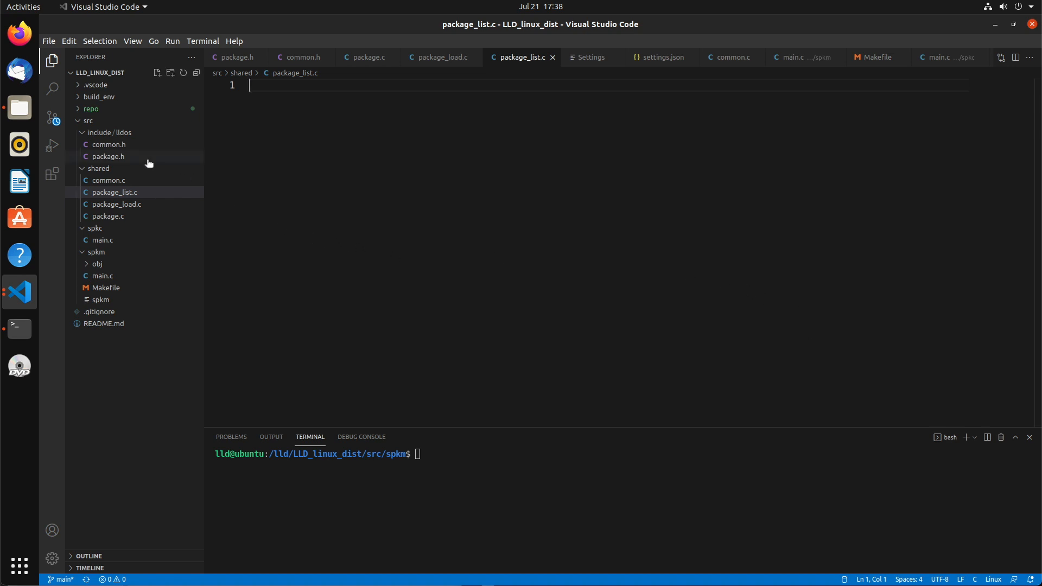
In package.h, typedef struct package_list_entry with lldos_package *pck and a next pointer
{"action": "left_click", "coordinate": [109, 157]}
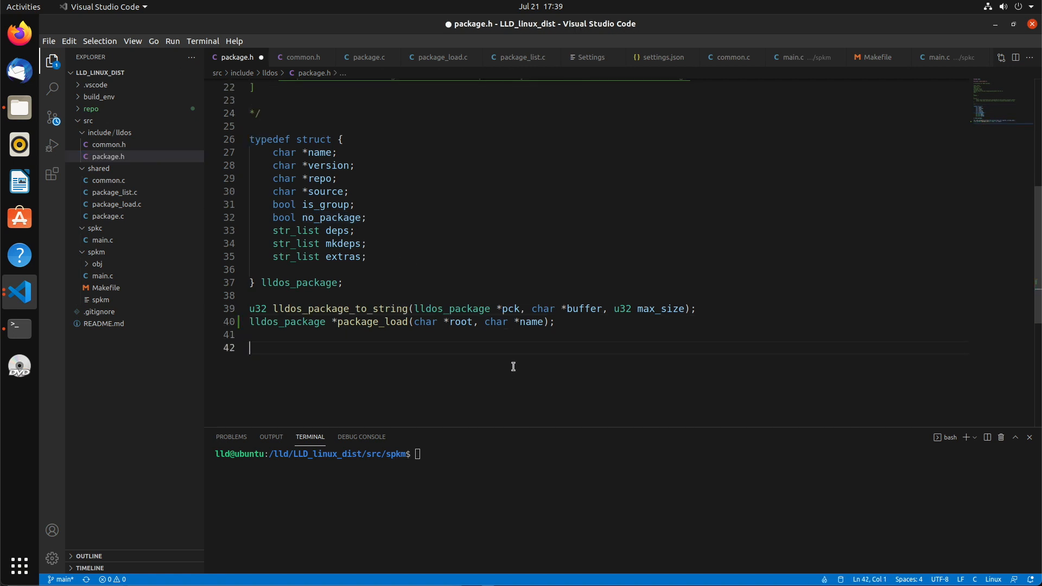
{"action": "type", "text": "t"}
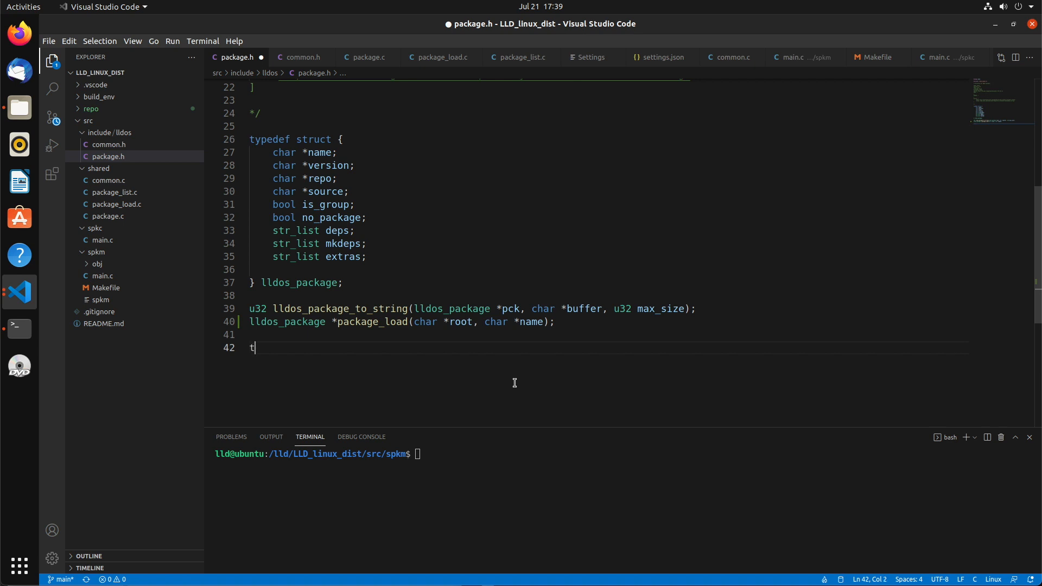
{"action": "type", "text": "ypedef struct package_list_"}
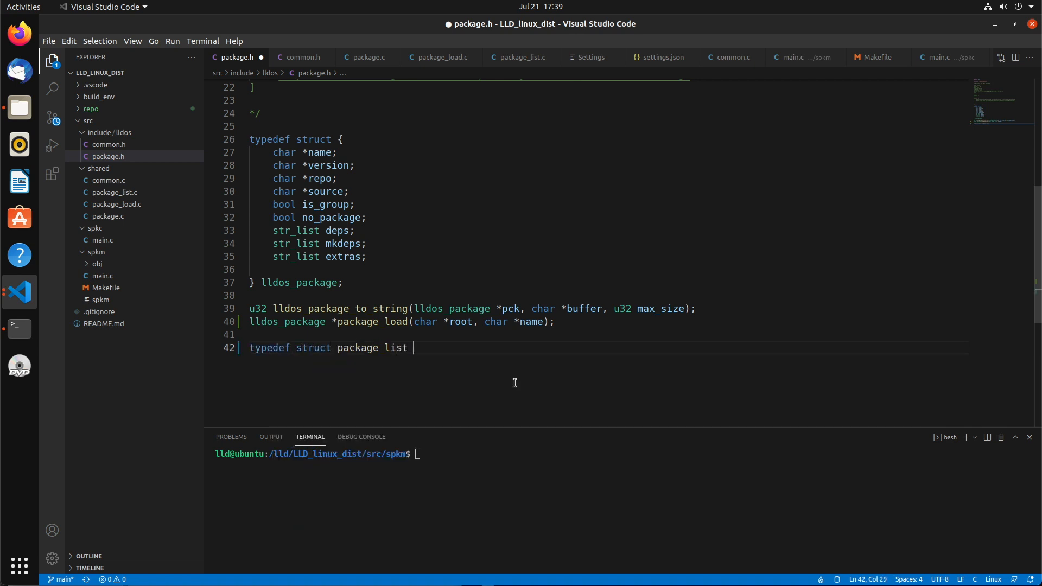
{"action": "type", "text": "entry_ {"}
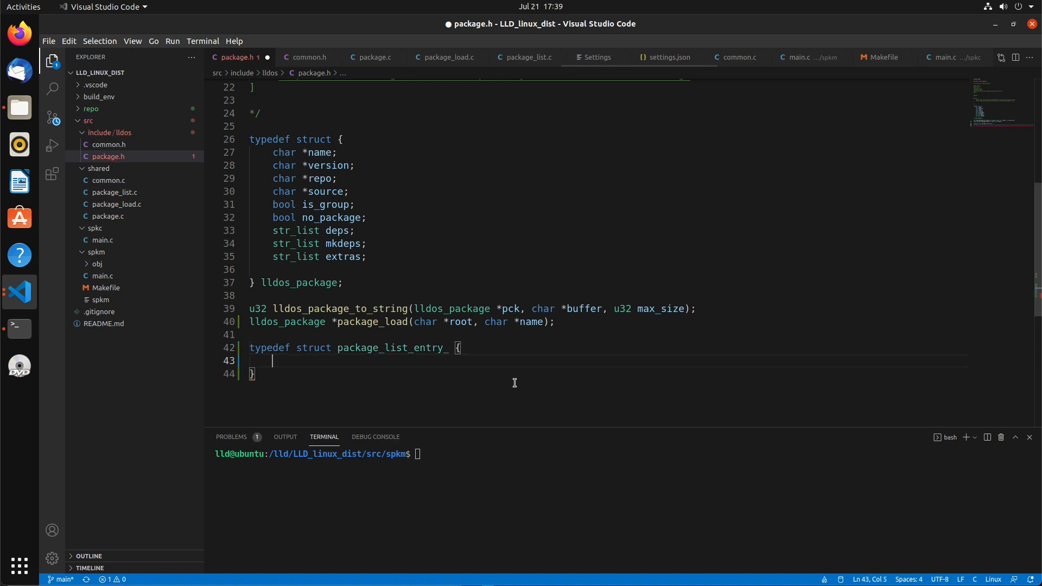
{"action": "type", "text": "lldos_package *pck;"}
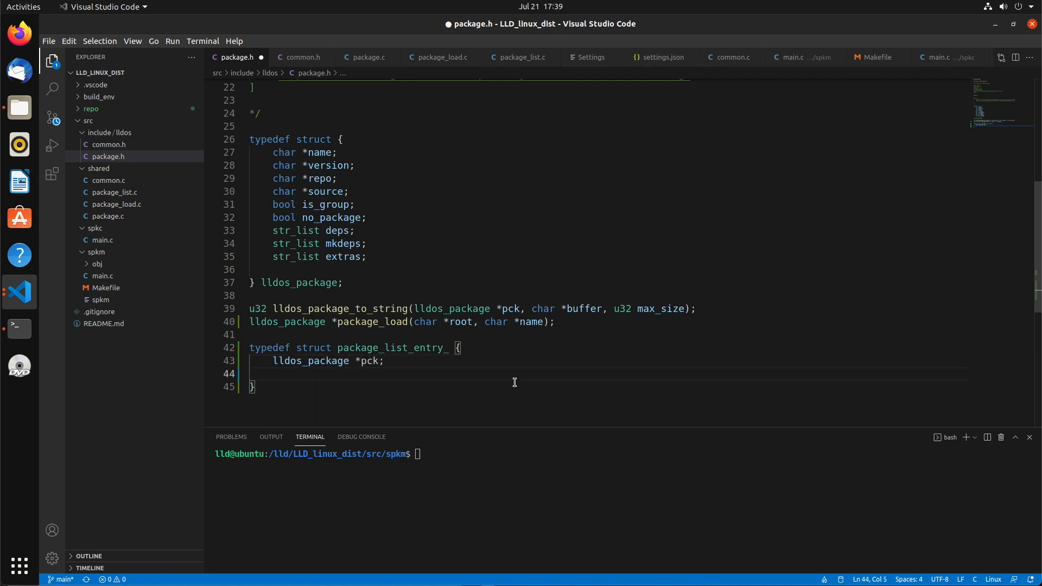
{"action": "type", "text": "p"}
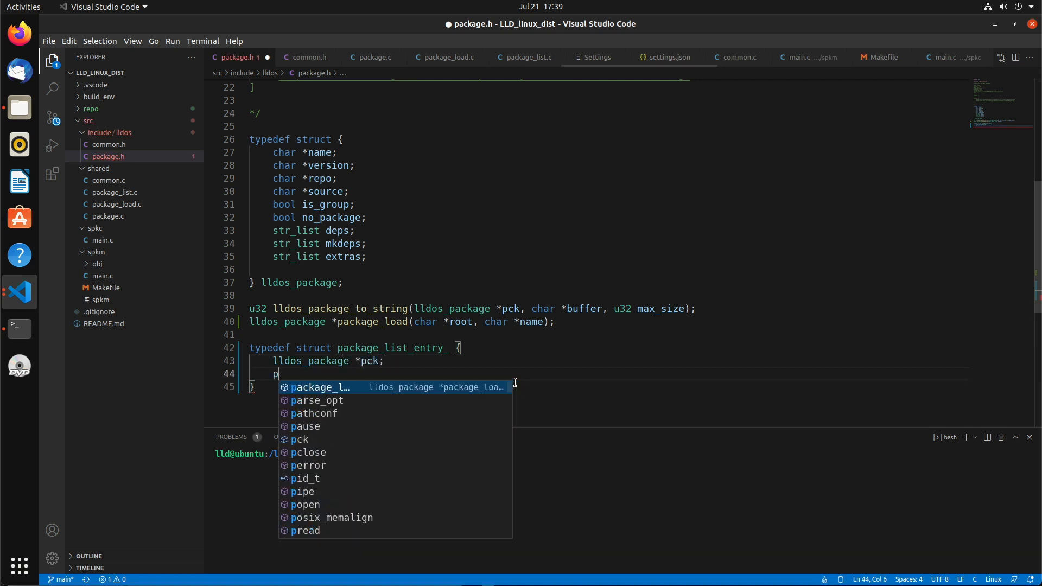
{"action": "type", "text": "struct package"}
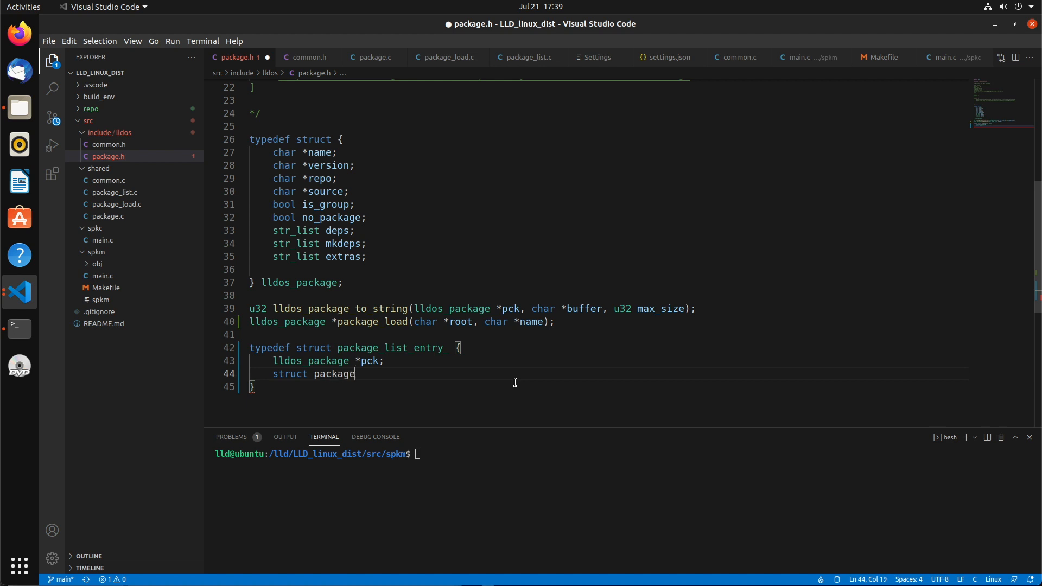
{"action": "type", "text": "_list_entry_"}
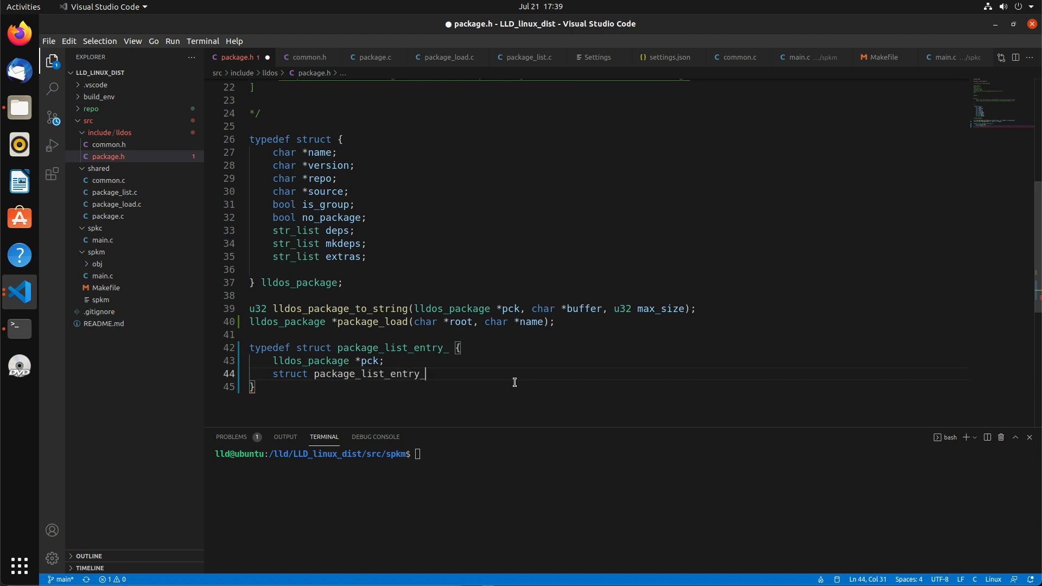
{"action": "type", "text": "*next;"}
{"action": "left_click", "coordinate": [606, 386]}
{"action": "type", "text": " pa"}
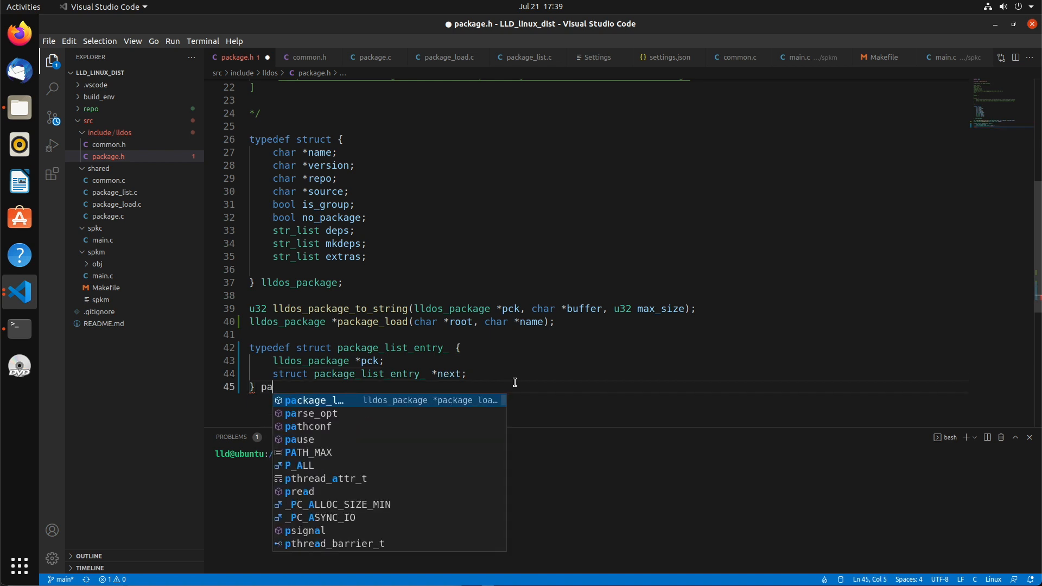
{"action": "type", "text": "ckage_list_entr"}
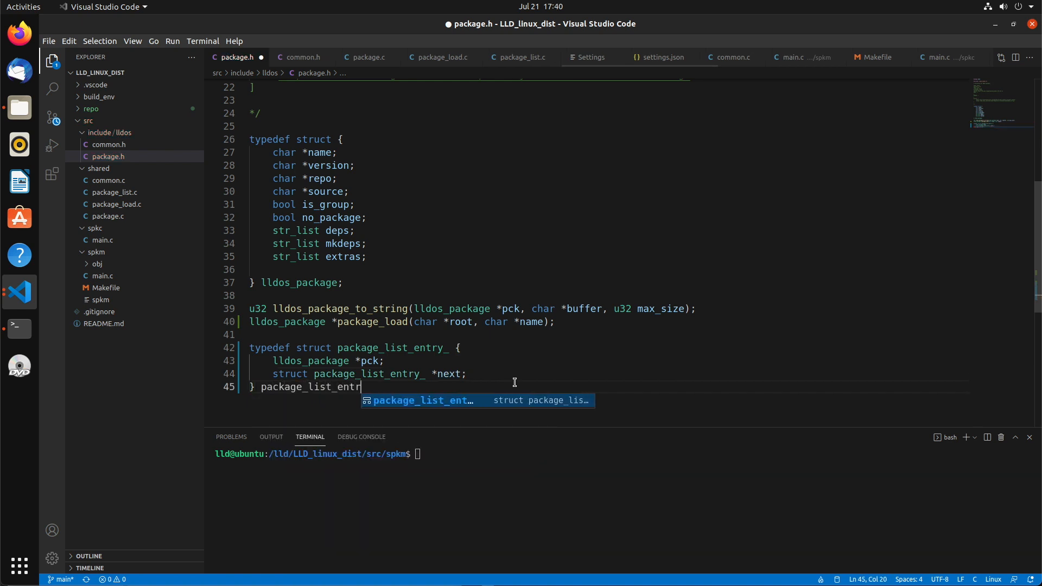
{"action": "key", "text": "Enter"}
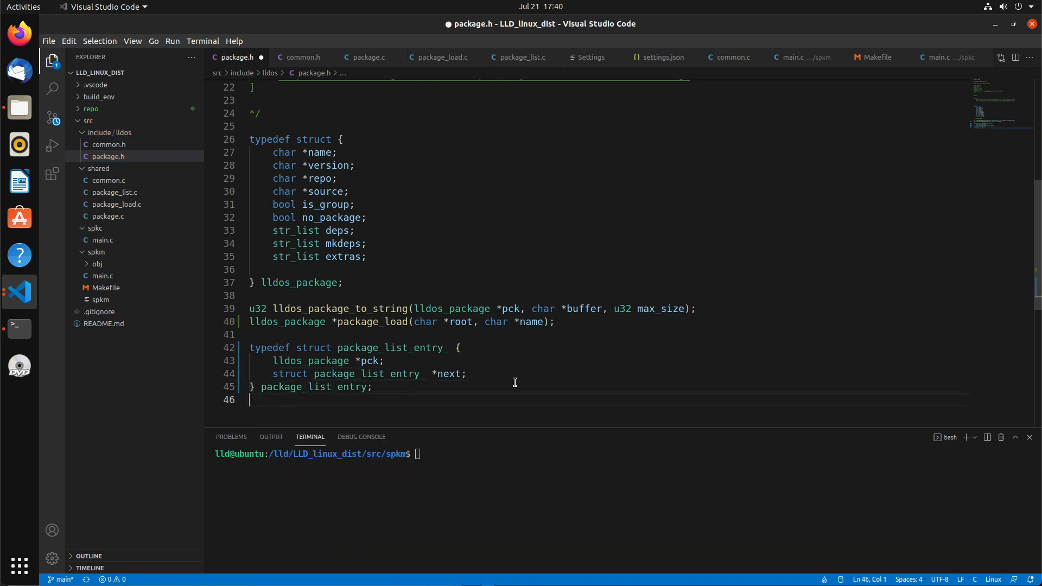
Typedef a package_list struct with package_list_entry *head and *tail, and save package.h
{"action": "type", "text": "typedef struct {"}
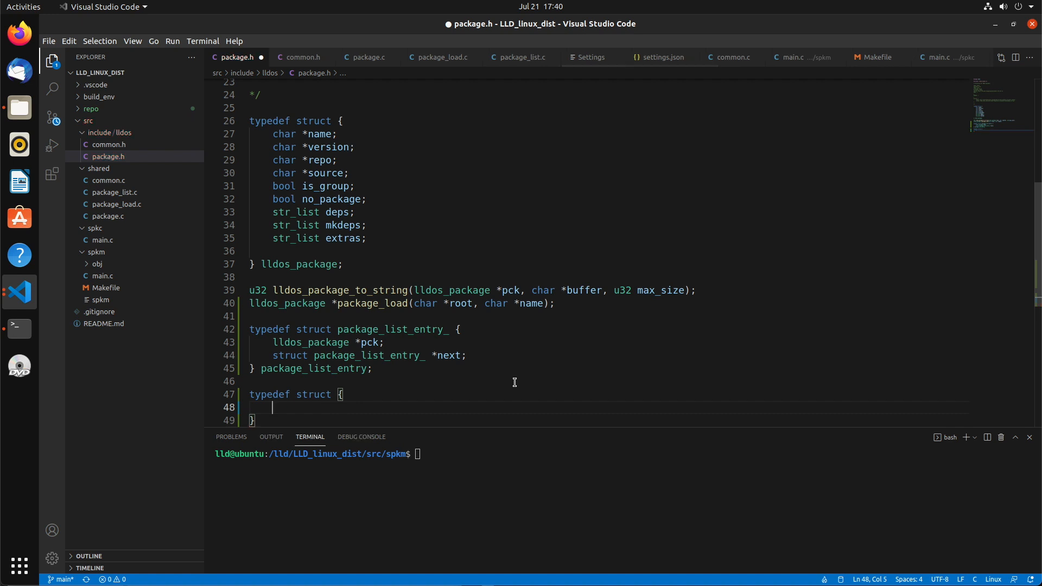
{"action": "type", "text": "package_list_entry *head;"}
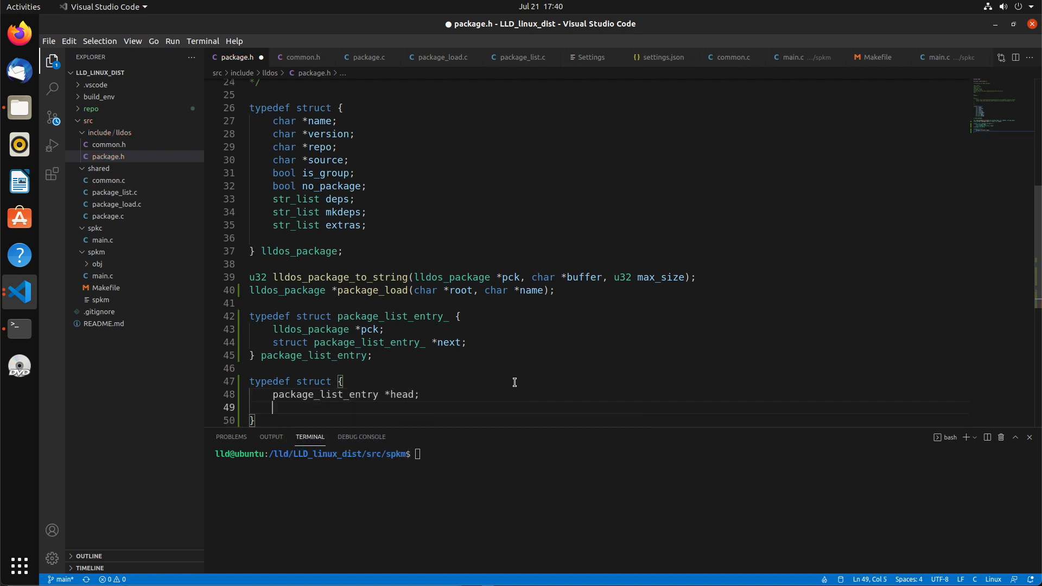
{"action": "type", "text": "package_list_ne"}
{"action": "left_click", "coordinate": [606, 421]}
{"action": "type", "text": " package_list;"}
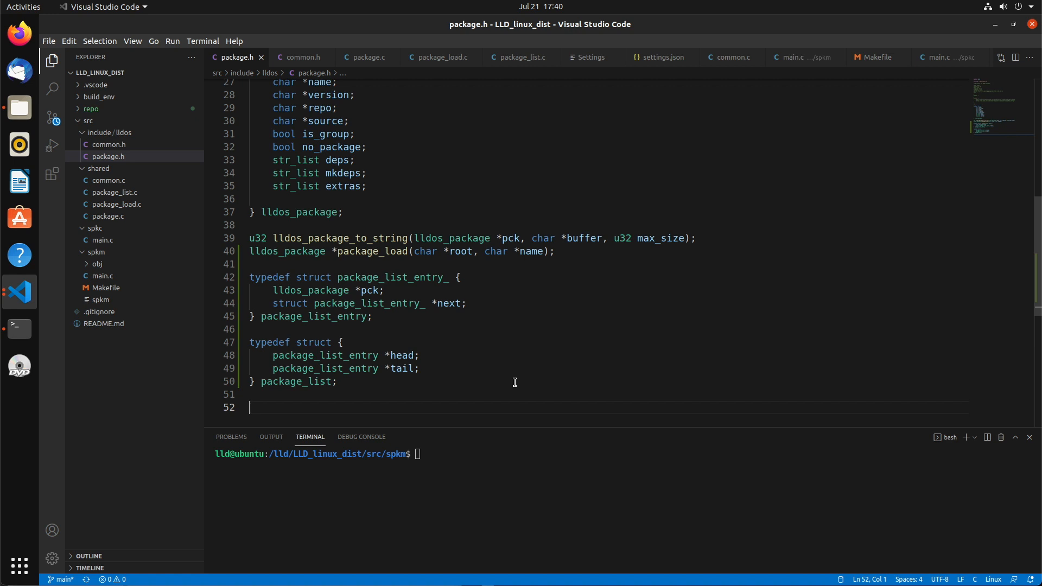
Declare bool package_load_all(char *root, package_list *list) and delete the duplicate package_load line
{"action": "type", "text": "bool package_load_all(char"}
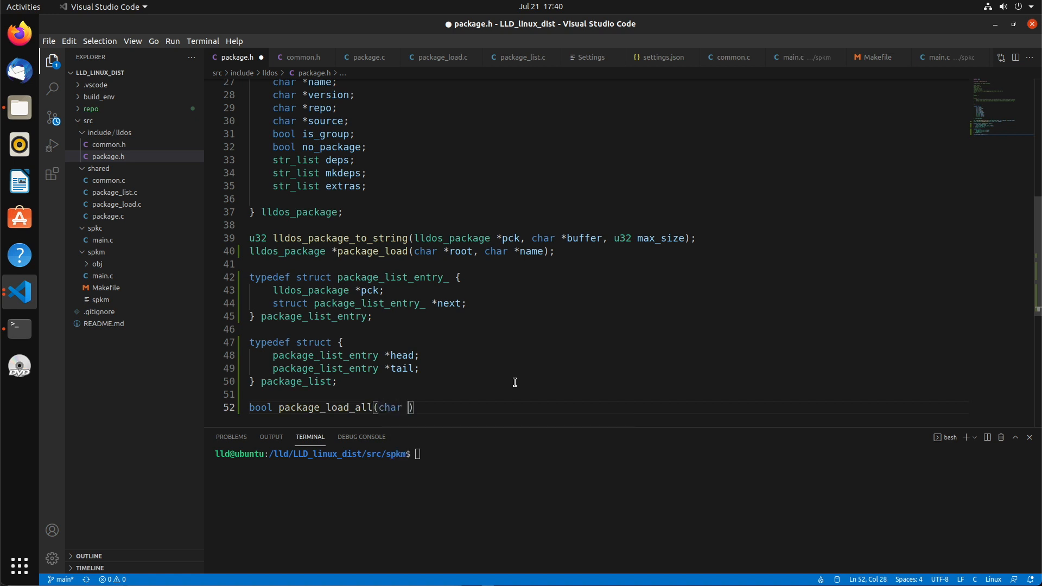
{"action": "type", "text": "*root, package_list *list"}
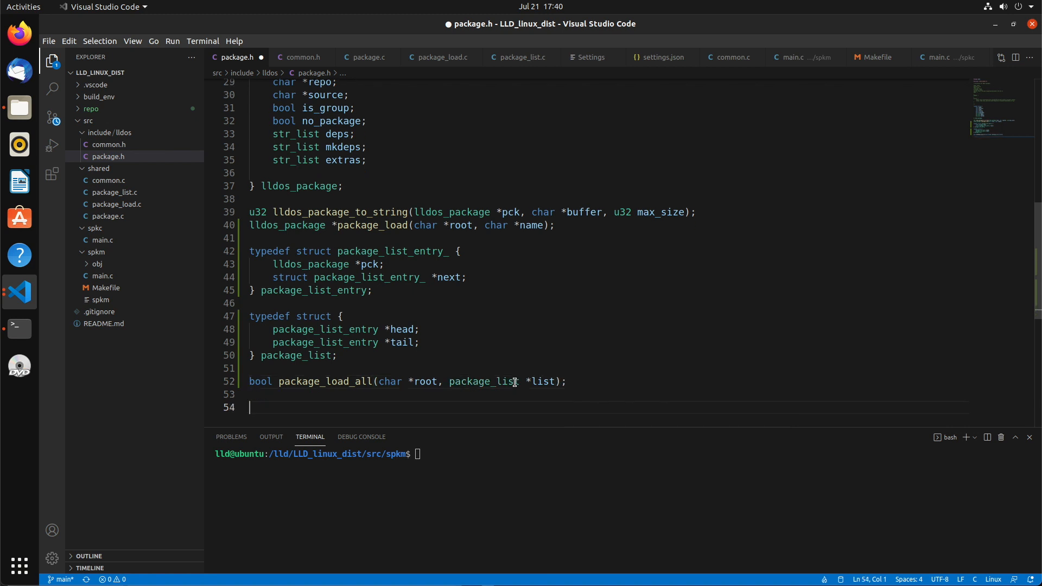
{"action": "key", "text": "Backspace"}
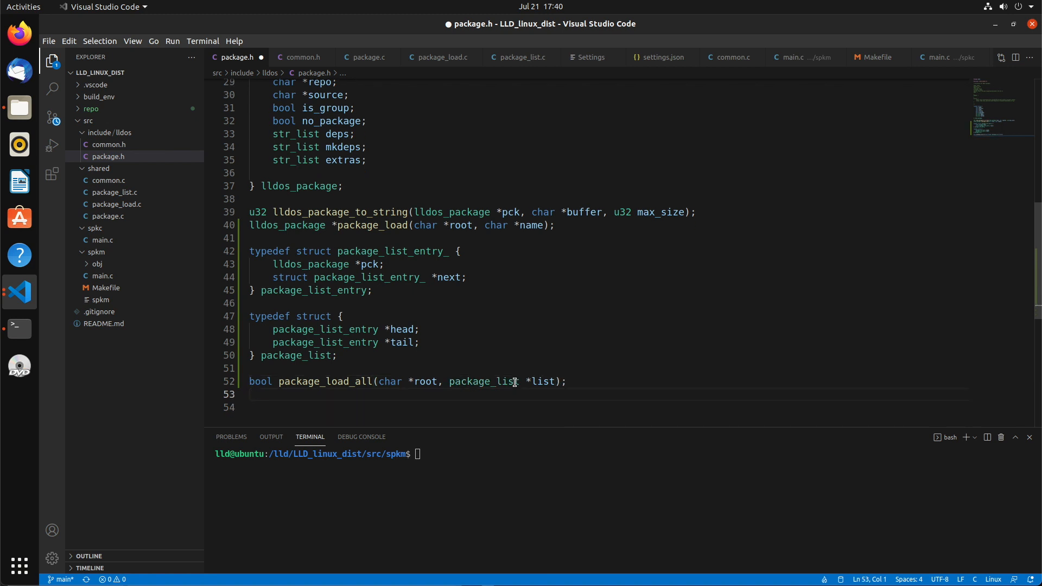
{"action": "type", "text": "lldos_pac"}
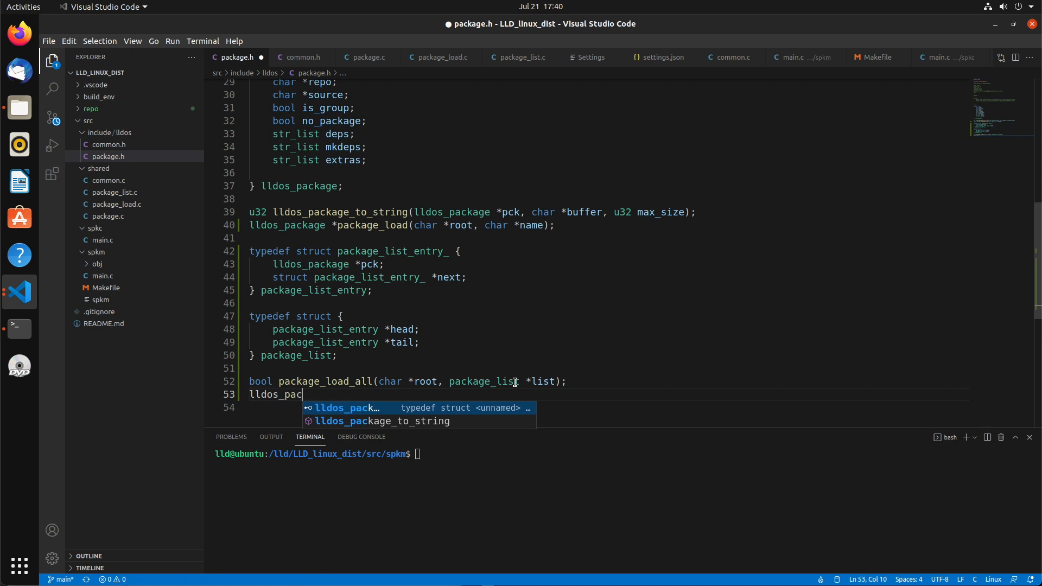
{"action": "type", "text": "kage *pac"}
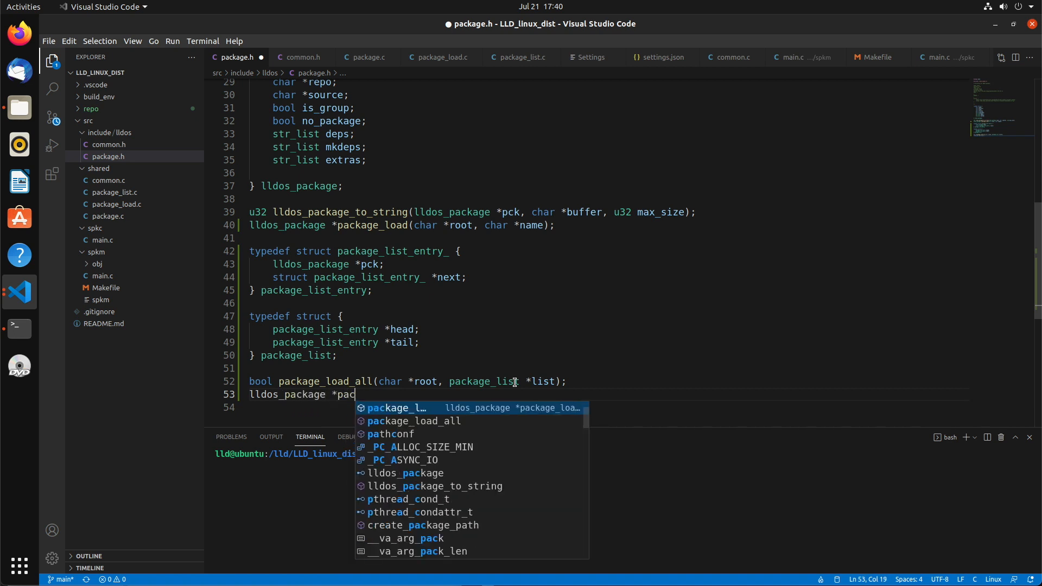
{"action": "type", "text": "kage_load("}
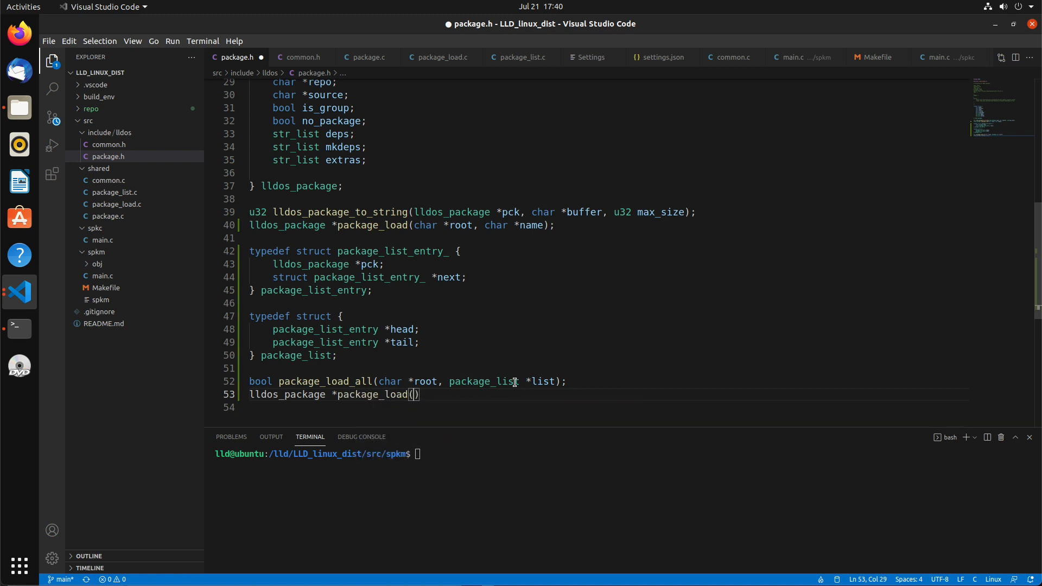
{"action": "type", "text": "char *root, char *name"}
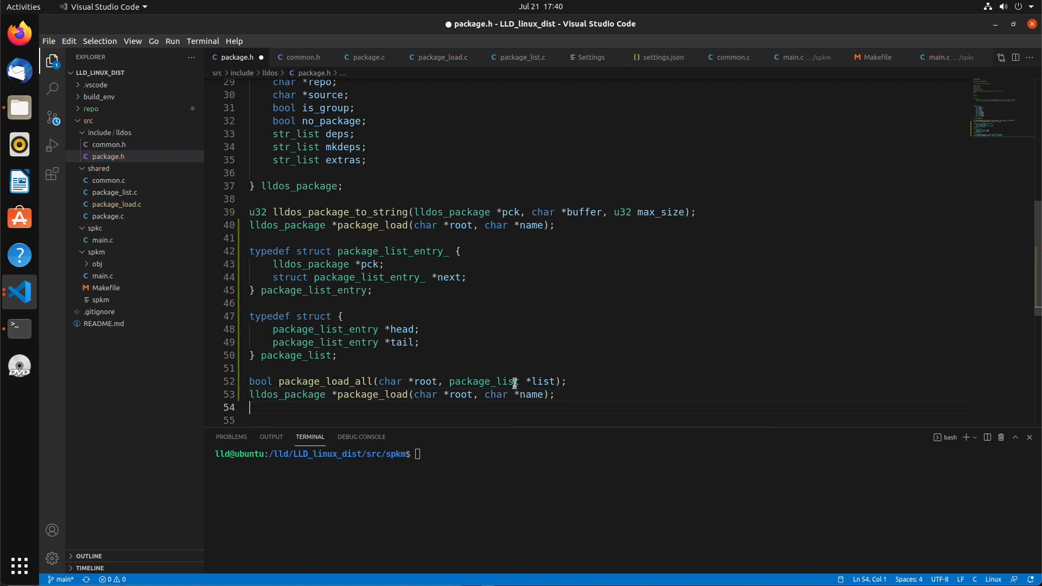
{"action": "key", "text": "Ctrl+Shift+k"}
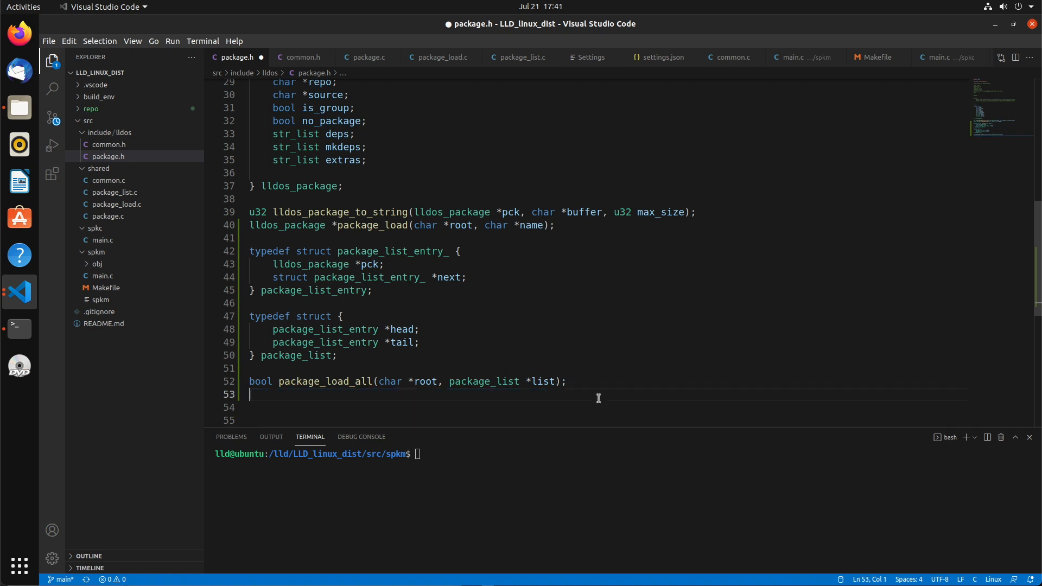
Declare lldos_package *package_list_find(package_list *list, char *name) in package.h
{"action": "type", "text": "lldos_package"}
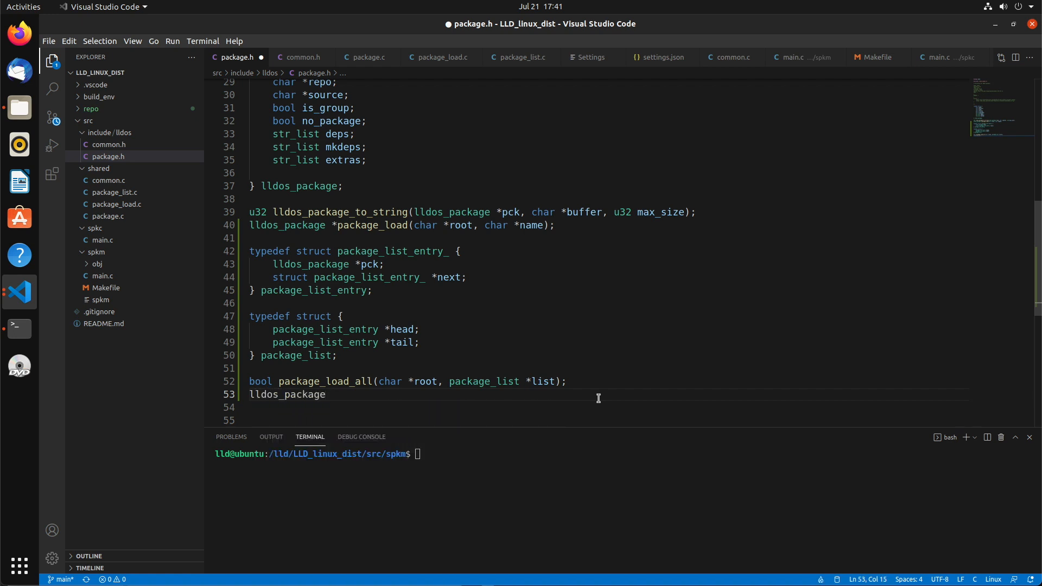
{"action": "type", "text": "*package_"}
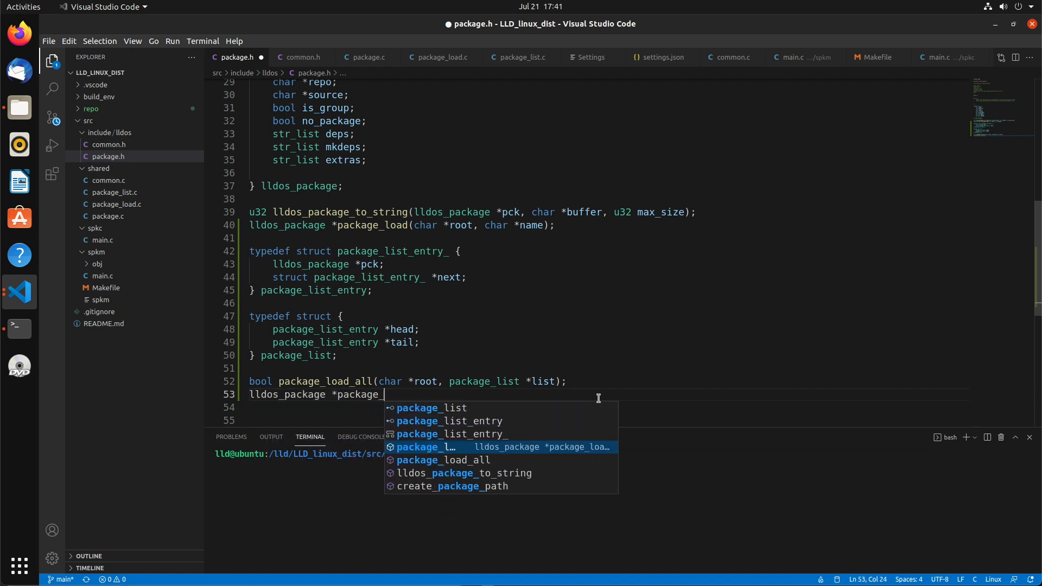
{"action": "type", "text": "list_"}
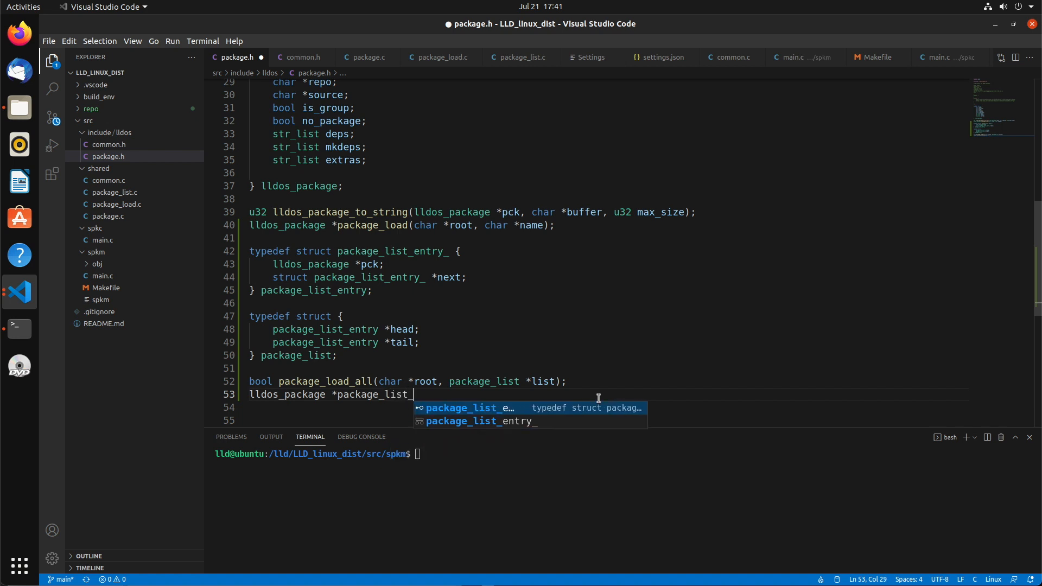
{"action": "type", "text": "find(package_list"}
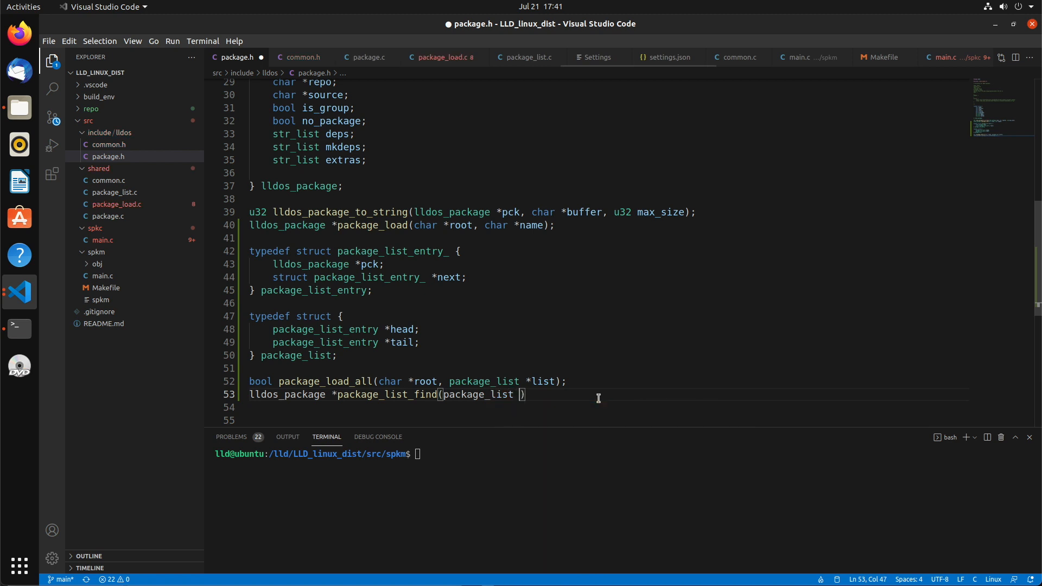
{"action": "type", "text": "list, char *name"}
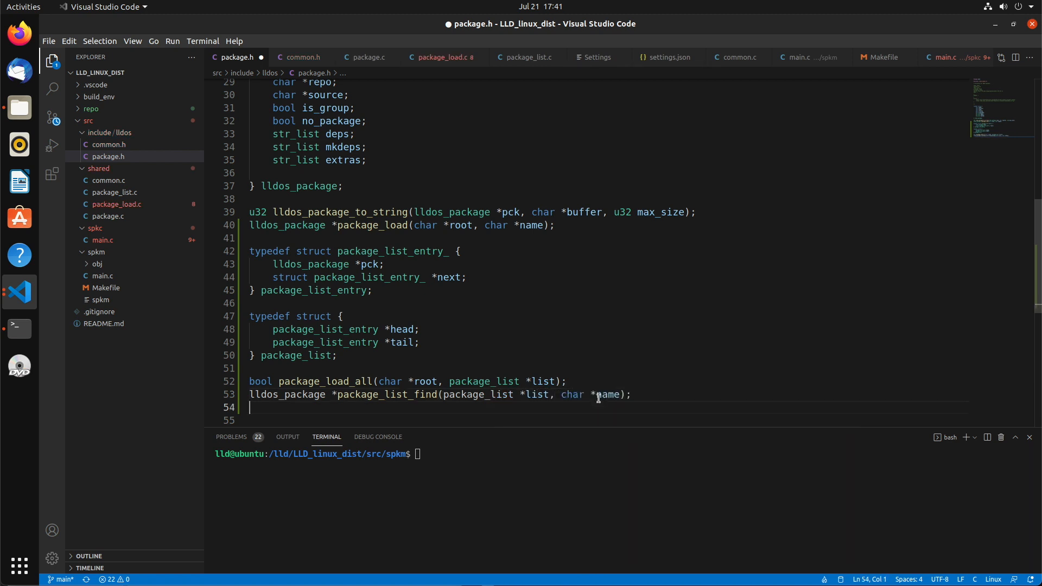
Declare package_list_entry *package_list_add(package_list *list, lldos_package *pck)
{"action": "type", "text": "package_list_entry"}
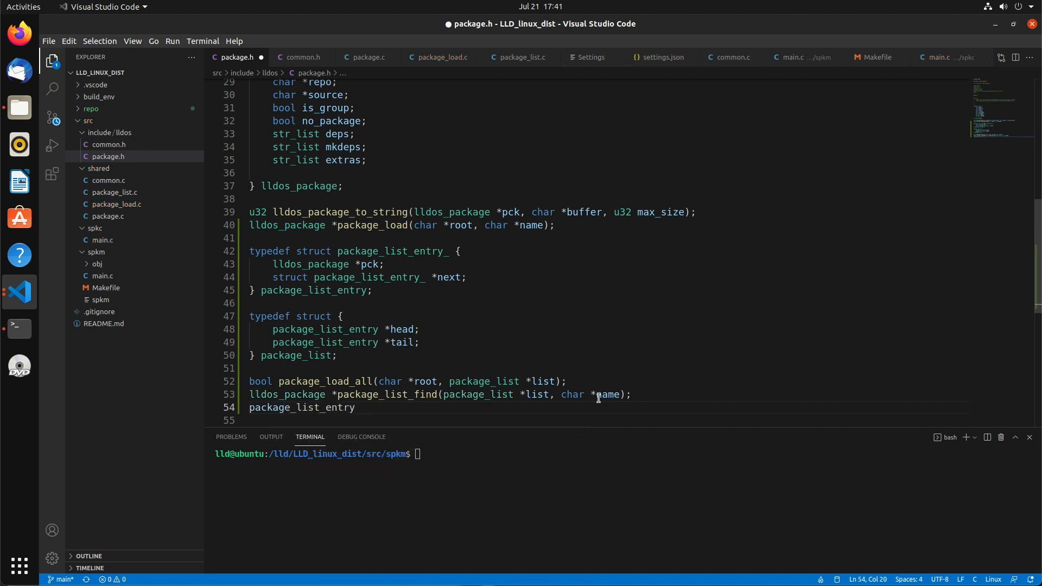
{"action": "type", "text": "*package_"}
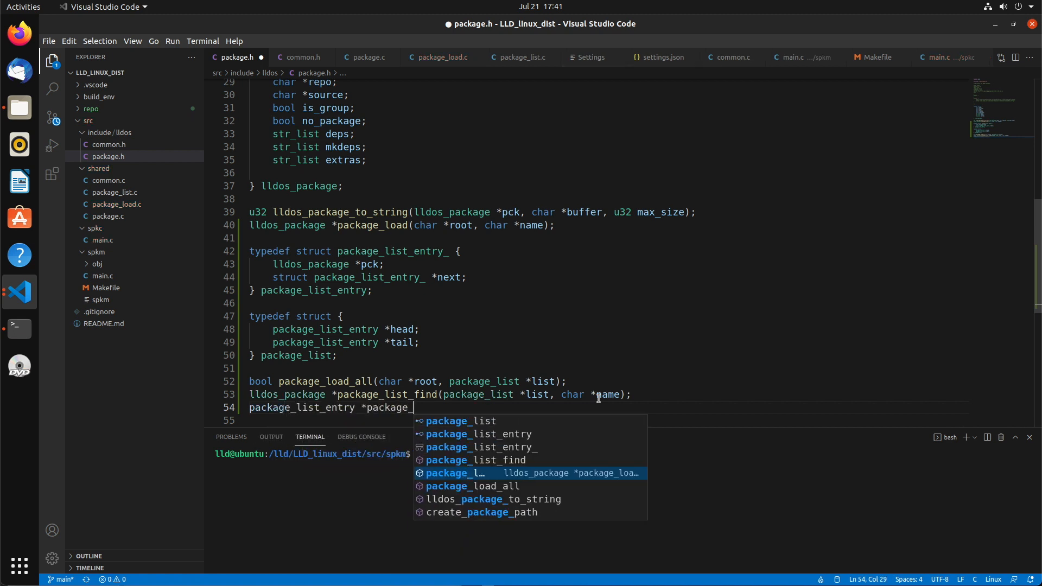
{"action": "type", "text": "add(package_list *list,"}
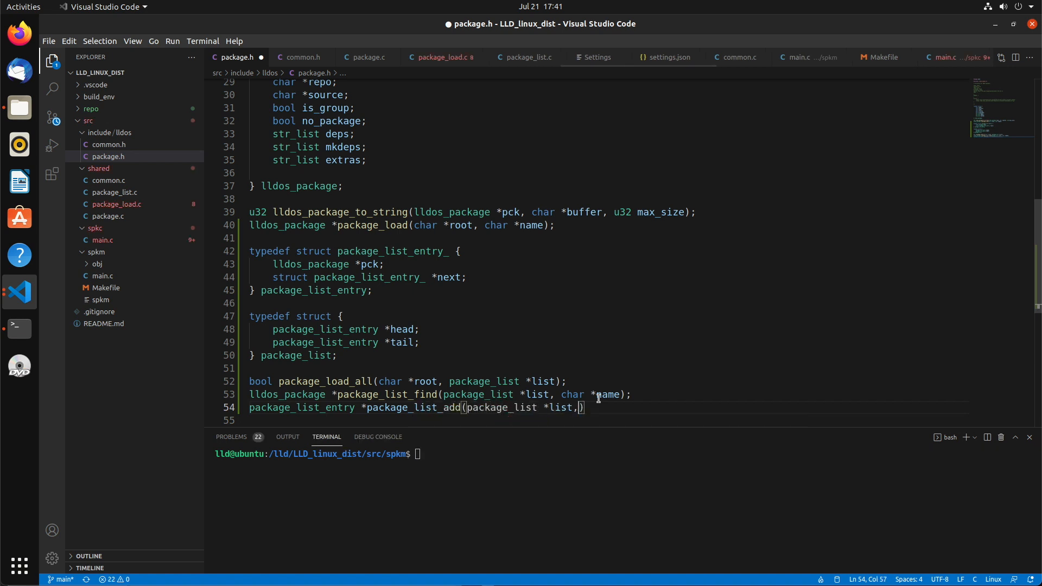
{"action": "type", "text": "lldos_packag"}
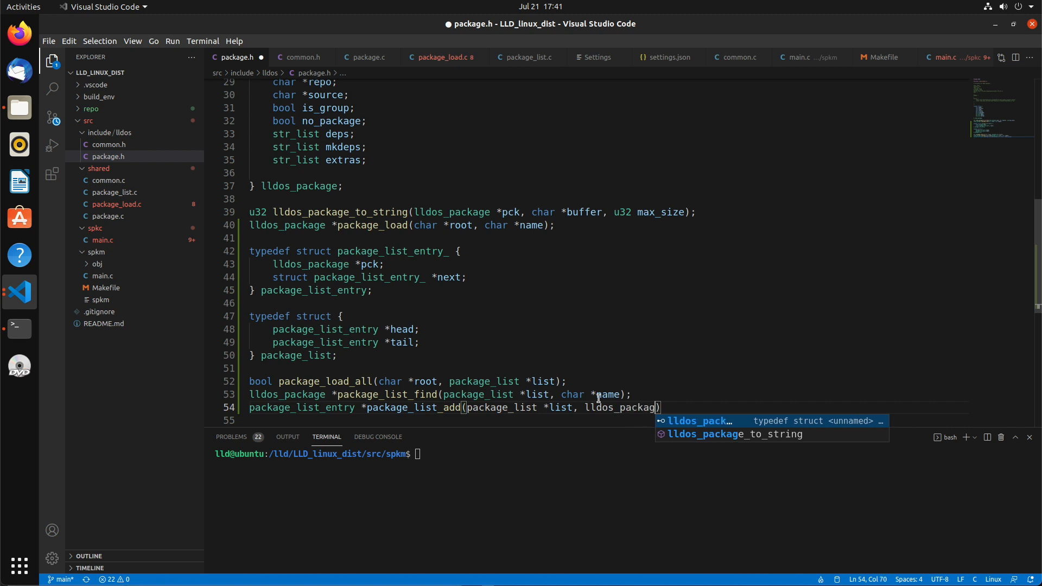
{"action": "type", "text": "*pck);"}
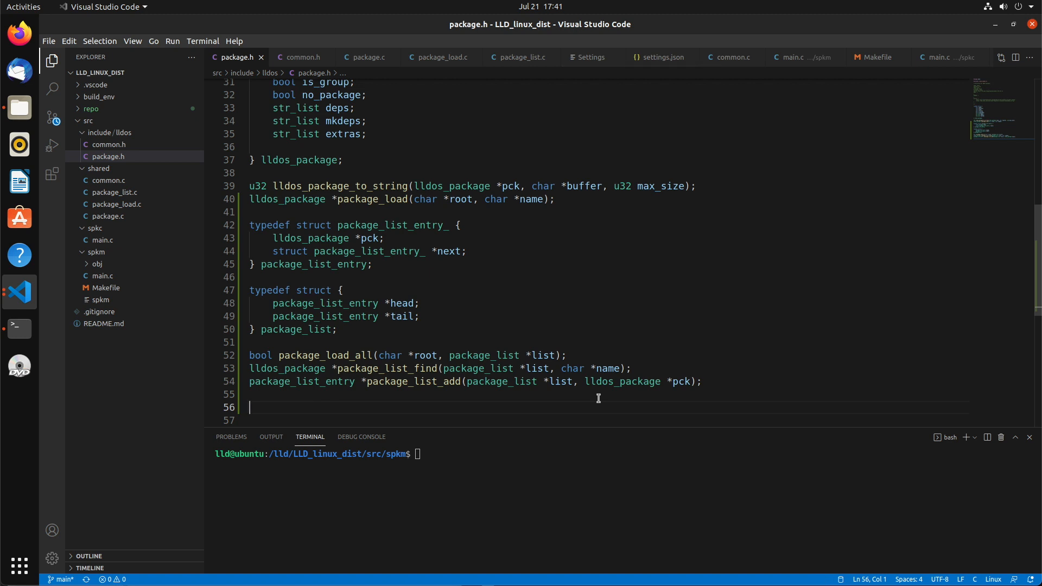
Add the declaration bool package_is_installed(char *root, char *name); to package.h
{"action": "type", "text": "bool package_li"}
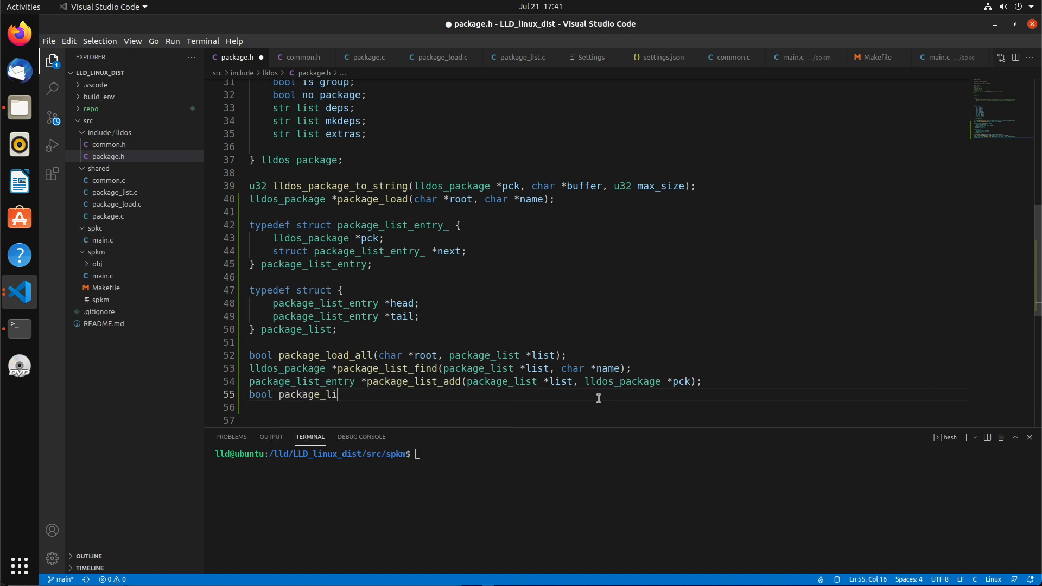
{"action": "type", "text": "s_install"}
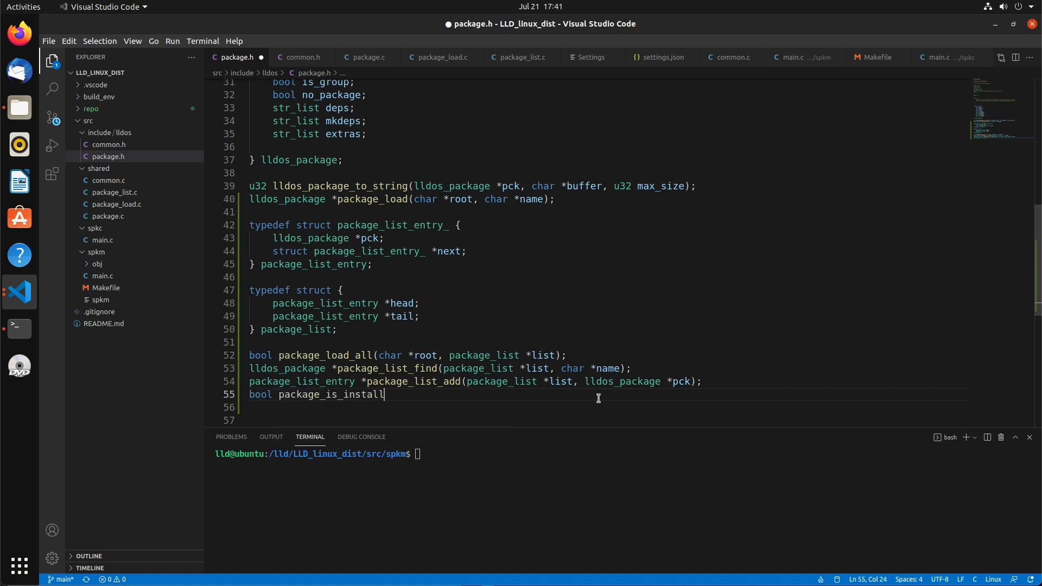
{"action": "type", "text": "ed(char *"}
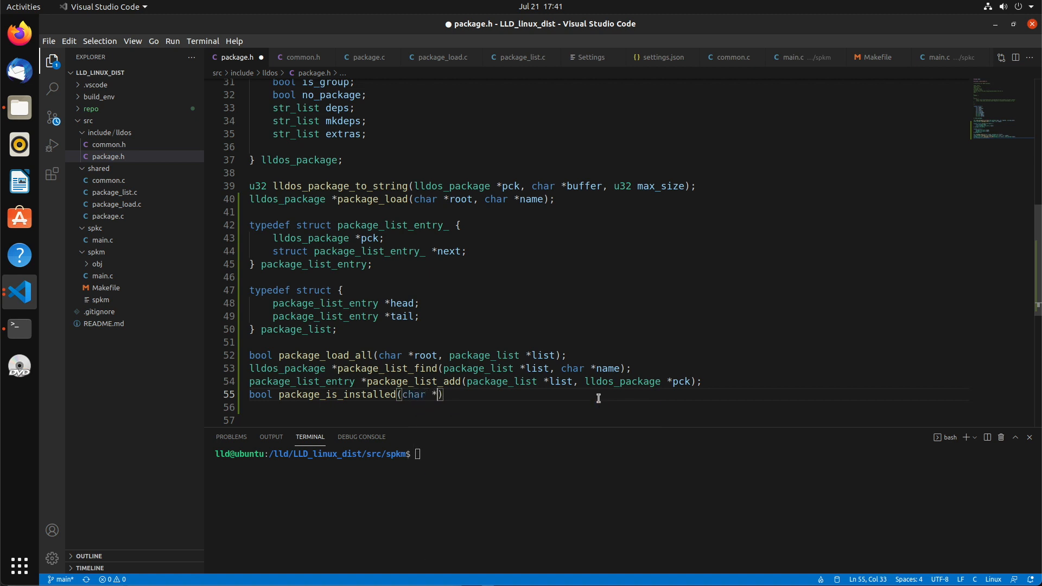
{"action": "type", "text": "root, char *na"}
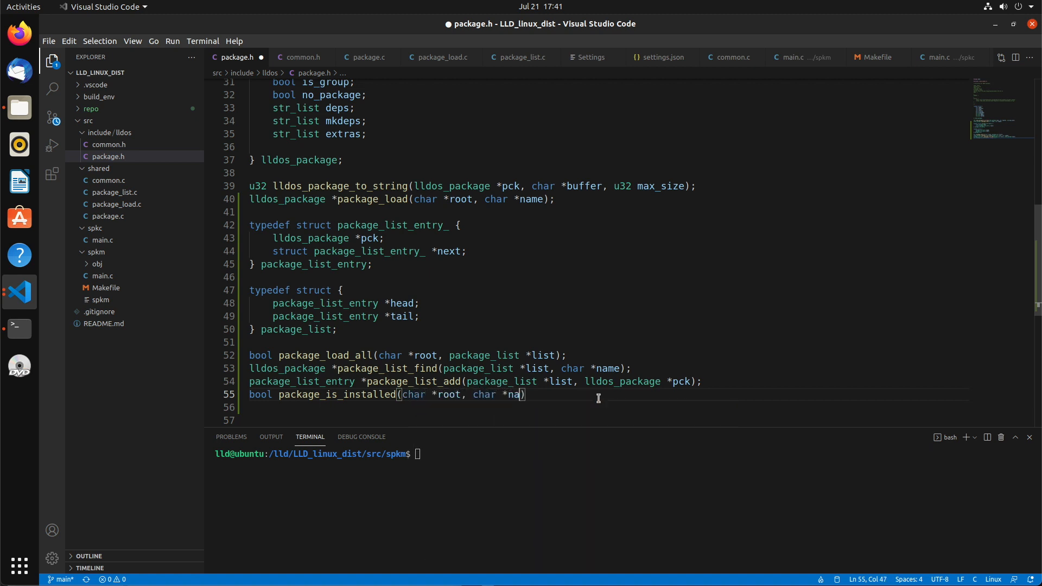
{"action": "type", "text": "me);"}
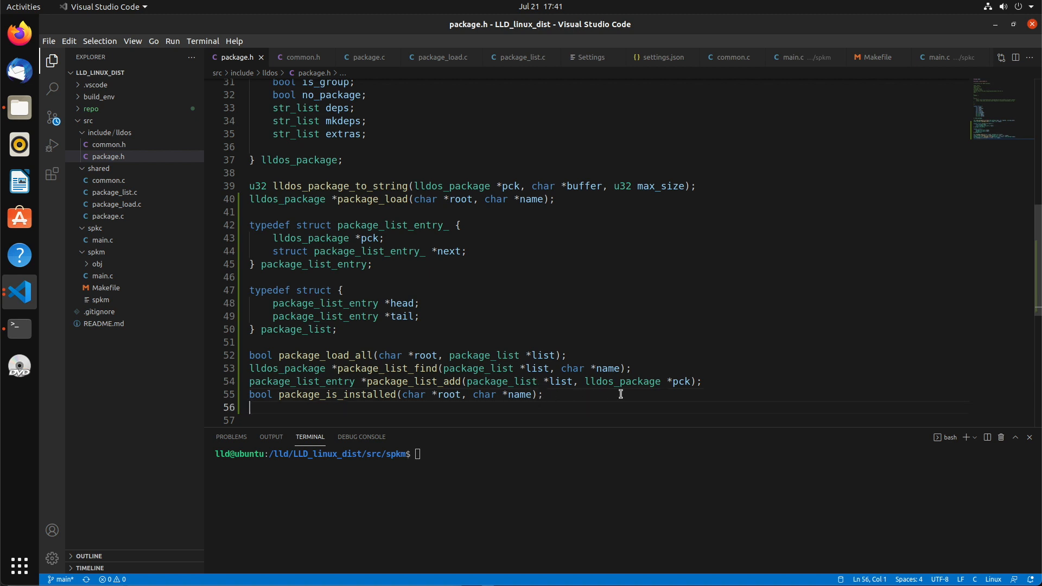
{"action": "key", "text": "Enter"}
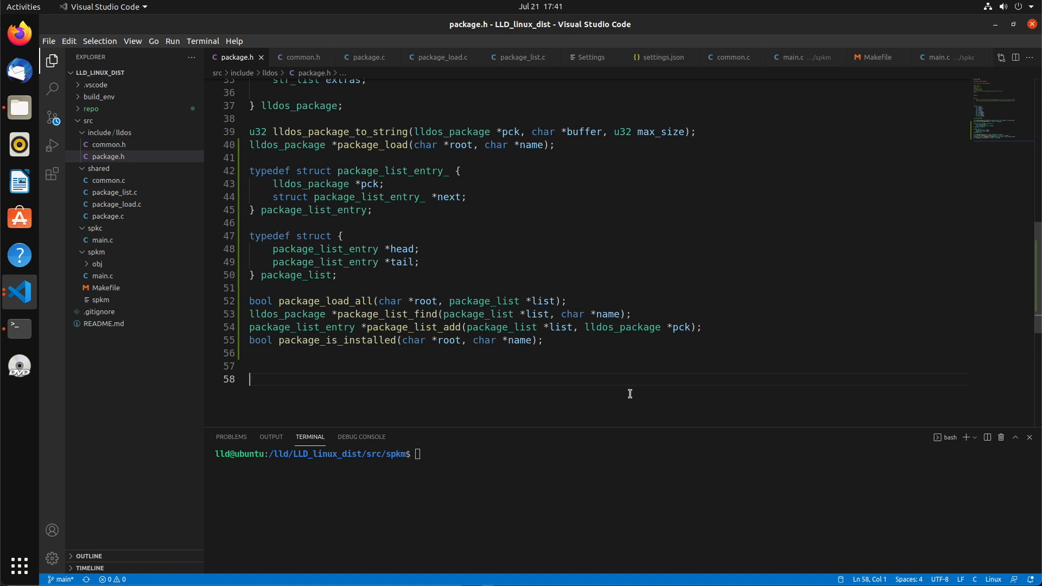
{"action": "mouse_move", "coordinate": [613, 392]}
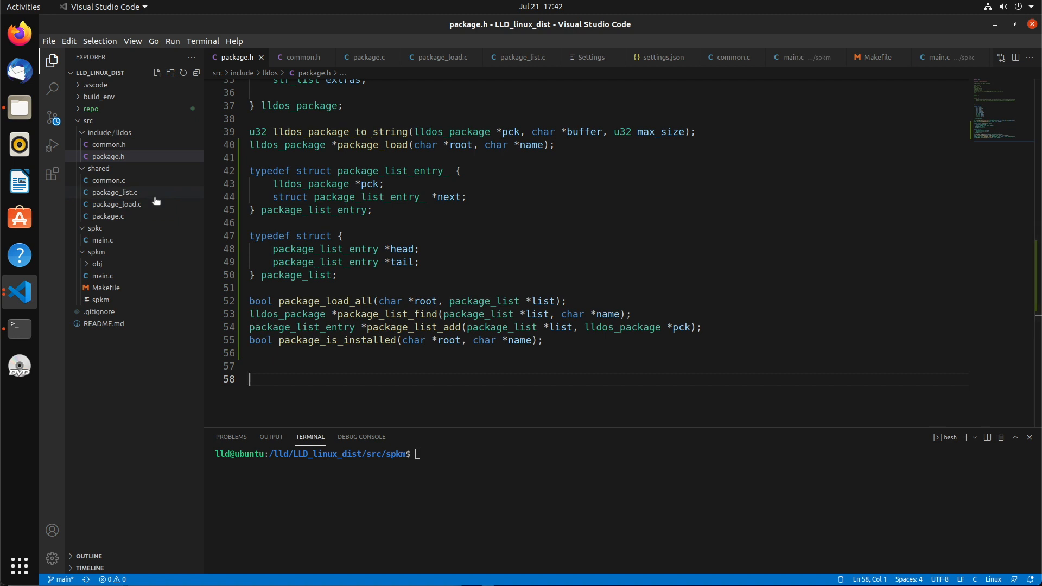
Add includes for lldos/package.h, stdio, string, dirent, stdlib and unistd to package_list.c, then save
{"action": "left_click", "coordinate": [115, 192]}
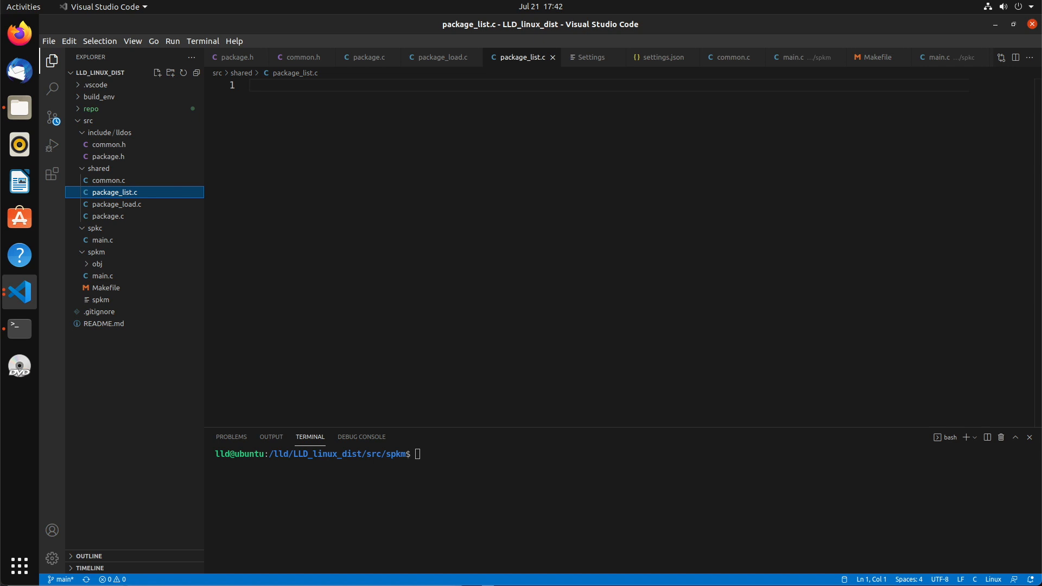
{"action": "mouse_move", "coordinate": [386, 159]}
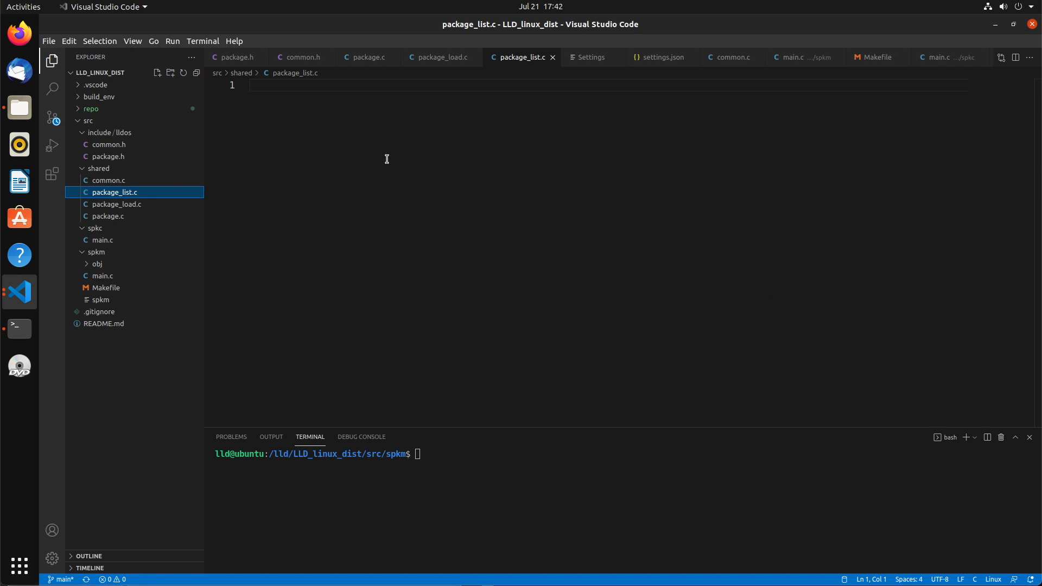
{"action": "type", "text": "#include <lldos/package.h>"}
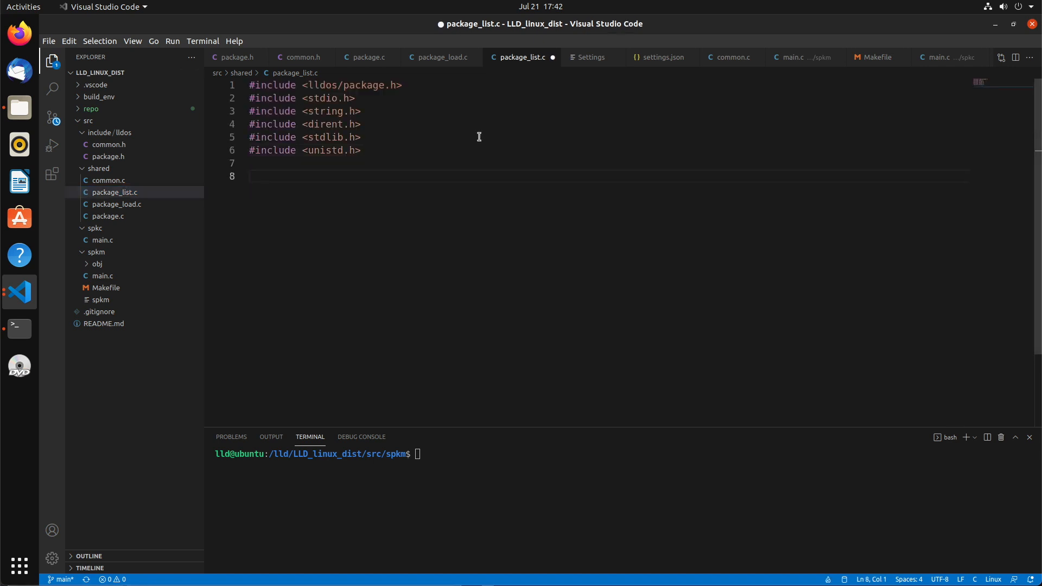
{"action": "key", "text": "ctrl+s"}
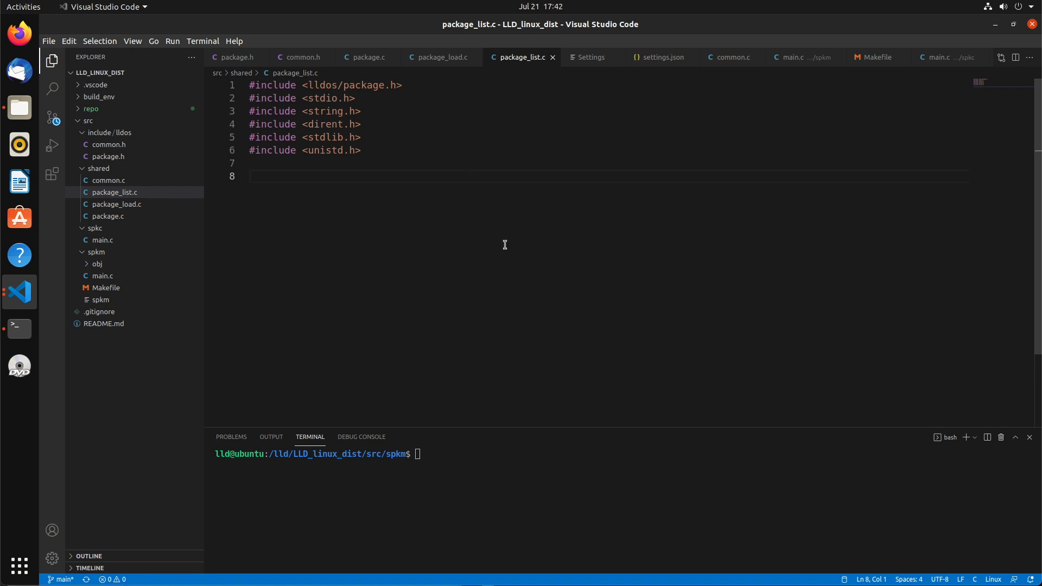
{"action": "mouse_move", "coordinate": [498, 238]}
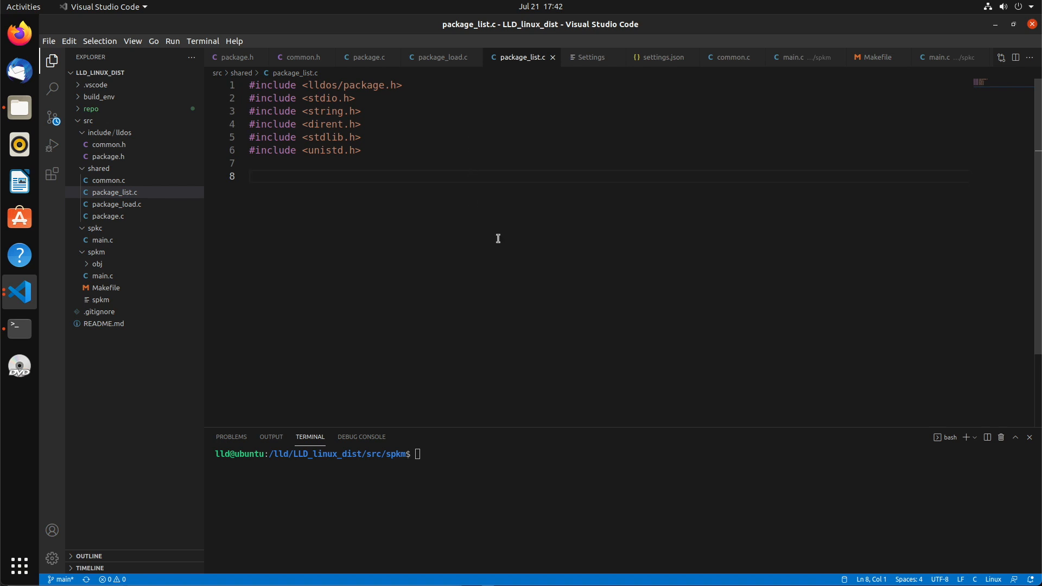
Write the package_list_add(package_list *list, lldos_package *pck) function signature
{"action": "type", "text": "package_list_entry *p"}
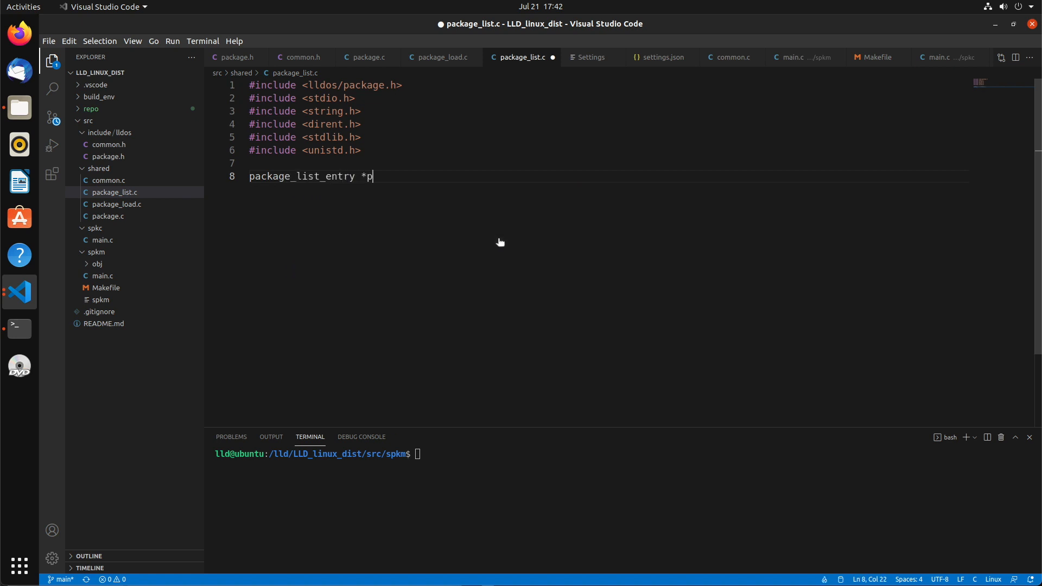
{"action": "type", "text": "ackage_list_ad"}
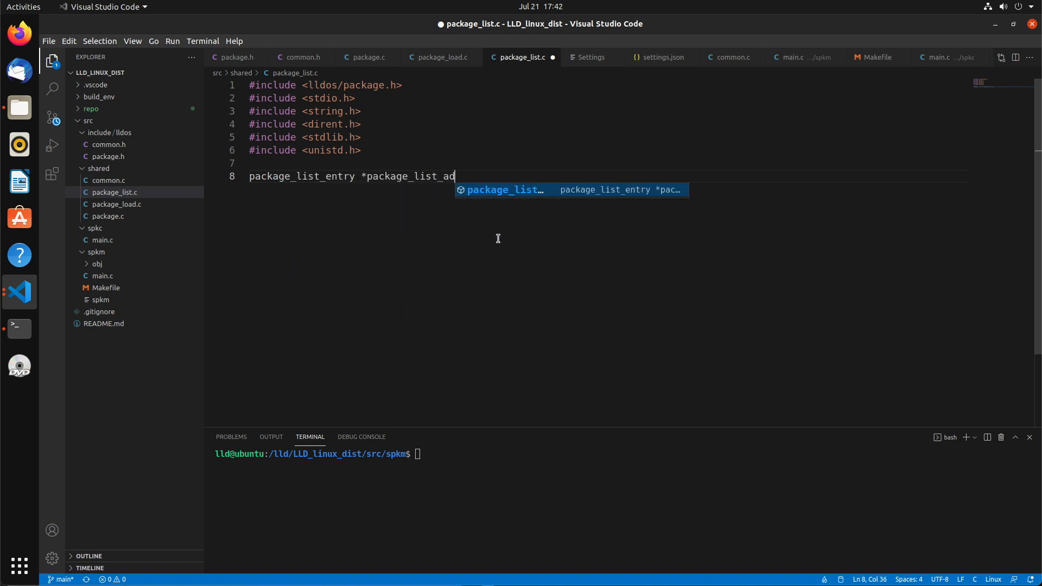
{"action": "type", "text": "d(package_list *"}
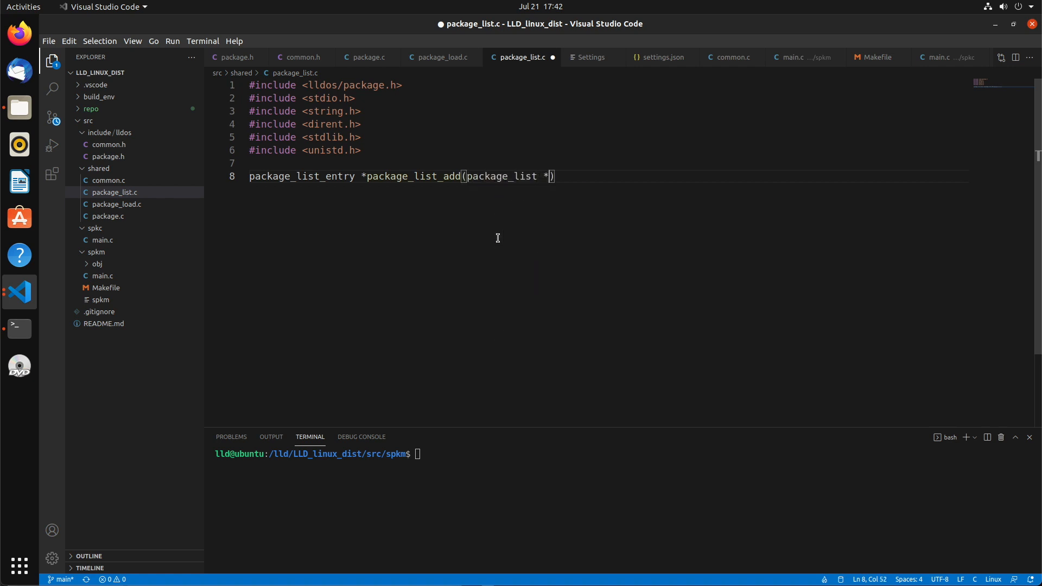
{"action": "type", "text": "list, lldos"}
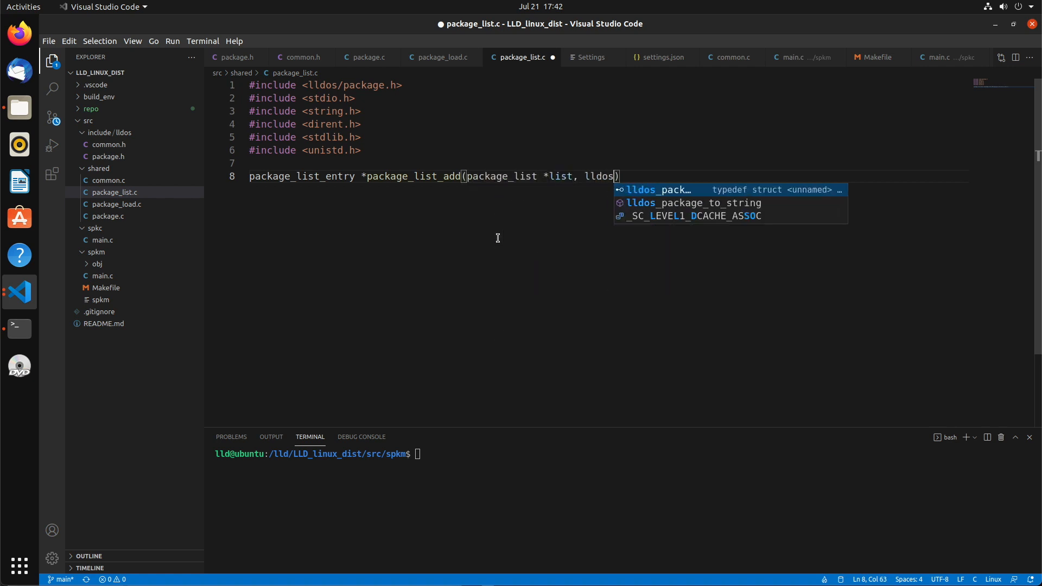
{"action": "type", "text": "_package *pcks"}
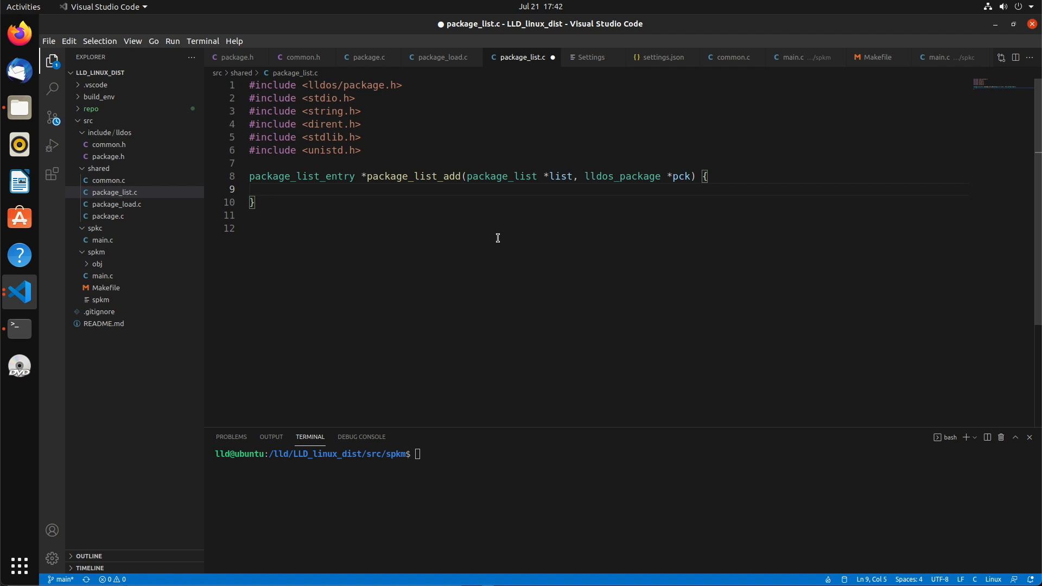
Add an if (!pck) check printing "Invalid package!" to stderr and returning 0
{"action": "type", "text": "if (!pck) {"}
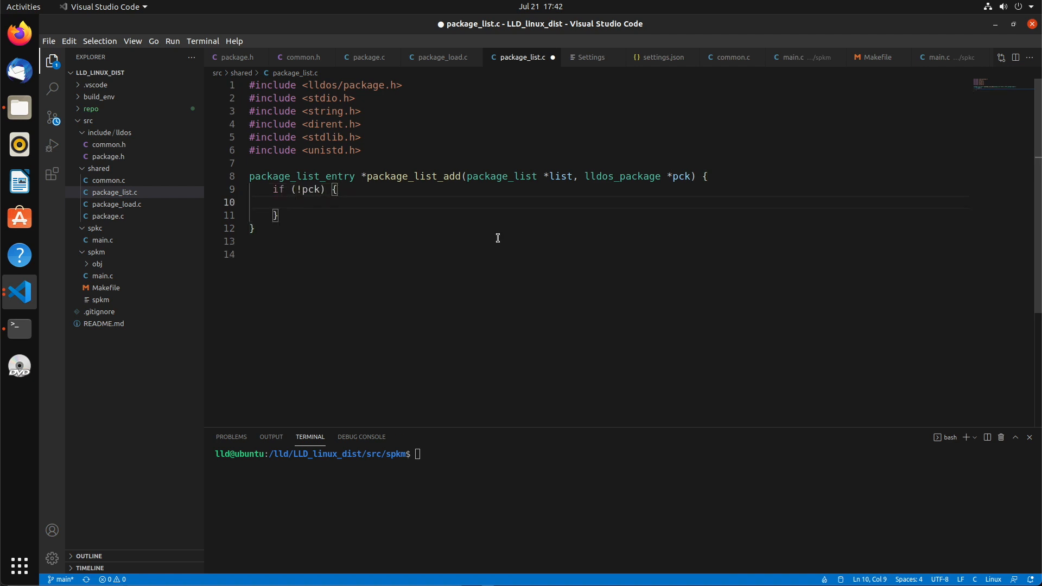
{"action": "type", "text": "fprintf(stder"}
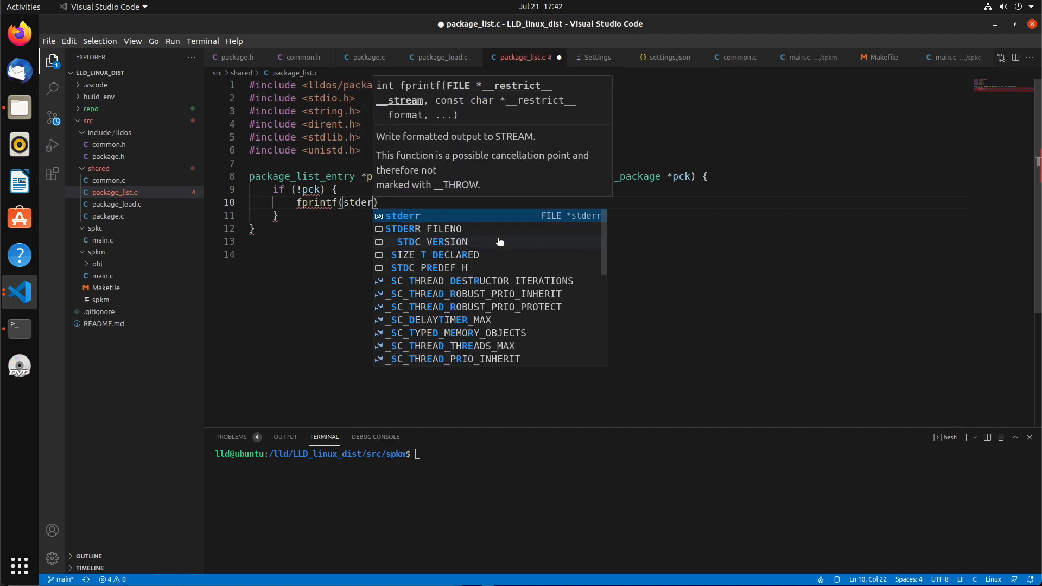
{"action": "type", "text": ", \"INV\""}
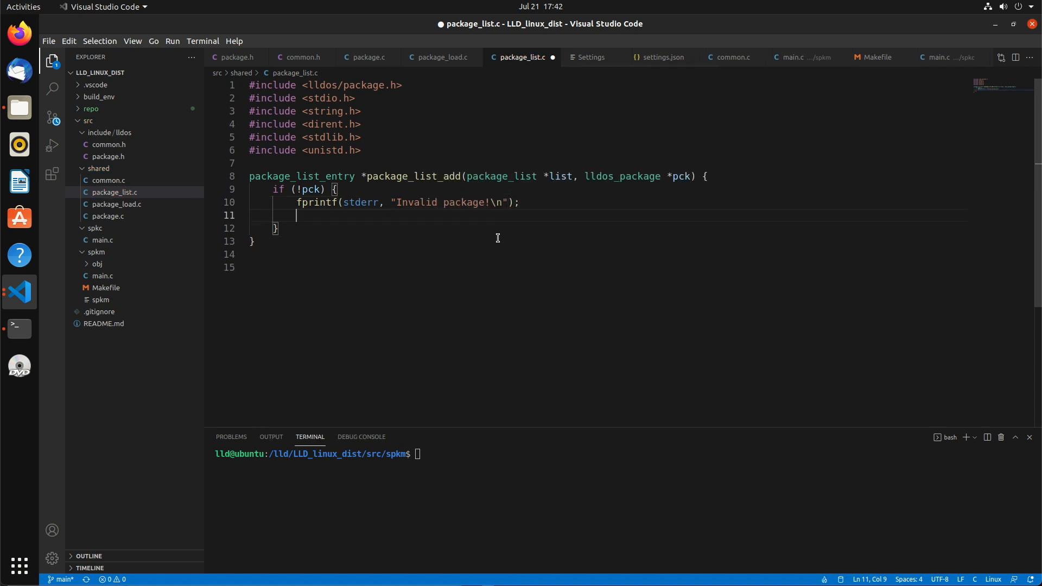
{"action": "type", "text": "return 0;"}
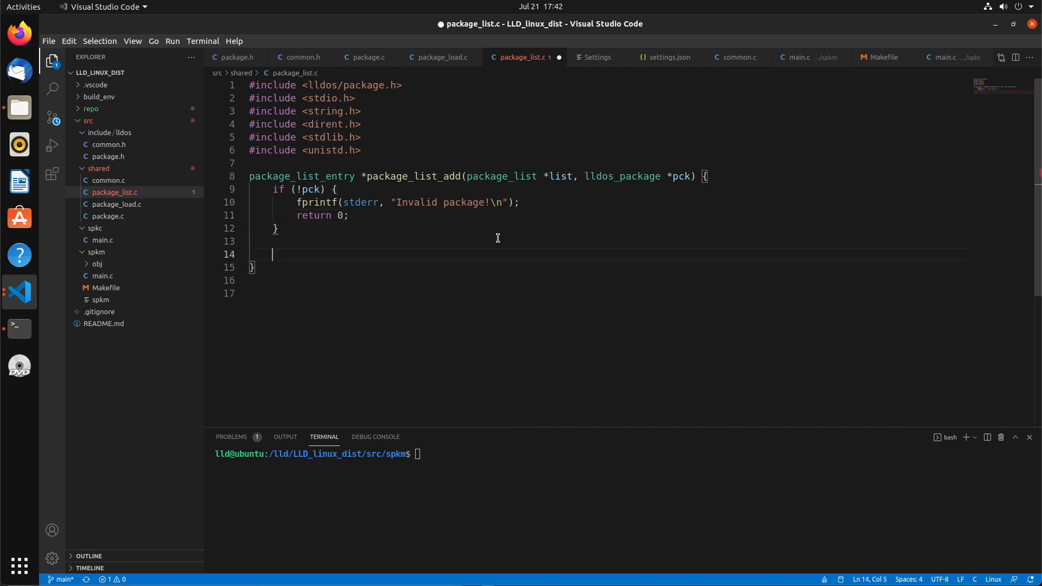
{"action": "type", "text": "p"}
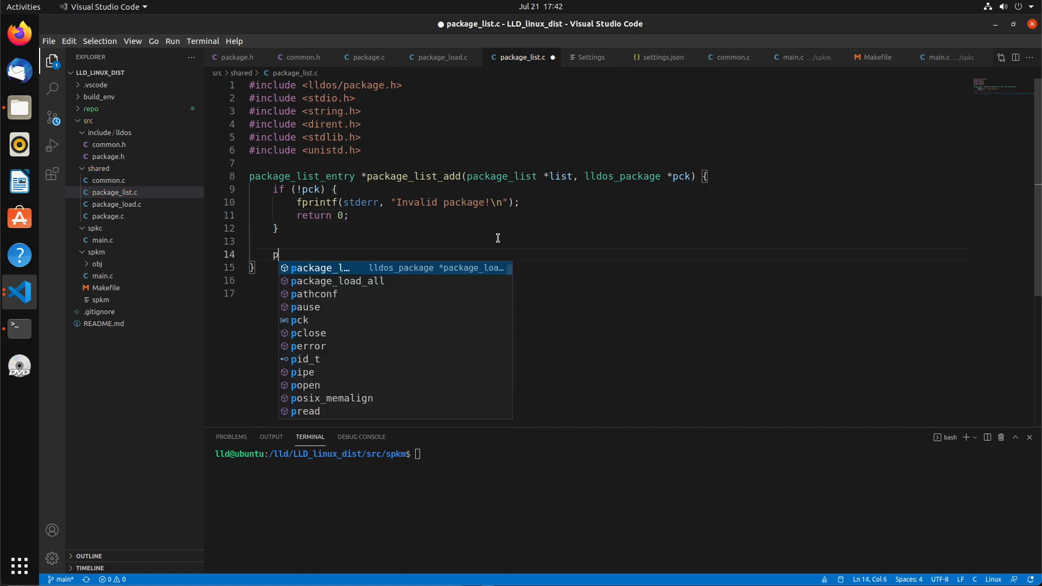
{"action": "type", "text": "ackage_list_ent"}
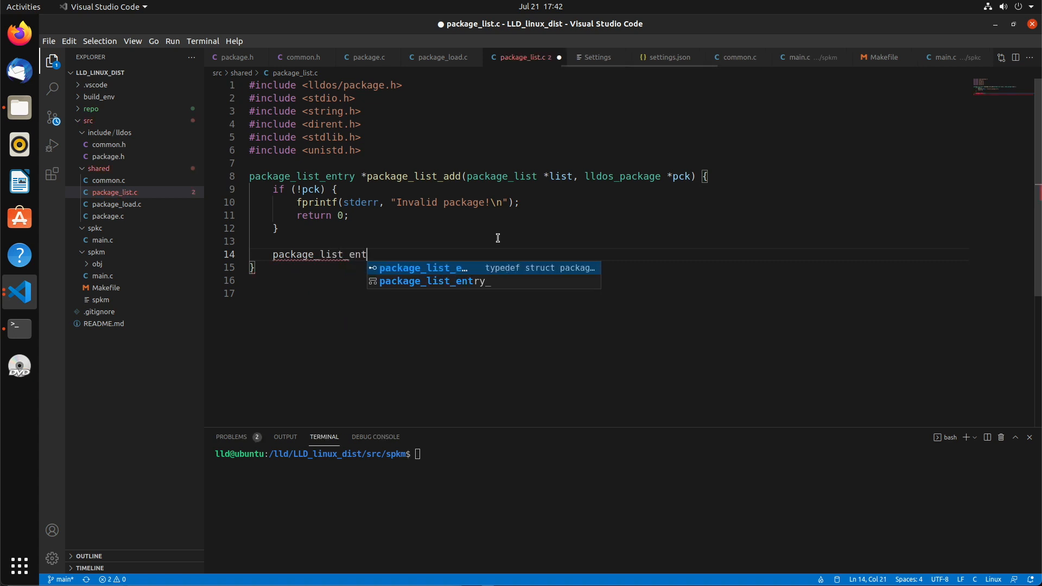
Malloc a child package_list_entry and zero it with memset(child, 0, sizeof(package_list_entry))
{"action": "type", "text": "ry *child = malloc(sizeof"}
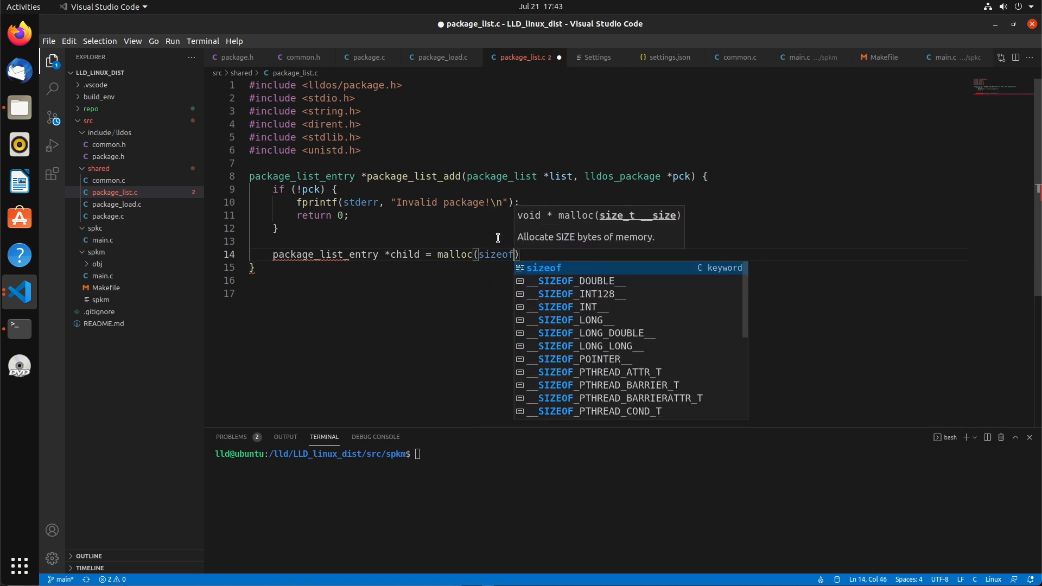
{"action": "type", "text": "(package_list_entry"}
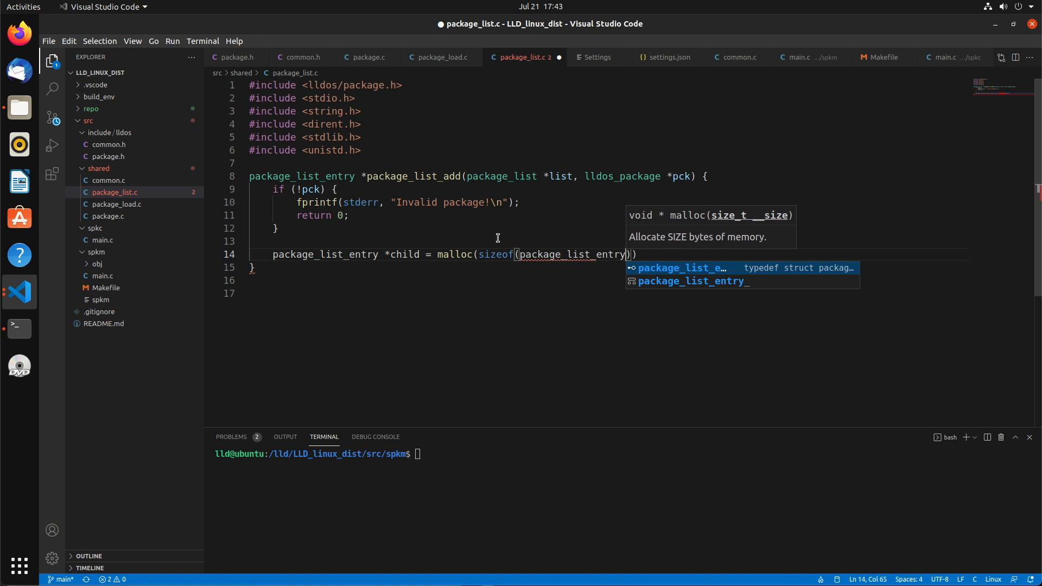
{"action": "type", "text": ");"}
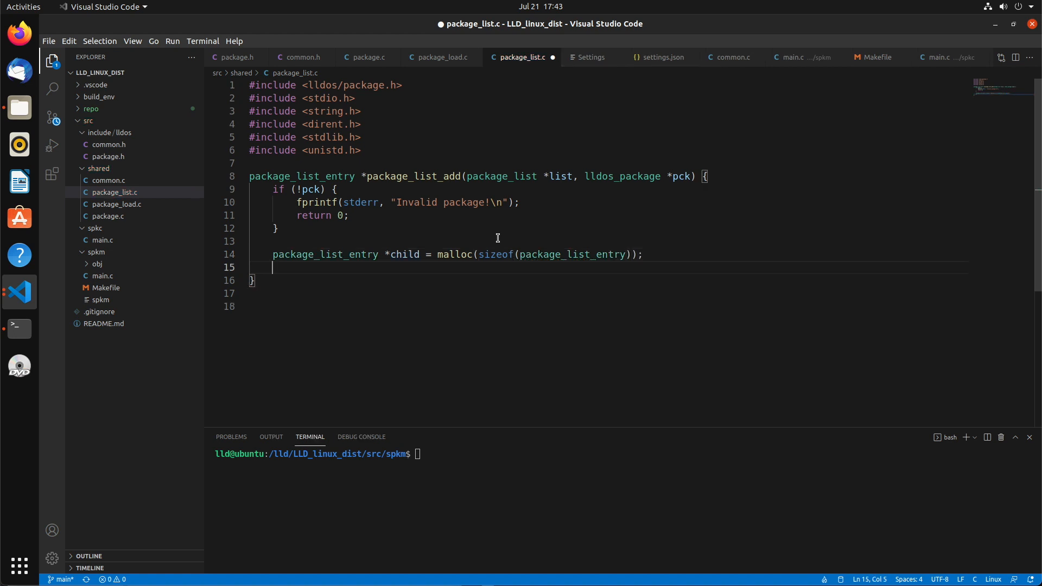
{"action": "type", "text": "memset("}
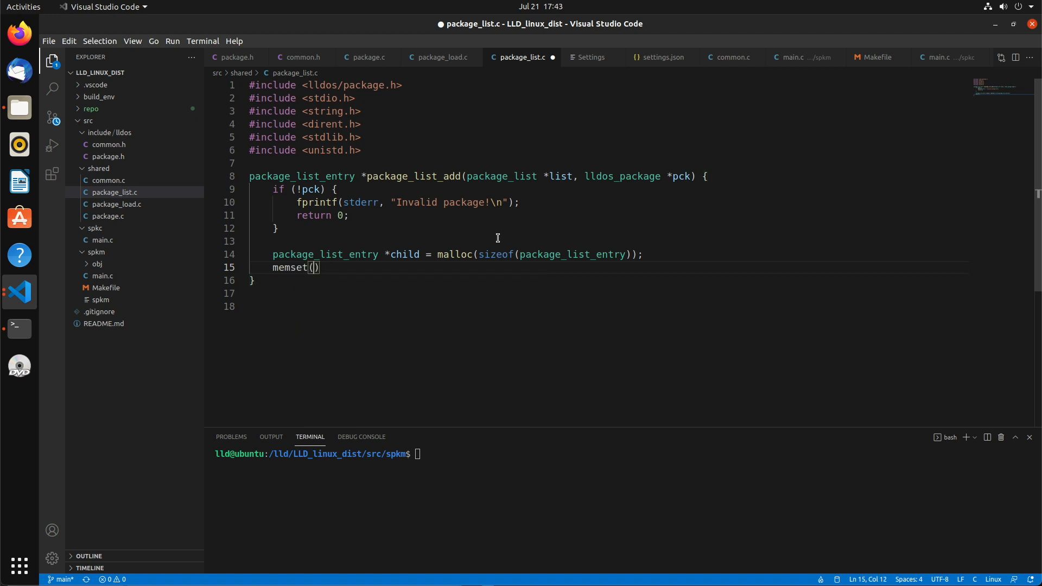
{"action": "type", "text": "child, 0, sizeof(package_list_entry"}
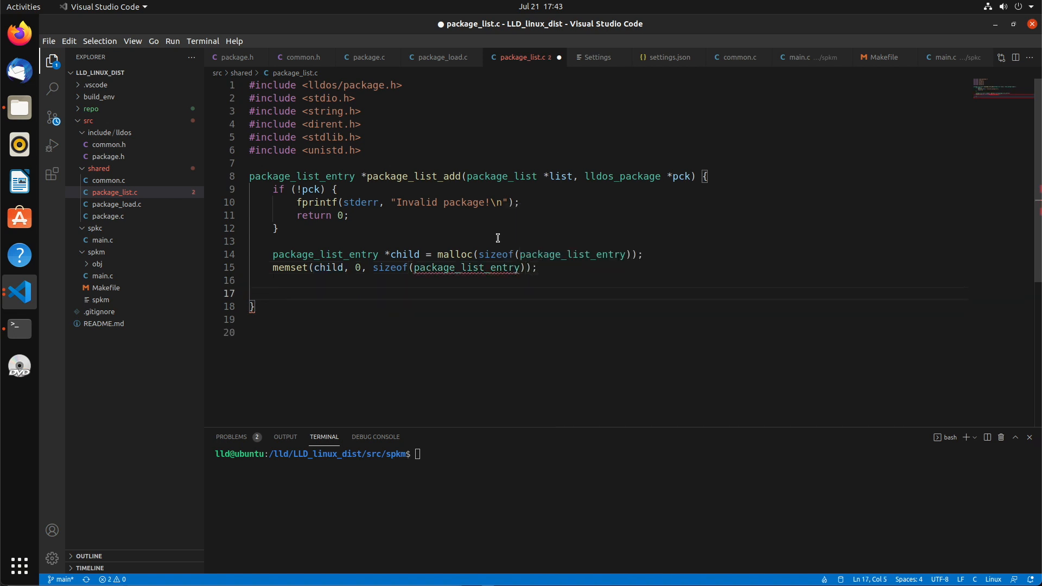
Add an if (!list->head) branch commented 'first item in the list!' setting head and tail to child
{"action": "type", "text": "if (!"}
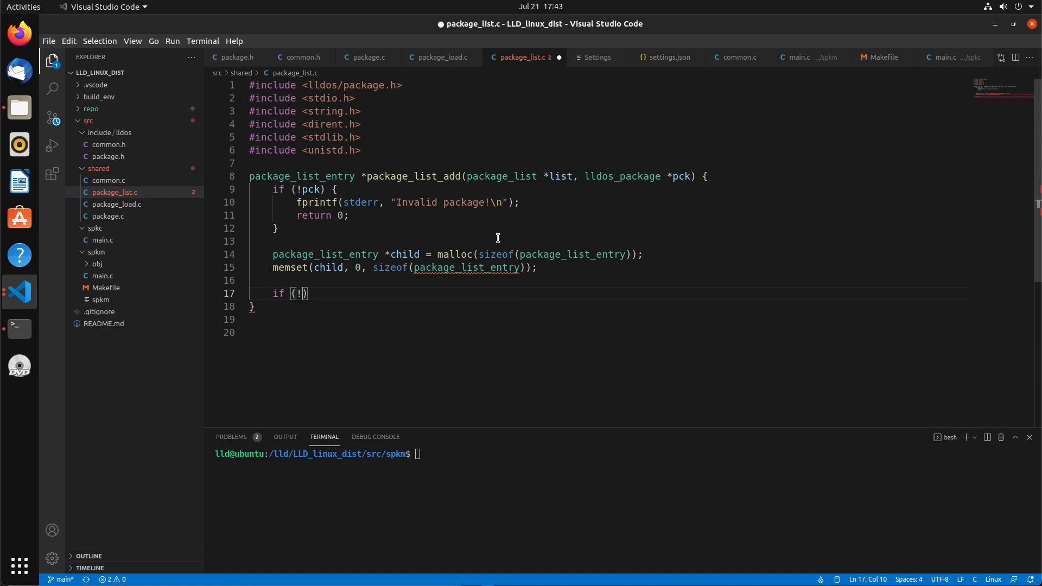
{"action": "type", "text": "list"}
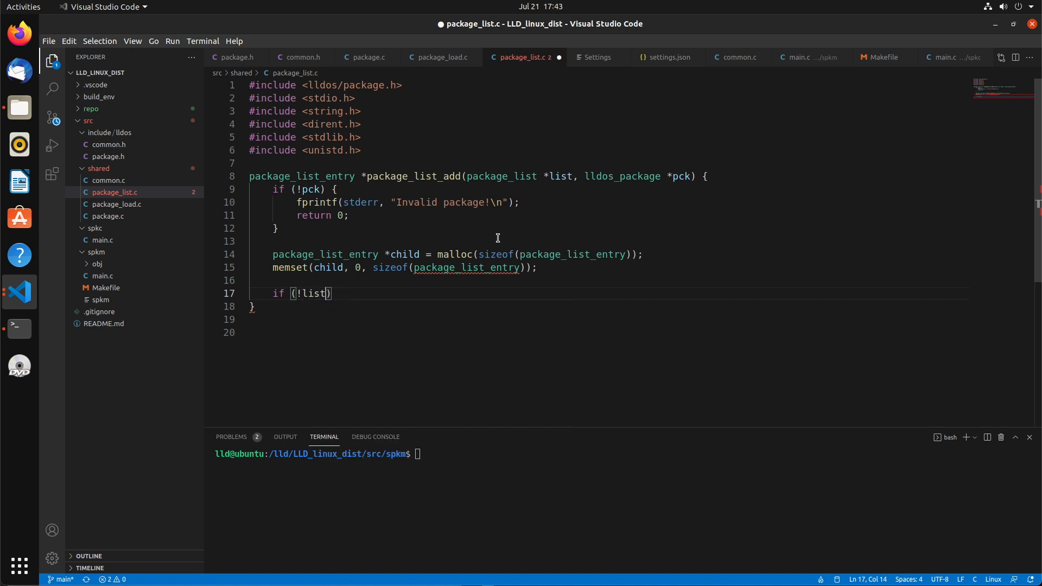
{"action": "type", "text": "->head) {"}
{"action": "type", "text": "//"}
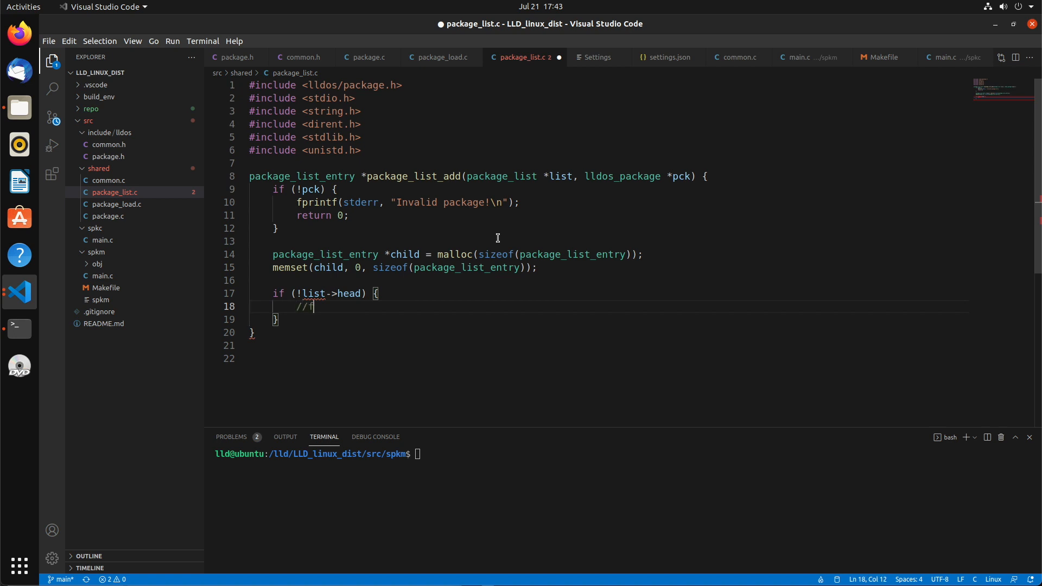
{"action": "type", "text": "first item in the li"}
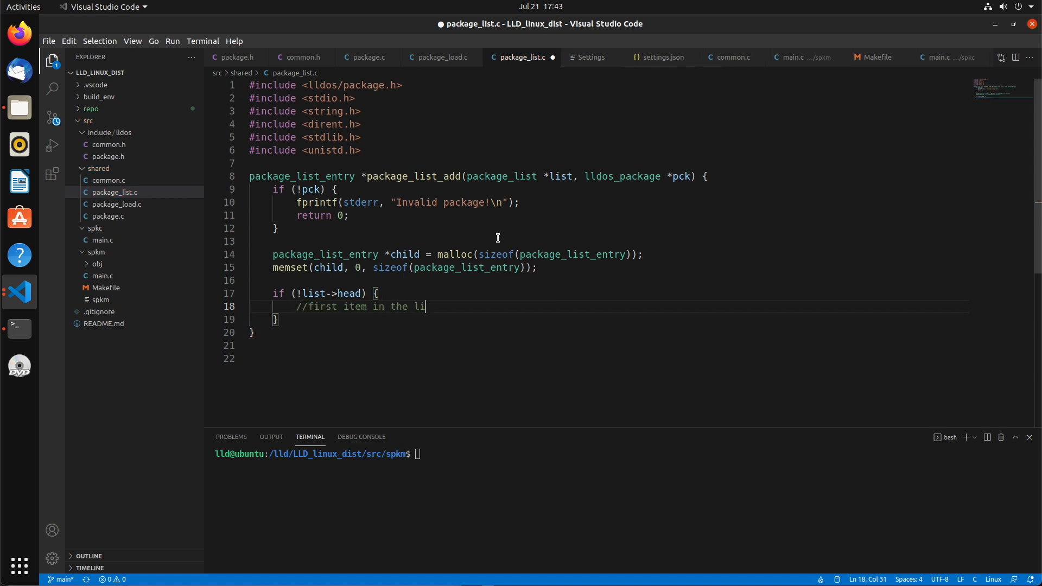
{"action": "type", "text": "st!"}
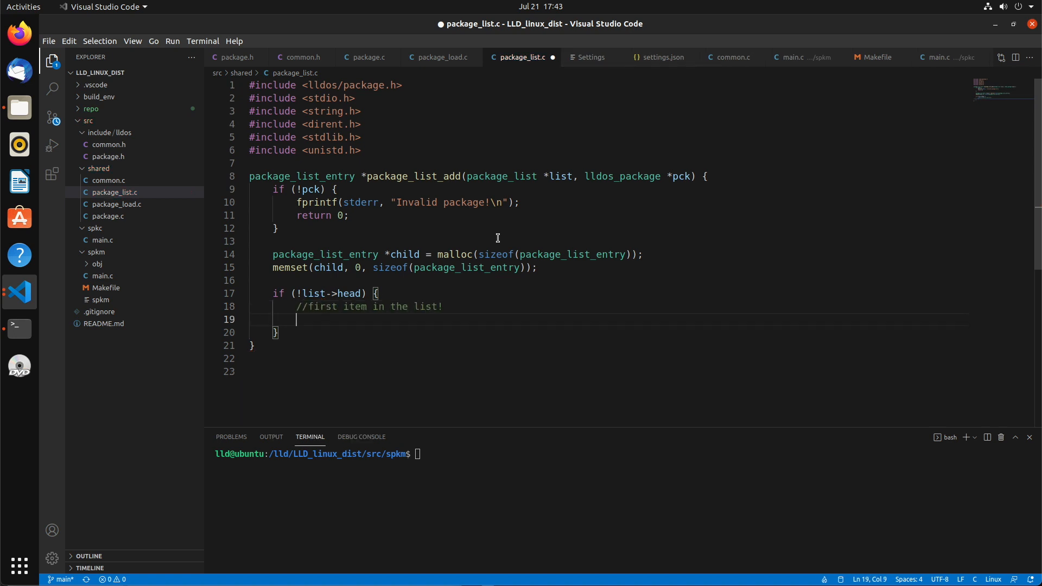
{"action": "type", "text": "list->head ="}
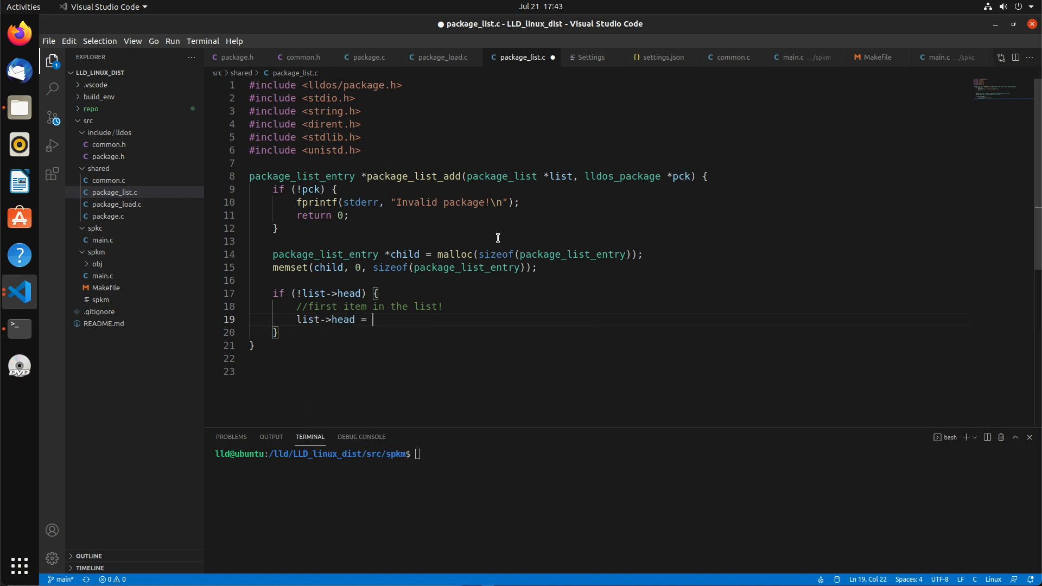
{"action": "type", "text": "lis"}
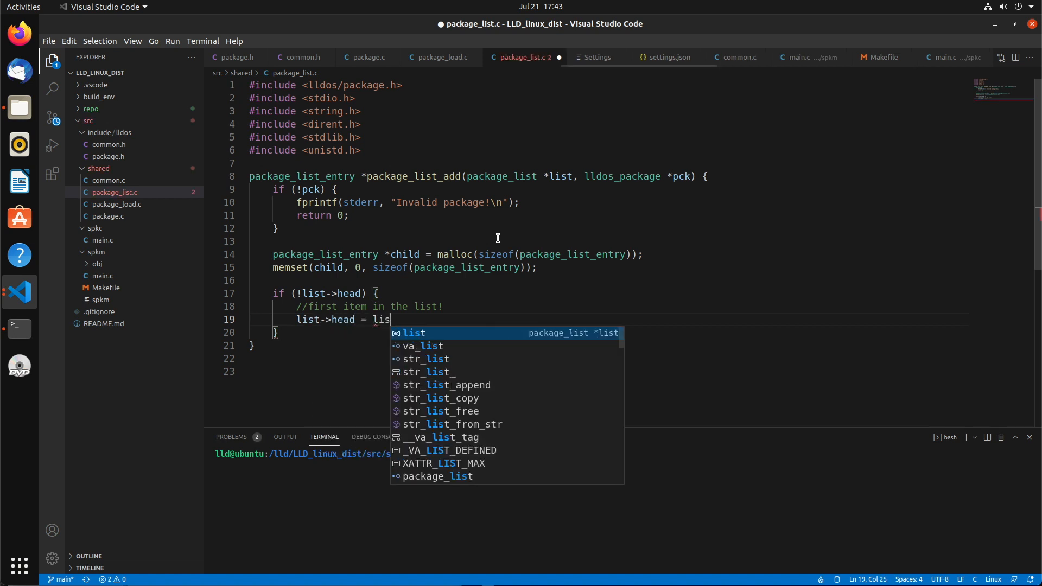
{"action": "type", "text": "t->tail"}
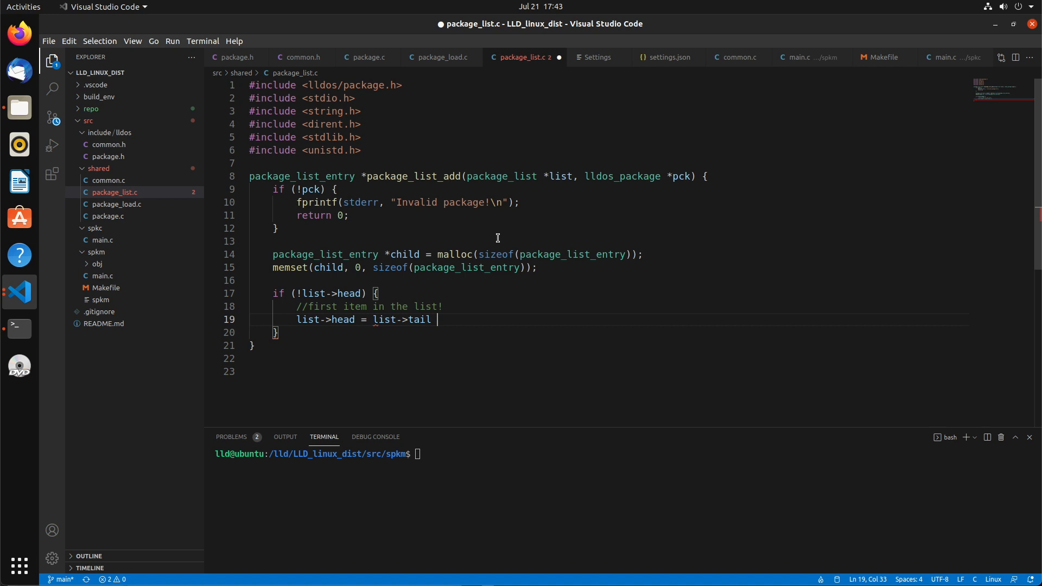
{"action": "type", "text": "= child;"}
{"action": "left_click", "coordinate": [609, 332]}
{"action": "type", "text": " else"}
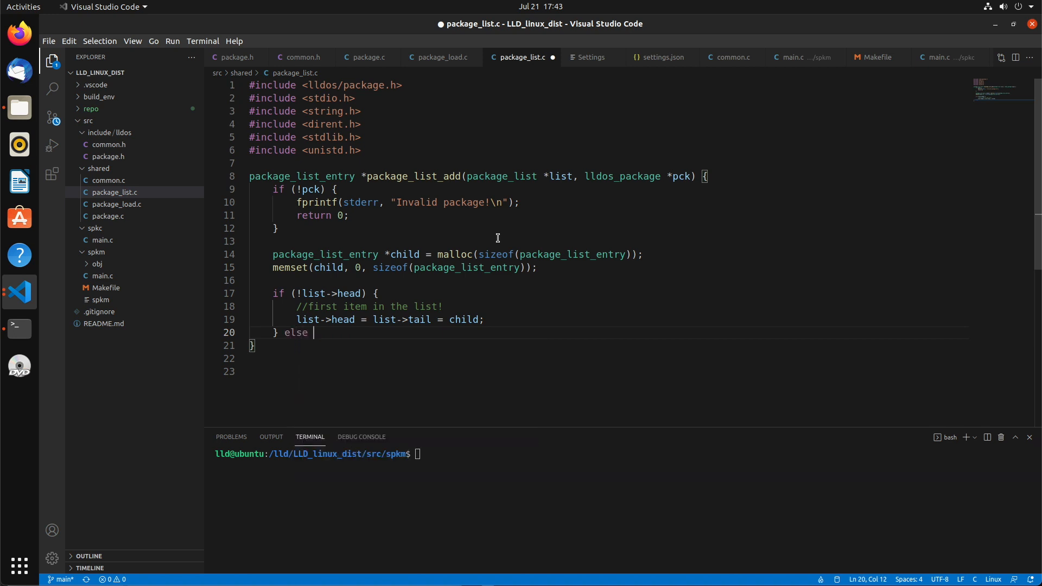
In the else branch, write list->tail->next = child; and list->tail = child;
{"action": "type", "text": "{"}
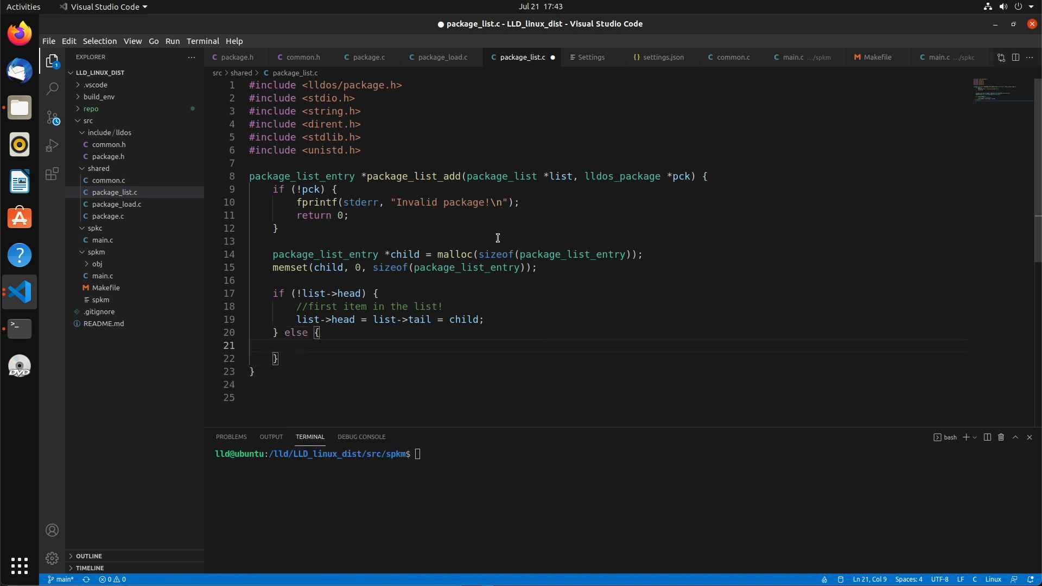
{"action": "type", "text": "list->tail"}
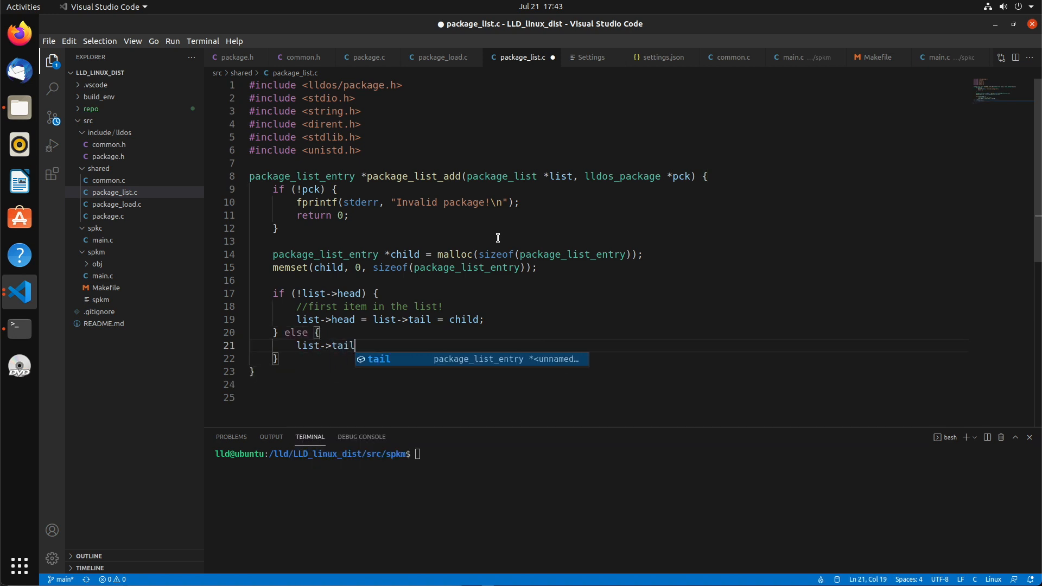
{"action": "type", "text": "->next ="}
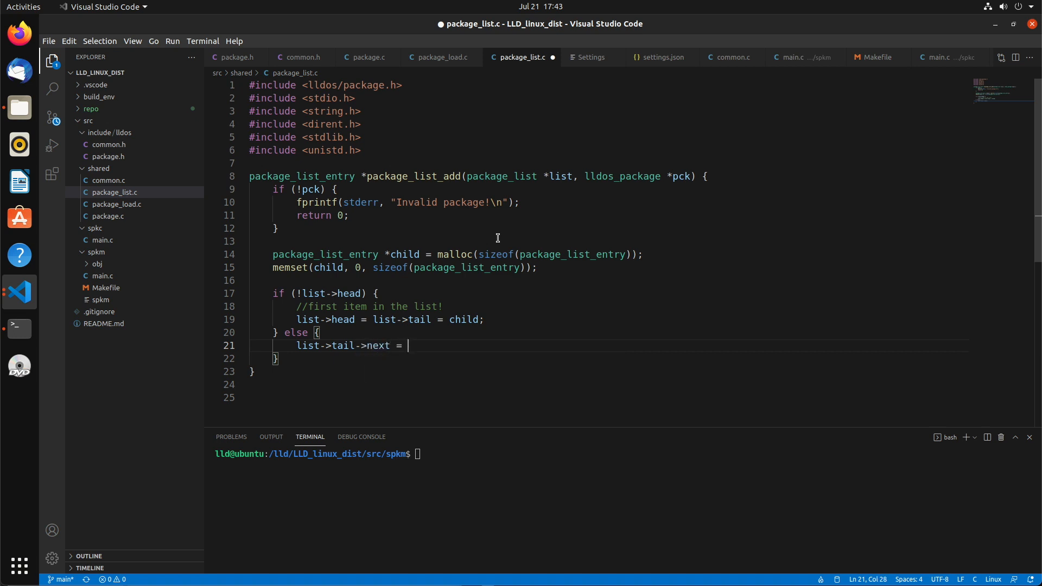
{"action": "type", "text": "child;"}
{"action": "type", "text": "list->tail ="}
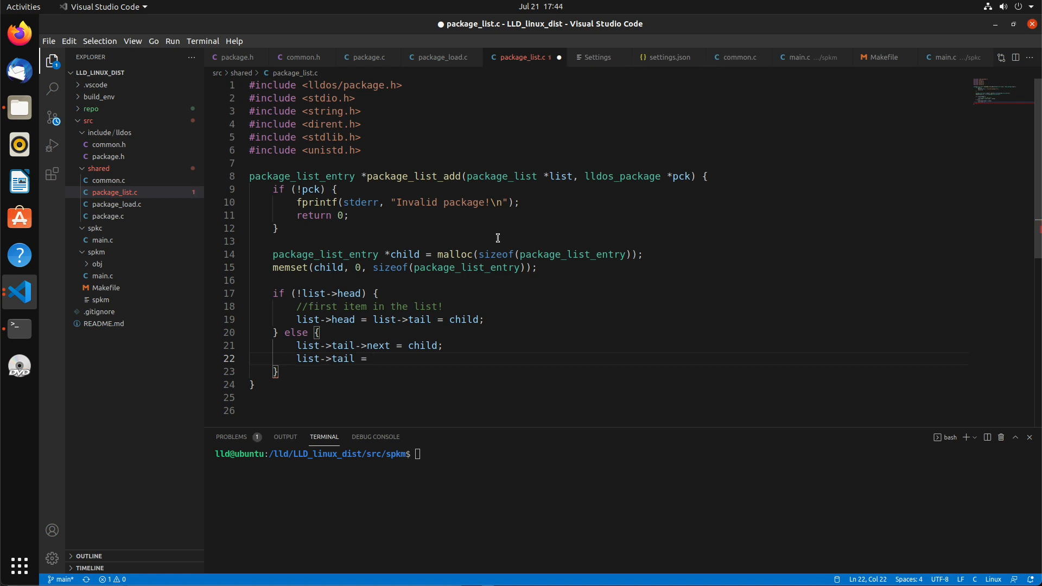
{"action": "type", "text": "child;"}
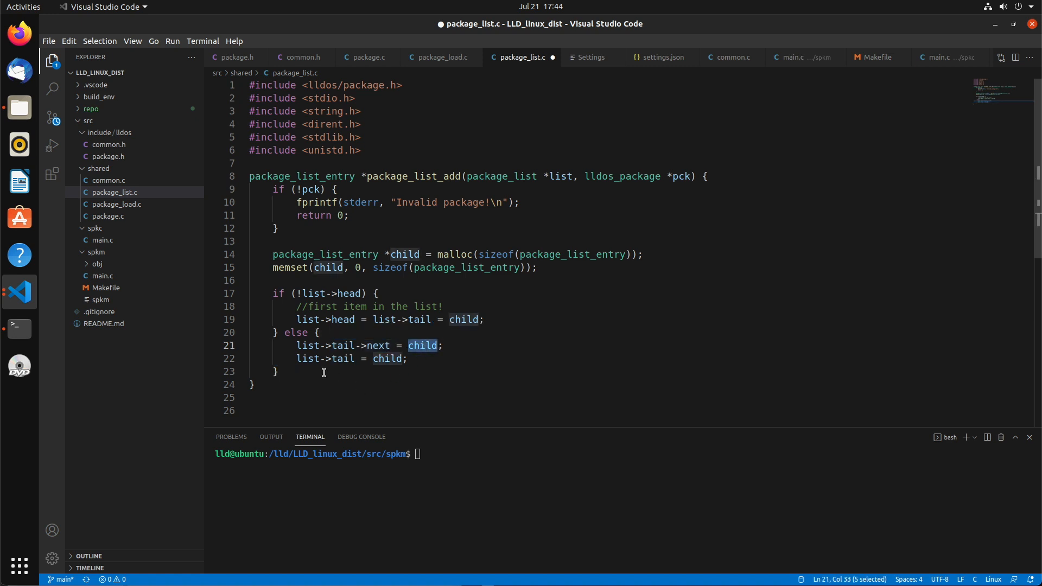
After the if/else block, add child->next = NULL;, child->pck = pck; and return child;
{"action": "double_click", "coordinate": [343, 359]}
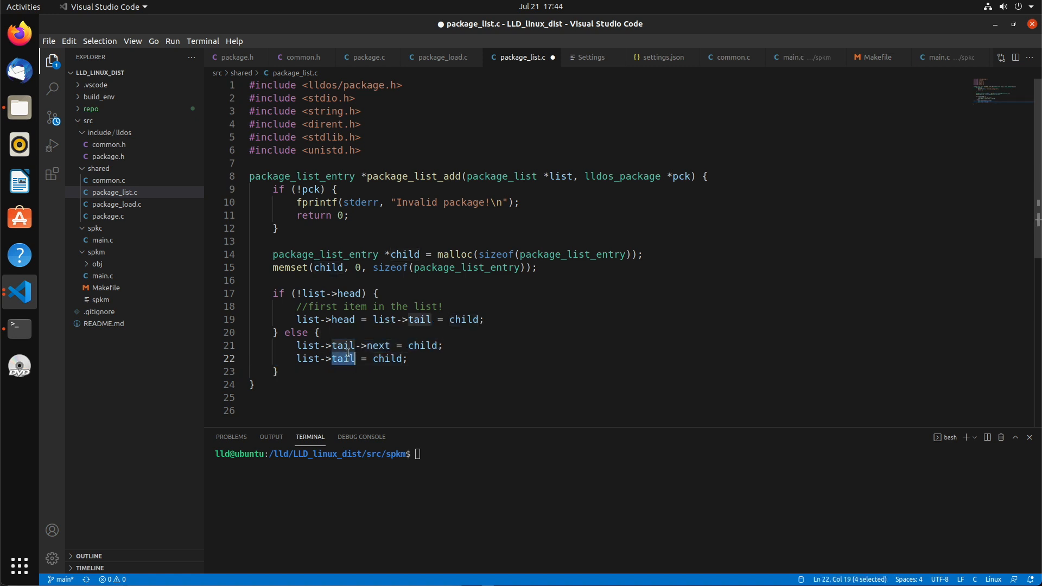
{"action": "left_click", "coordinate": [361, 358]}
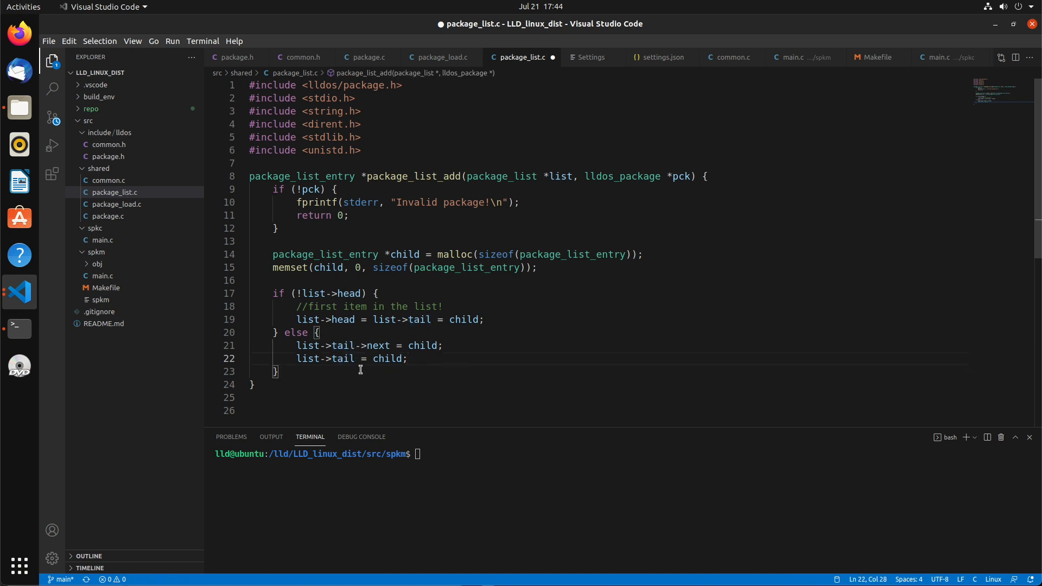
{"action": "left_click", "coordinate": [607, 338]}
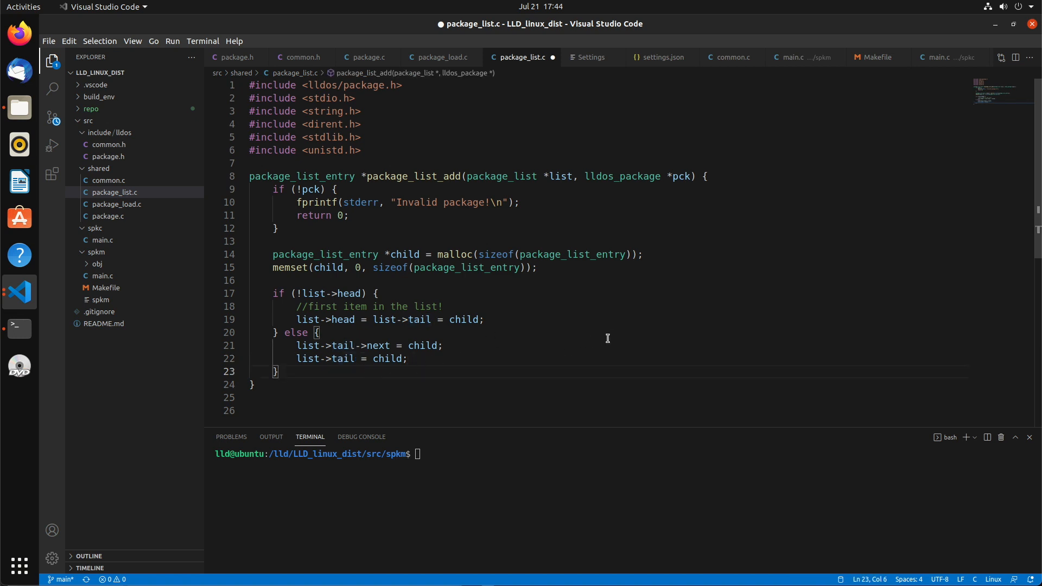
{"action": "type", "text": "child->next ="}
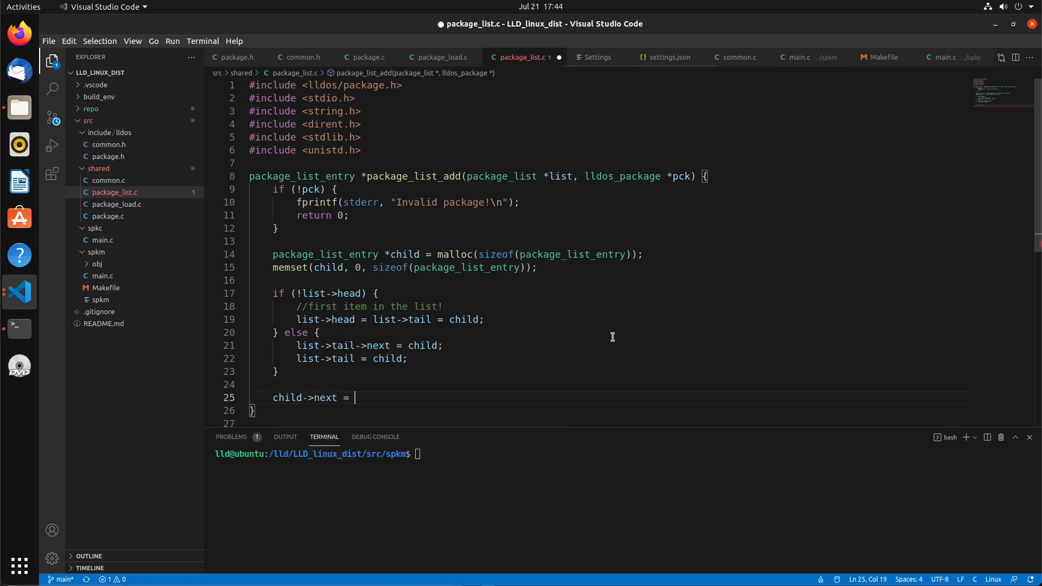
{"action": "type", "text": "NULL;"}
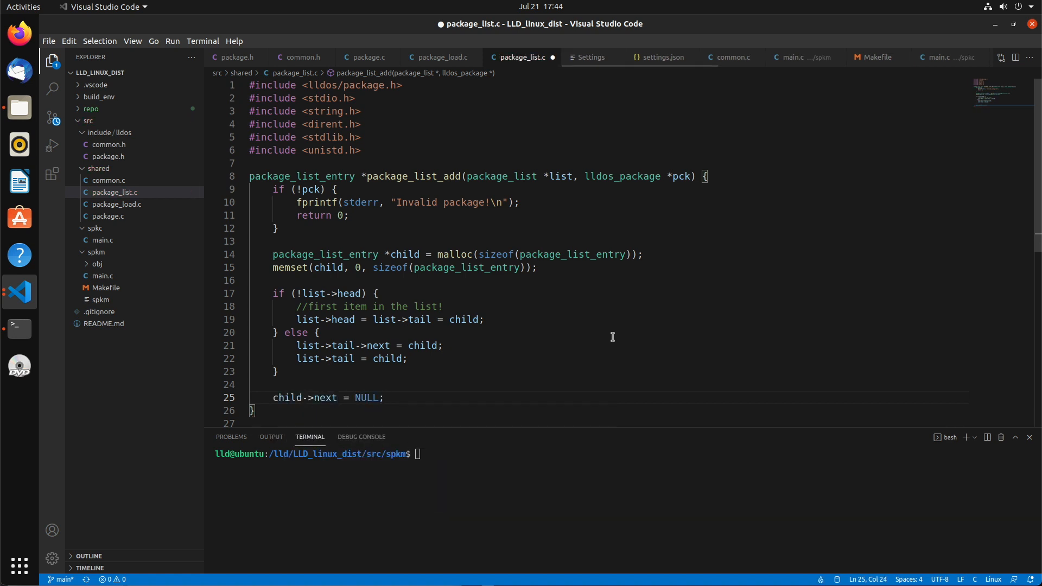
{"action": "type", "text": "child"}
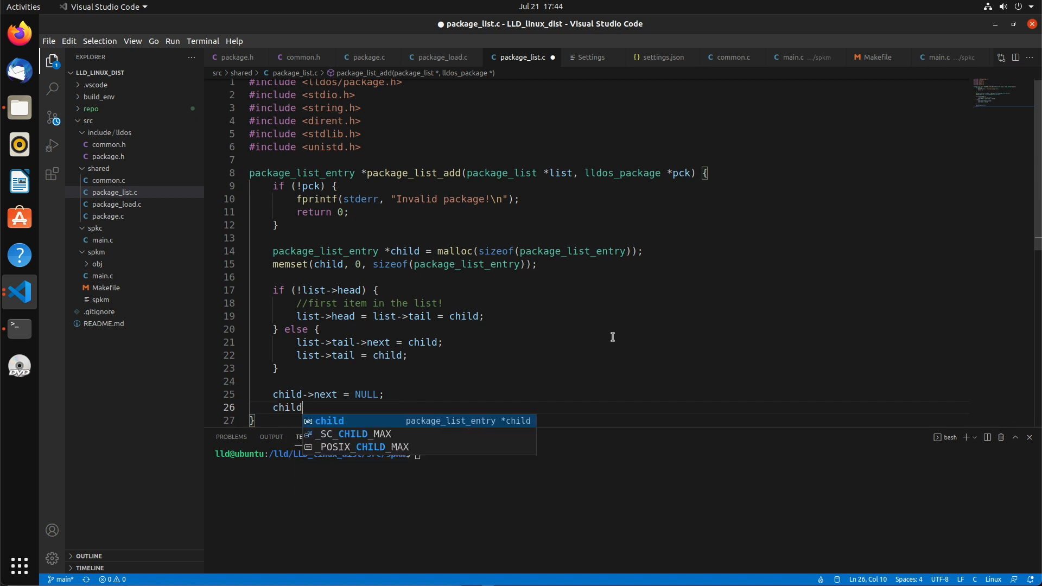
{"action": "type", "text": "->pck = pck;"}
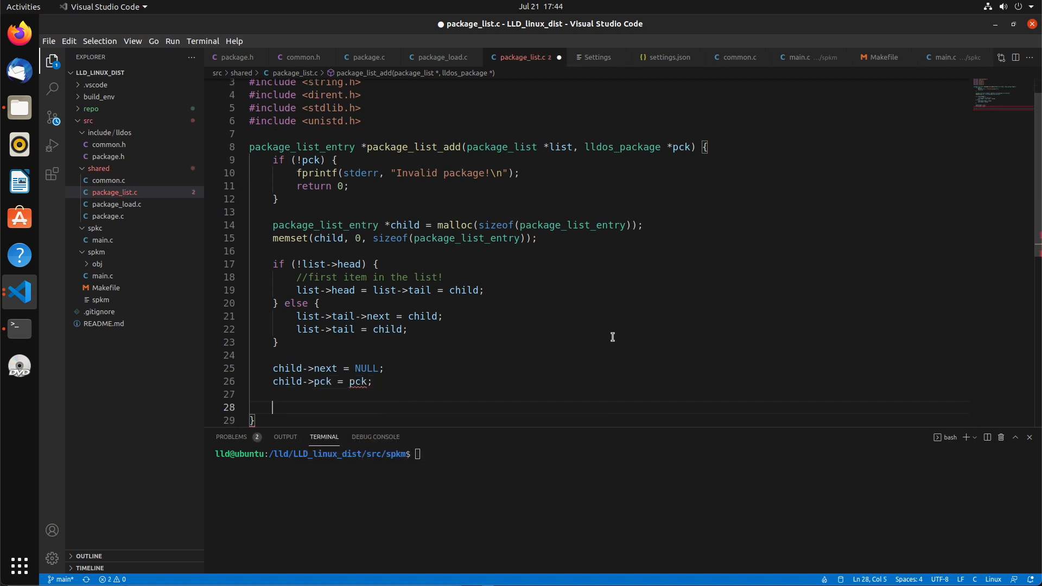
{"action": "type", "text": "return child;"}
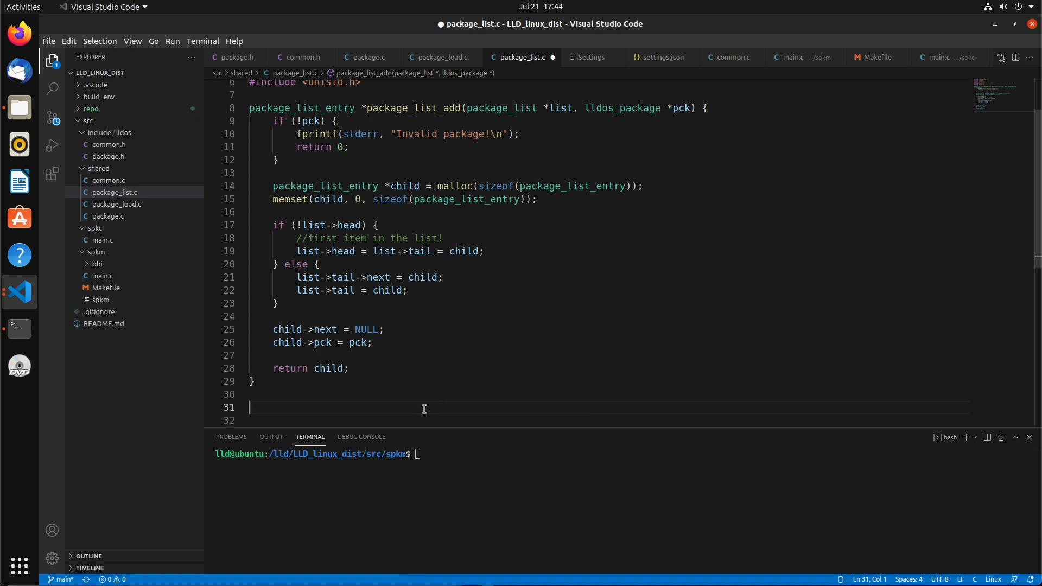
Write the signature package *package_list_find(package_list *list, char *name)
{"action": "type", "text": "lldos_pack"}
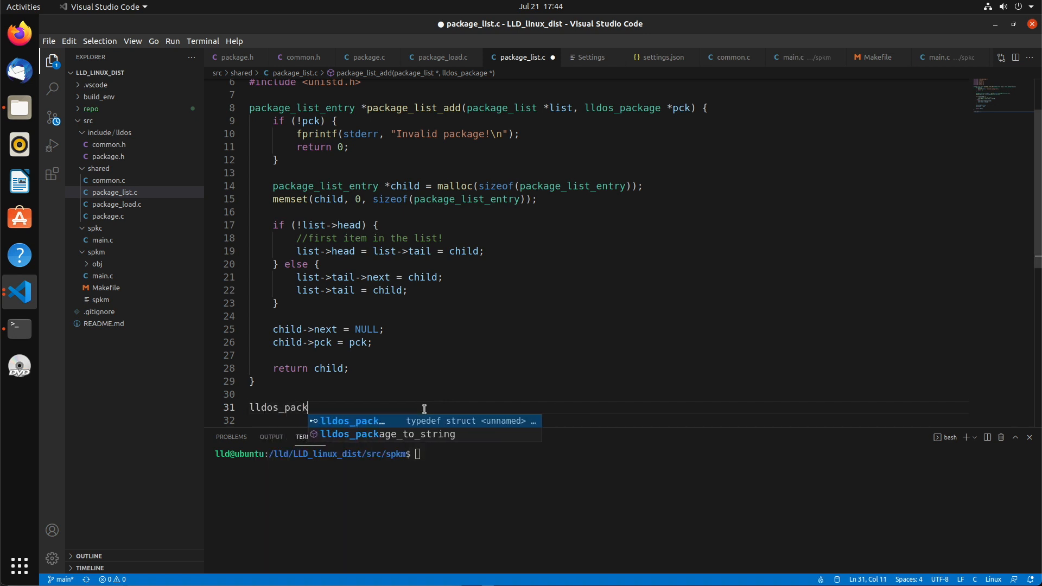
{"action": "type", "text": "age *package_list"}
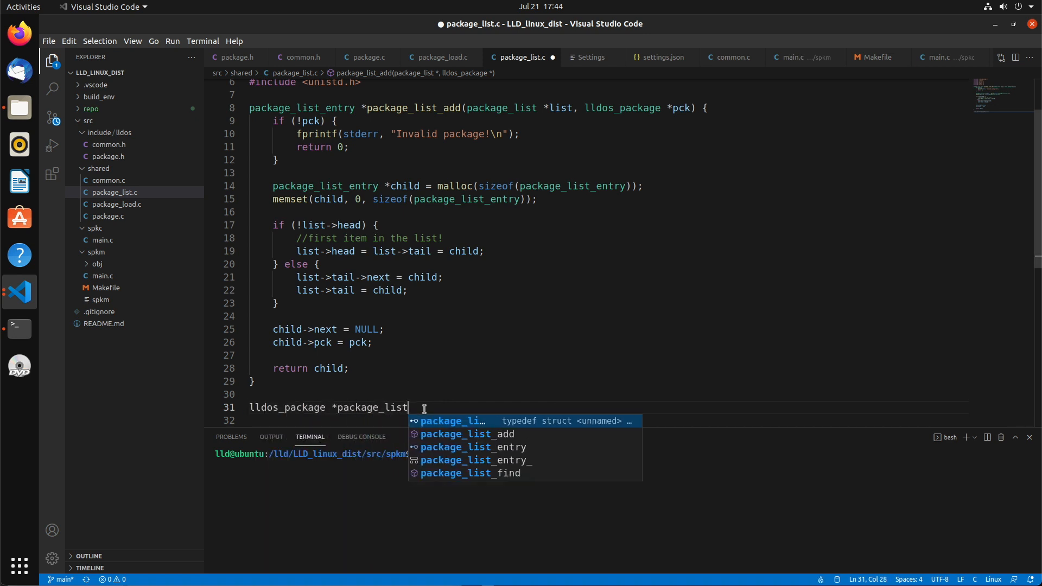
{"action": "type", "text": "_find(p"}
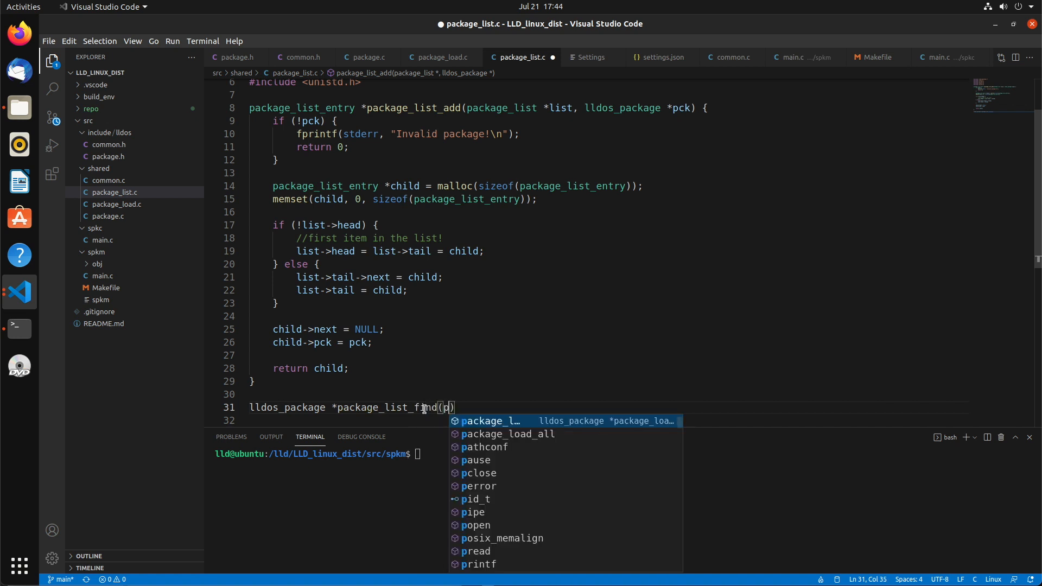
{"action": "type", "text": "ackage_list"}
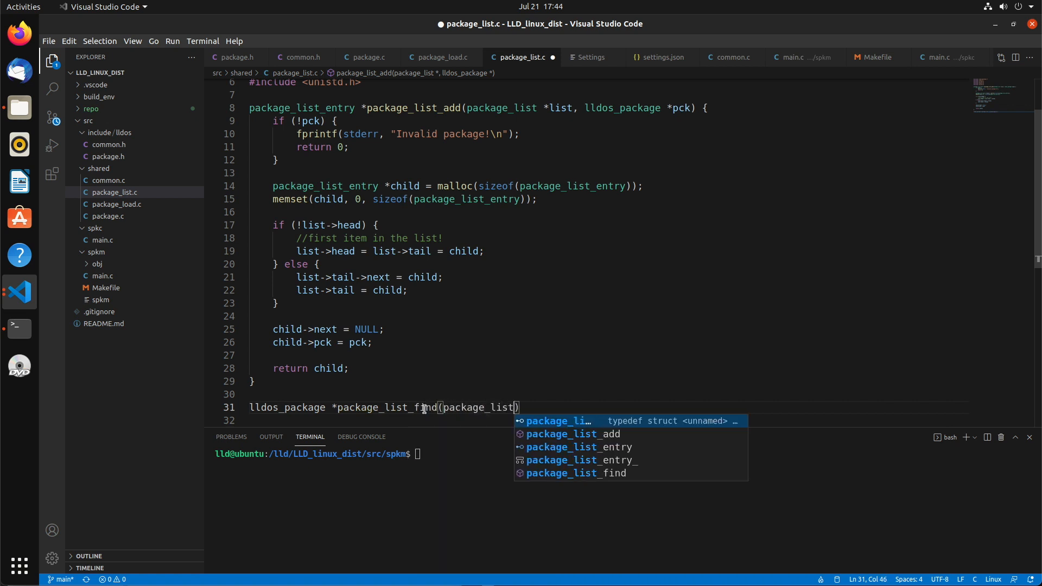
{"action": "type", "text": "*list, char *name"}
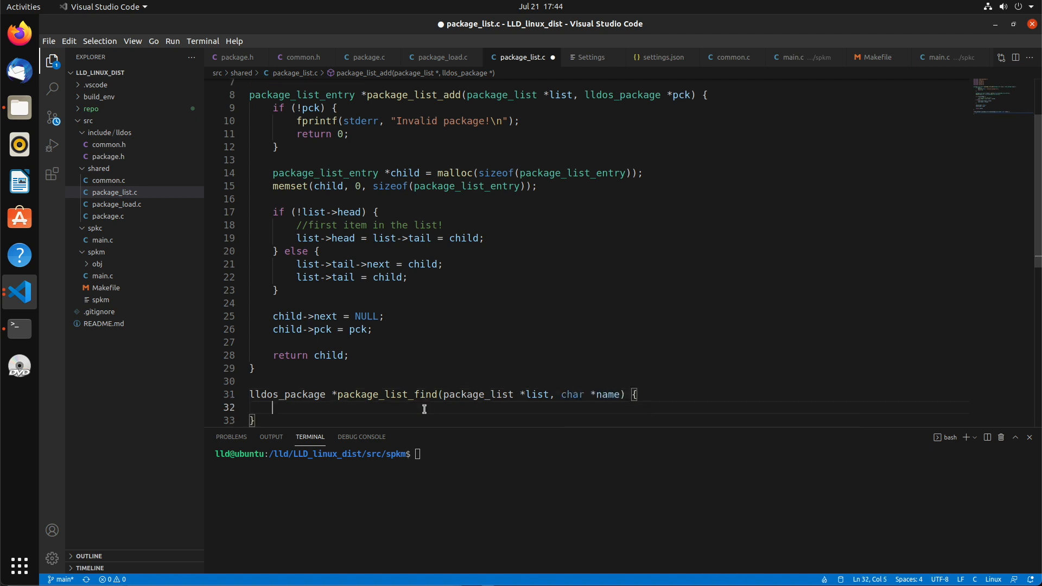
Add a for loop over package_list_entry e from list->head while e != NULL, advancing e->next
{"action": "type", "text": "for("}
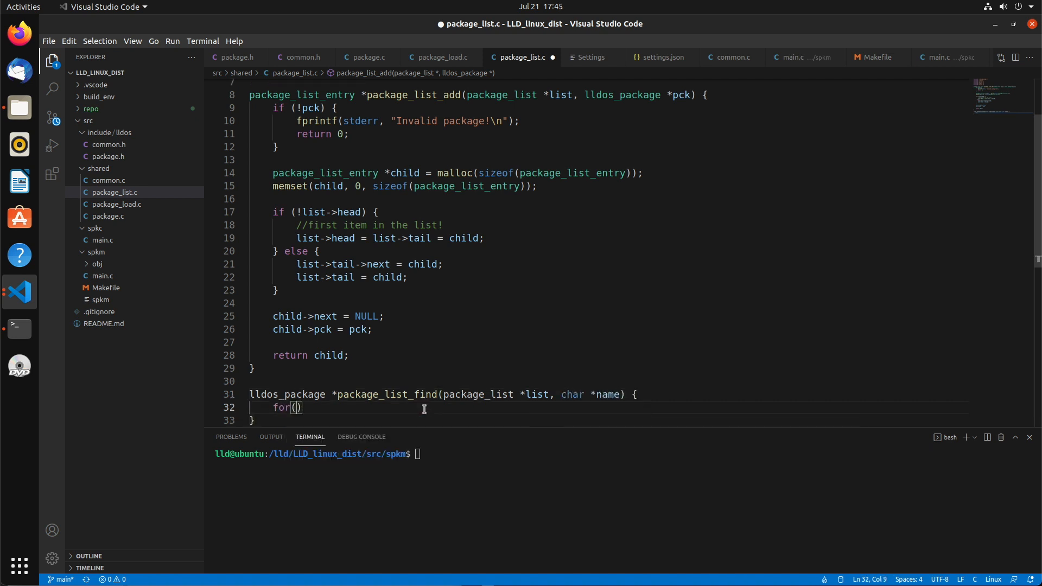
{"action": "type", "text": "package_"}
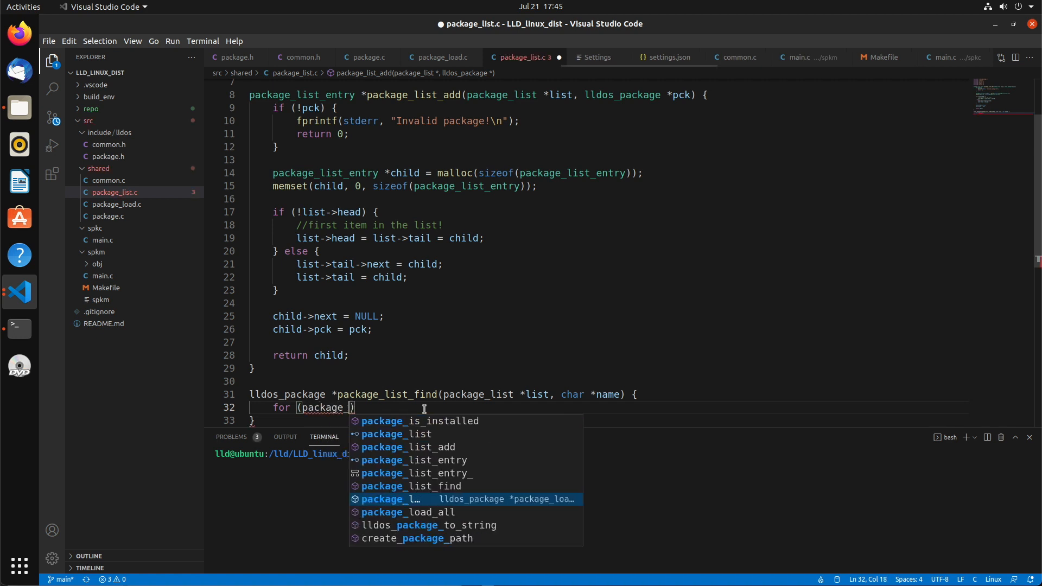
{"action": "left_click", "coordinate": [416, 460]}
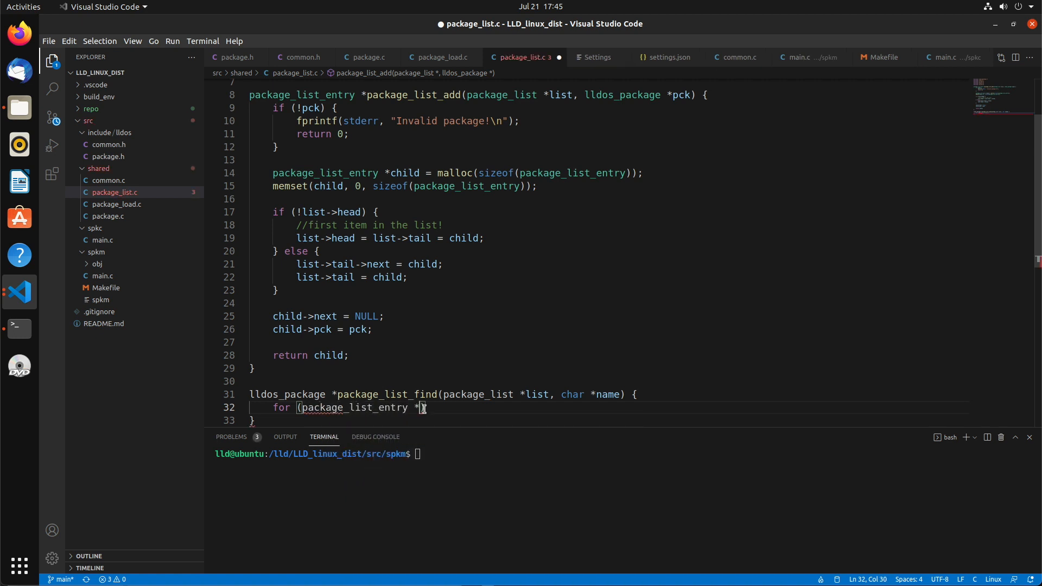
{"action": "type", "text": "="}
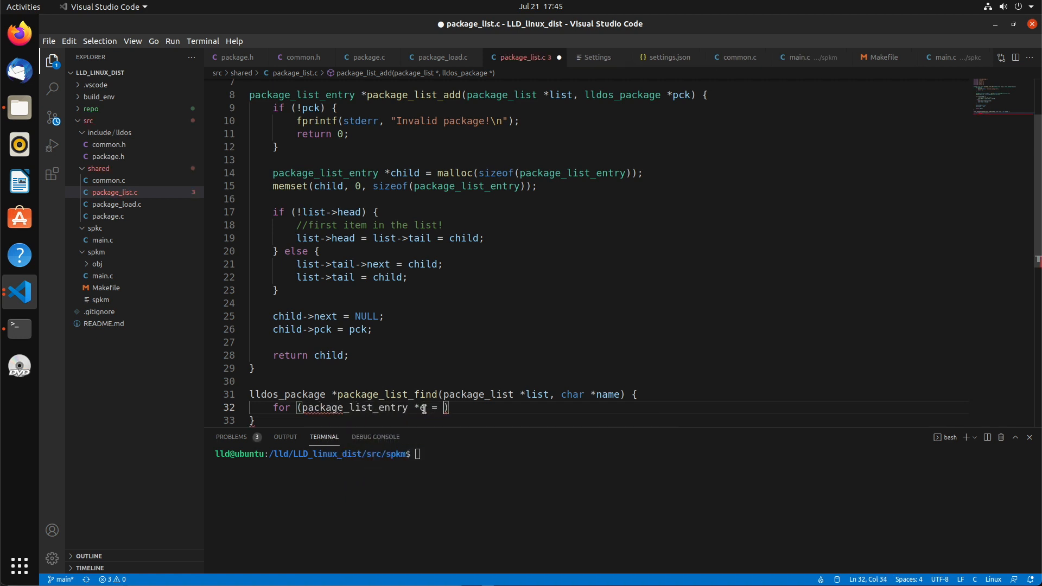
{"action": "type", "text": "list->head;"}
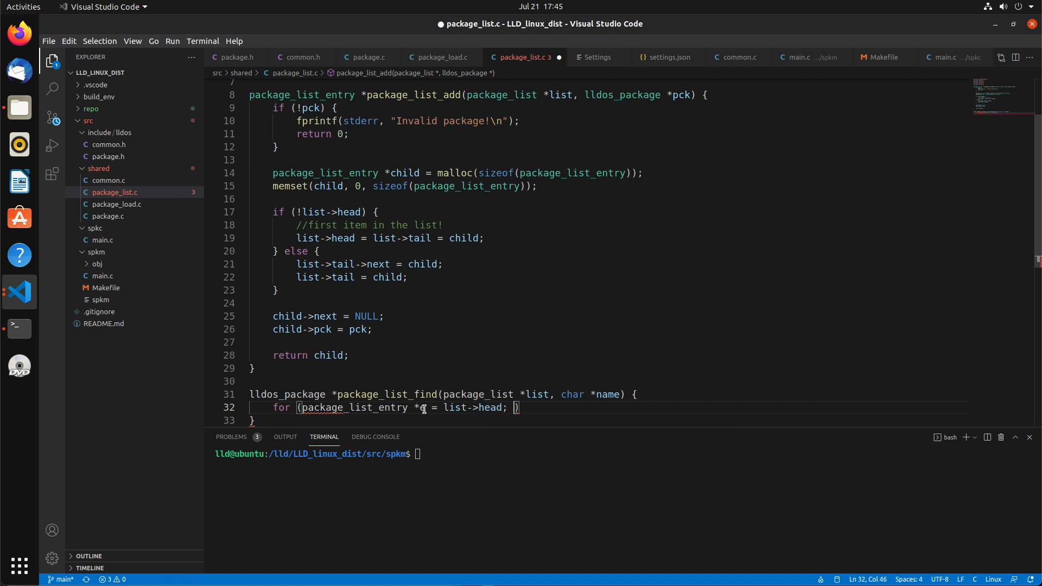
{"action": "type", "text": "e != NULL;"}
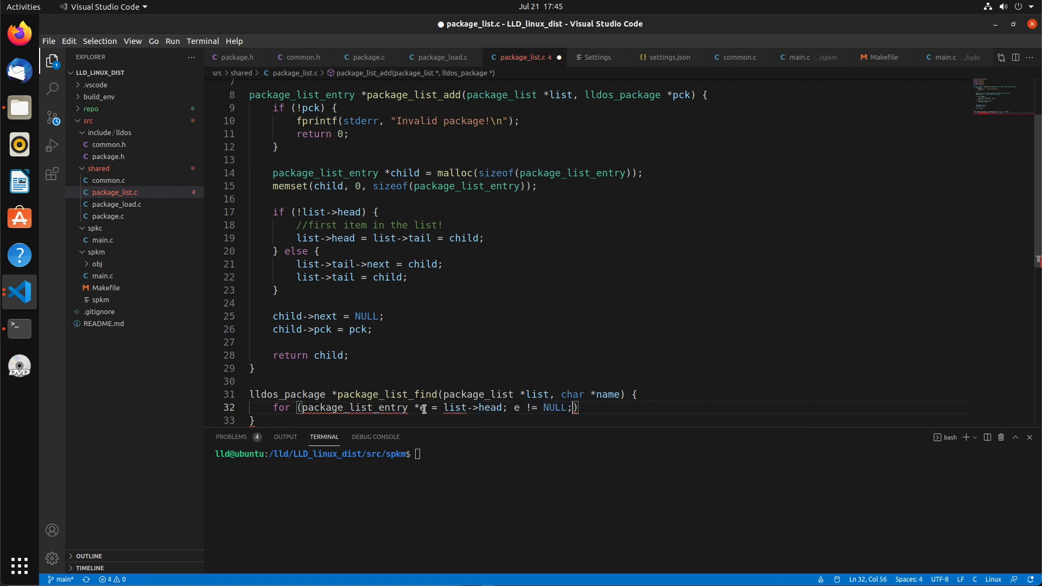
{"action": "type", "text": "e = e->next"}
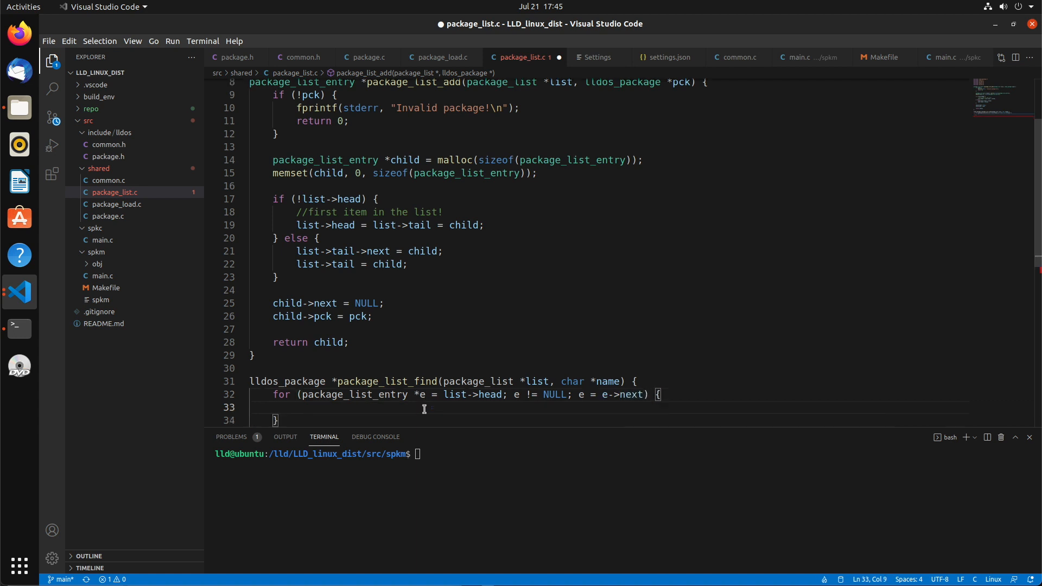
Return the package when strcmp(name, e->...) matches, else return NULL with a '//not found' comment
{"action": "type", "text": "if (!"}
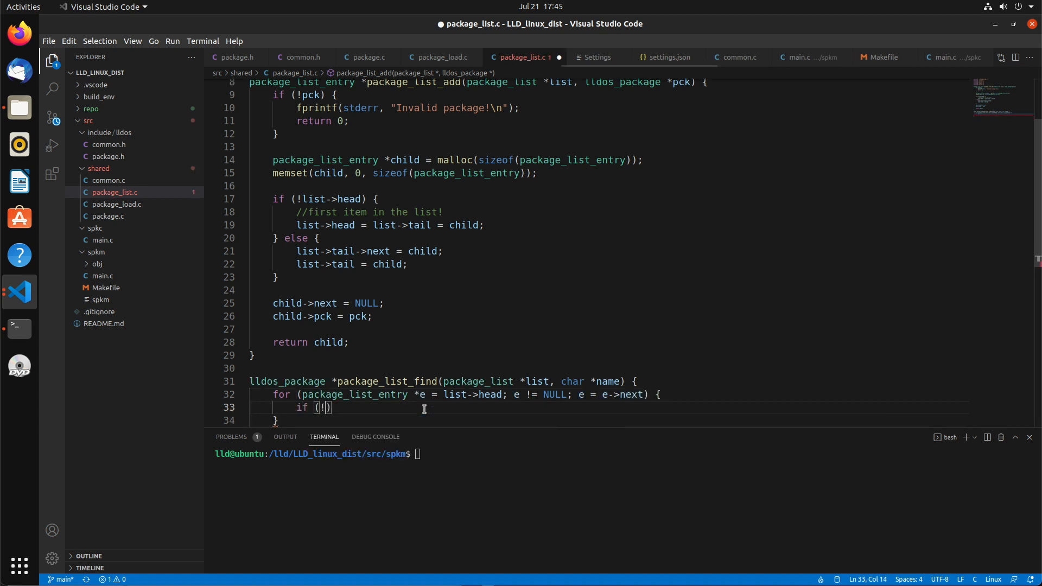
{"action": "type", "text": "strcmp(n"}
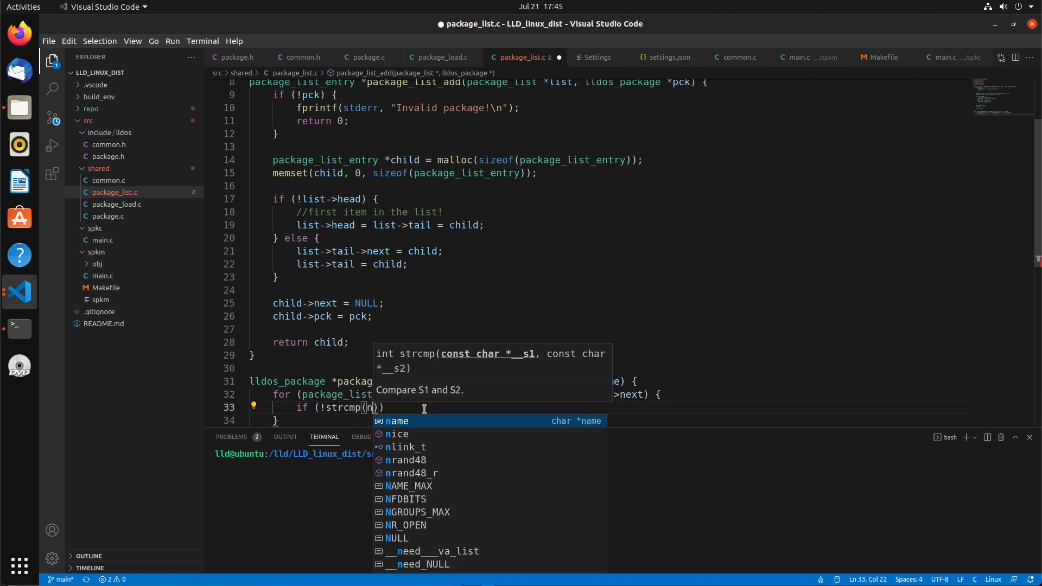
{"action": "type", "text": "ame, e->pck->name"}
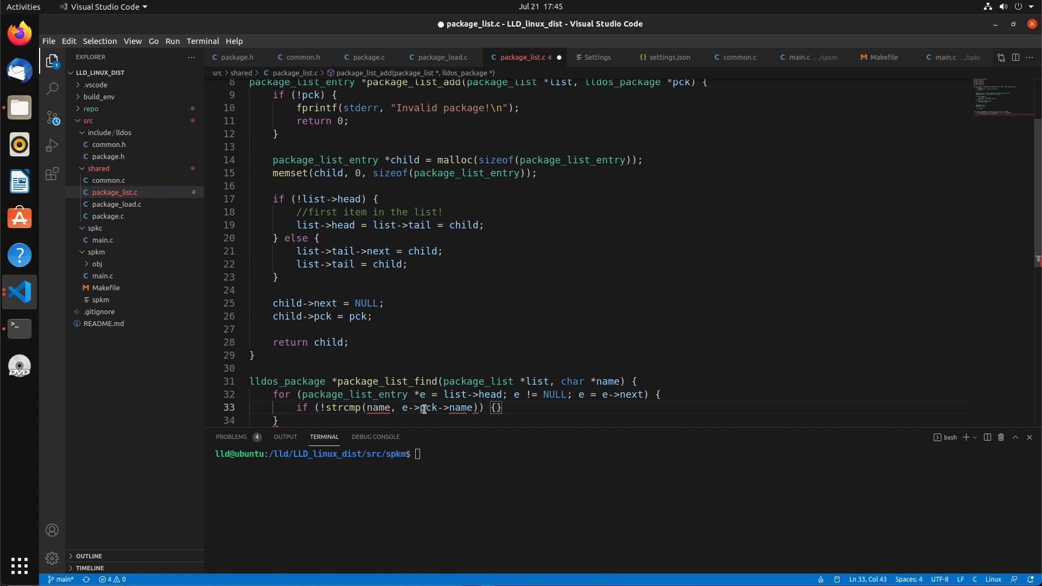
{"action": "type", "text": "return e->pck;"}
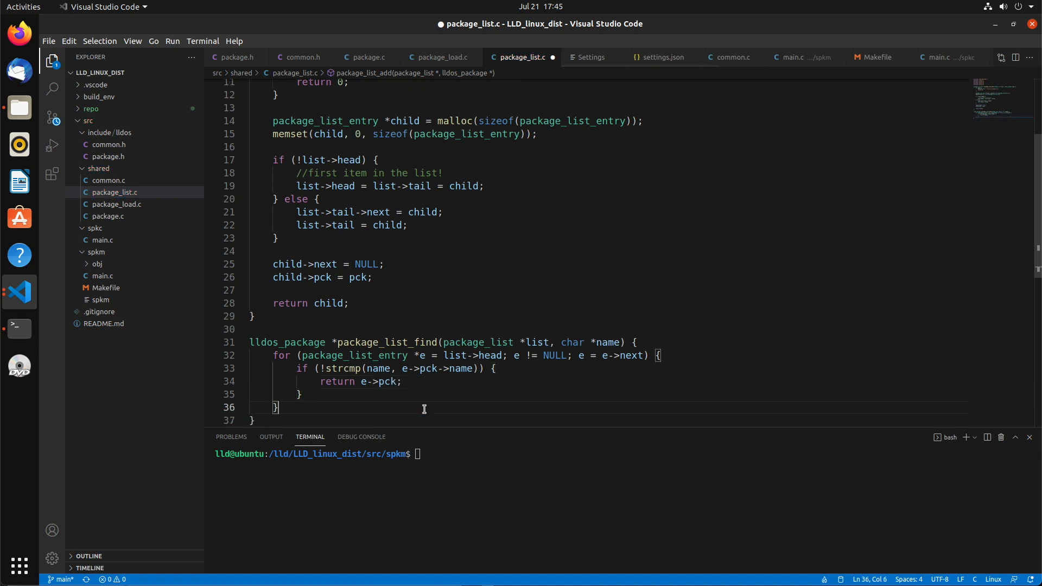
{"action": "type", "text": "return"}
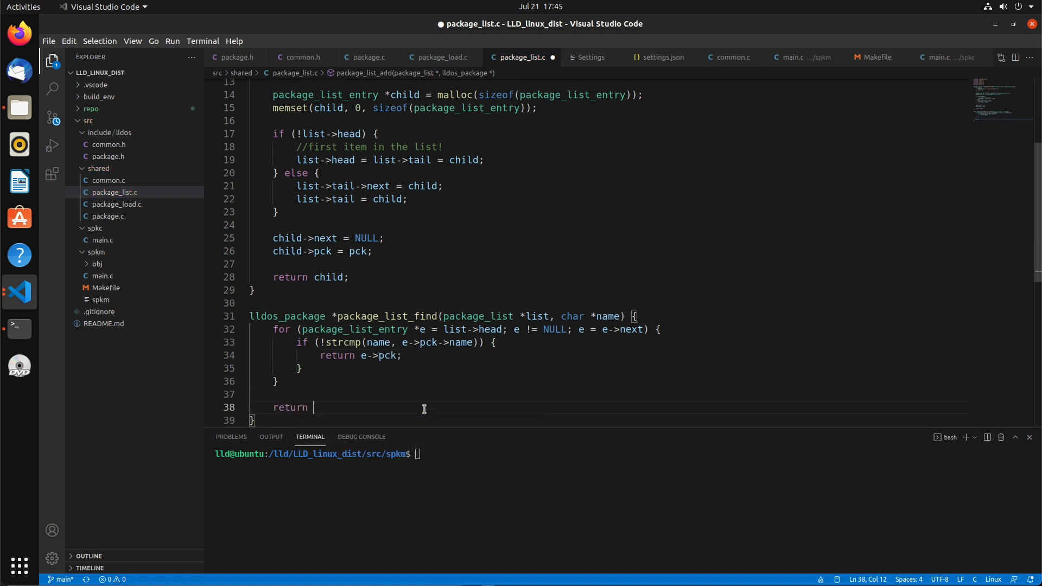
{"action": "type", "text": "NULL;"}
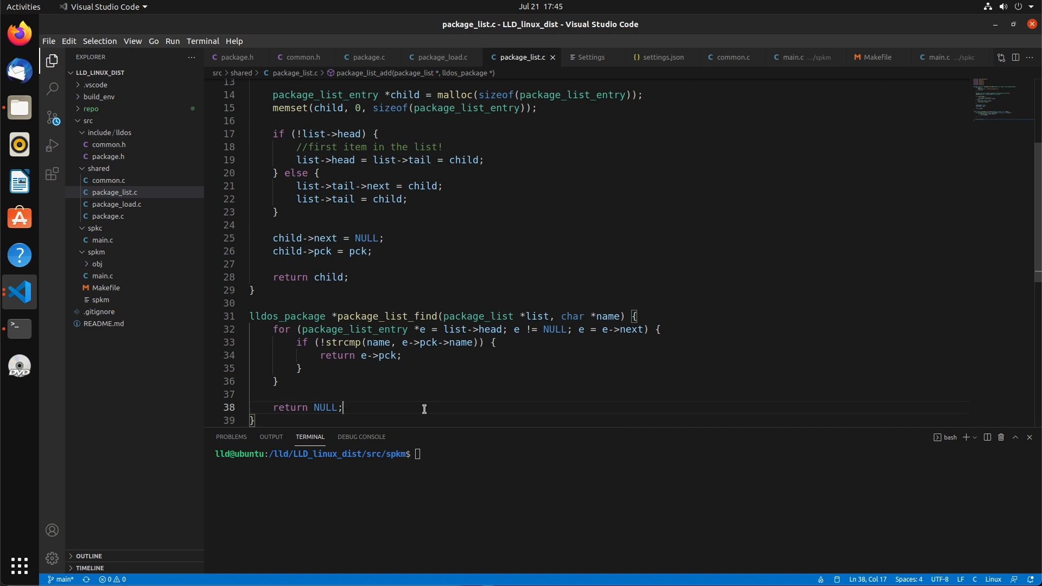
{"action": "key", "text": "Enter"}
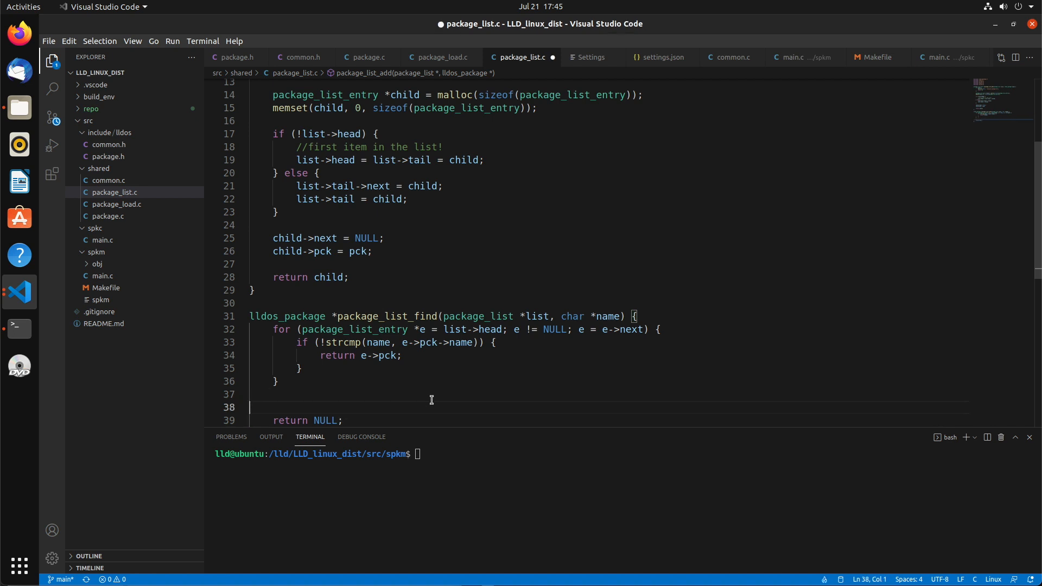
{"action": "type", "text": "//not found."}
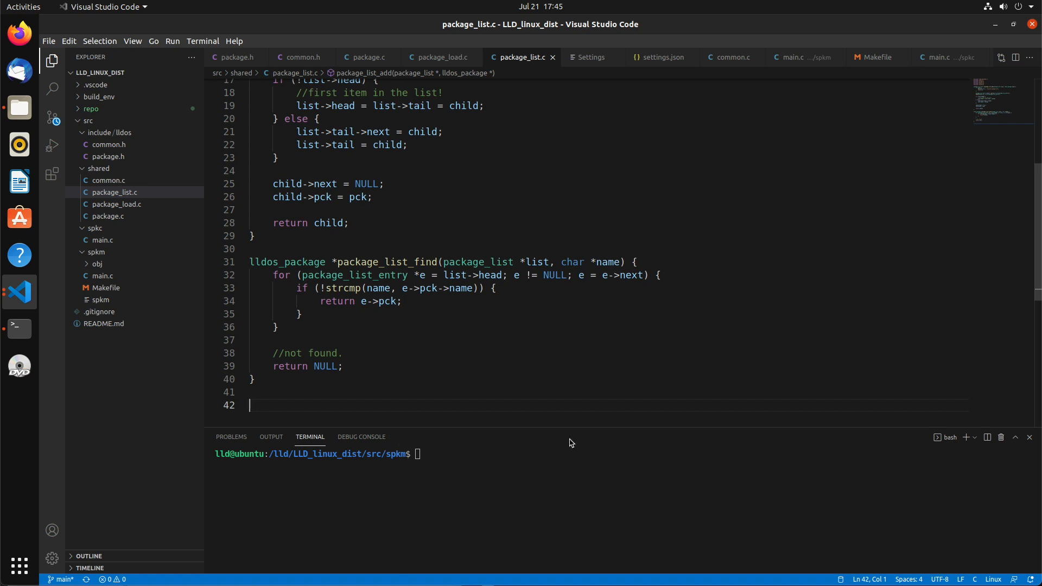
{"action": "mouse_move", "coordinate": [384, 408]}
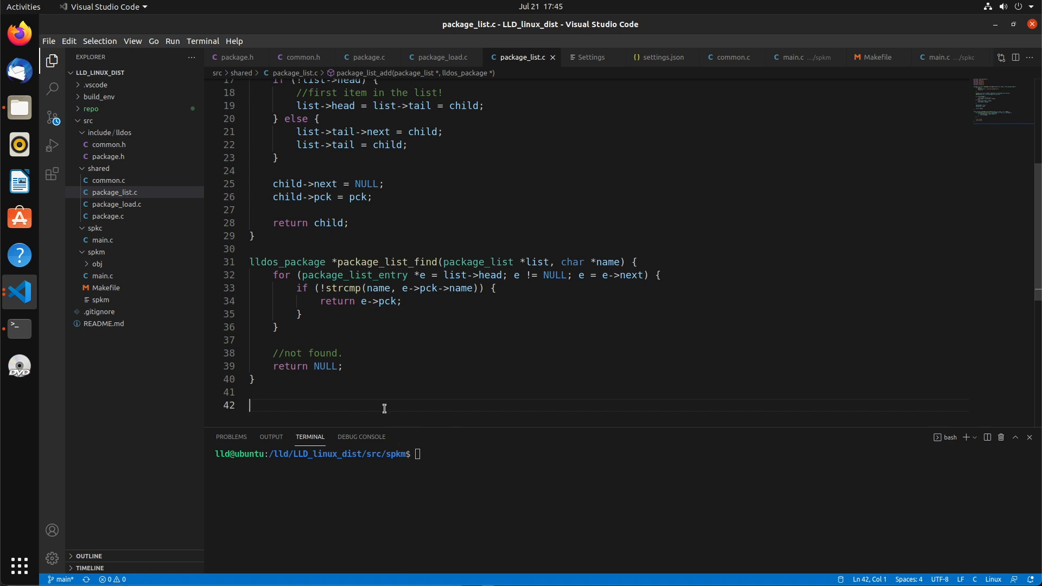
Write bool package_load_all(char *root, package_list *list) { with an empty body
{"action": "type", "text": "bool"}
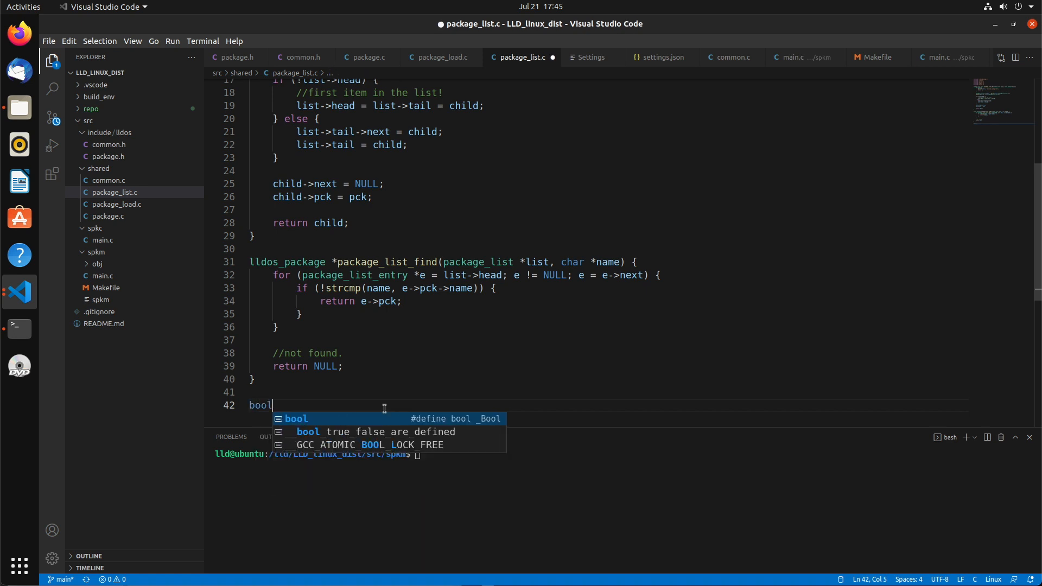
{"action": "type", "text": "package_load("}
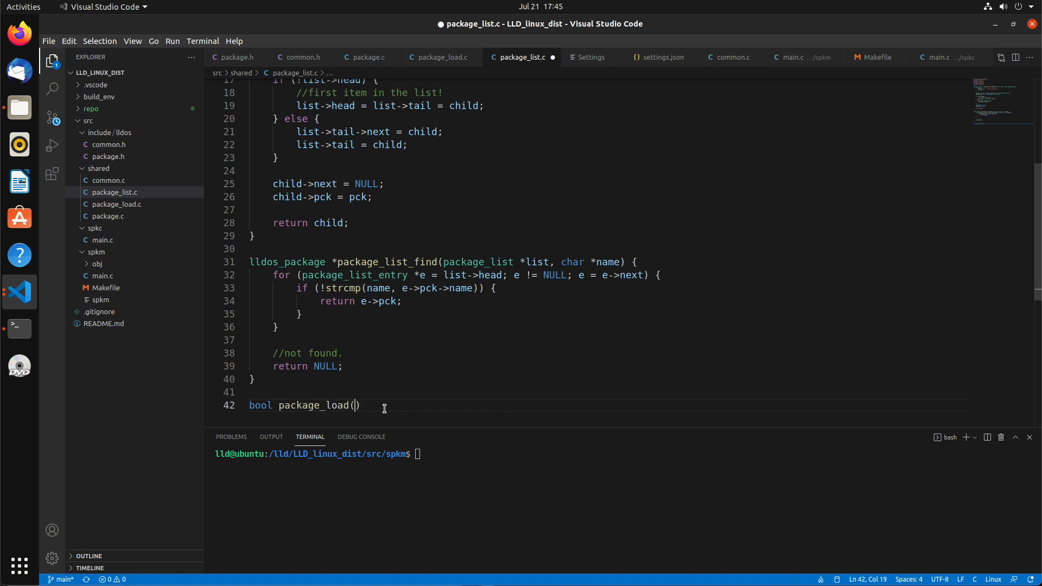
{"action": "type", "text": "-"}
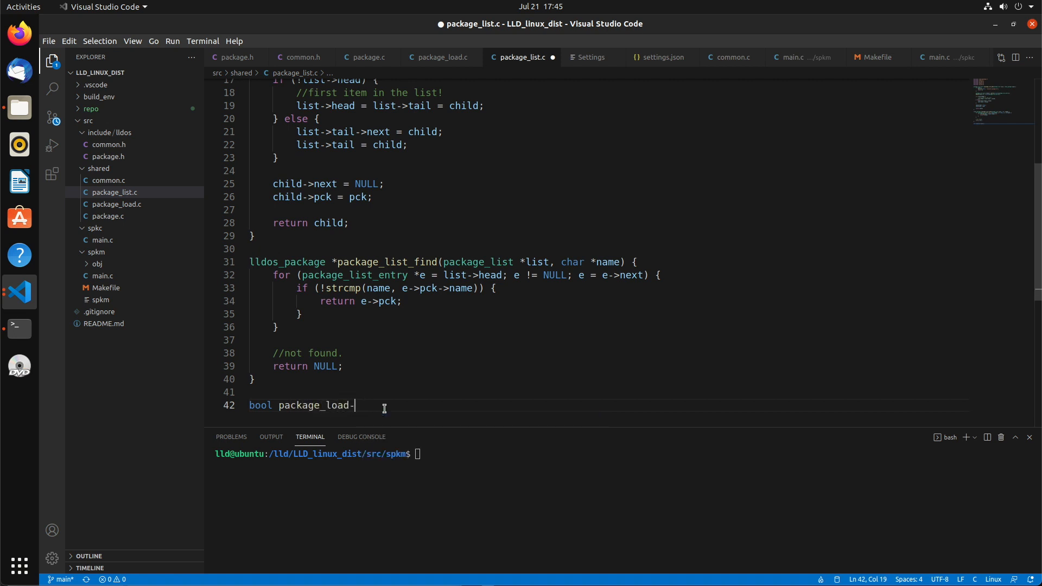
{"action": "type", "text": "all"}
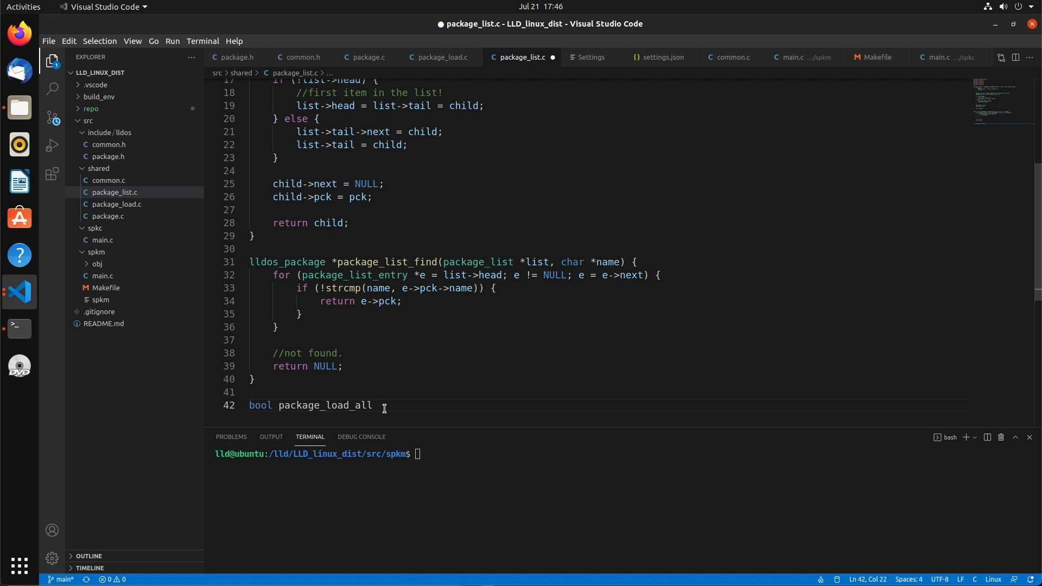
{"action": "type", "text": "(char *roo"}
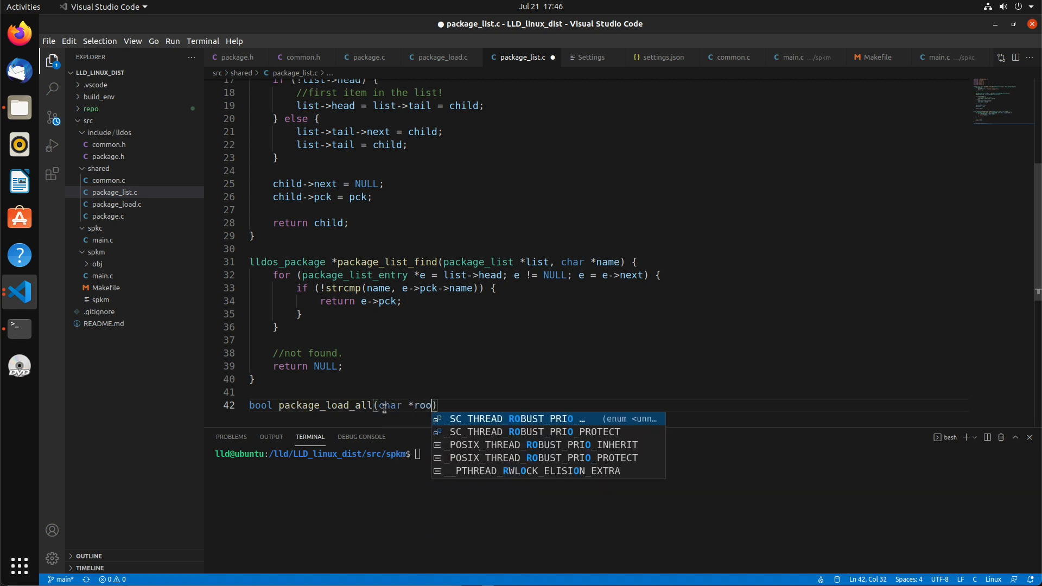
{"action": "type", "text": ", package_list *list"}
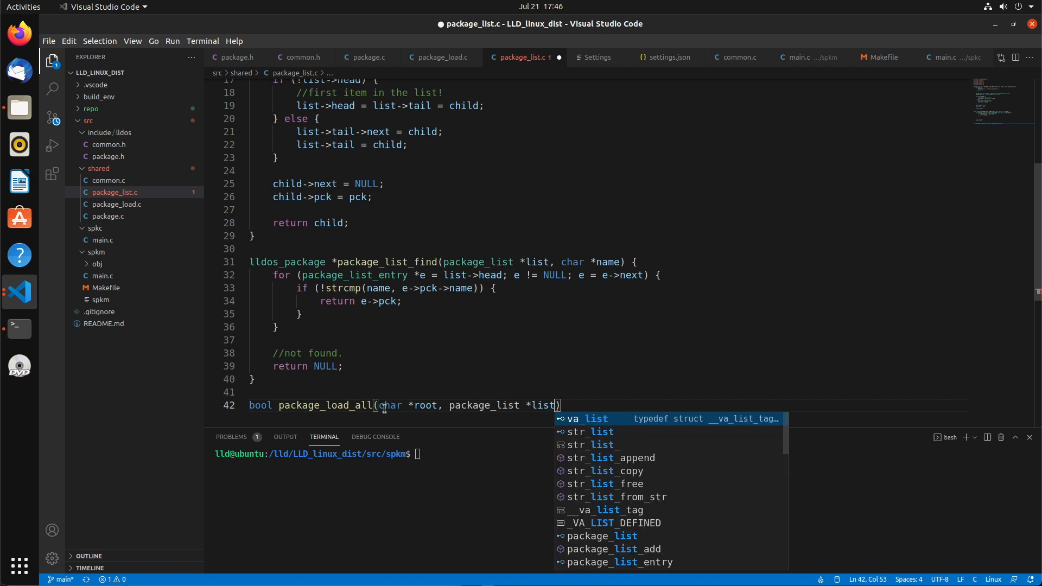
{"action": "type", "text": "{"}
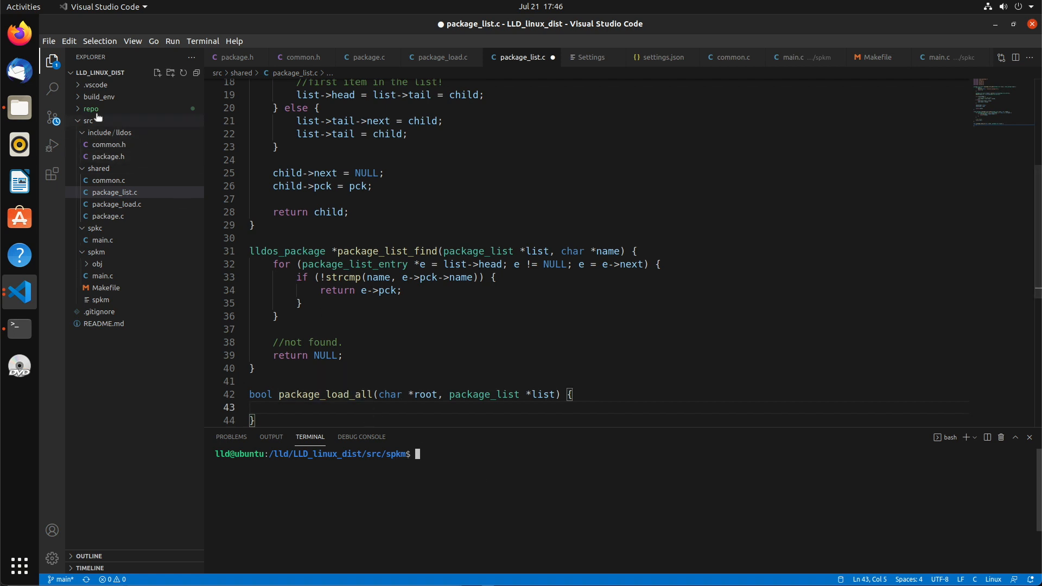
{"action": "left_click", "coordinate": [91, 108]}
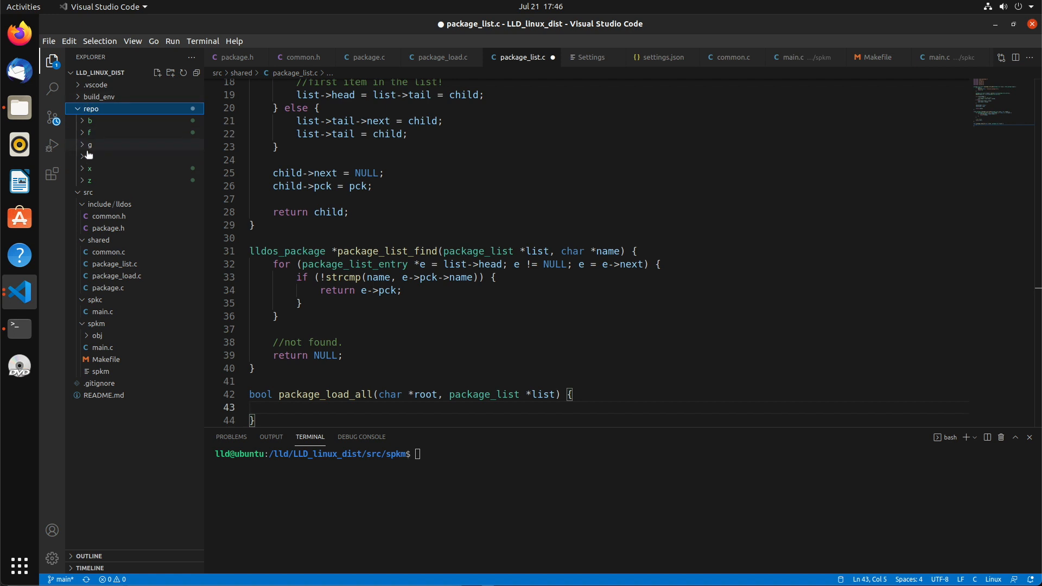
{"action": "left_click", "coordinate": [91, 108]}
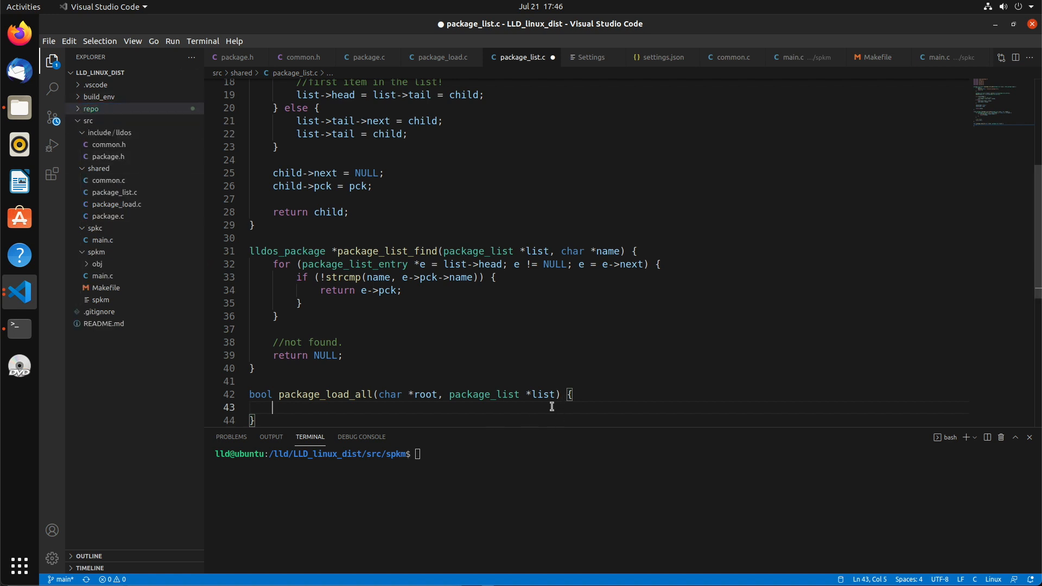
{"action": "scroll", "scroll_direction": "down", "scroll_amount": 3}
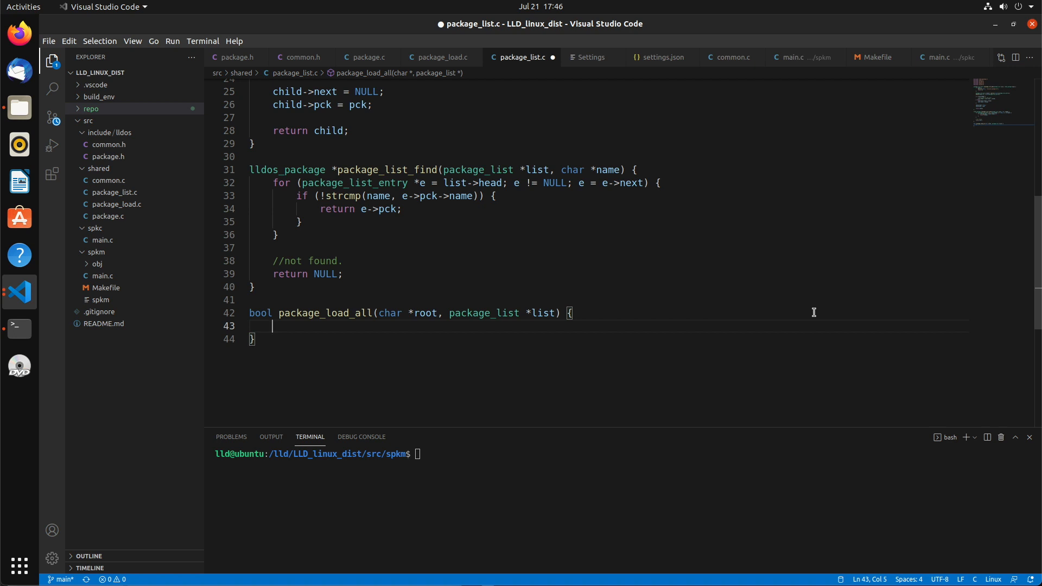
{"action": "type", "text": "char *base_d"}
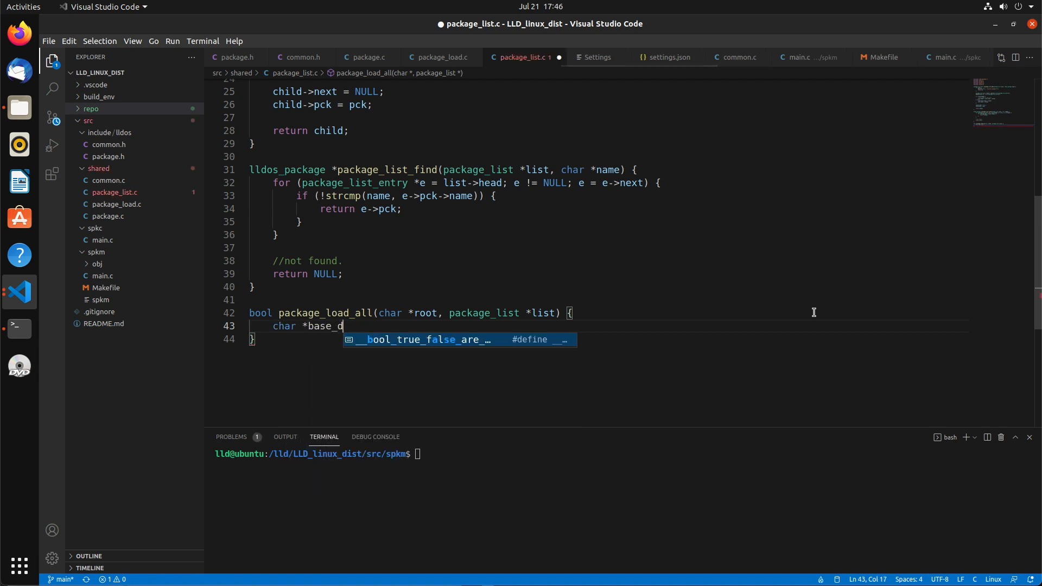
{"action": "type", "text": "irs = \""}
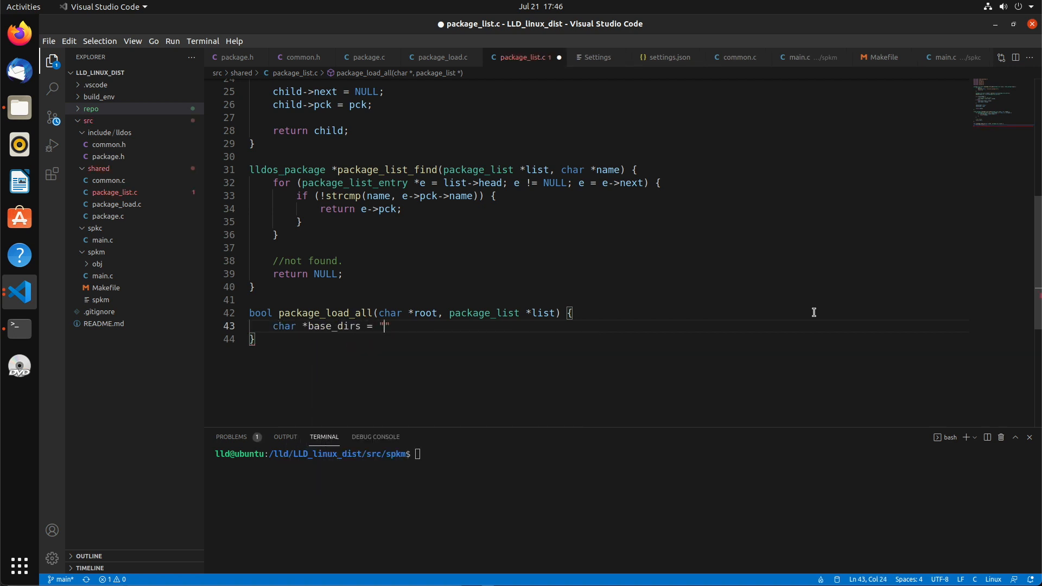
{"action": "type", "text": "abcdef"}
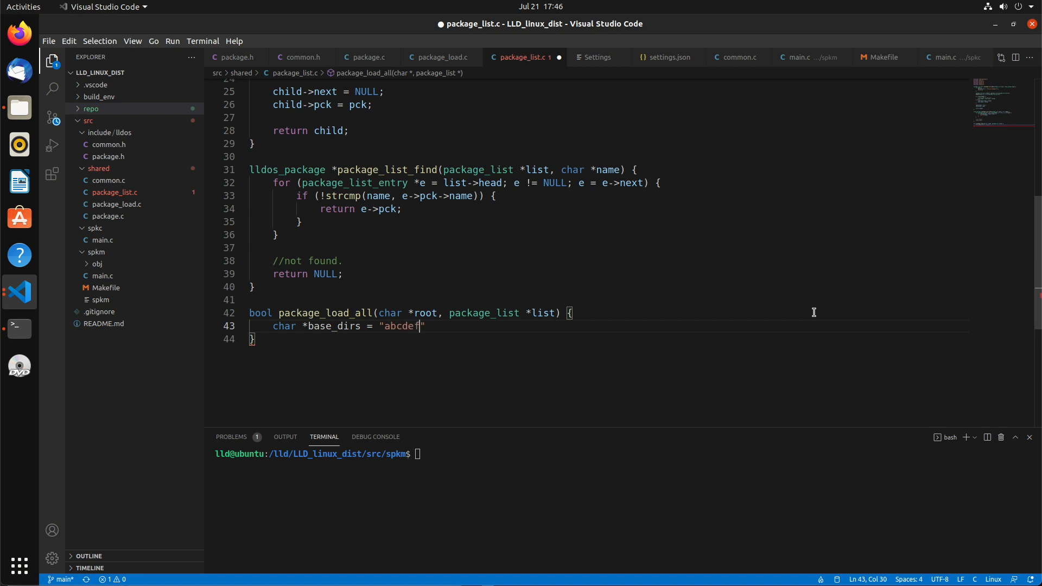
{"action": "type", "text": "ghijl"}
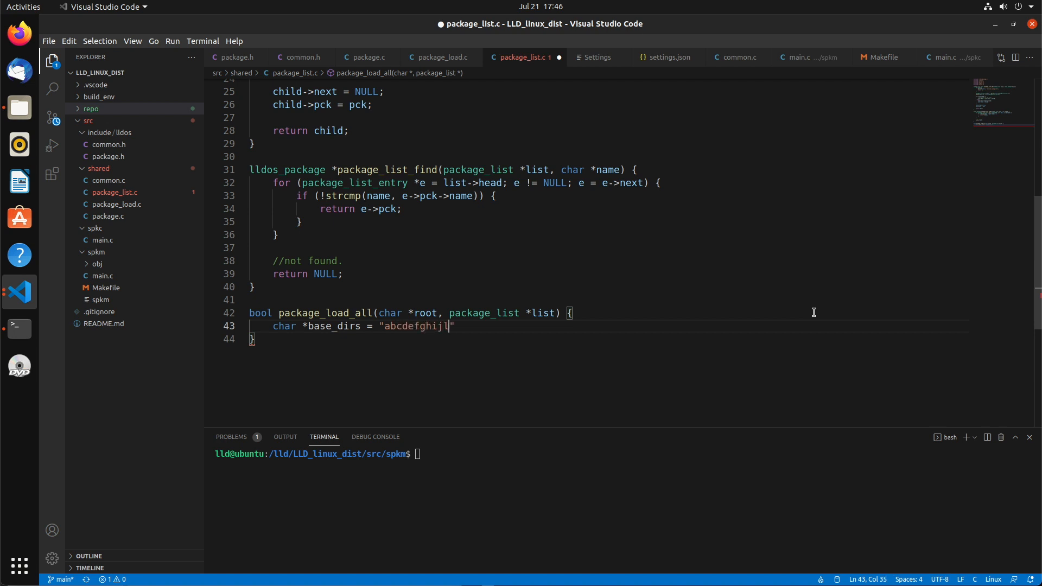
{"action": "type", "text": "klmnop"}
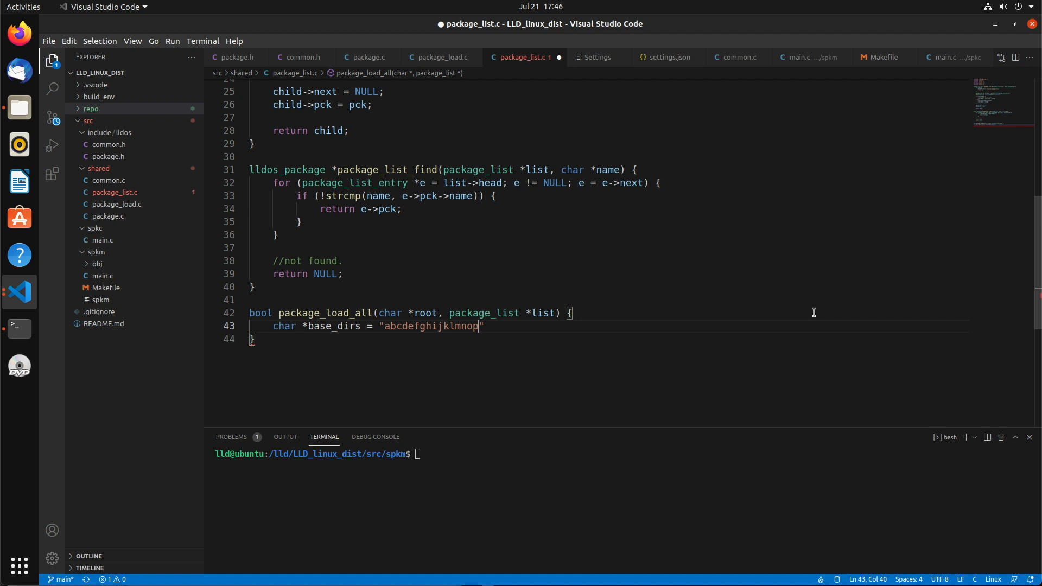
{"action": "type", "text": "qrstuvw"}
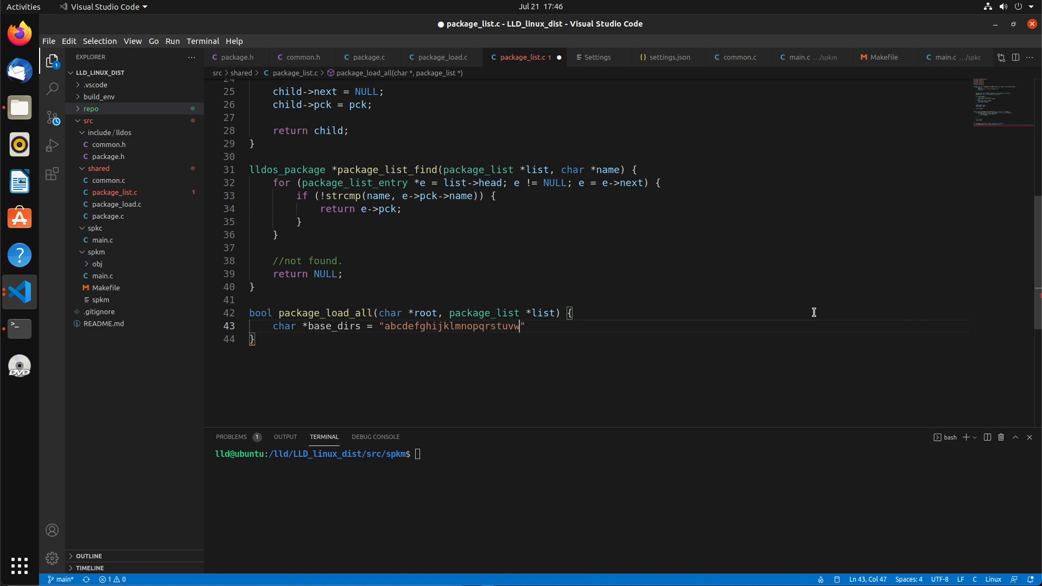
{"action": "type", "text": "xyz0"}
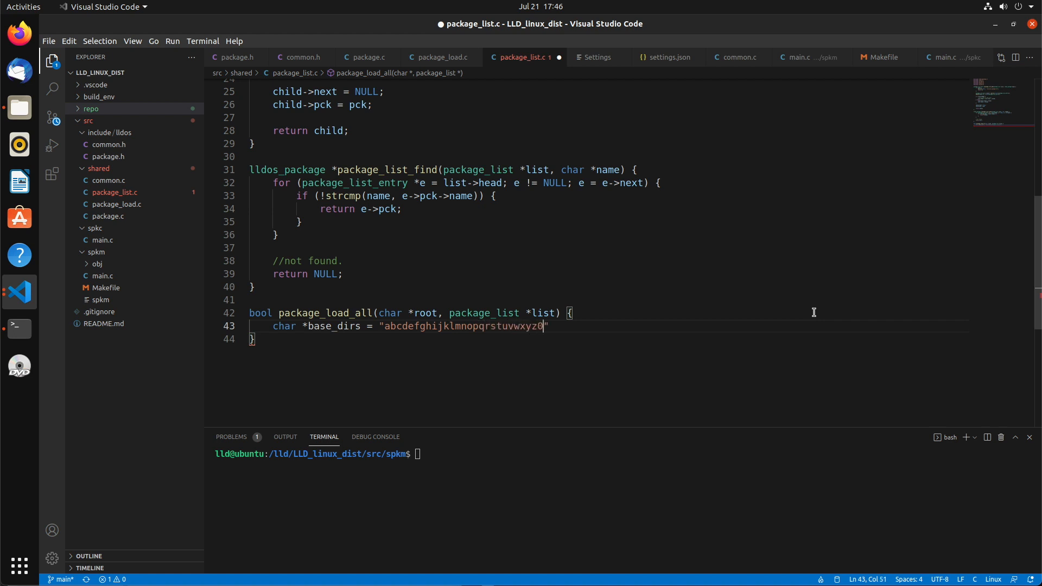
{"action": "type", "text": "1234567"}
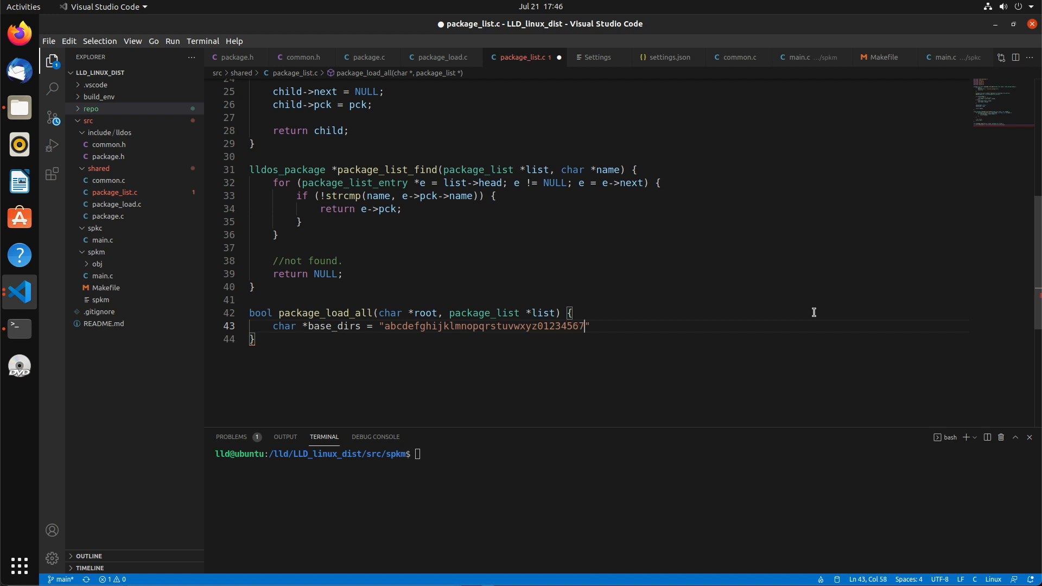
{"action": "type", "text": "89\";"}
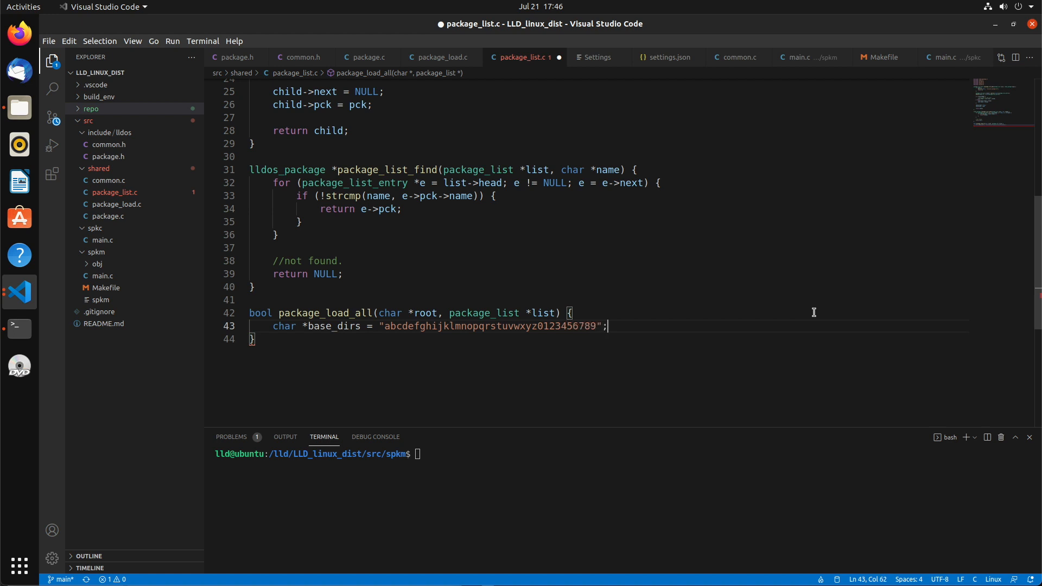
{"action": "key", "text": "ctrl+s"}
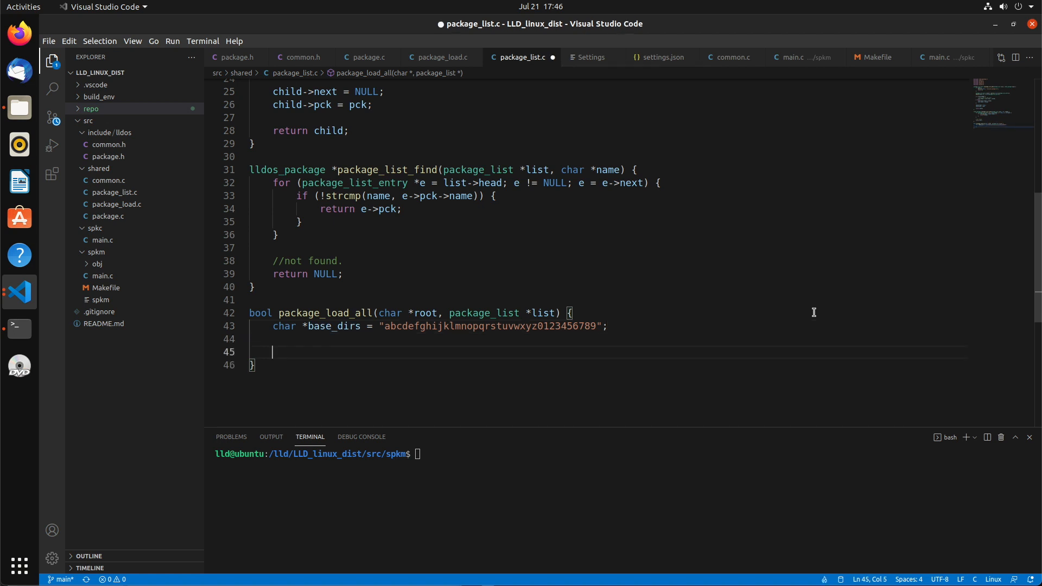
Add char *b = base_dirs; and a while(*b) loop ending with b++;
{"action": "type", "text": "char *b ="}
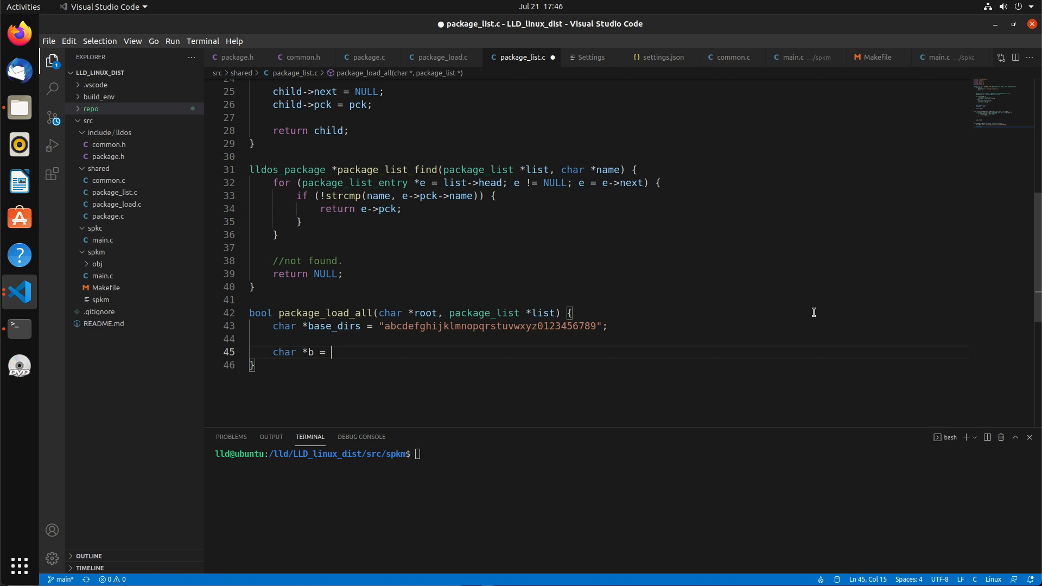
{"action": "type", "text": "base_dirs;"}
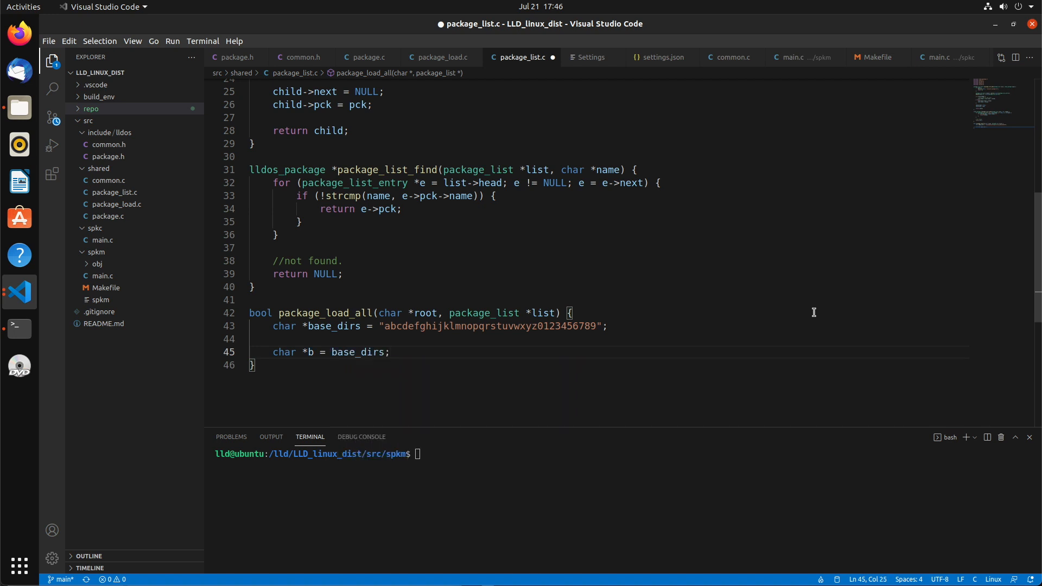
{"action": "type", "text": "while(*b) {"}
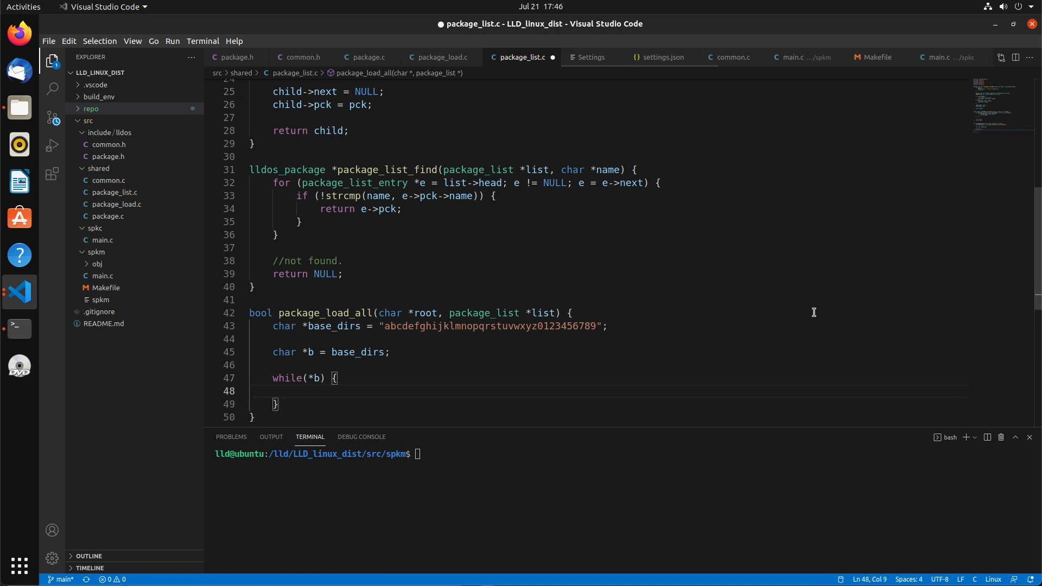
{"action": "type", "text": "b++;"}
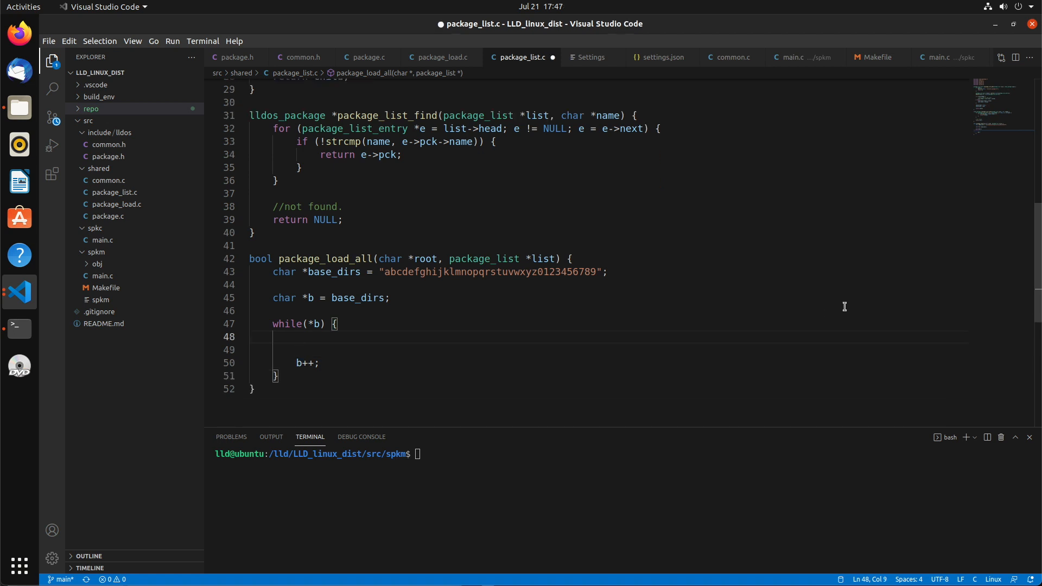
{"action": "type", "text": "char full_pa"}
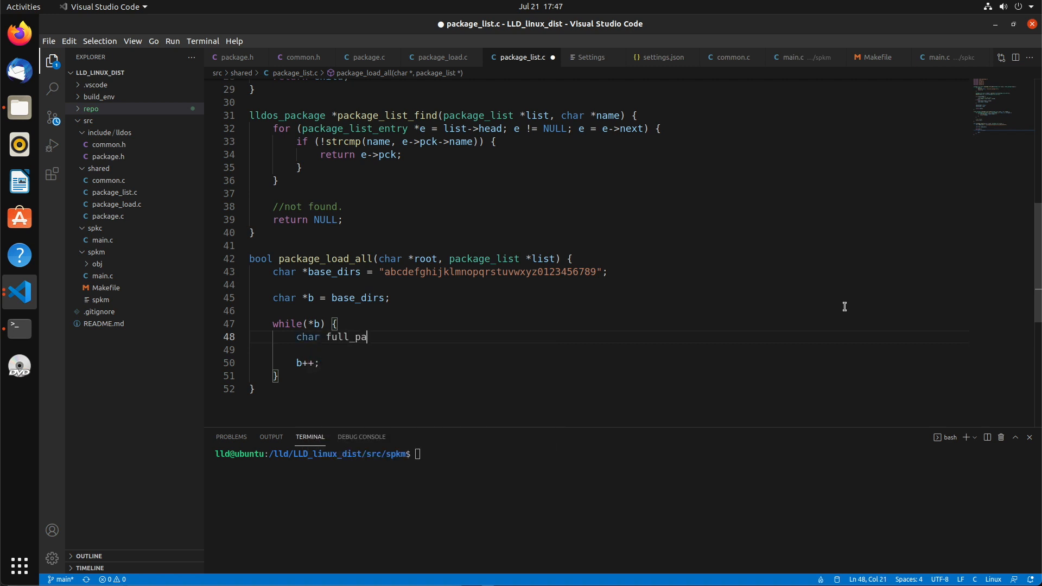
Declare char full_path[1024] and snprintf it to "%s/repo/%c" with root and *b
{"action": "type", "text": "th[1024];"}
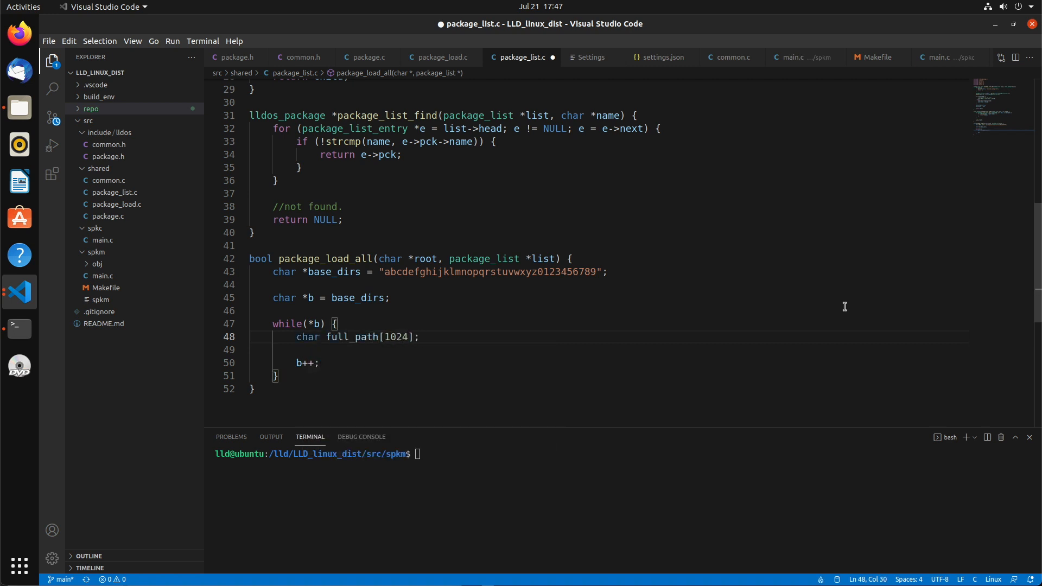
{"action": "type", "text": "s"}
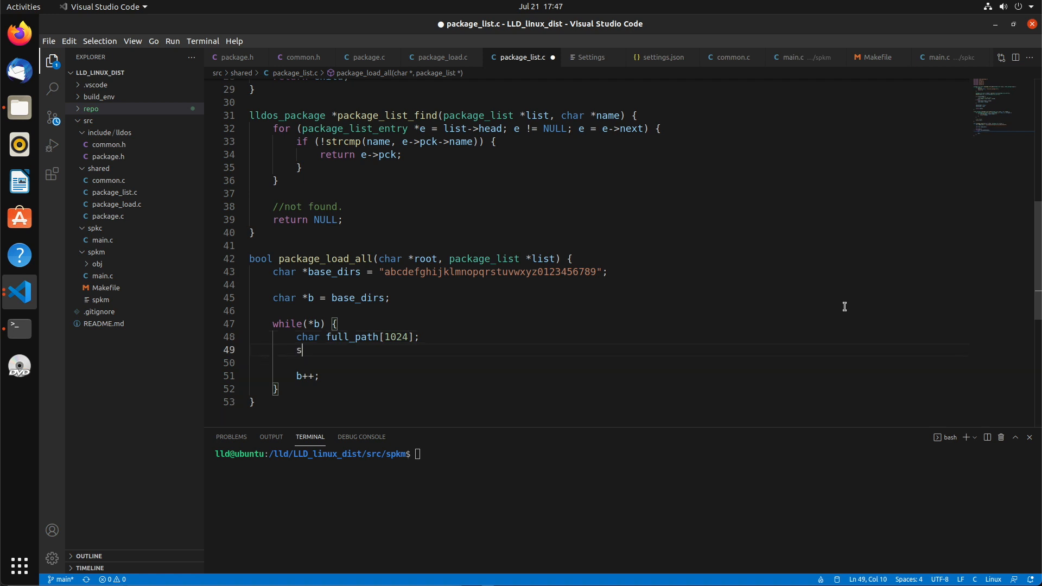
{"action": "type", "text": "nprintf(full_path"}
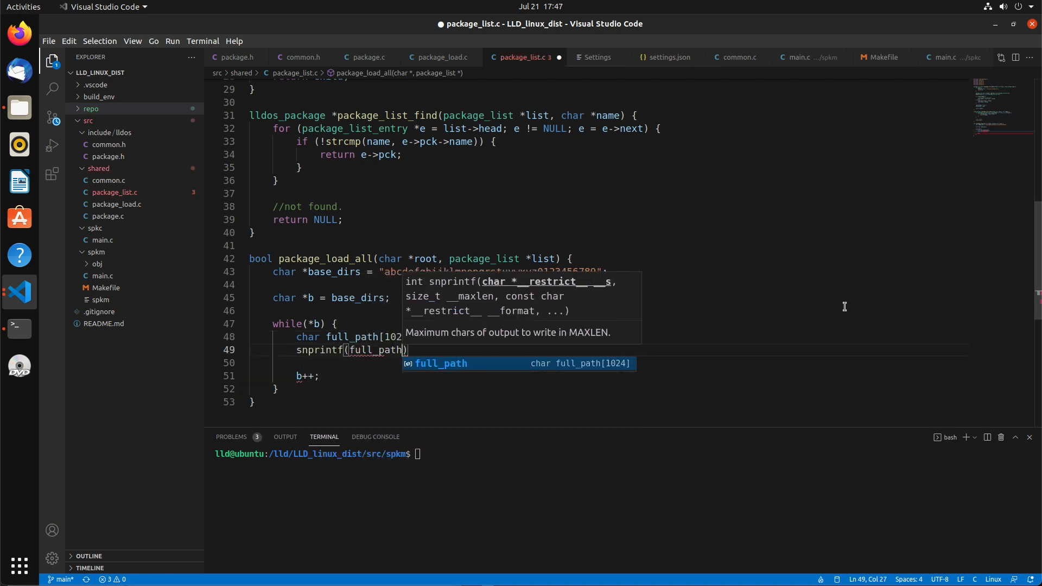
{"action": "type", "text": ", sizeof("}
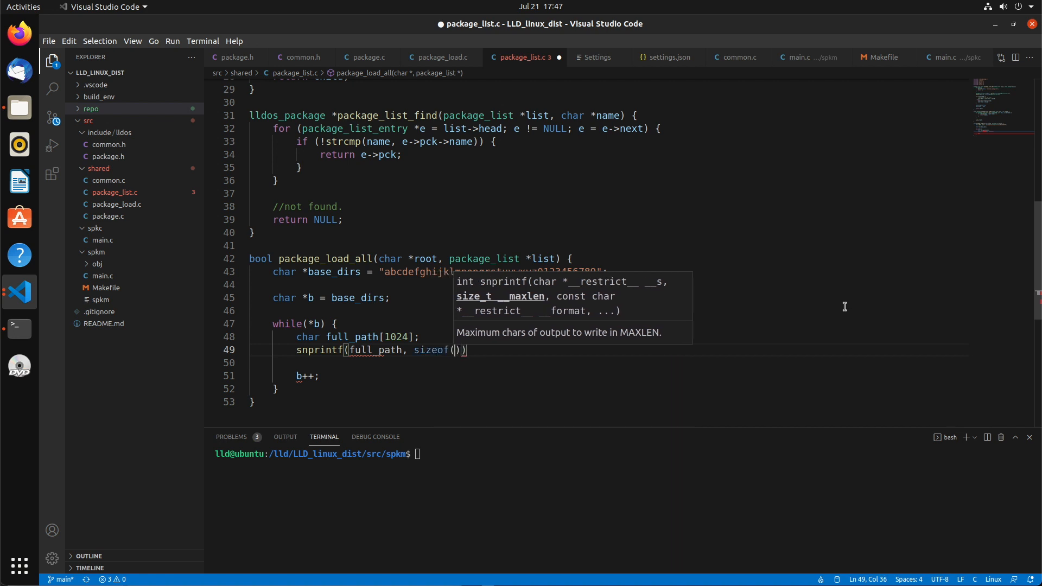
{"action": "type", "text": "full_path) - 1"}
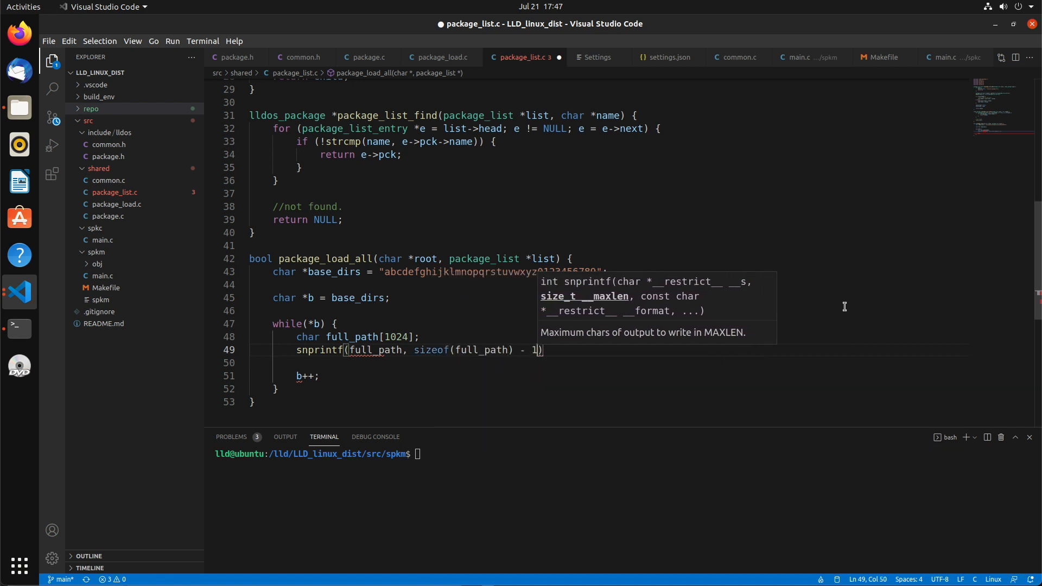
{"action": "type", "text": ", \"s\""}
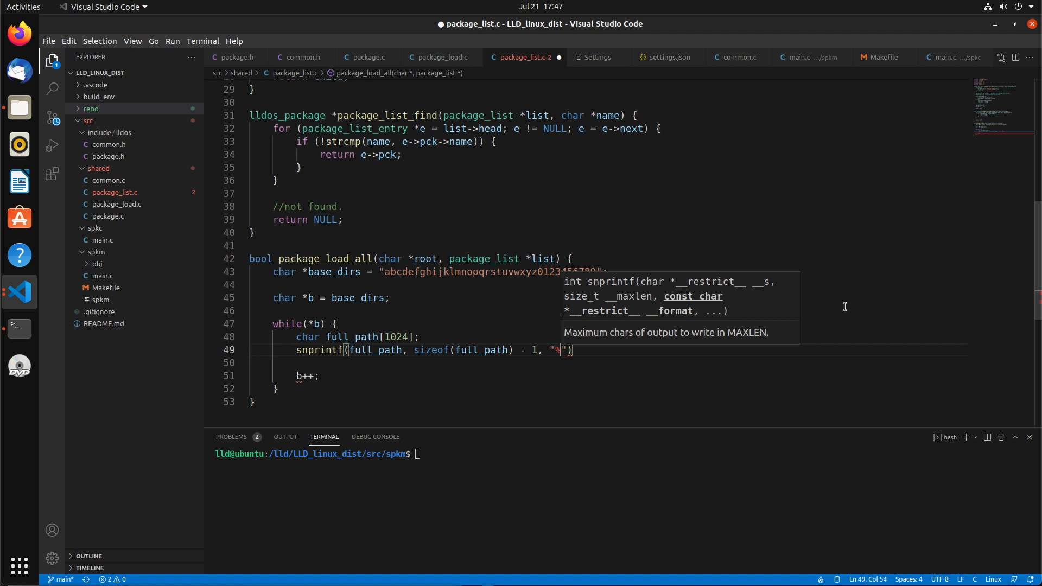
{"action": "type", "text": "/repo"}
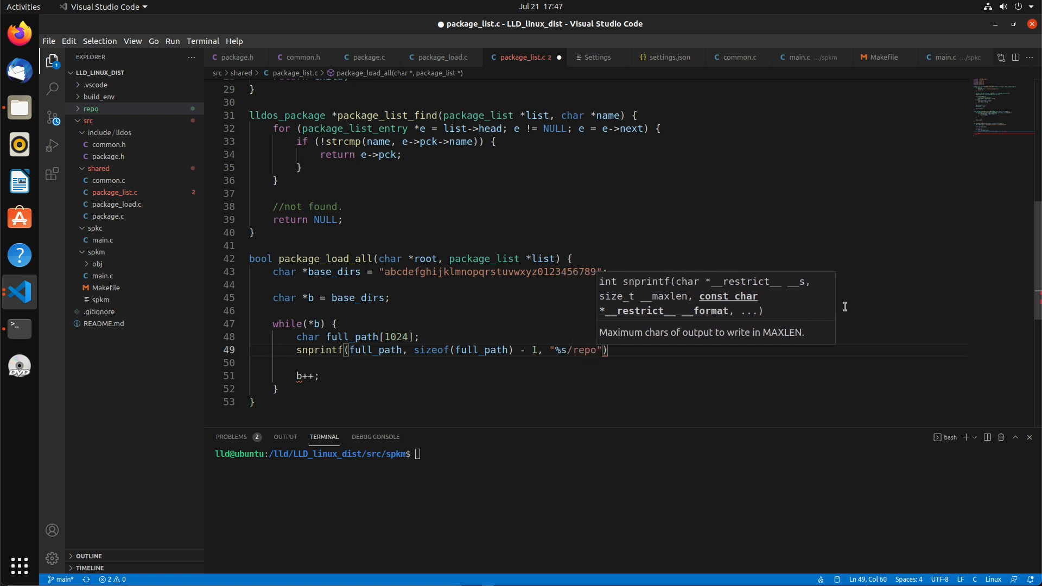
{"action": "type", "text": "/%c"}
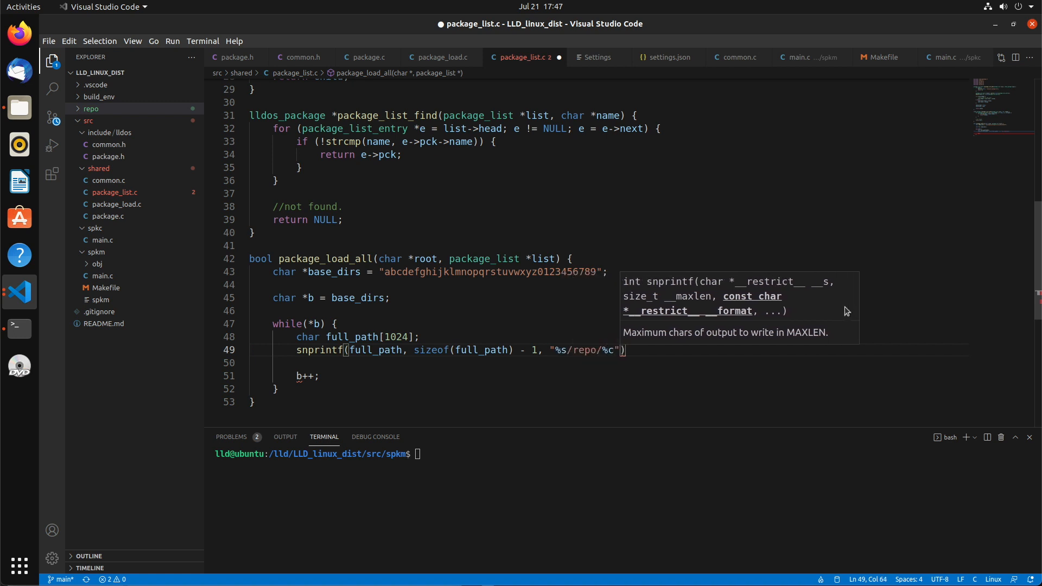
{"action": "type", "text": ","}
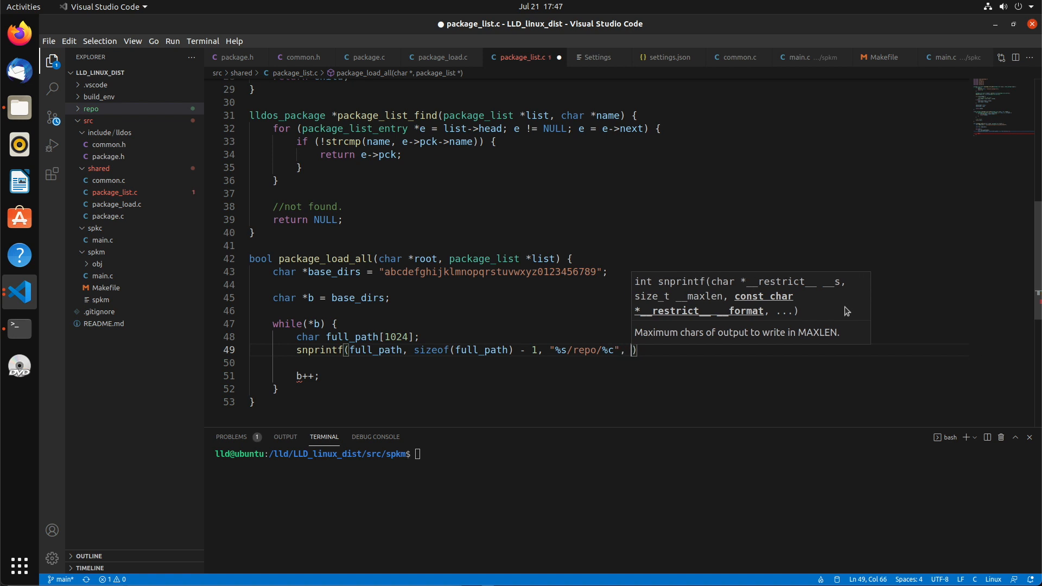
{"action": "type", "text": "root, *b"}
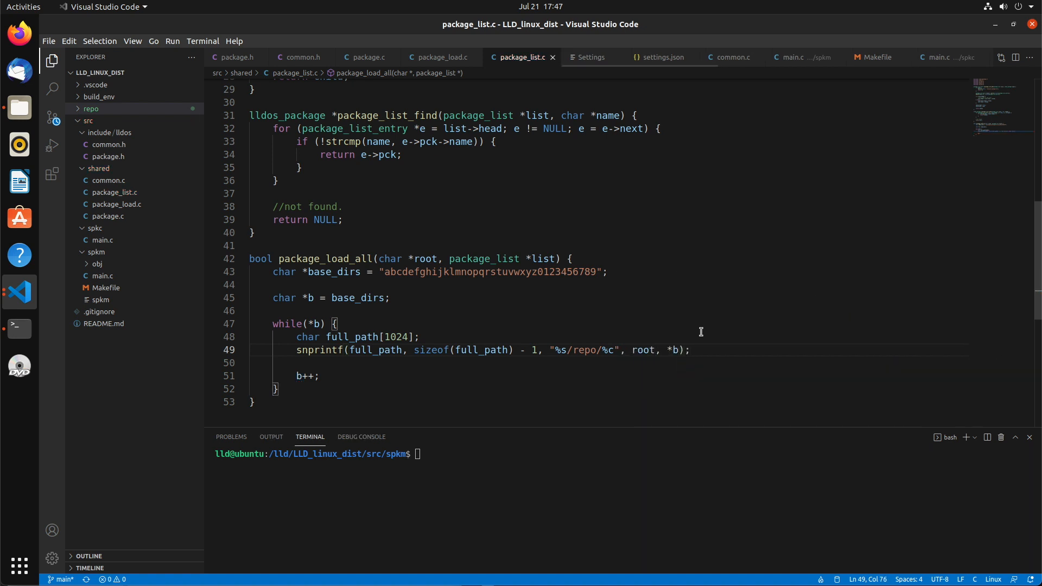
{"action": "mouse_move", "coordinate": [435, 285]}
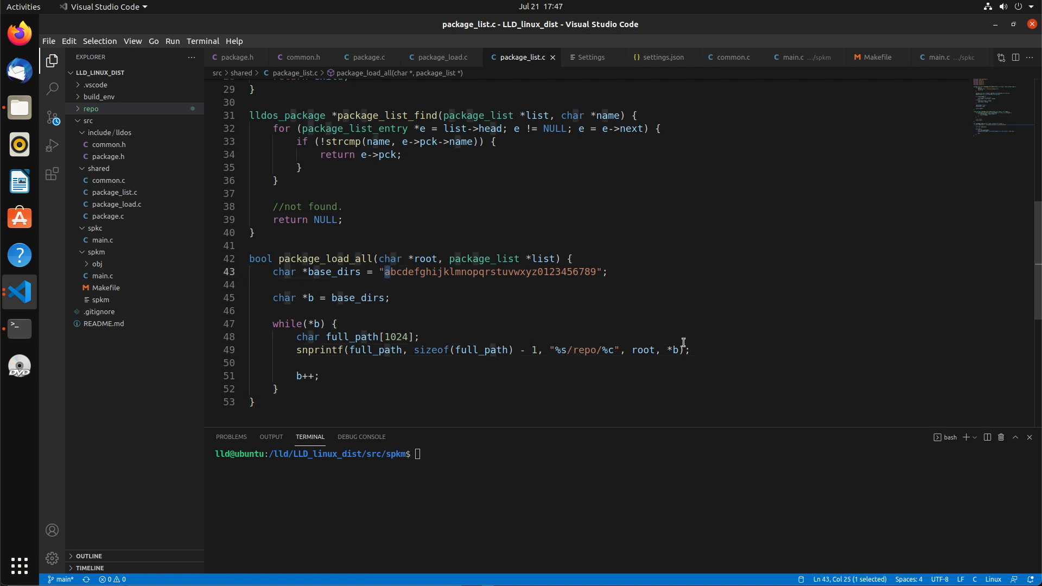
{"action": "double_click", "coordinate": [583, 350]}
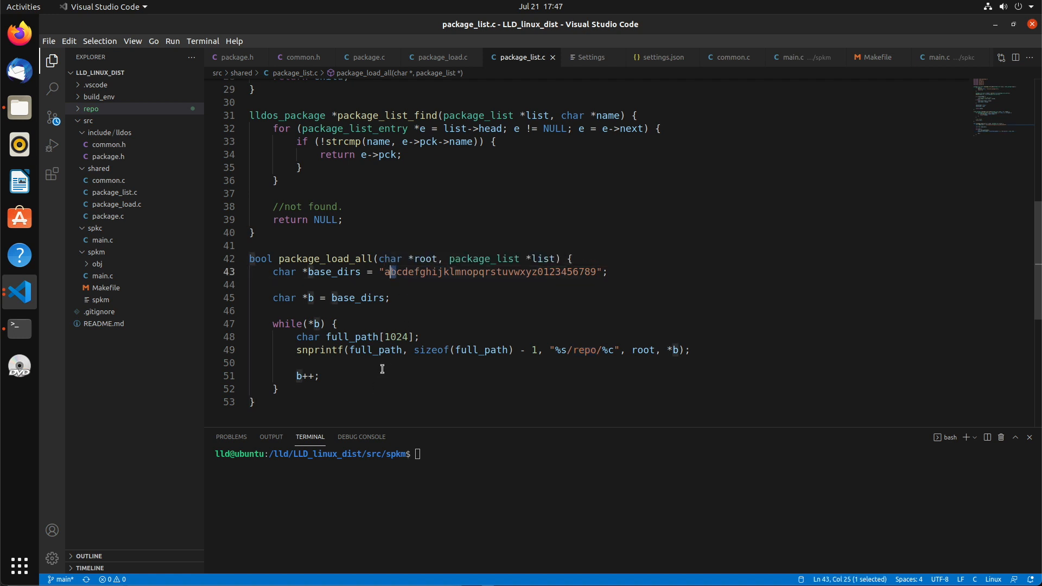
{"action": "left_click", "coordinate": [593, 363]}
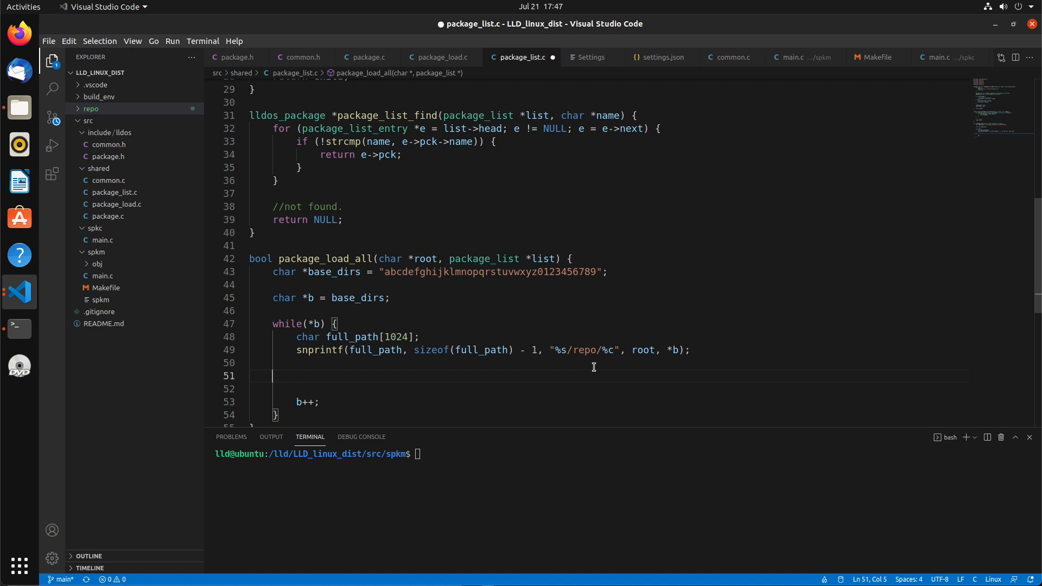
Declare struct dirent *entry, open DIR *dp = opendir(full_path), check dp, and closedir(dp)
{"action": "type", "text": "struct dirent *entry;"}
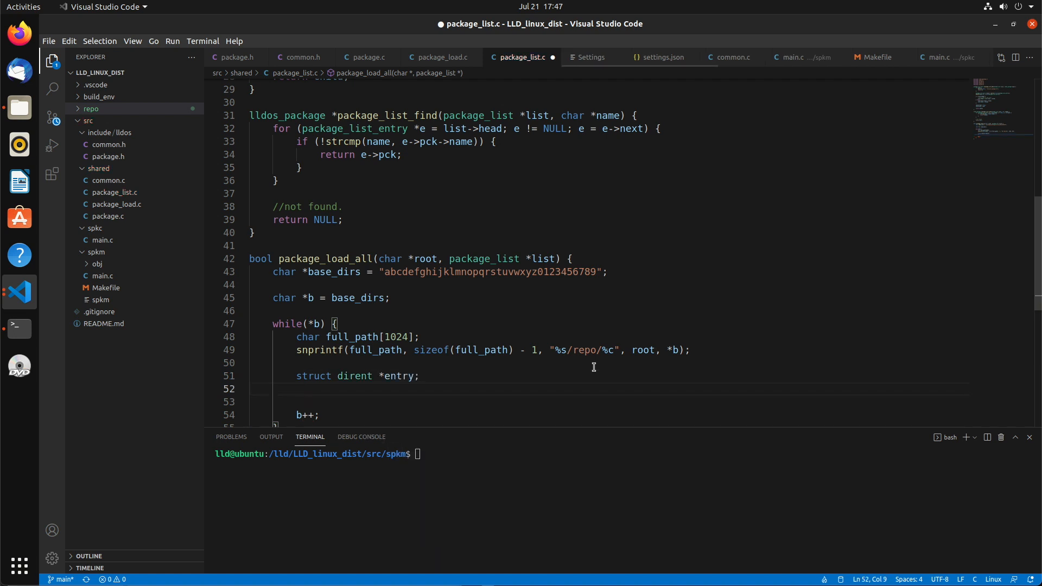
{"action": "type", "text": "DIR *dp ="}
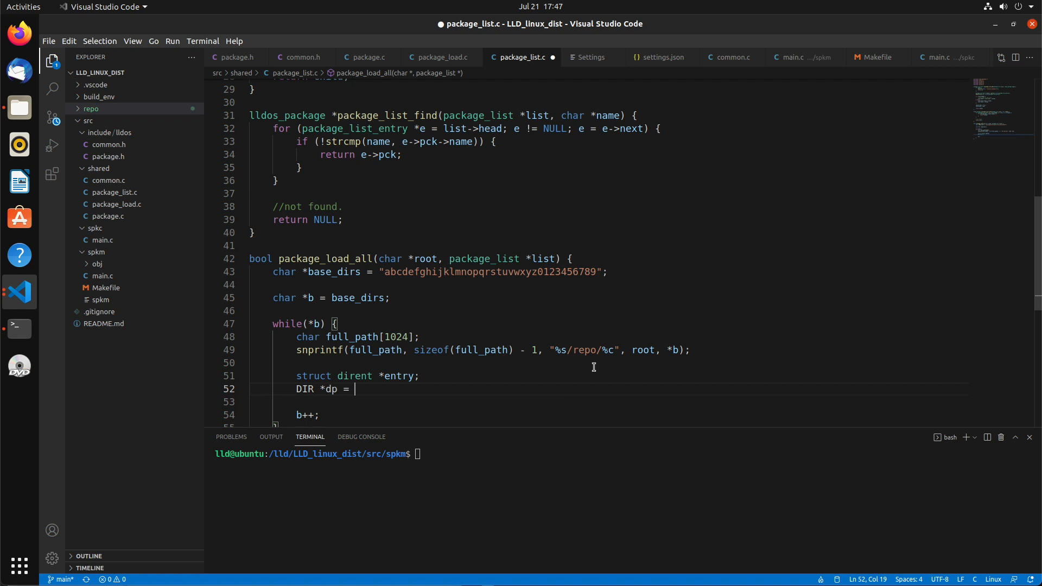
{"action": "type", "text": "opendir"}
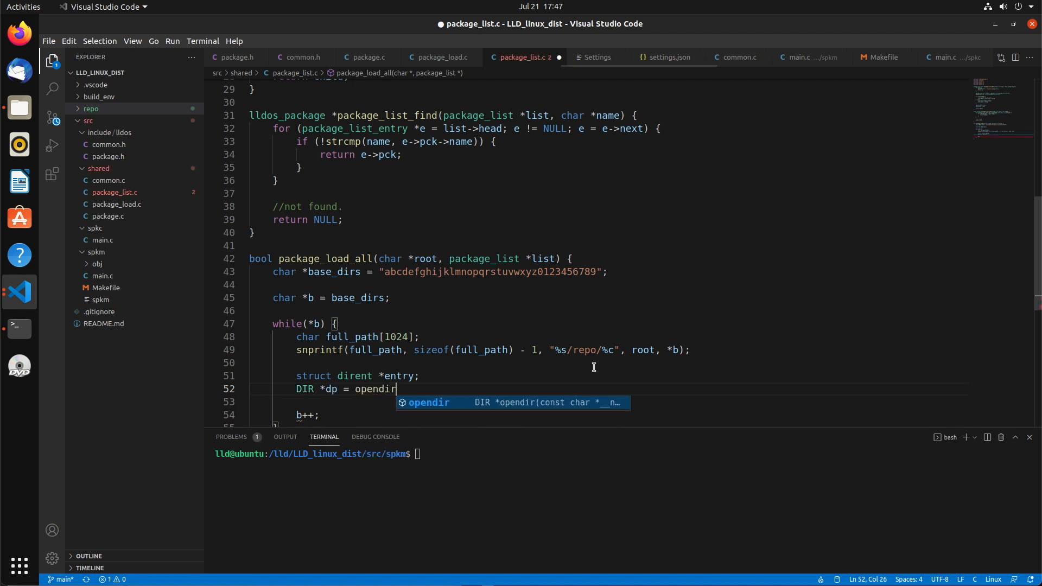
{"action": "type", "text": "(full_path);"}
{"action": "type", "text": "if ("}
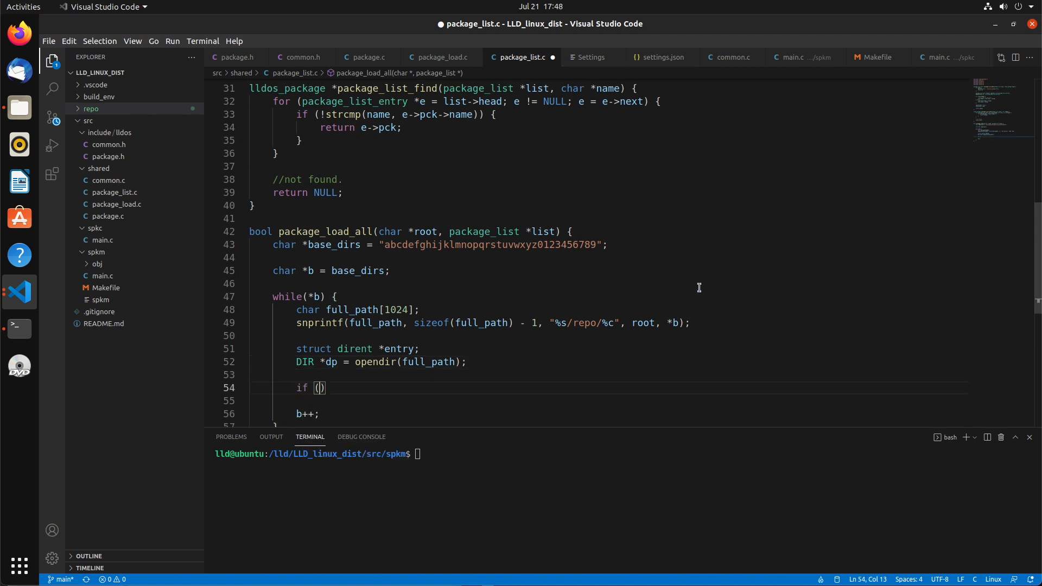
{"action": "type", "text": "dp"}
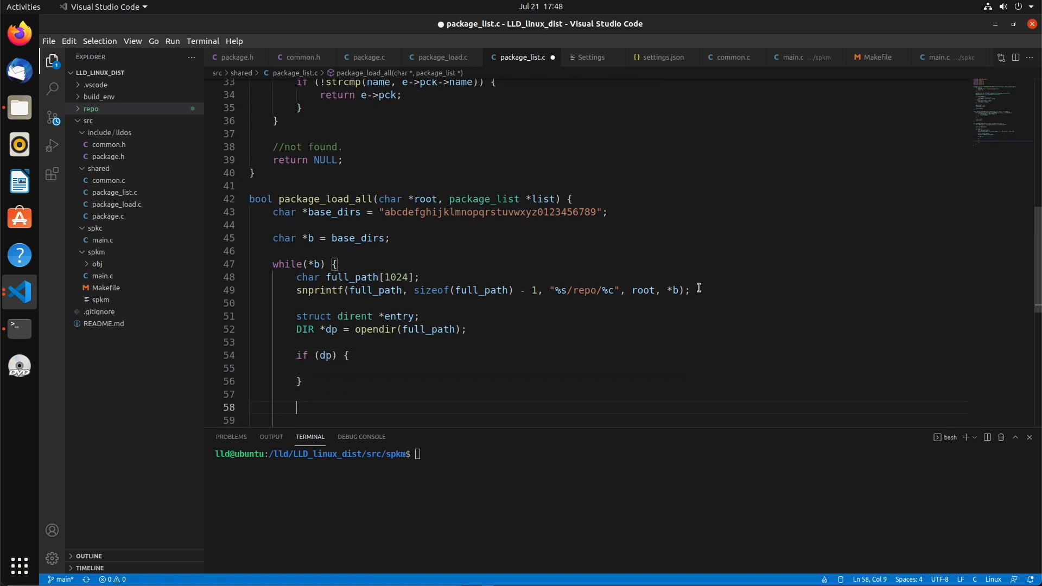
{"action": "type", "text": "closedir"}
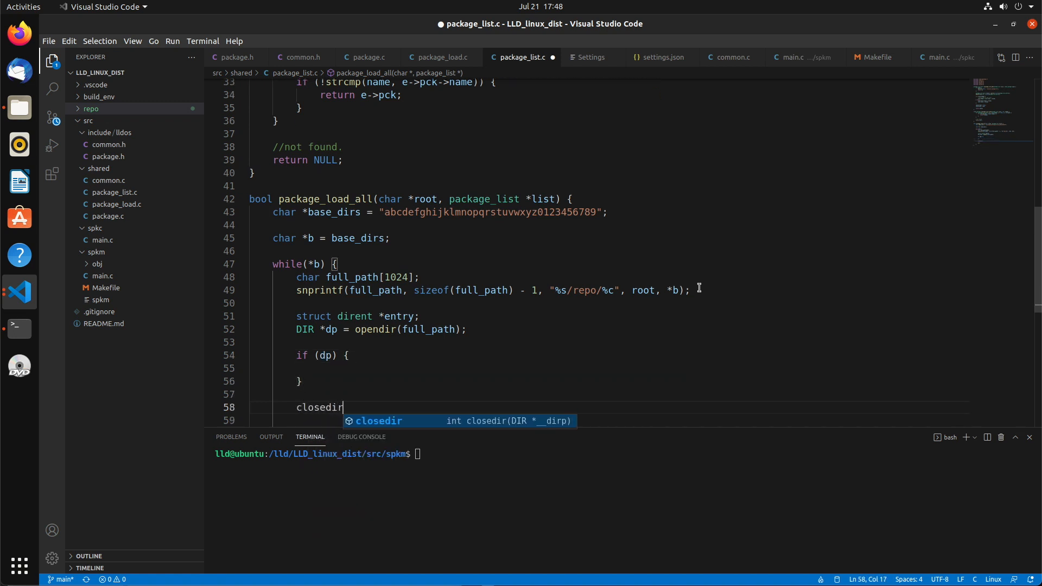
{"action": "type", "text": "(dp);"}
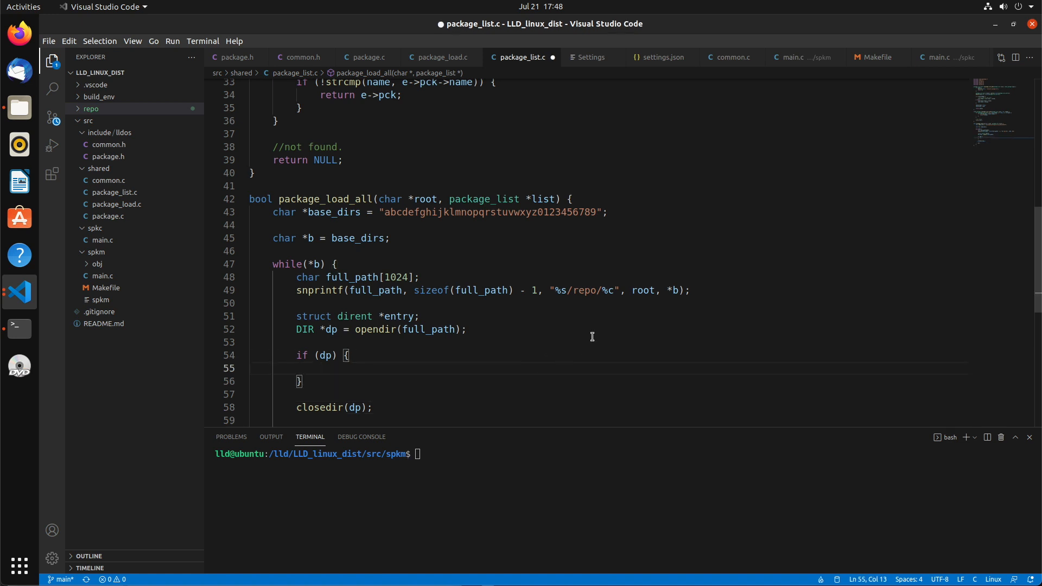
{"action": "type", "text": "while((entry = re"}
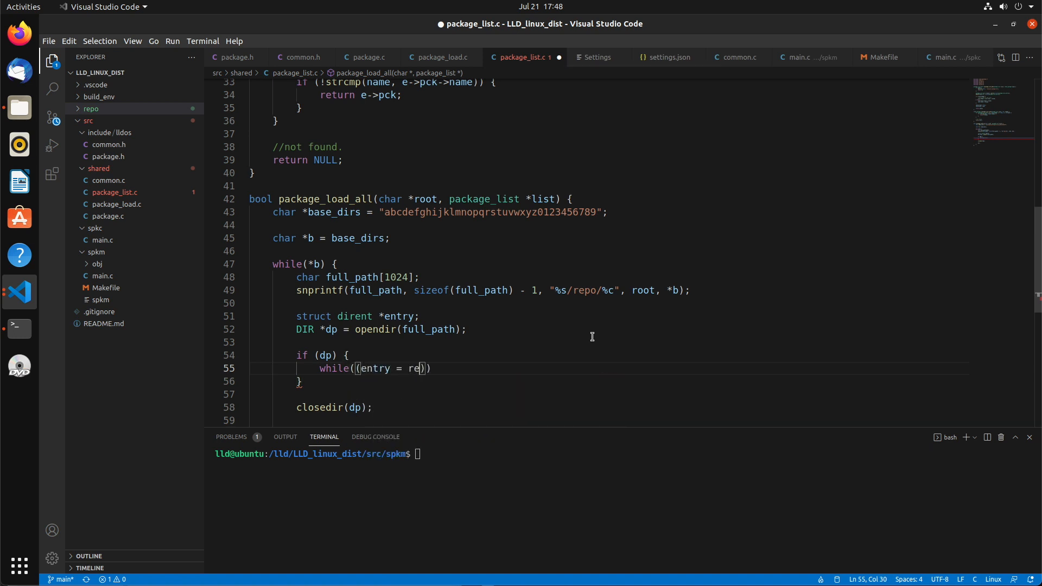
In the readdir loop, continue when entry->d_name[0] == '.', commented 'either . or .. or something hidden...'
{"action": "type", "text": "addir(dp))"}
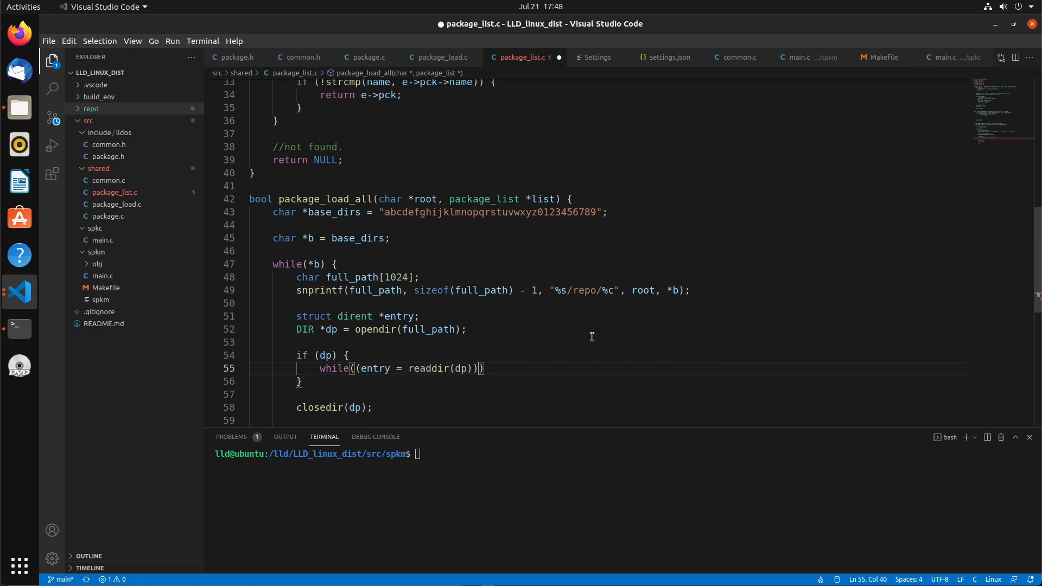
{"action": "type", "text": "{"}
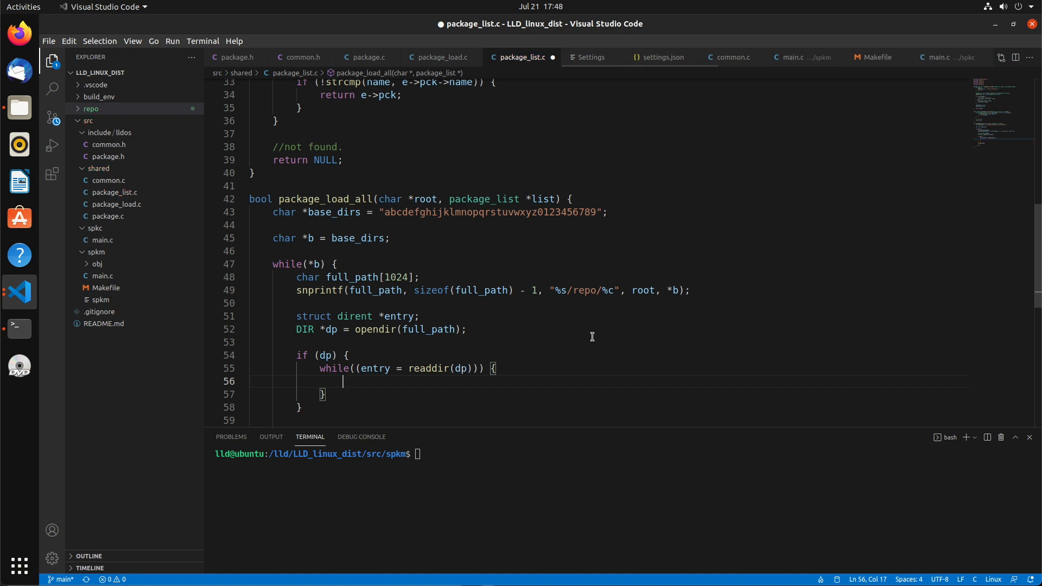
{"action": "type", "text": "if (entry)"}
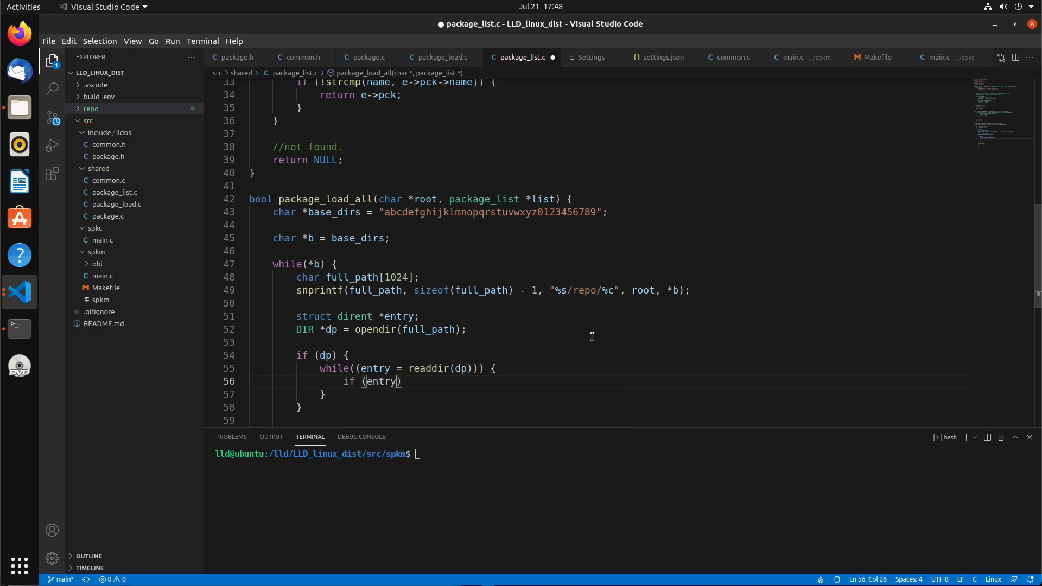
{"action": "type", "text": "->d_name[0"}
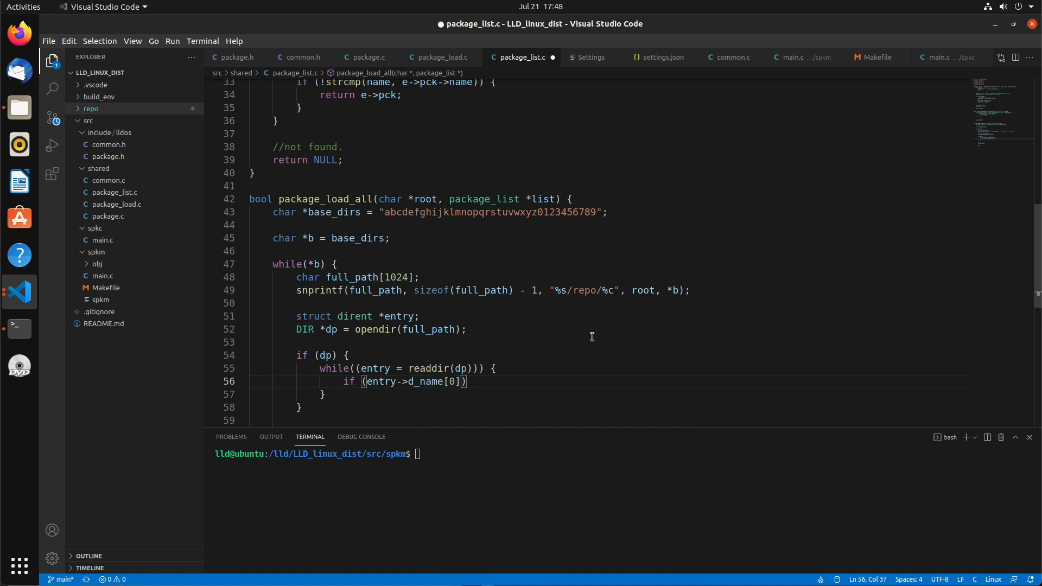
{"action": "type", "text": "=="}
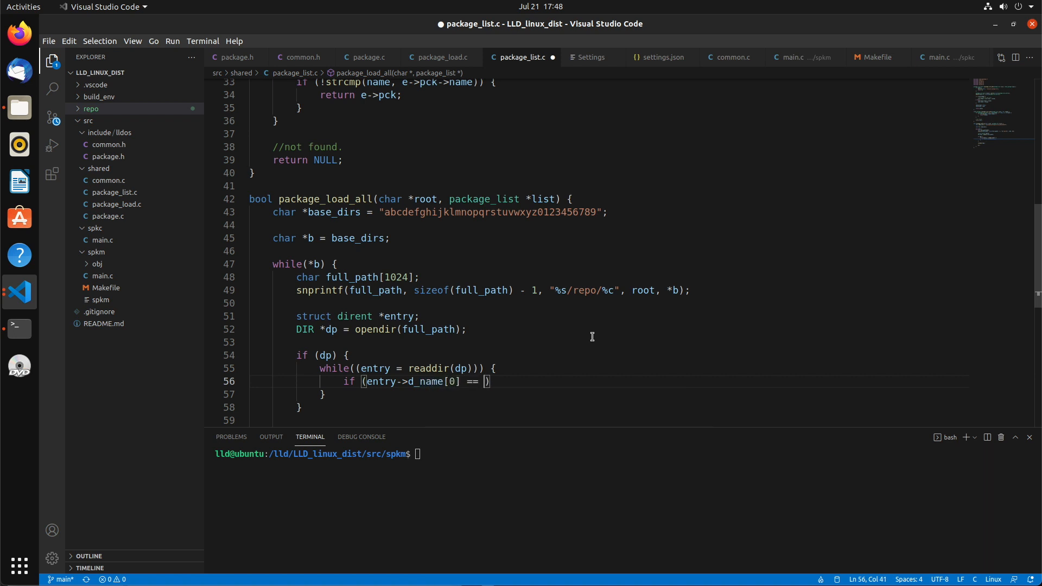
{"action": "type", "text": "'.'"}
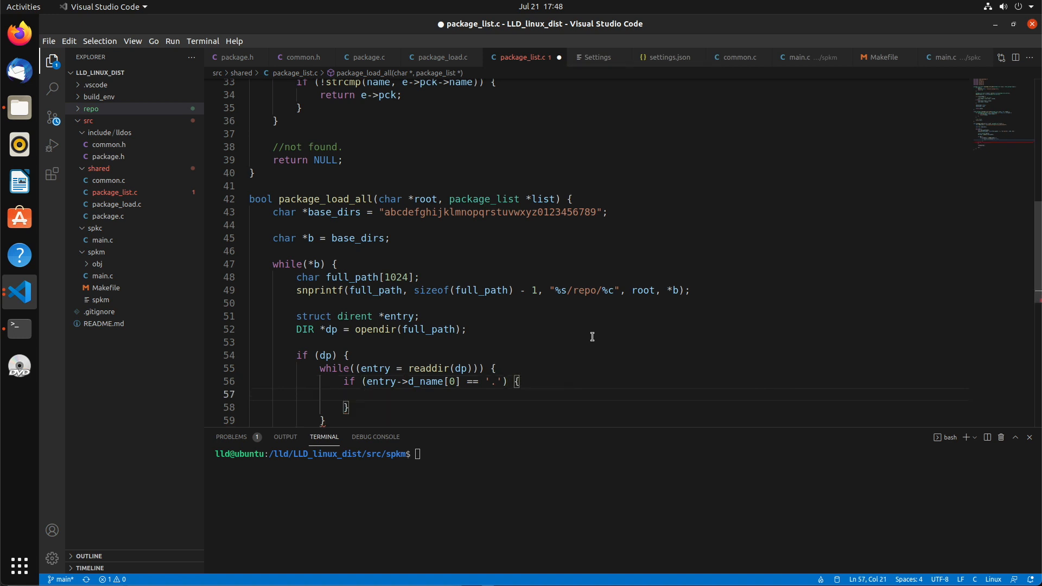
{"action": "type", "text": "//eith"}
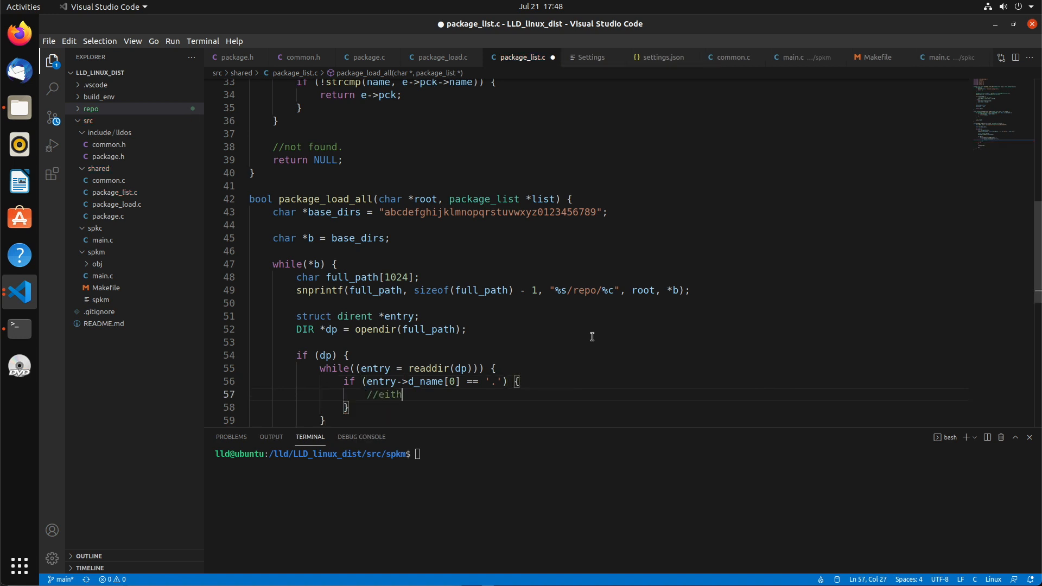
{"action": "type", "text": "er . o"}
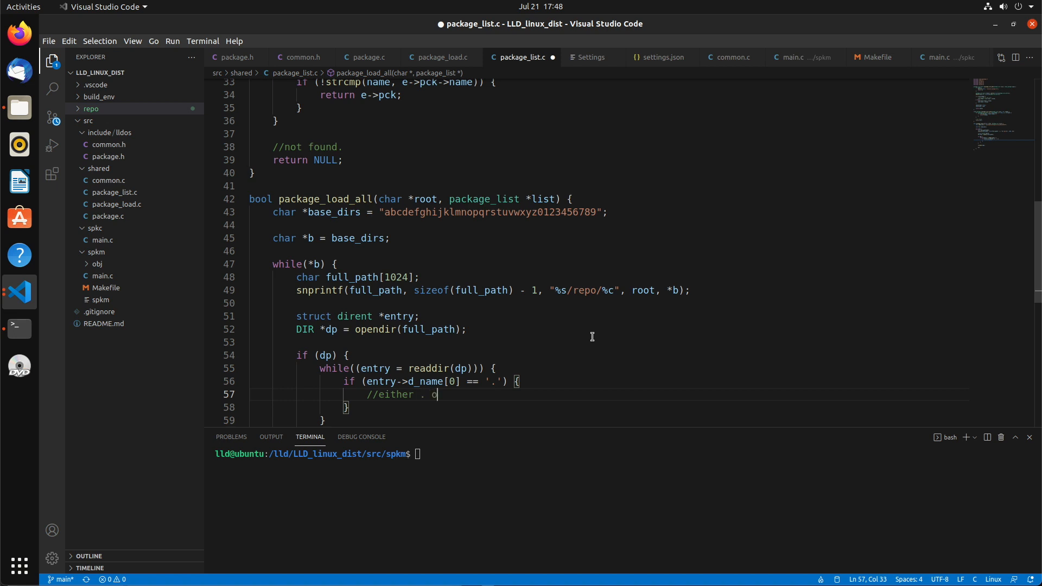
{"action": "type", "text": "r .. or someth"}
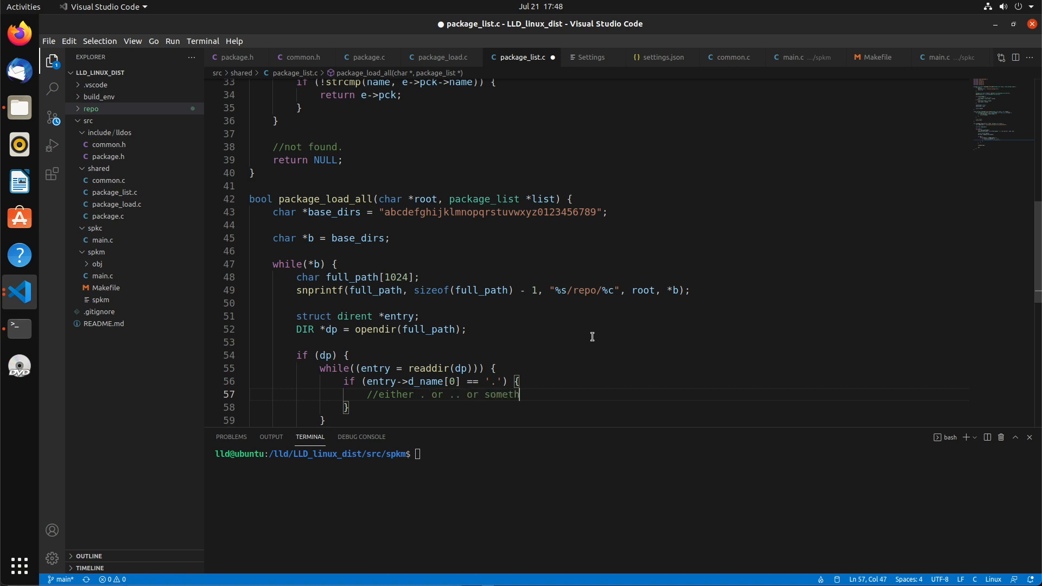
{"action": "type", "text": "ing hidden..."}
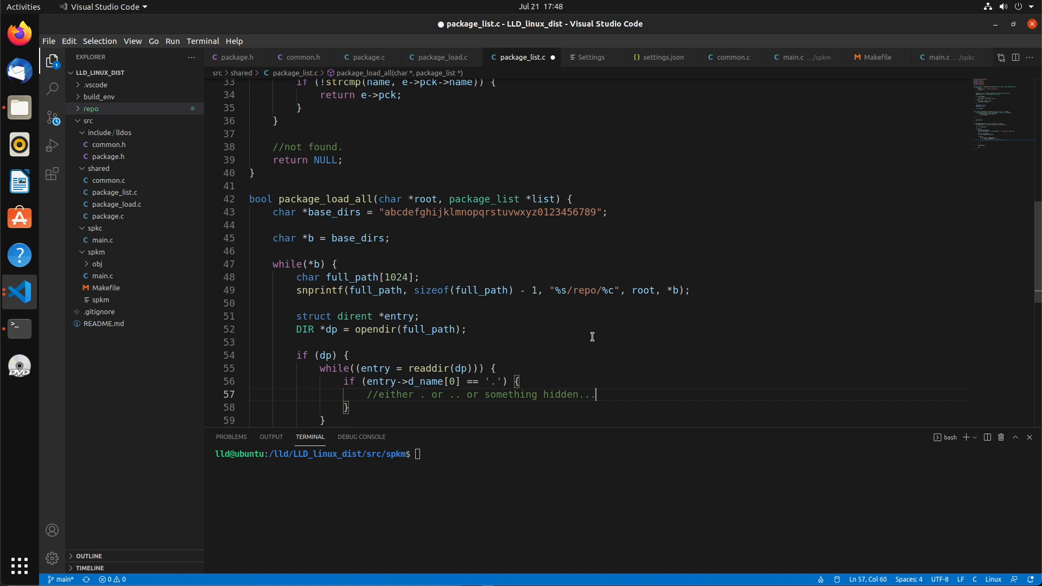
{"action": "type", "text": "continue;"}
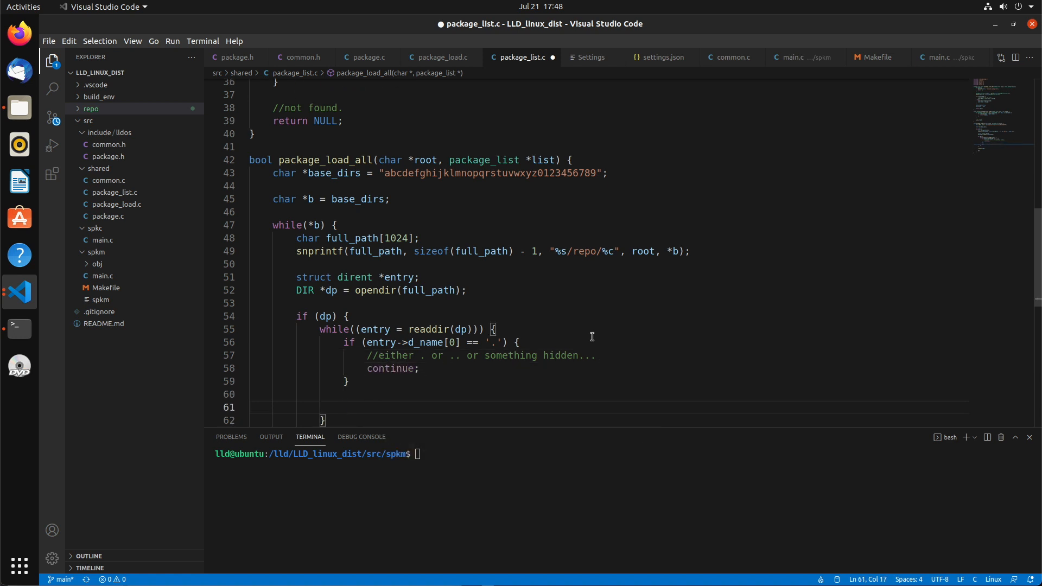
Add if (!package_list_add(list, package_load(root, entry->d_name))) { return false; }
{"action": "type", "text": "if (!)"}
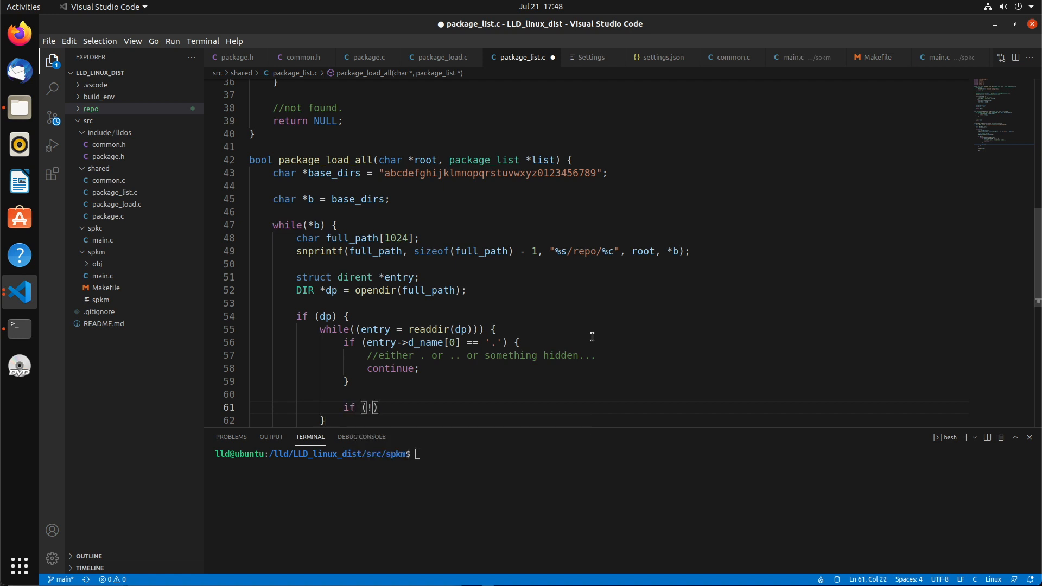
{"action": "type", "text": "package_list_add(list,"}
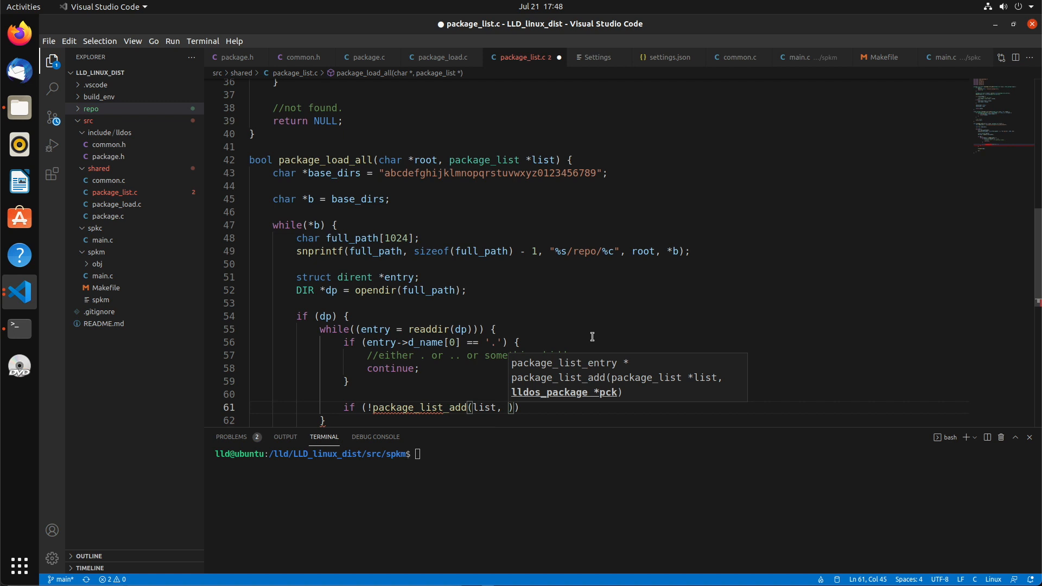
{"action": "type", "text": "package_load(root, entry->"}
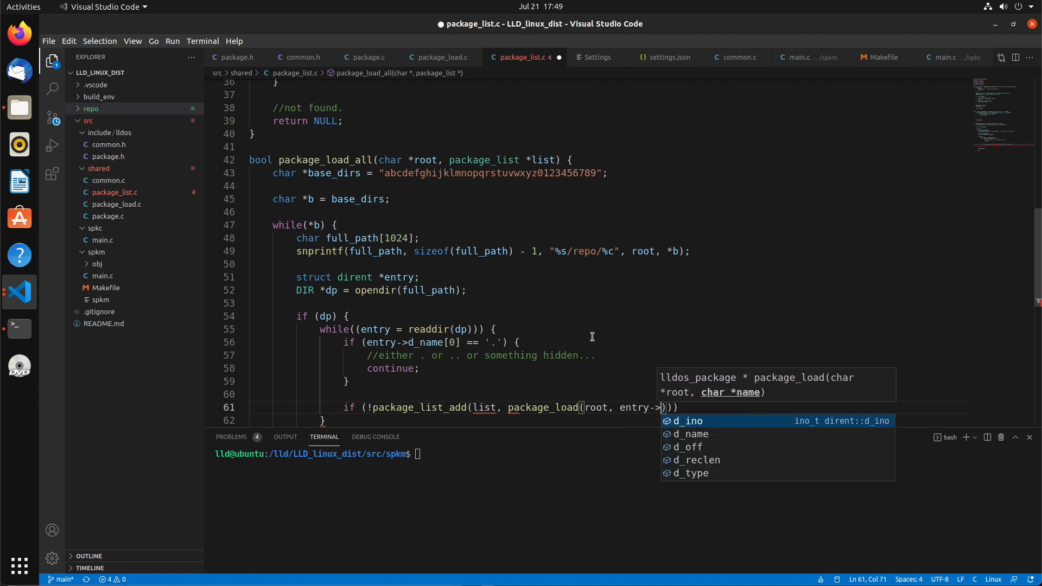
{"action": "type", "text": "d_name"}
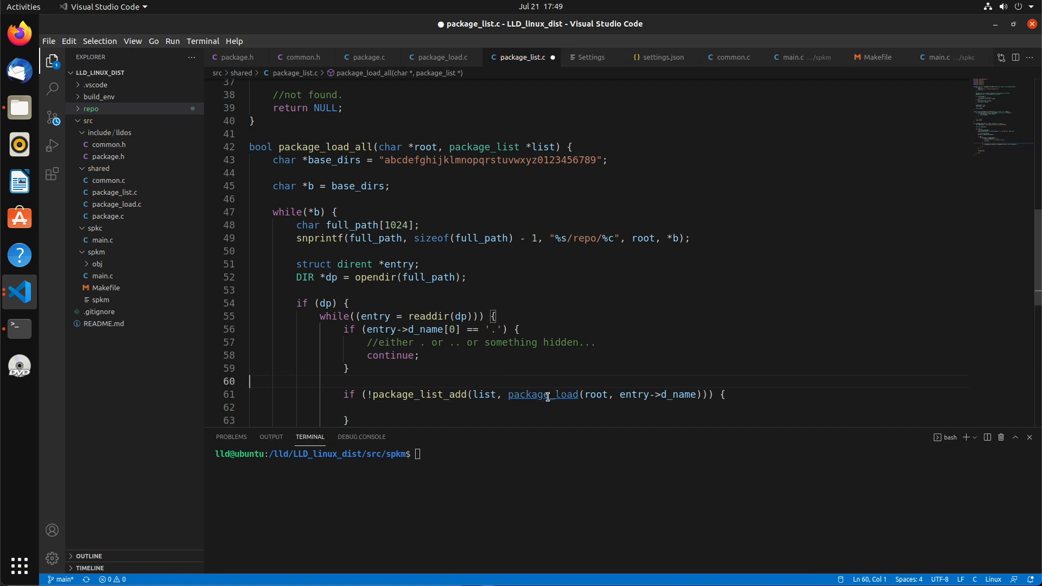
{"action": "mouse_move", "coordinate": [510, 286]}
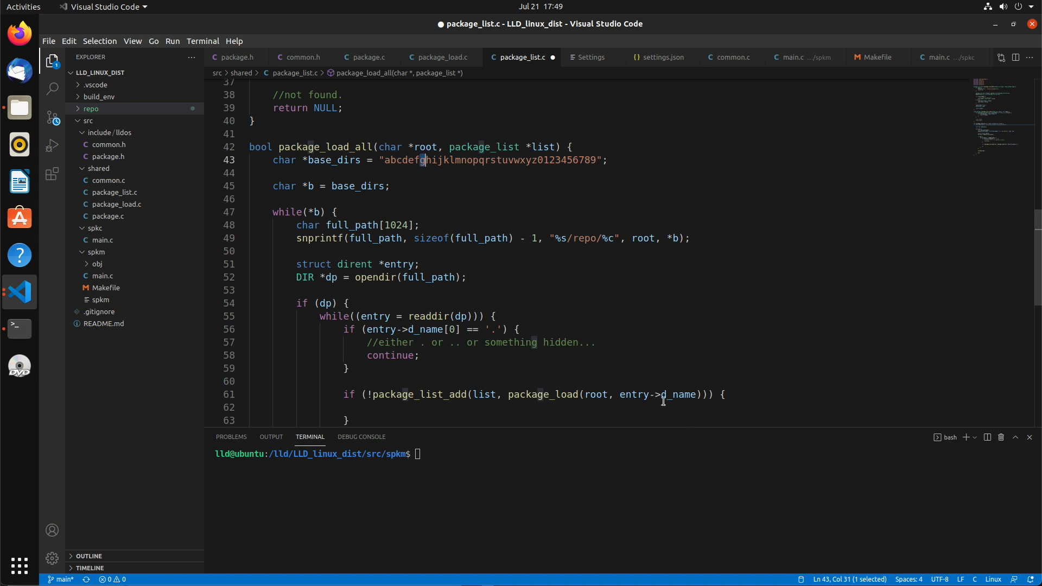
{"action": "double_click", "coordinate": [678, 394]}
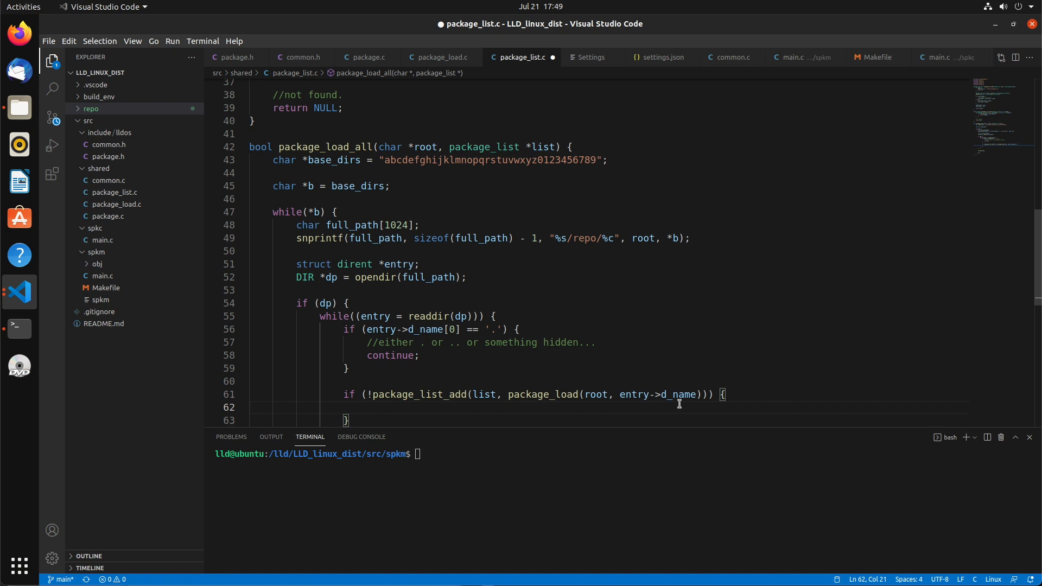
{"action": "type", "text": "return false;"}
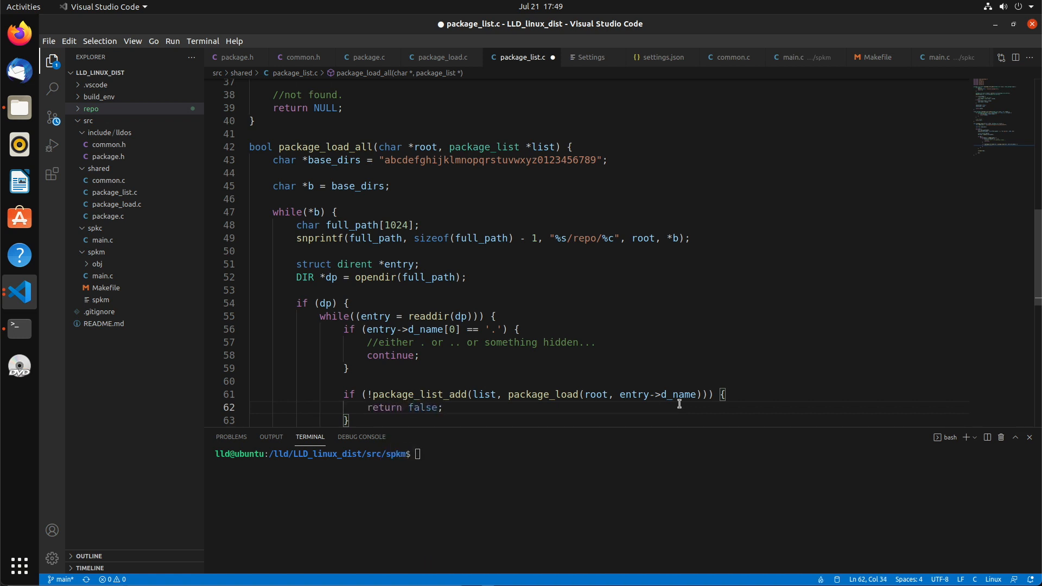
{"action": "scroll", "scroll_direction": "down", "scroll_amount": 3}
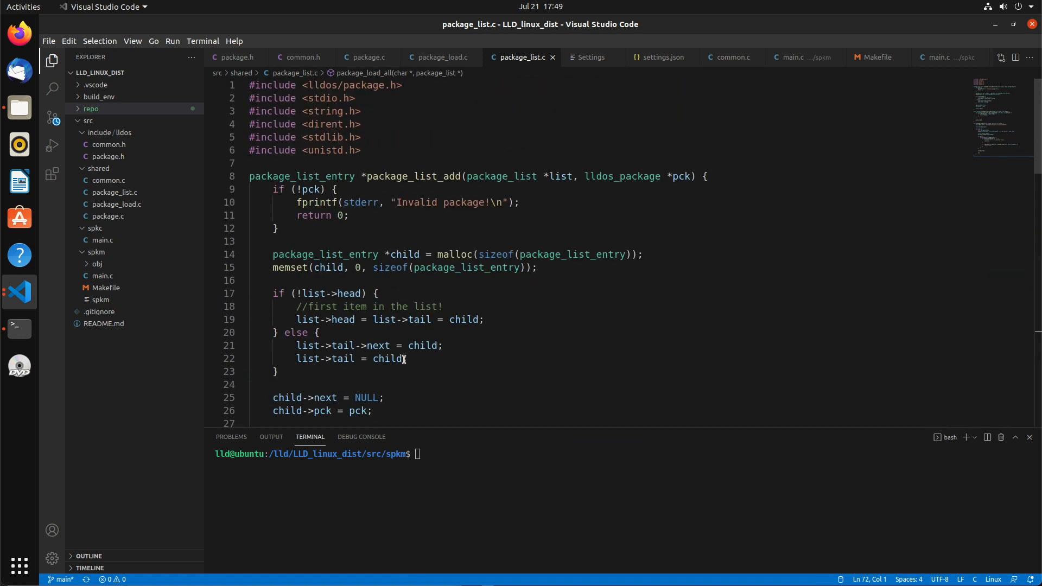
Rebuild spkm with make so it compiles cleanly, then clear the terminal
{"action": "type", "text": "make"}
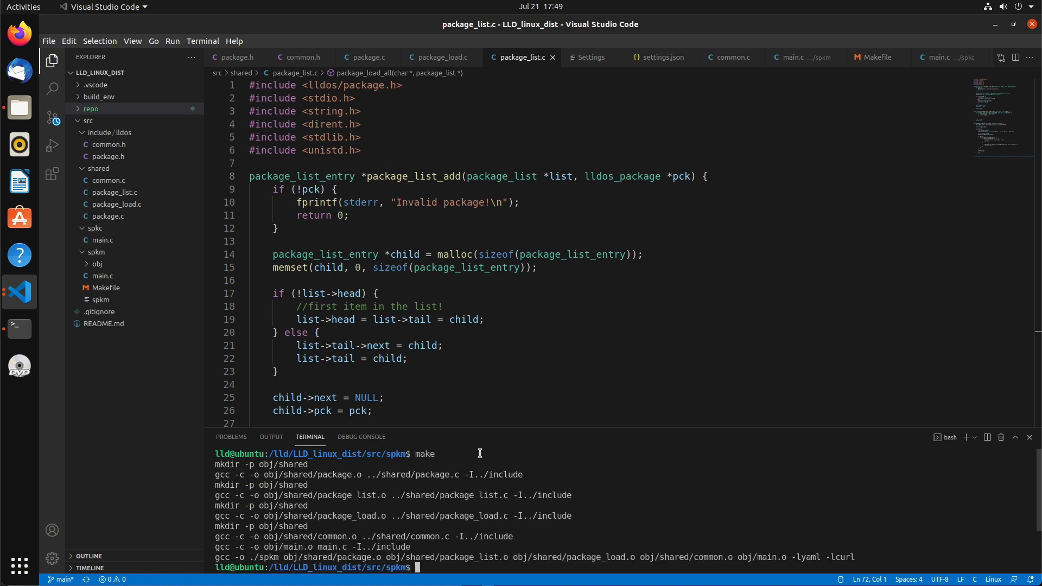
{"action": "type", "text": "clear"}
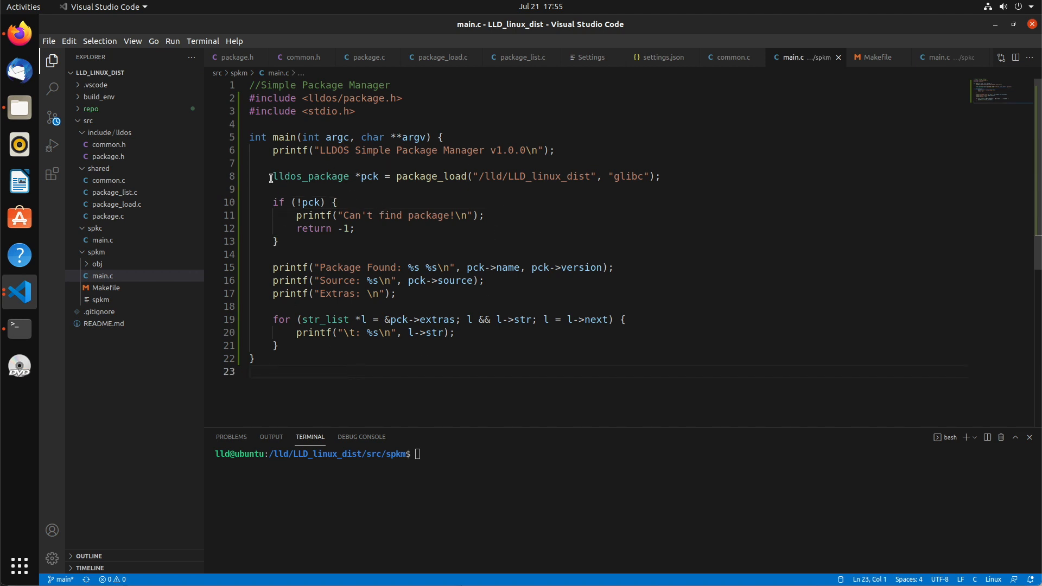
Replace main.c's glibc lookup with package_load_all("/lld/LLD_linux_dist", &list) and a package_list declaration
{"action": "left_click_drag", "start_coordinate": [270, 176], "coordinate": [296, 333]}
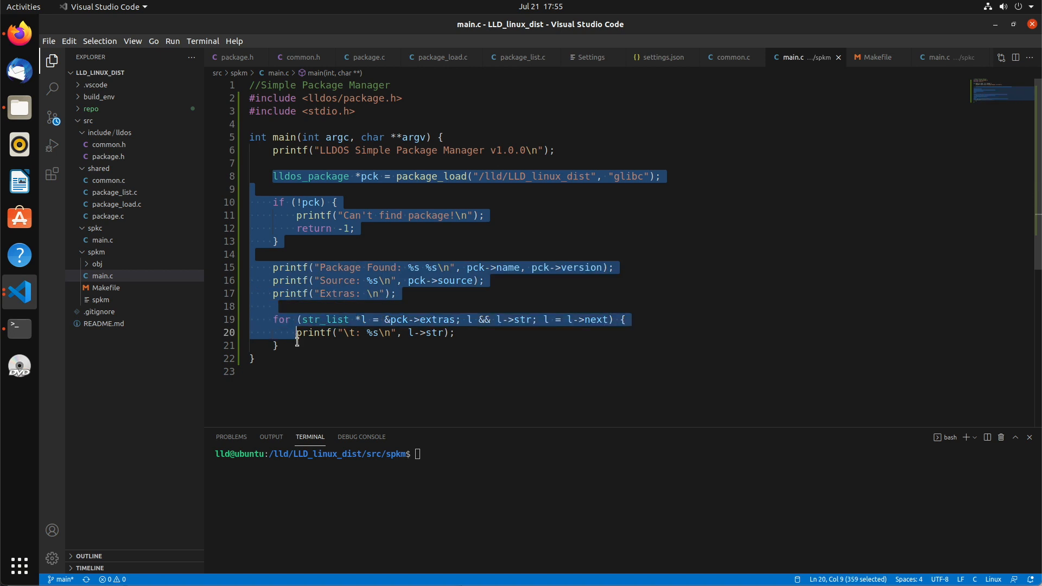
{"action": "key", "text": "Delete"}
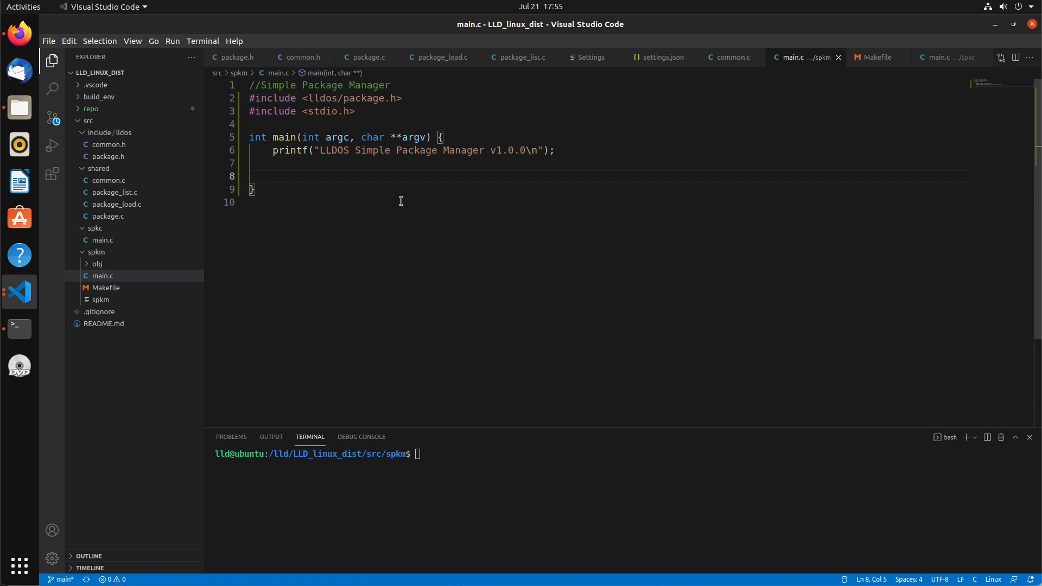
{"action": "type", "text": "package_load"}
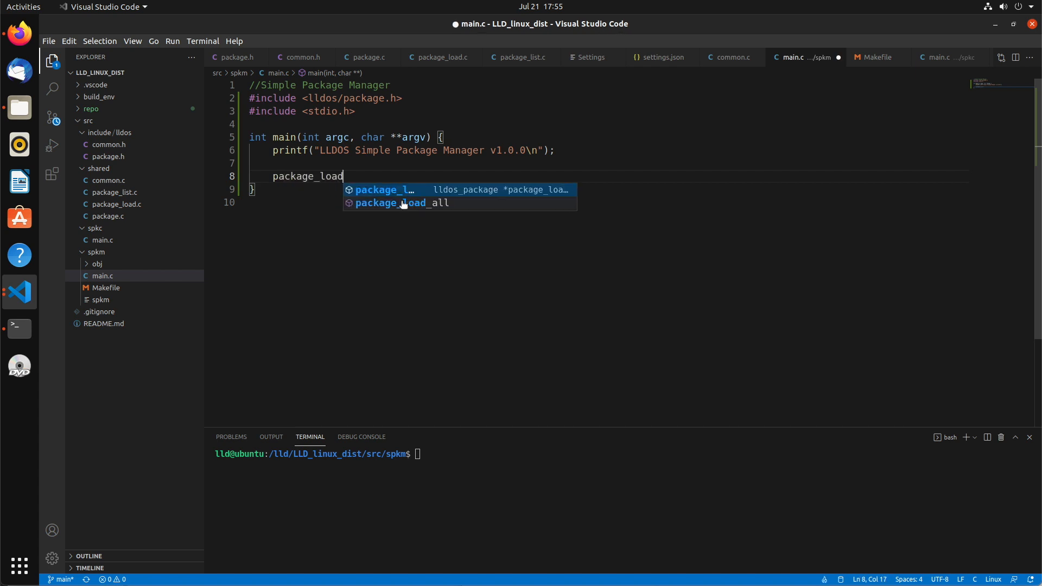
{"action": "left_click", "coordinate": [402, 202]}
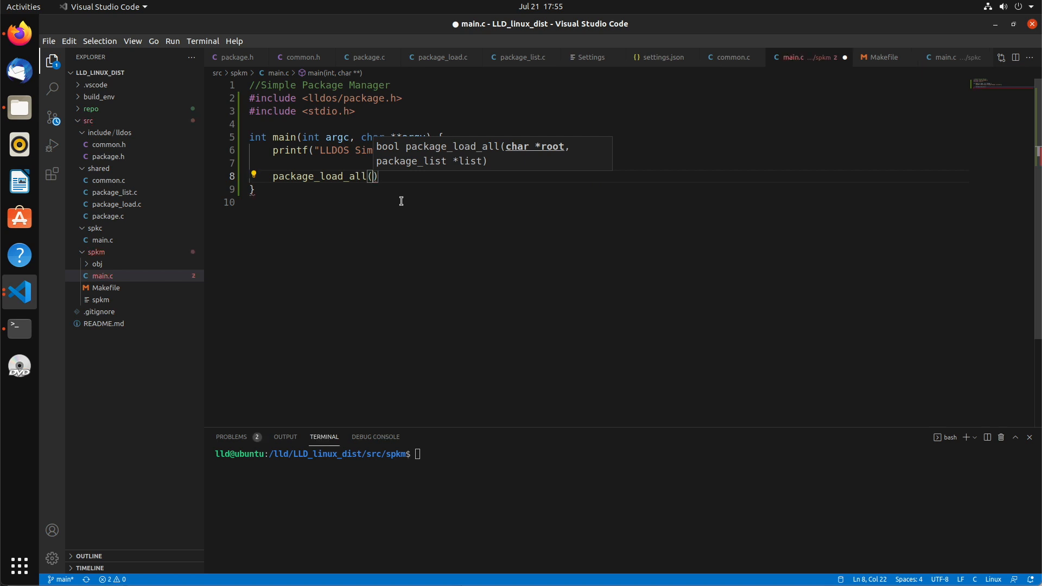
{"action": "type", "text": "\"\""}
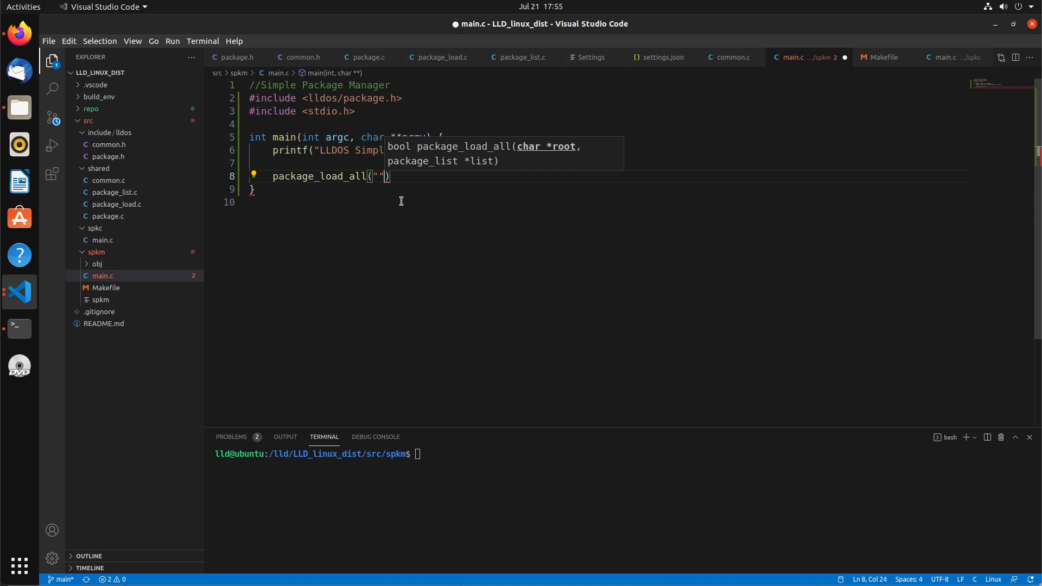
{"action": "type", "text": ","}
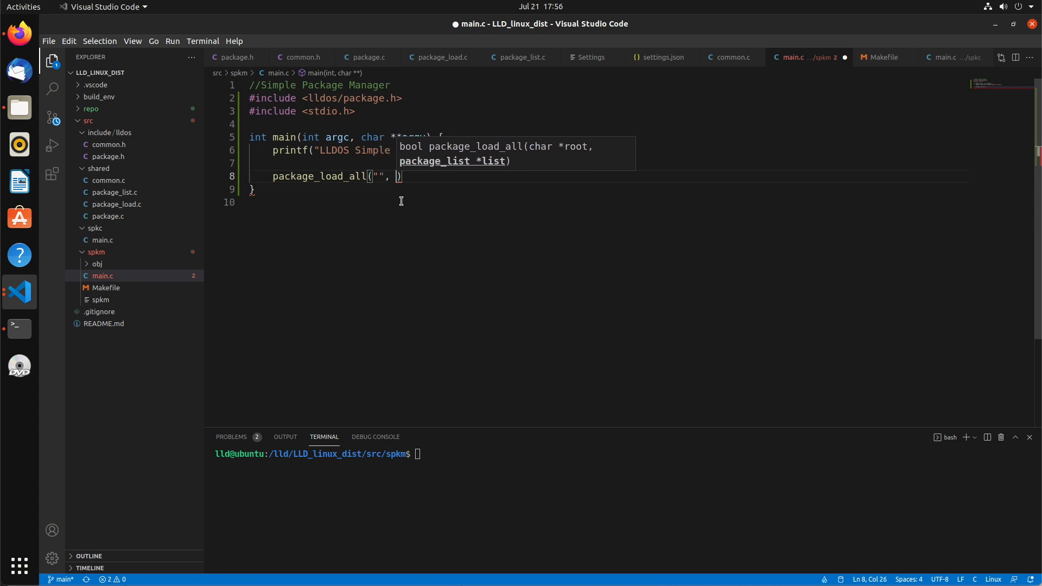
{"action": "type", "text": "&list"}
{"action": "type", "text": "p"}
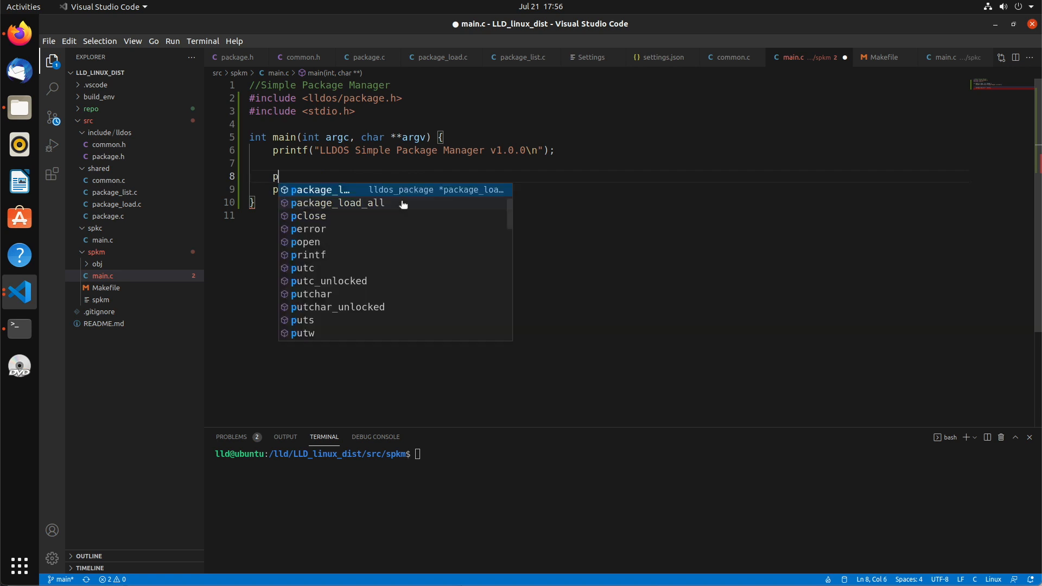
{"action": "type", "text": "ackage_list list = {0};"}
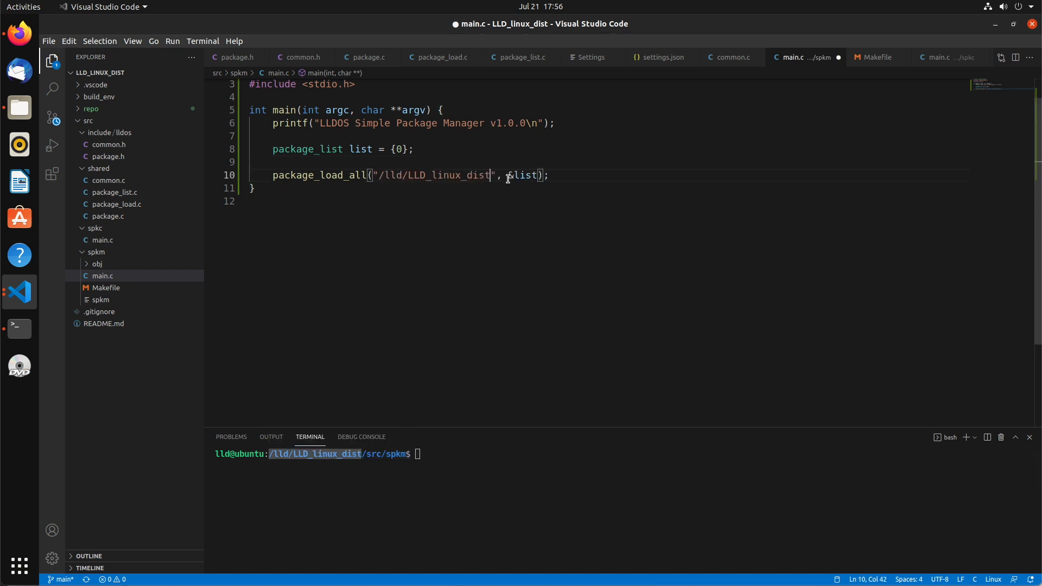
Wrap package_load_all in an if that prints "Failed to load packages!" and returns -1
{"action": "left_click", "coordinate": [549, 175]}
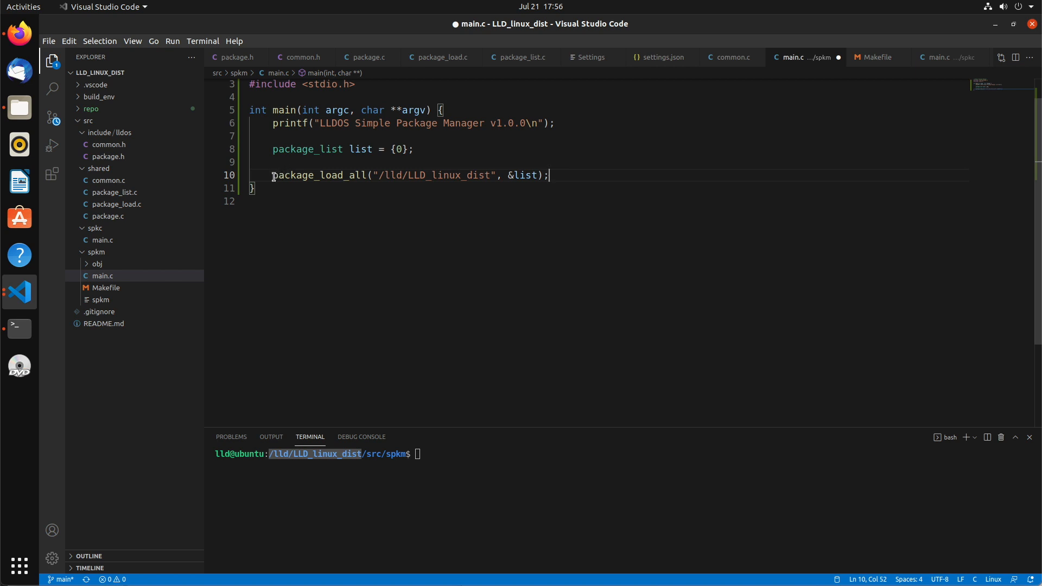
{"action": "type", "text": "if (!-"}
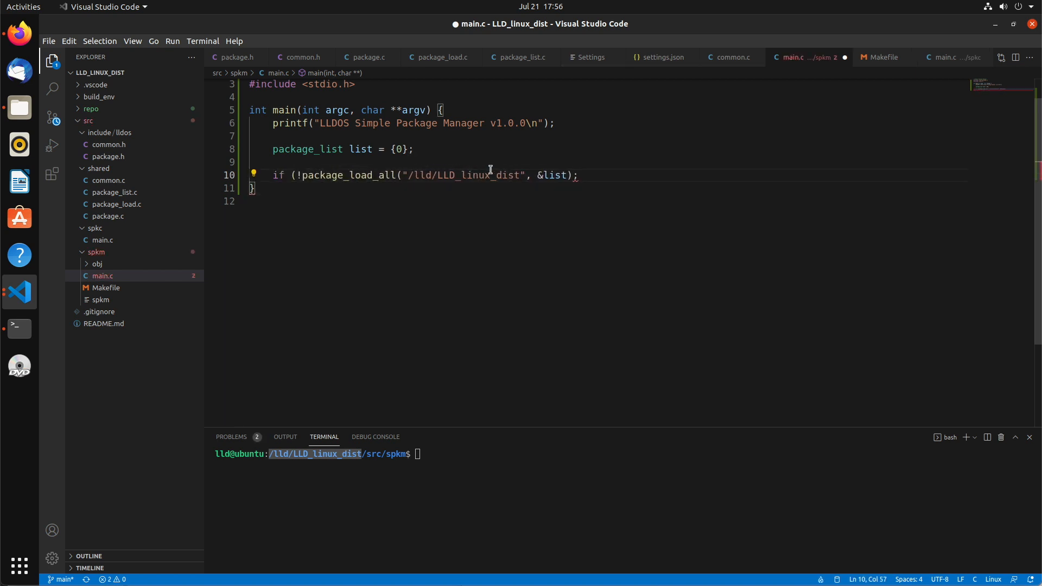
{"action": "type", "text": "{"}
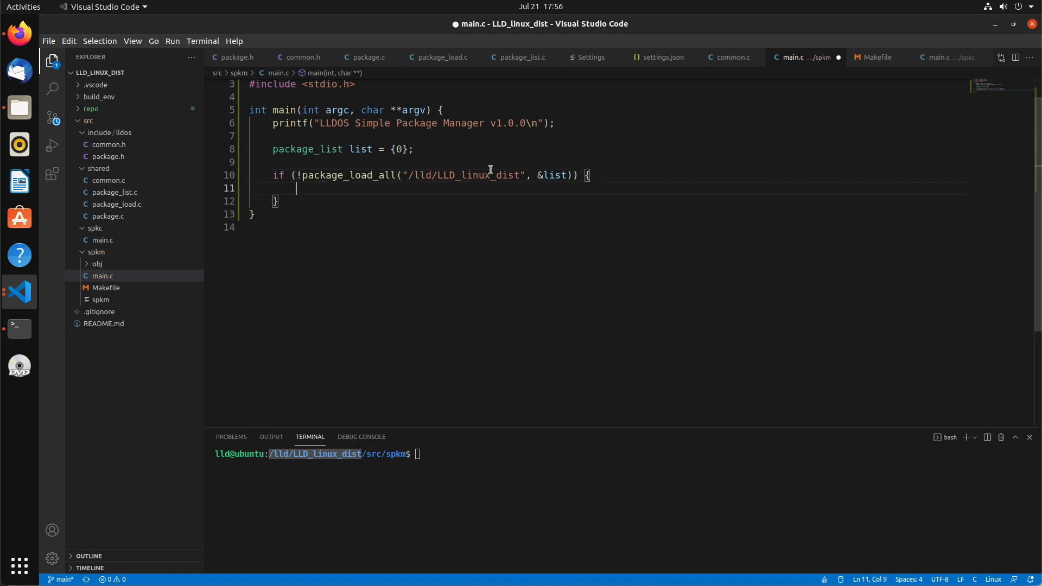
{"action": "type", "text": "fprintf(stderr, \"Failed to load packages!\\n\");"}
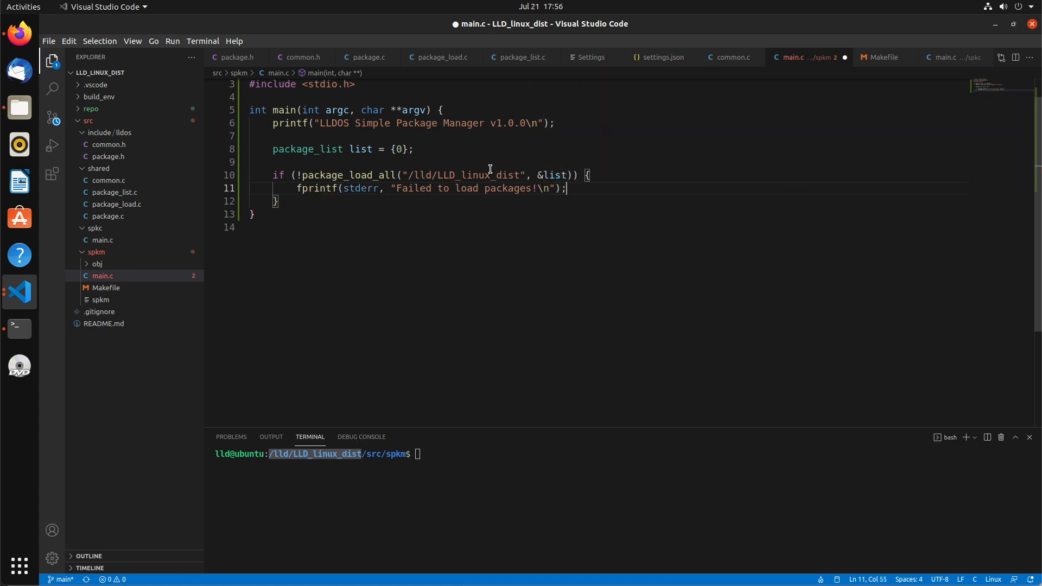
{"action": "type", "text": "return"}
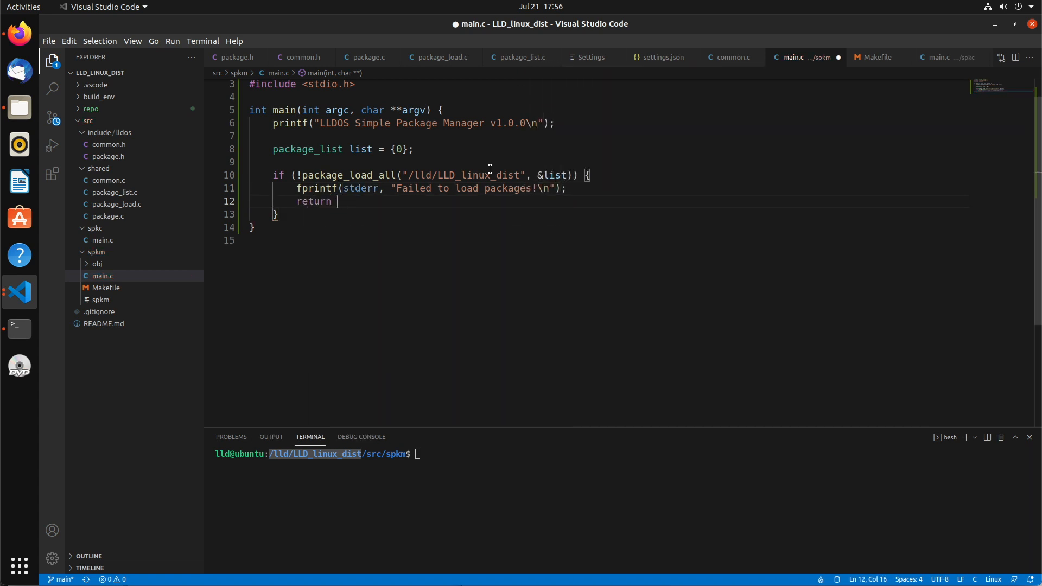
{"action": "type", "text": "-1;"}
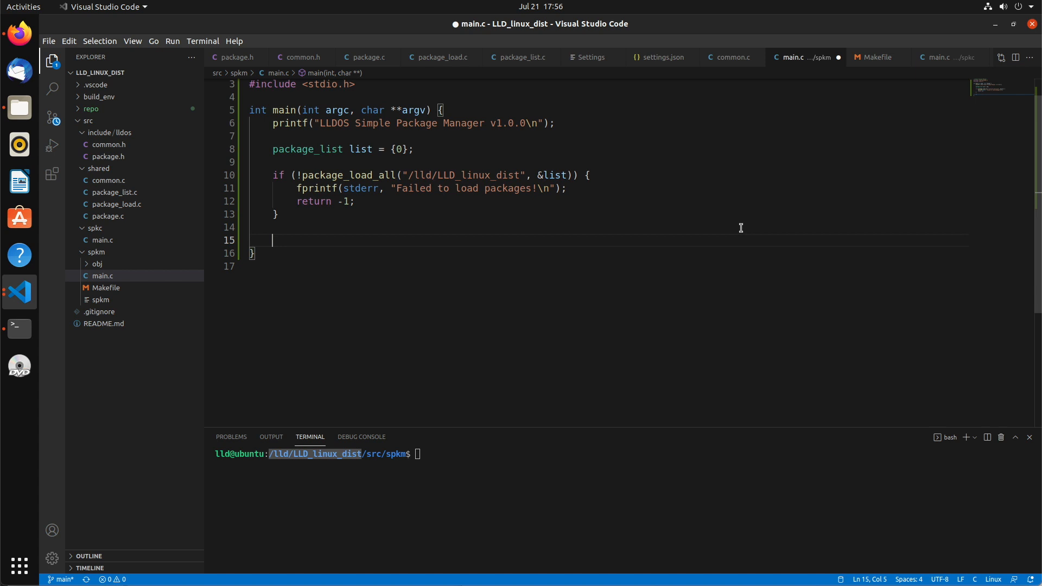
{"action": "type", "text": "p"}
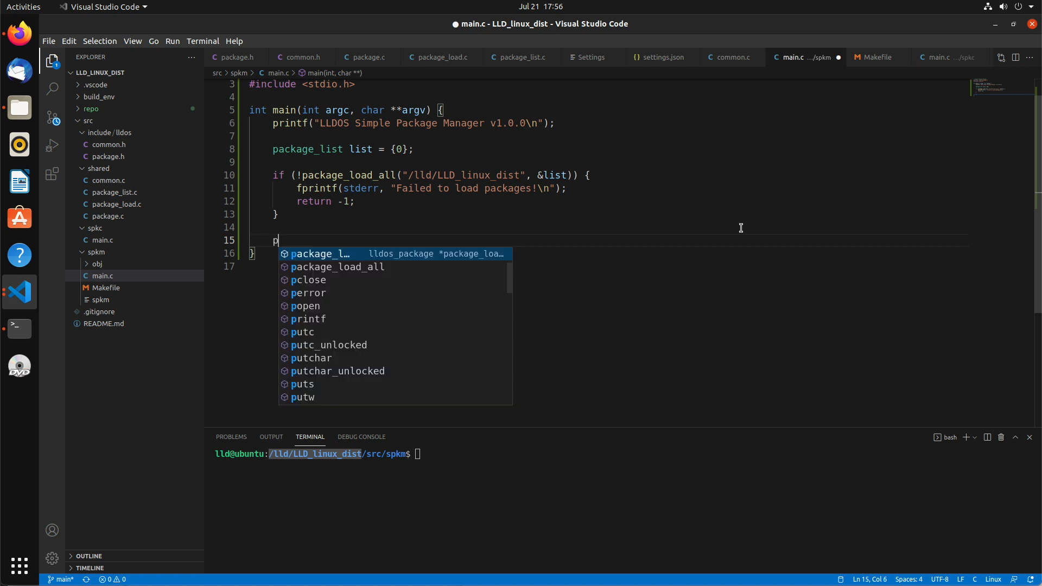
Write a for loop from list.head while e != NULL, advancing with e = e->next
{"action": "type", "text": "for (package_list_entry *e ="}
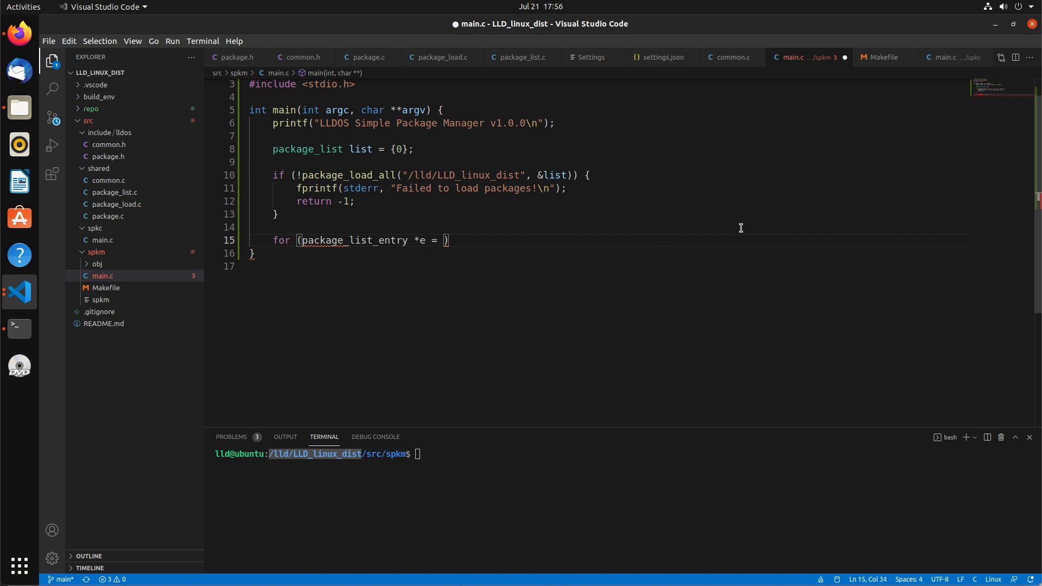
{"action": "type", "text": "list.head;"}
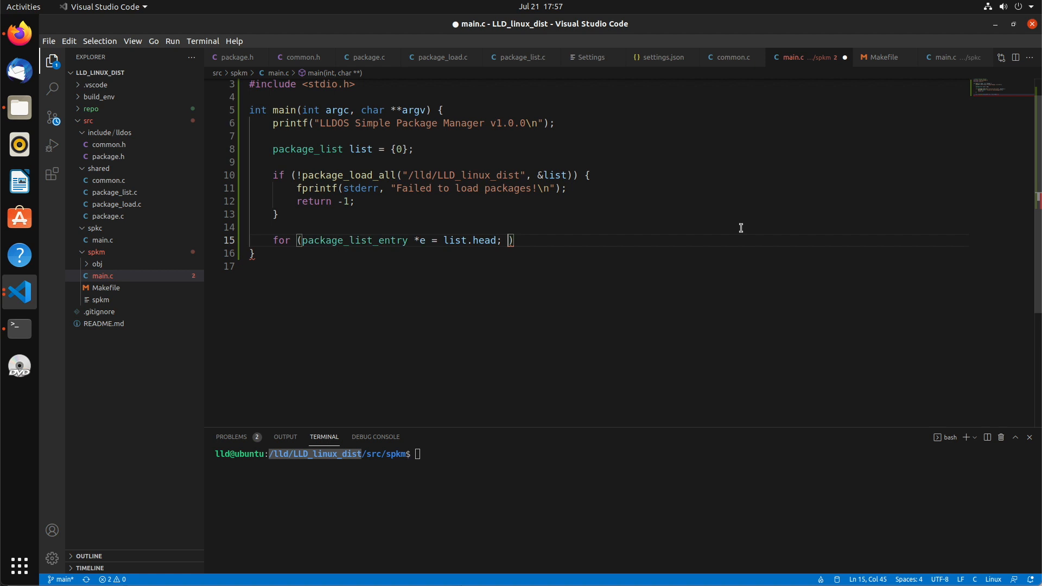
{"action": "type", "text": "e !"}
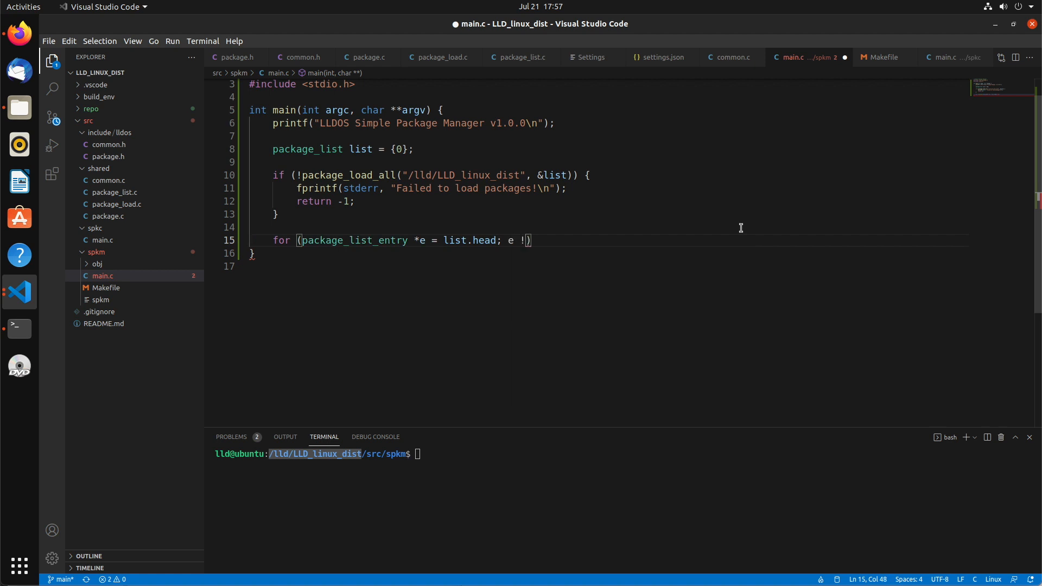
{"action": "key", "text": "BackSpace"}
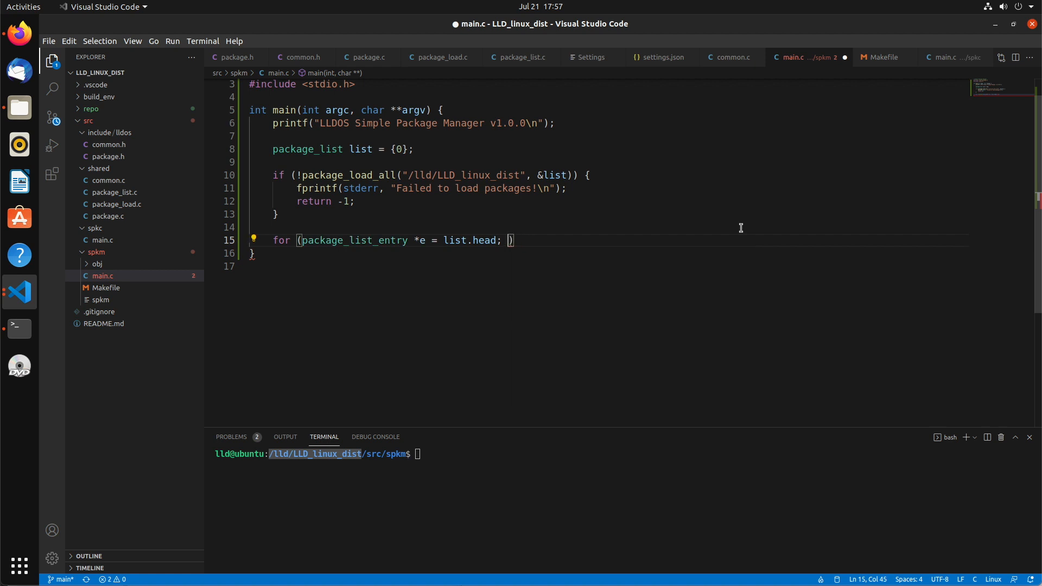
{"action": "type", "text": "e"}
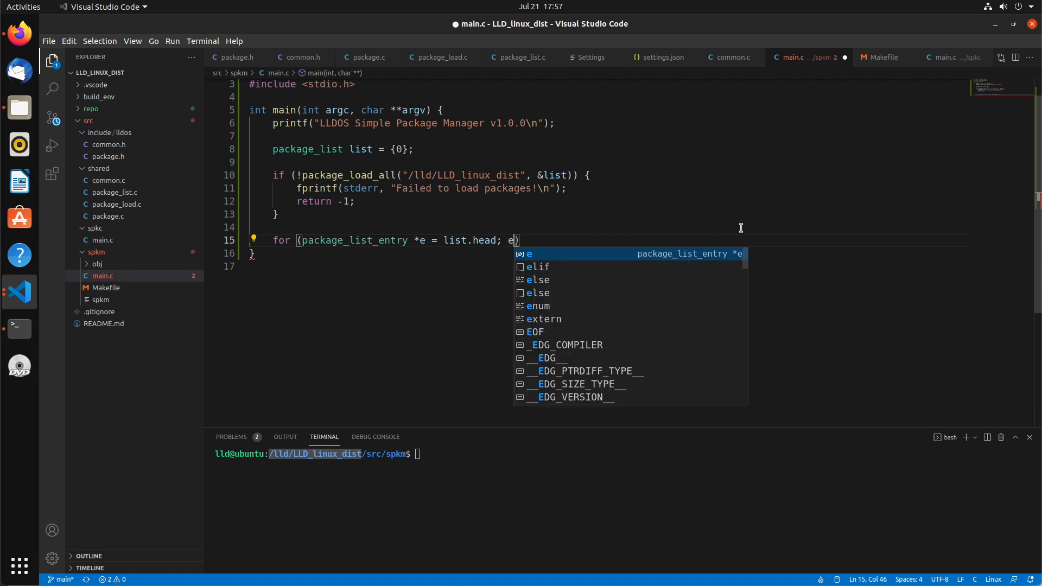
{"action": "type", "text": "!= NULL;"}
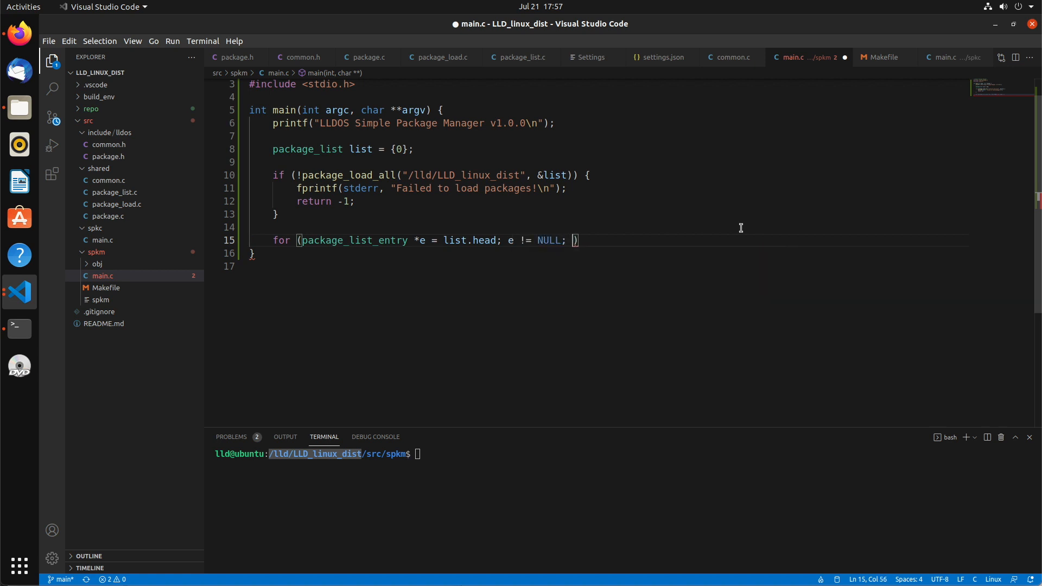
{"action": "type", "text": "e = e->next"}
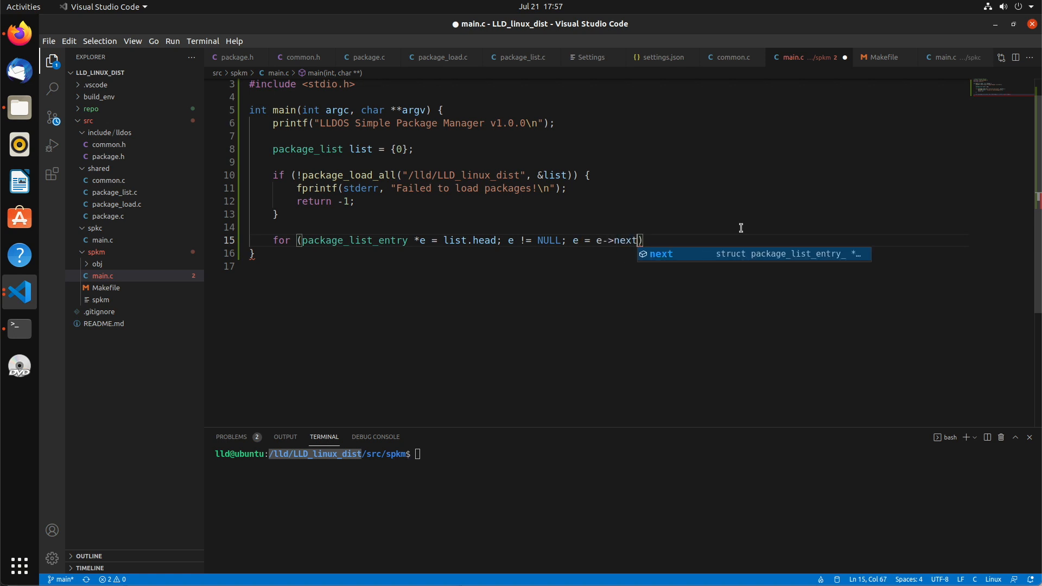
{"action": "type", "text": "{"}
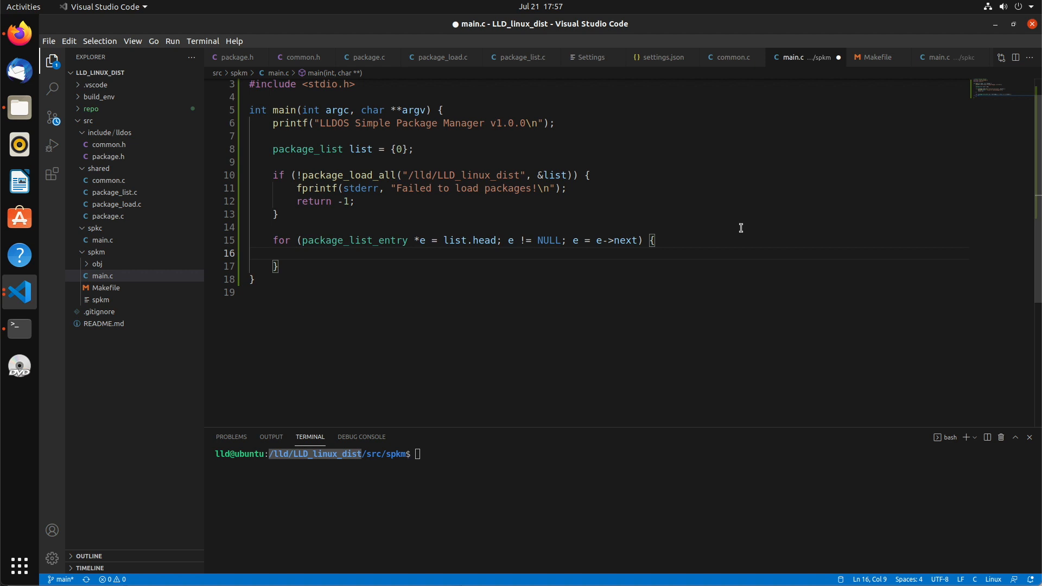
Inside the loop, print each package's name and version, then a tabbed Source: line
{"action": "type", "text": "printf(\" \")"}
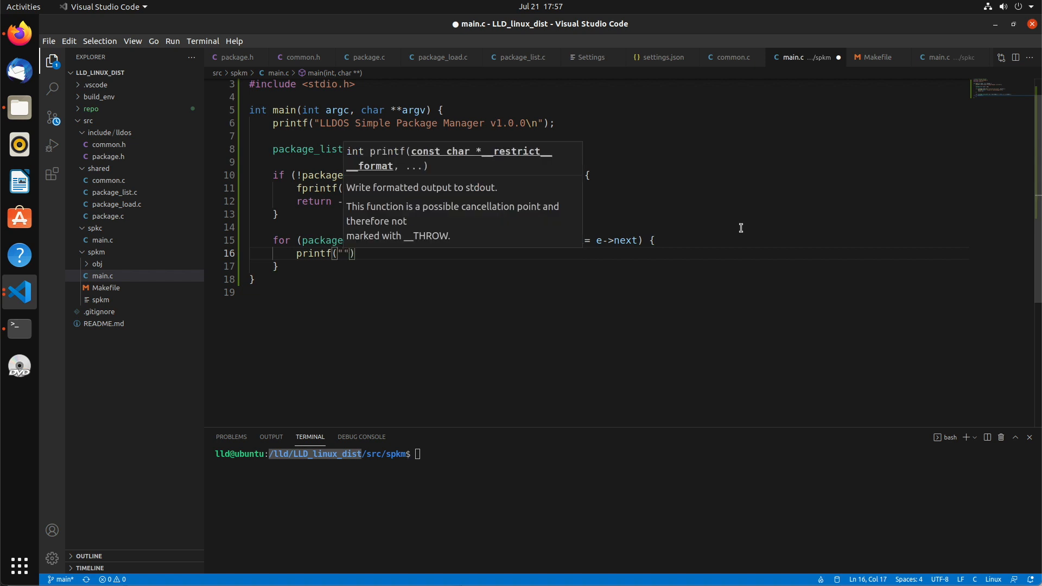
{"action": "type", "text": "Package:"}
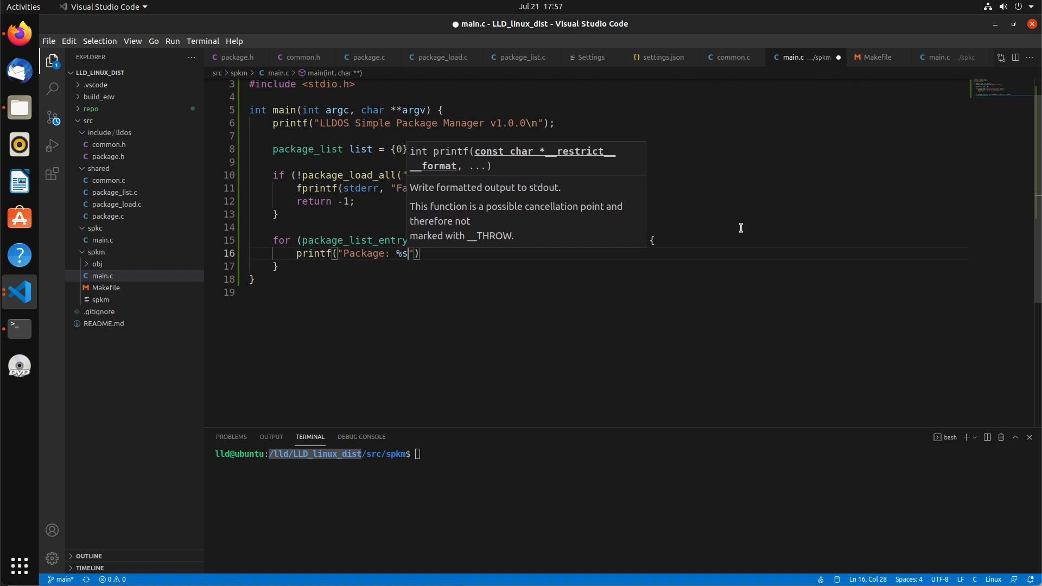
{"action": "type", "text": "%s"}
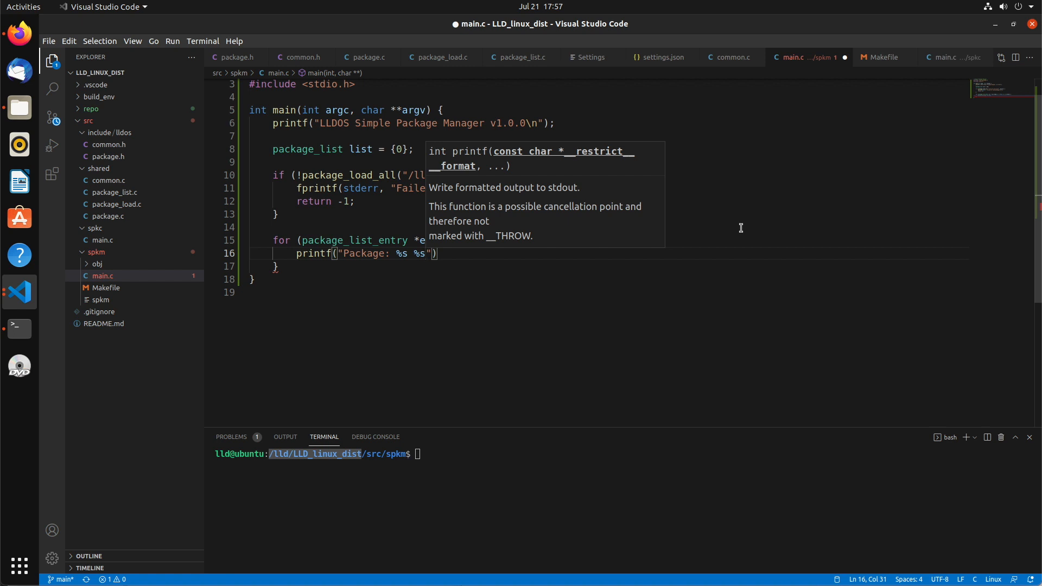
{"action": "type", "text": "\\n"}
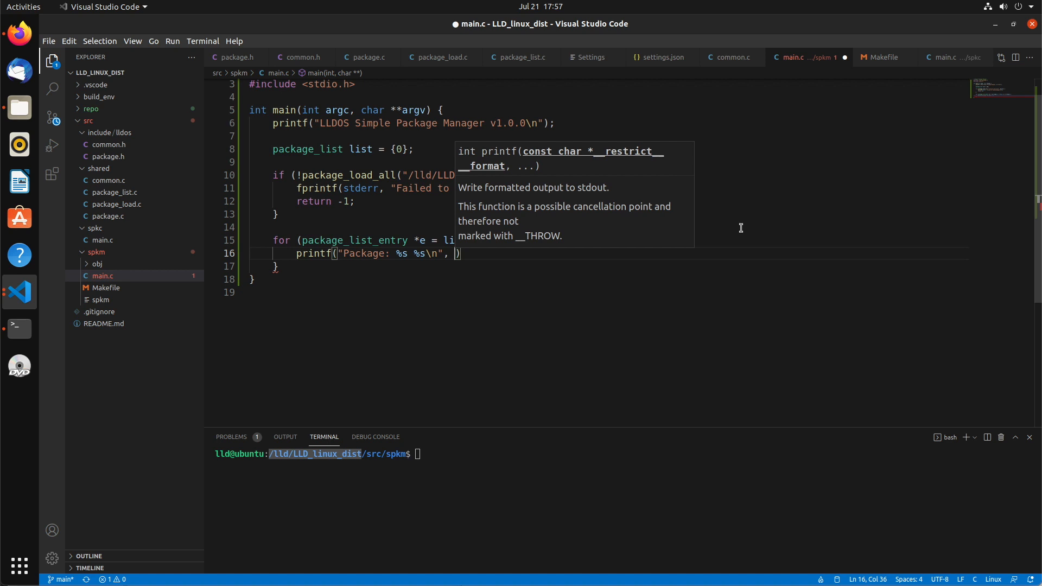
{"action": "type", "text": "e->pck->name, e->pck->version"}
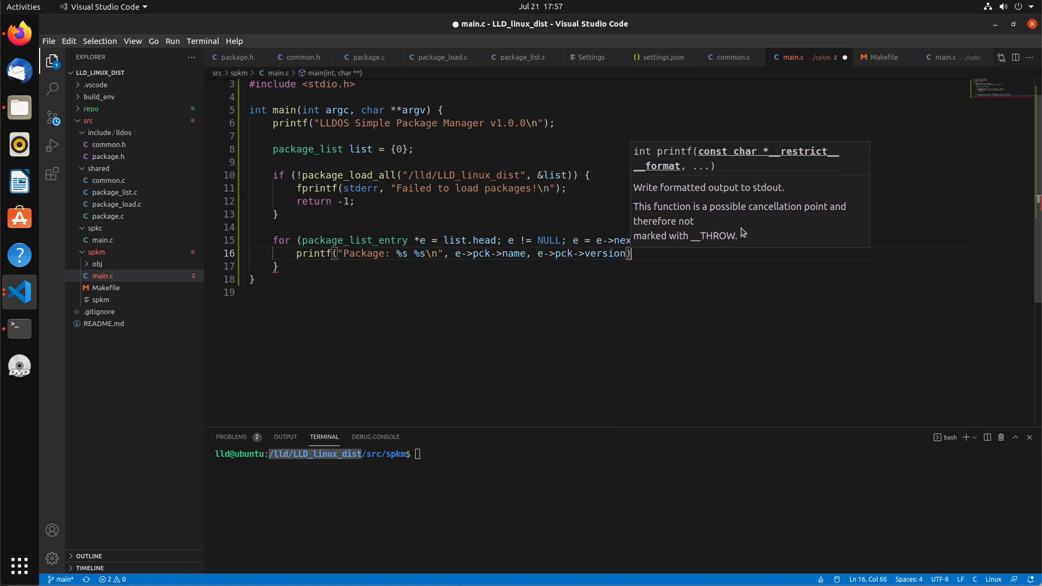
{"action": "type", "text": "printf(\"\\t"}
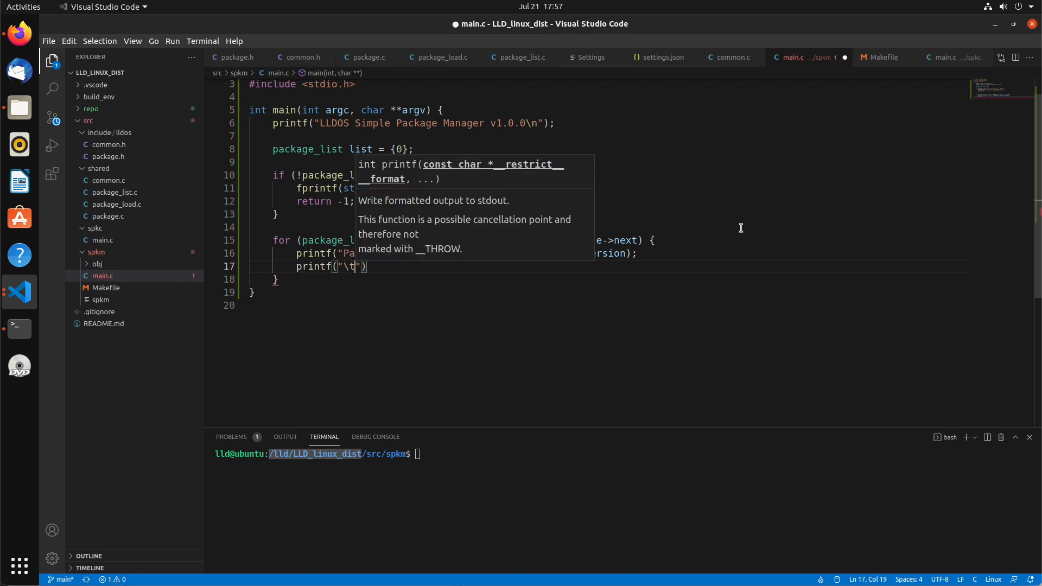
{"action": "type", "text": "Source: %s\\"}
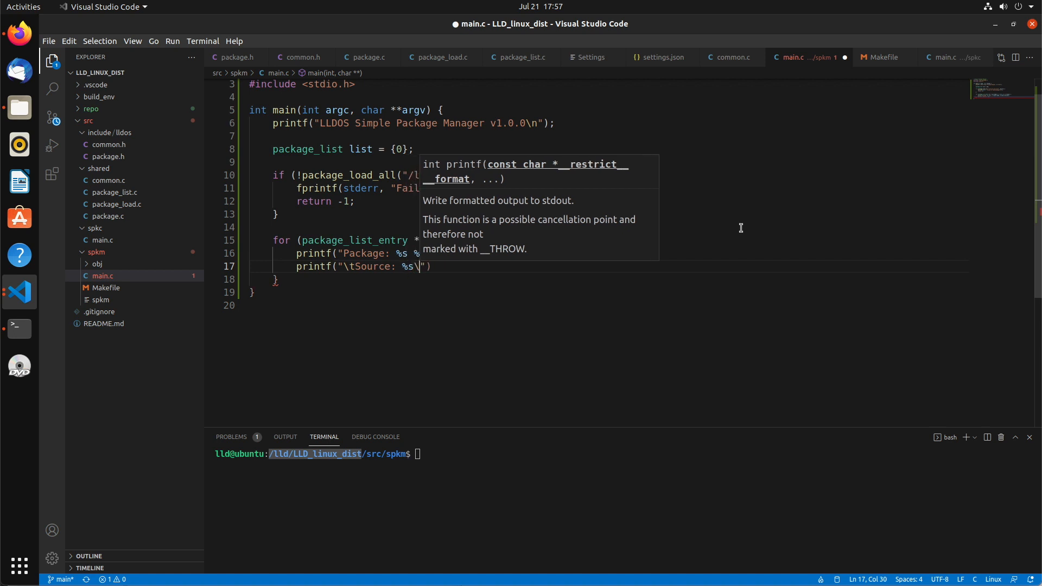
{"action": "type", "text": "n"}
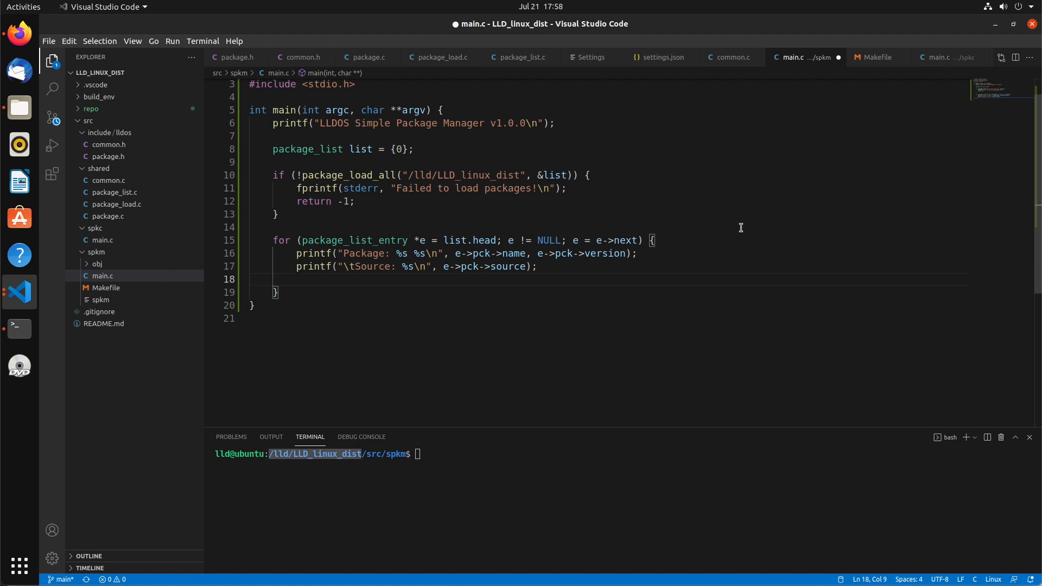
Cat the zlib, bzip2 and zstd .pck files under /lld/LLD_linux_dist/repo to inspect fields
{"action": "type", "text": "c"}
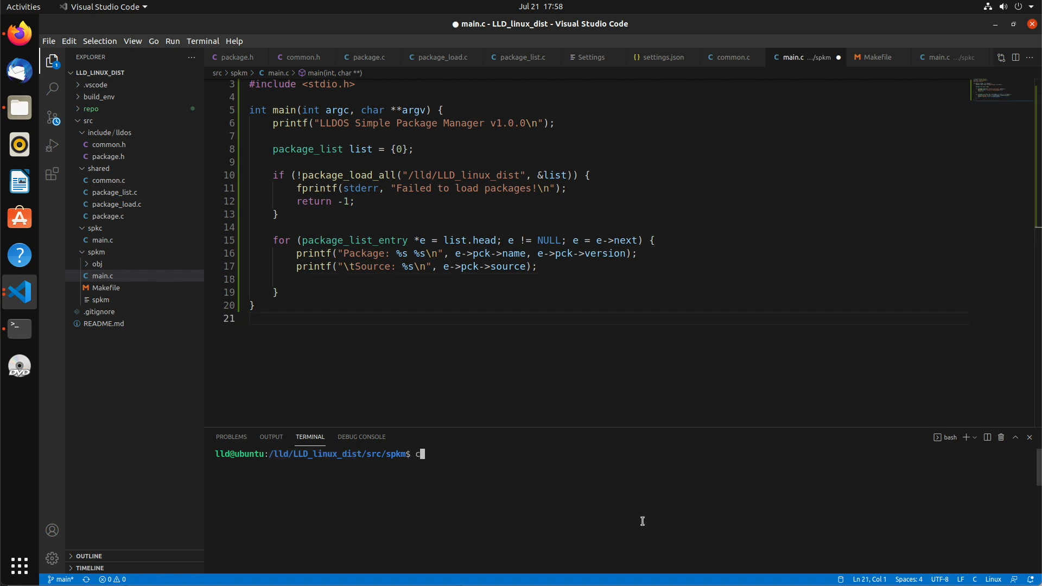
{"action": "type", "text": "at /ll"}
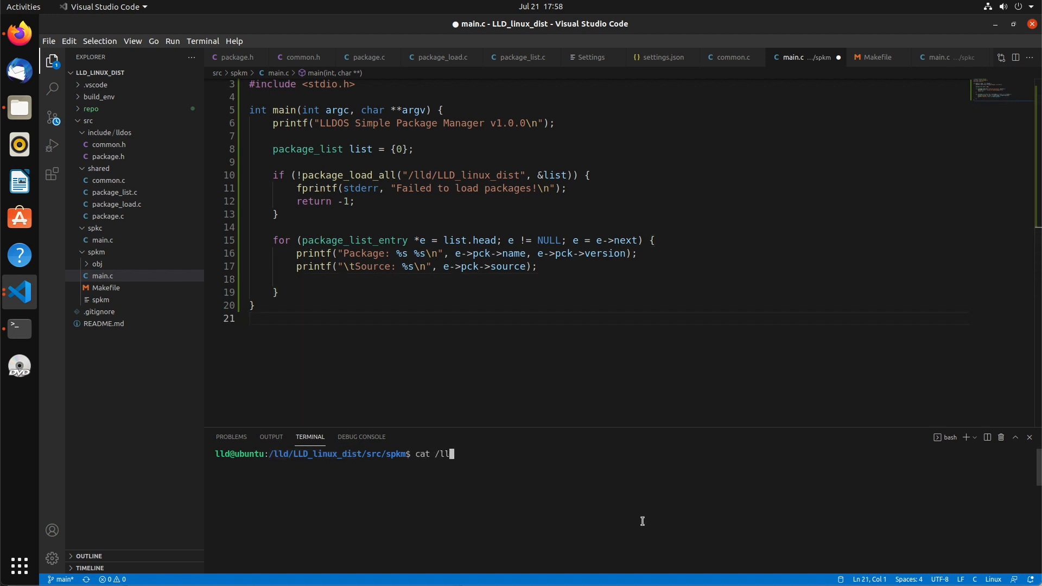
{"action": "type", "text": "d/LLD_linux_dist"}
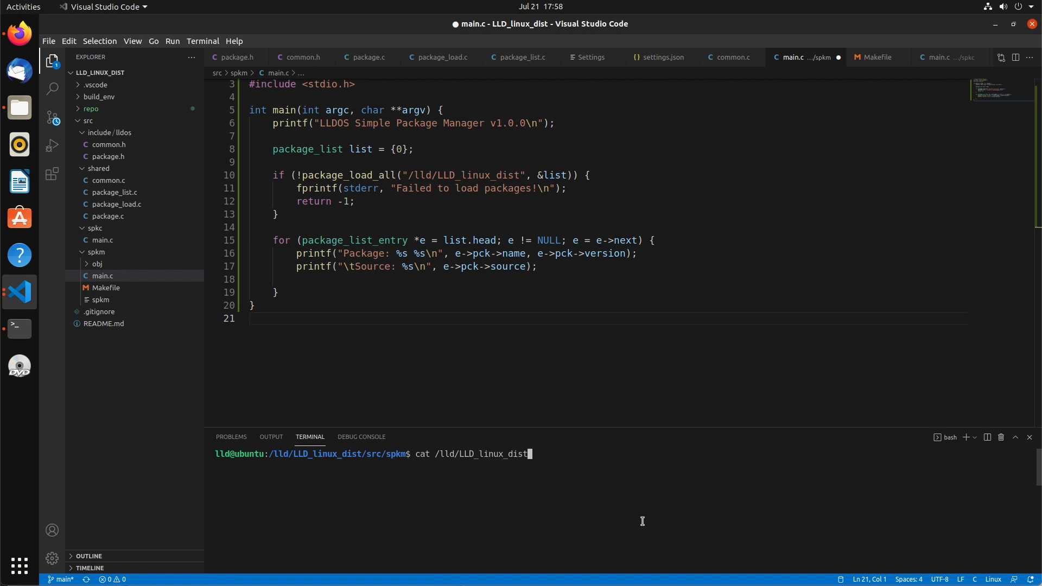
{"action": "type", "text": "repo/"}
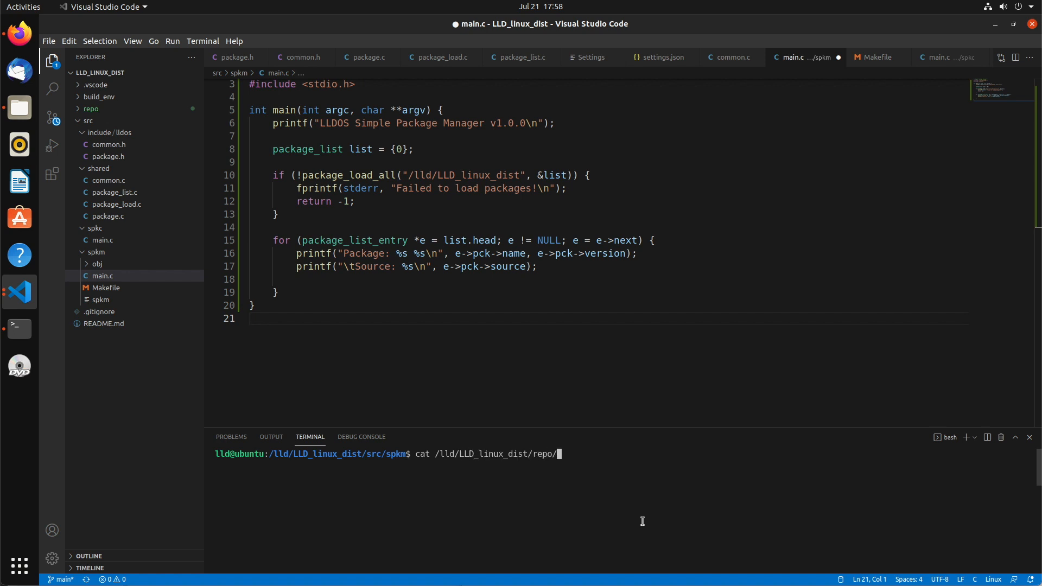
{"action": "type", "text": "z/zlib/.pck"}
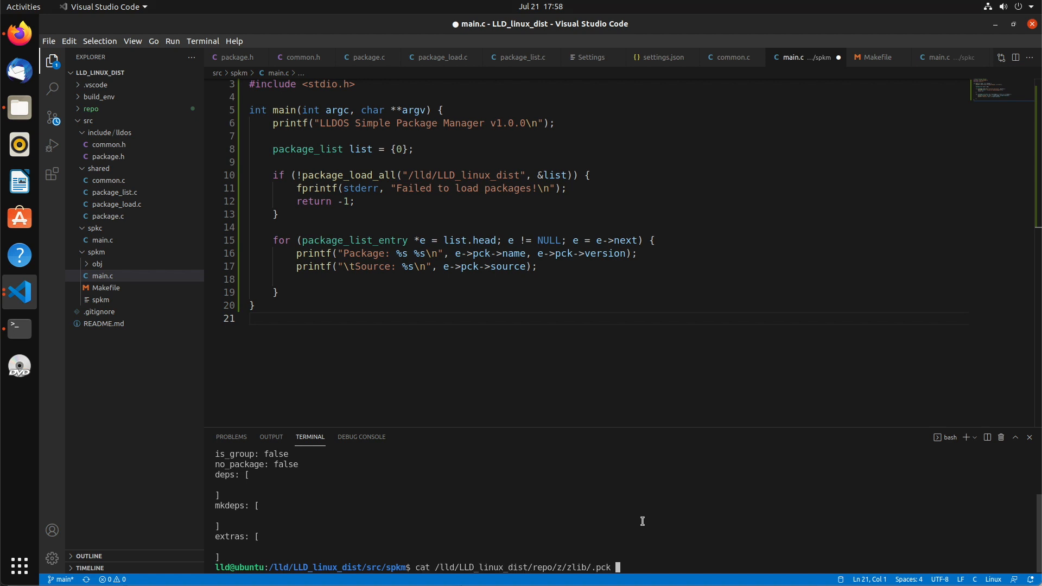
{"action": "key", "text": "BackSpace"}
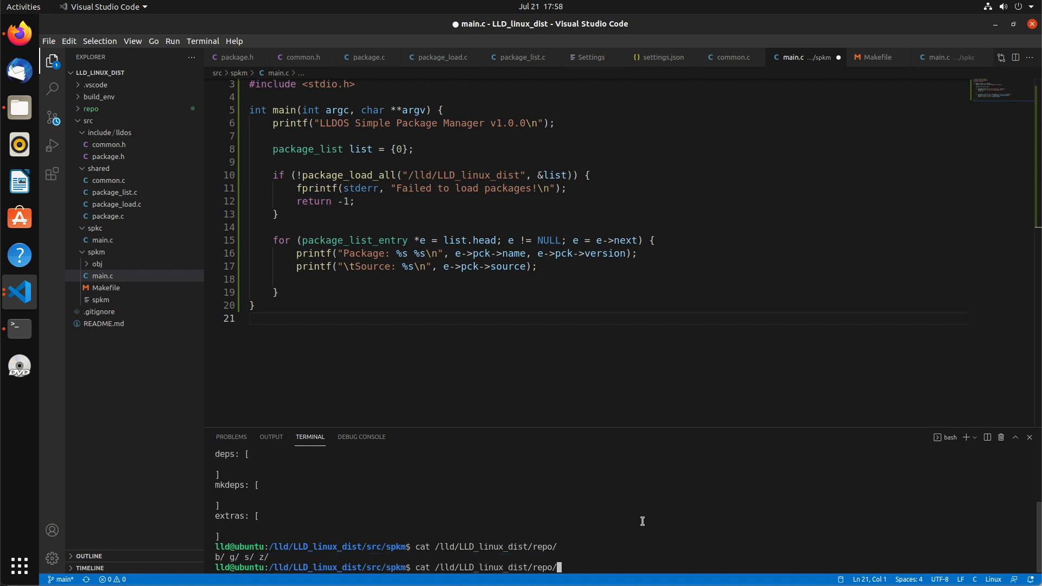
{"action": "type", "text": "b/bzip2/"}
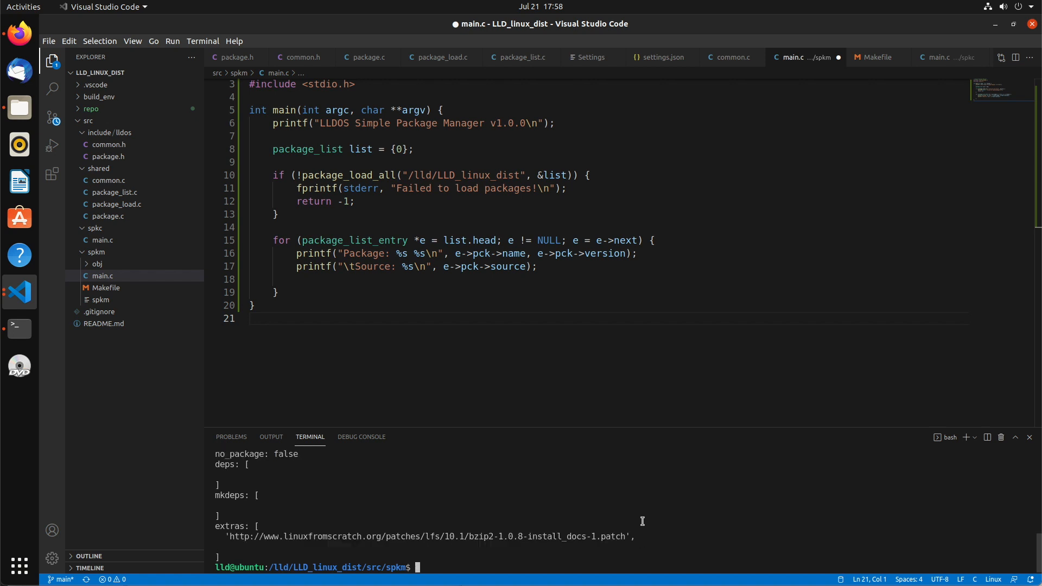
{"action": "type", "text": "cat /lld/LLD_linux_dist/repo/b/bzip2/.pck"}
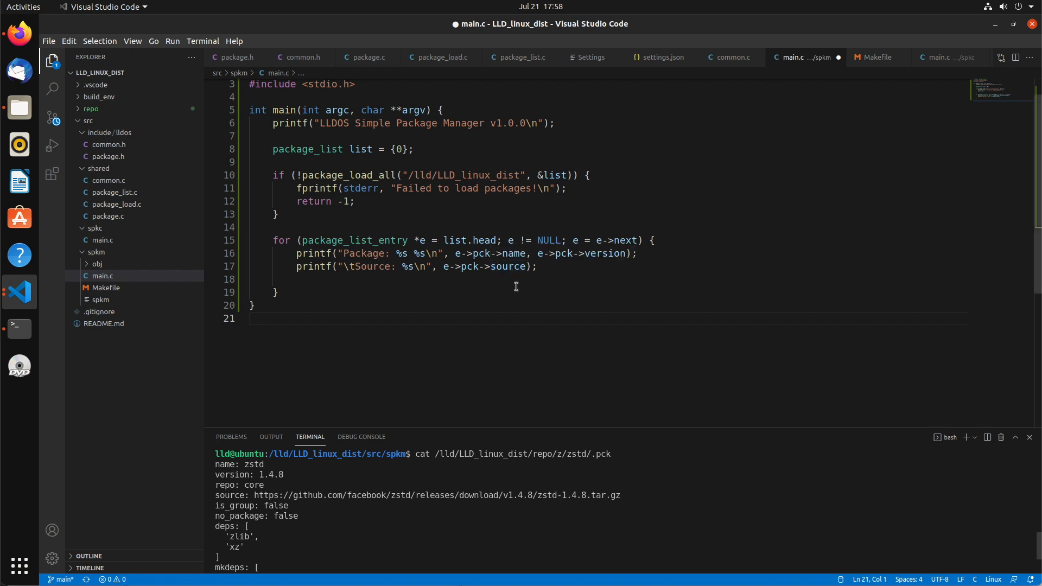
Add a tabbed Deps: printf guarded by if (e->pck->deps->str)
{"action": "type", "text": "print"}
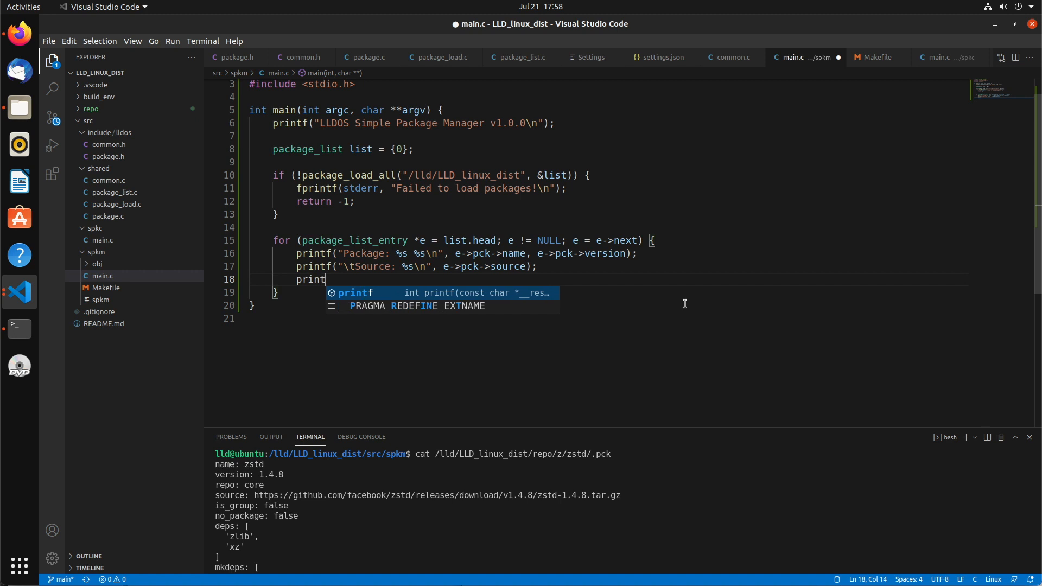
{"action": "type", "text": "f(\"\\\")"}
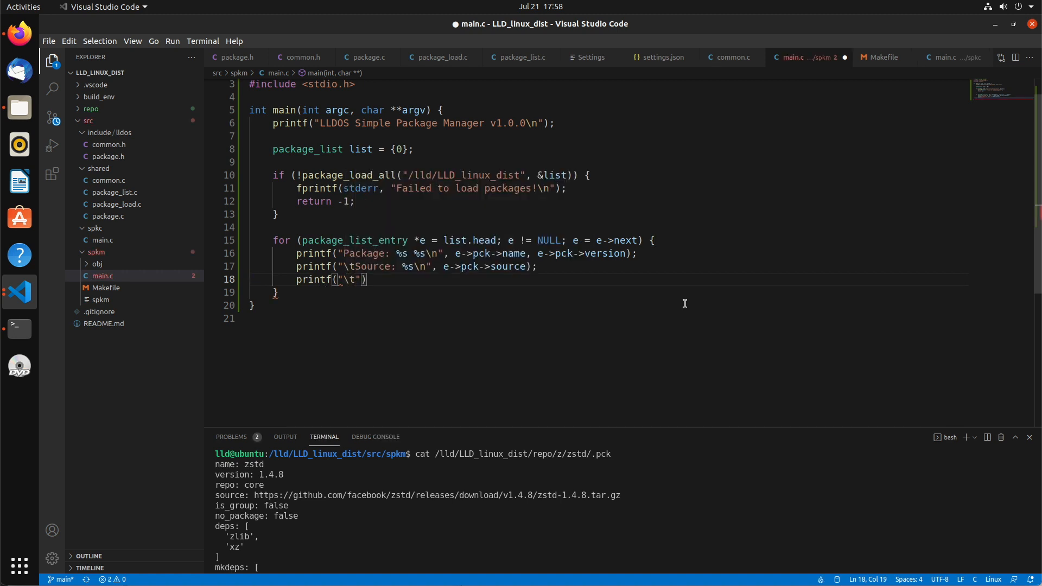
{"action": "type", "text": "Deps: \\"}
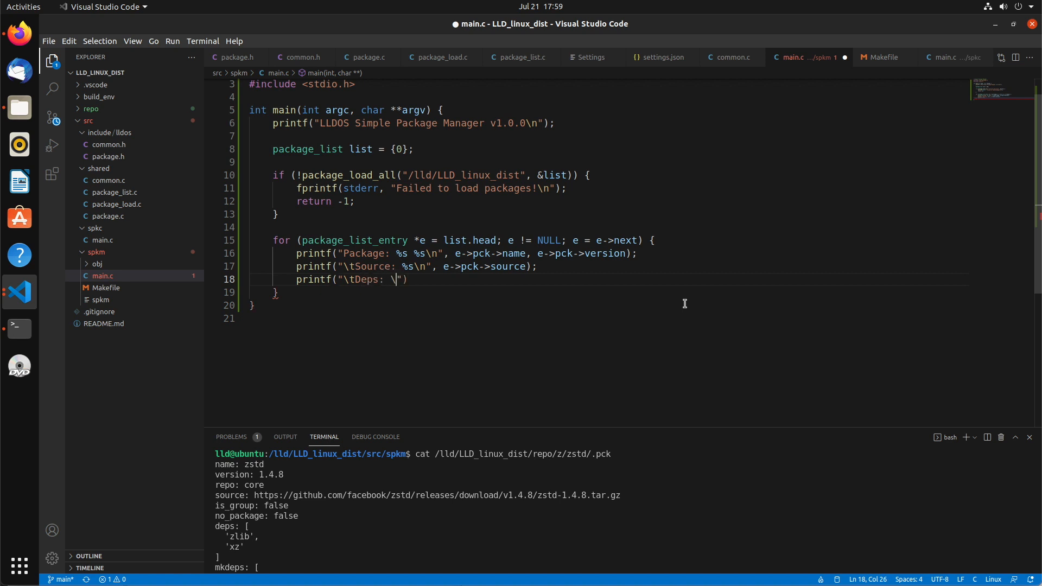
{"action": "type", "text": "n"}
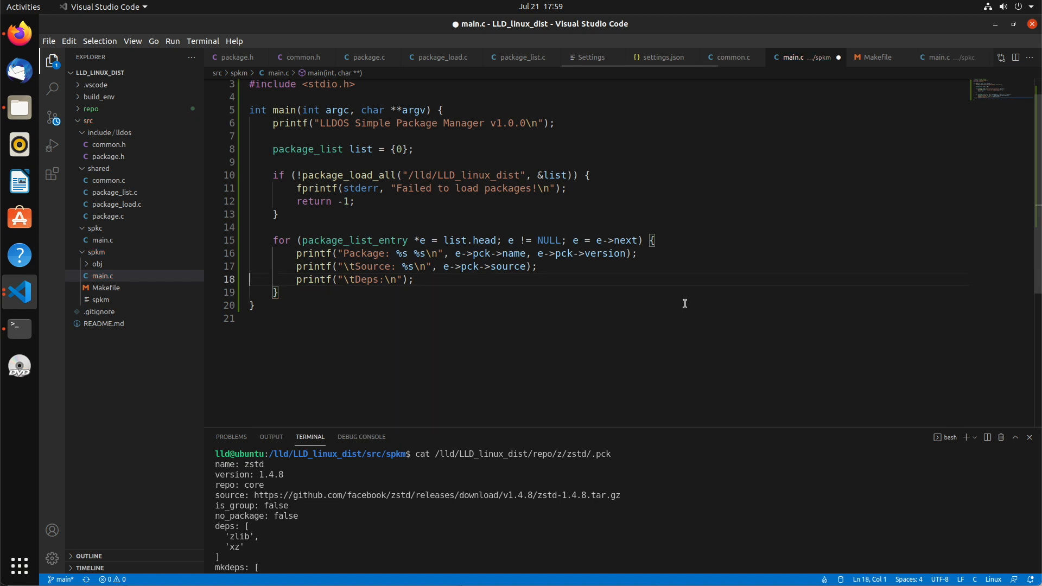
{"action": "type", "text": "if (e->pck-"}
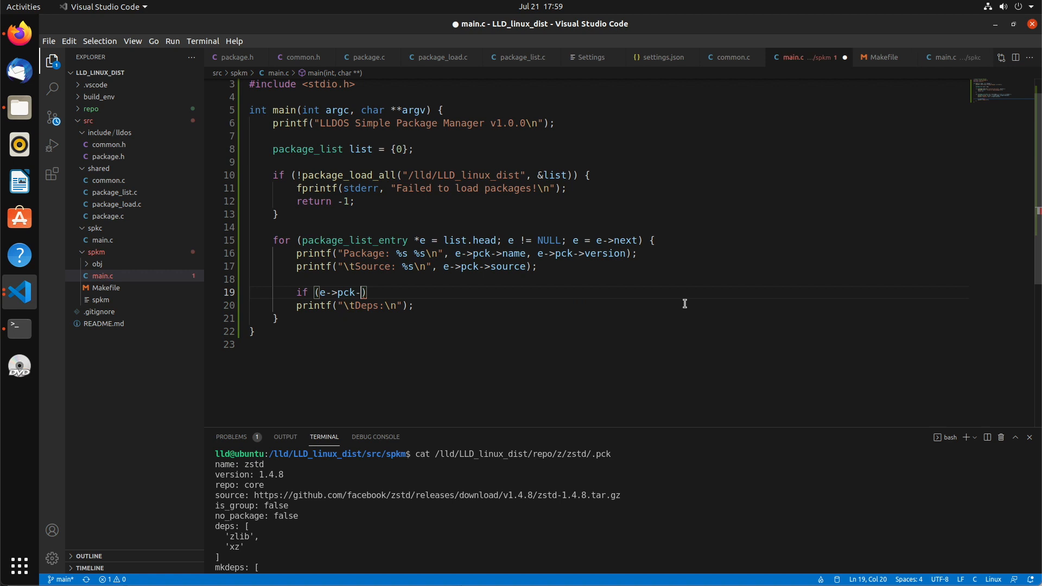
{"action": "type", "text": "deps->"}
{"action": "type", "text": "for ("}
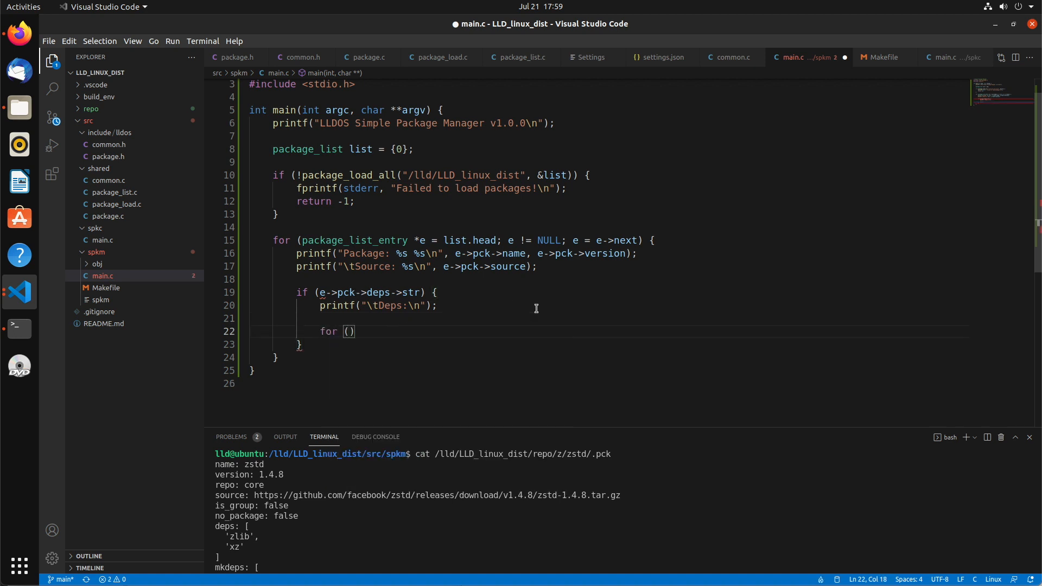
Write the loop str_list *l = &e->pck->deps; l && l->str; l = l->next, using deps.str
{"action": "type", "text": "str_list *l ="}
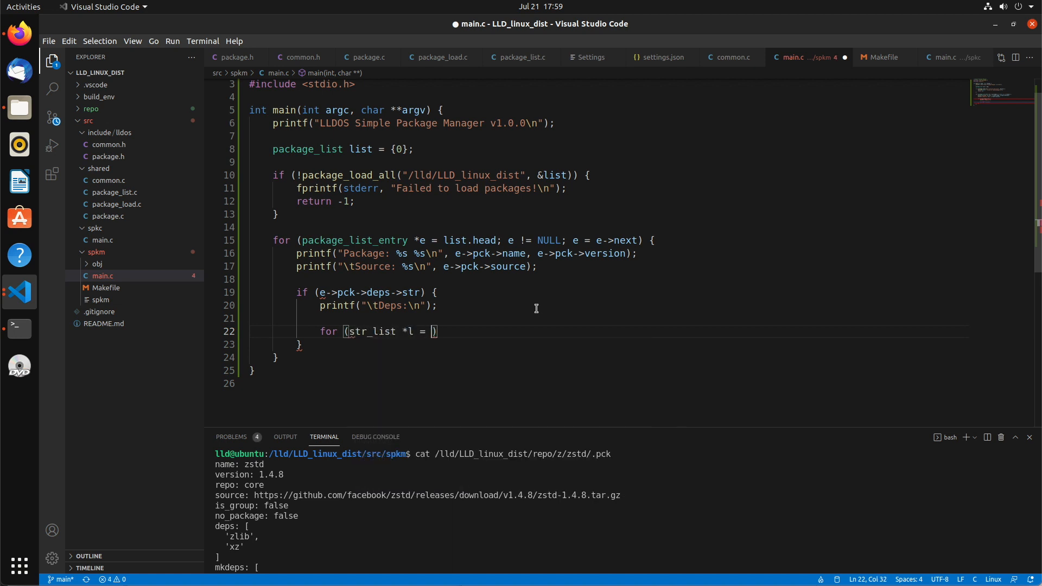
{"action": "type", "text": "e->pck->"}
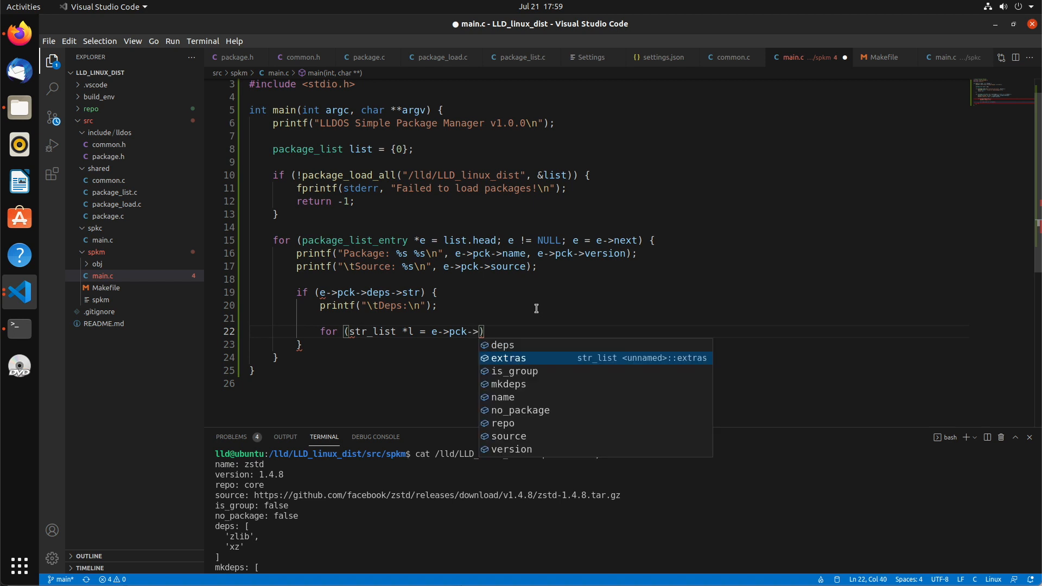
{"action": "type", "text": "deps"}
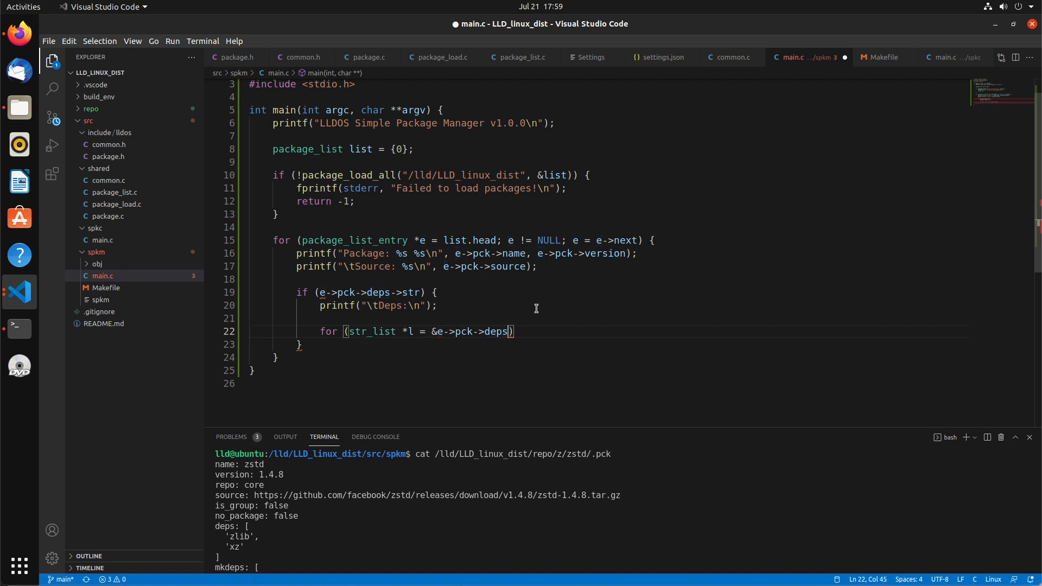
{"action": "type", "text": ";"}
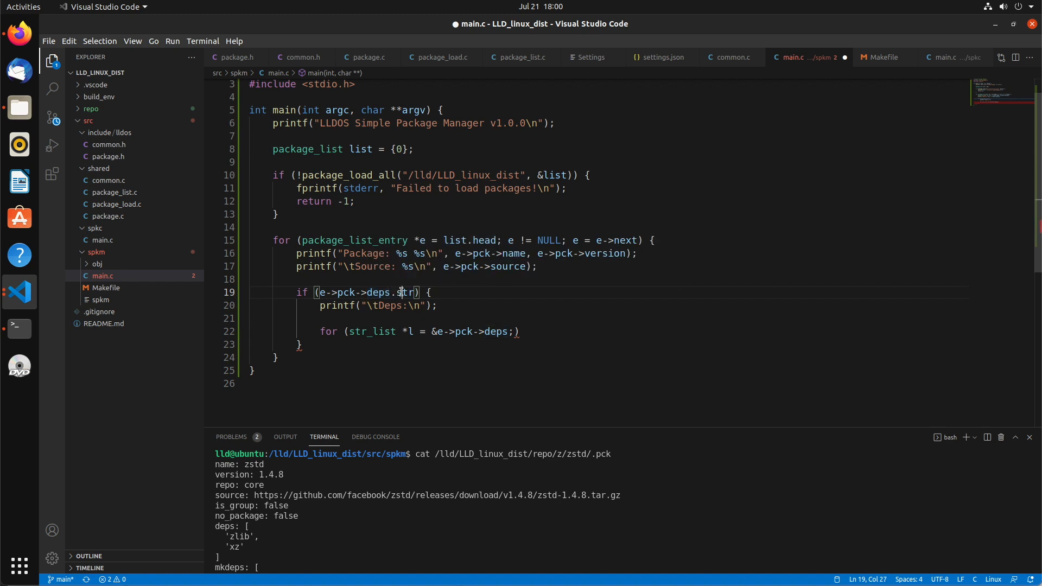
{"action": "left_click", "coordinate": [253, 318]}
{"action": "type", "text": " l "}
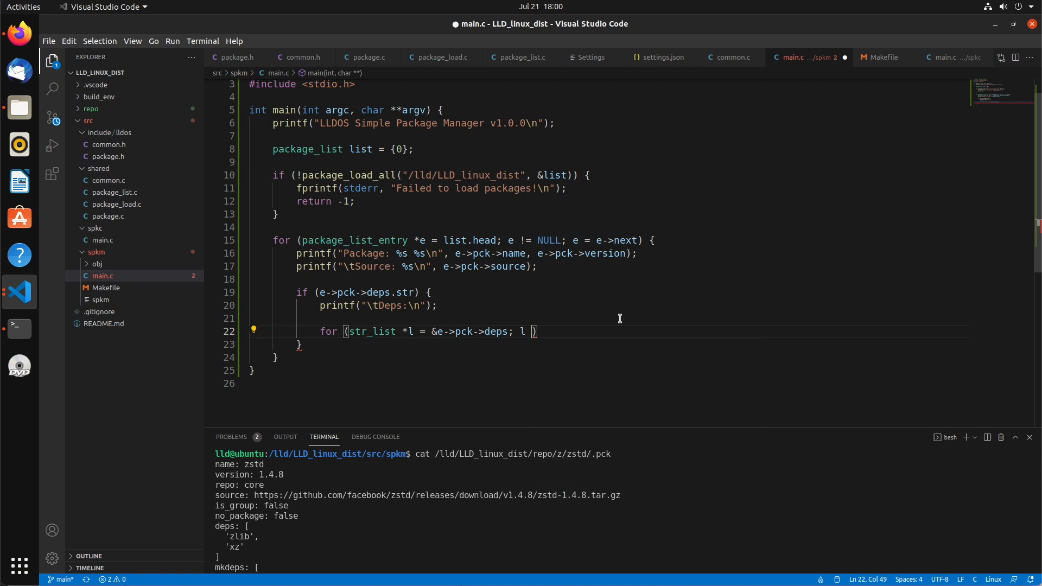
{"action": "type", "text": "&& l->str; l = l->next"}
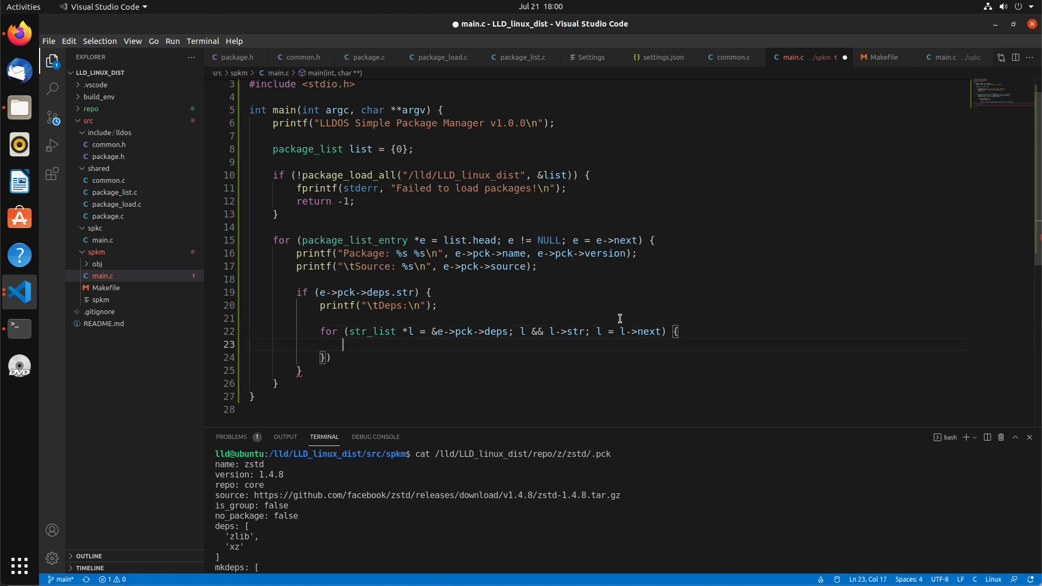
{"action": "type", "text": "\\"}
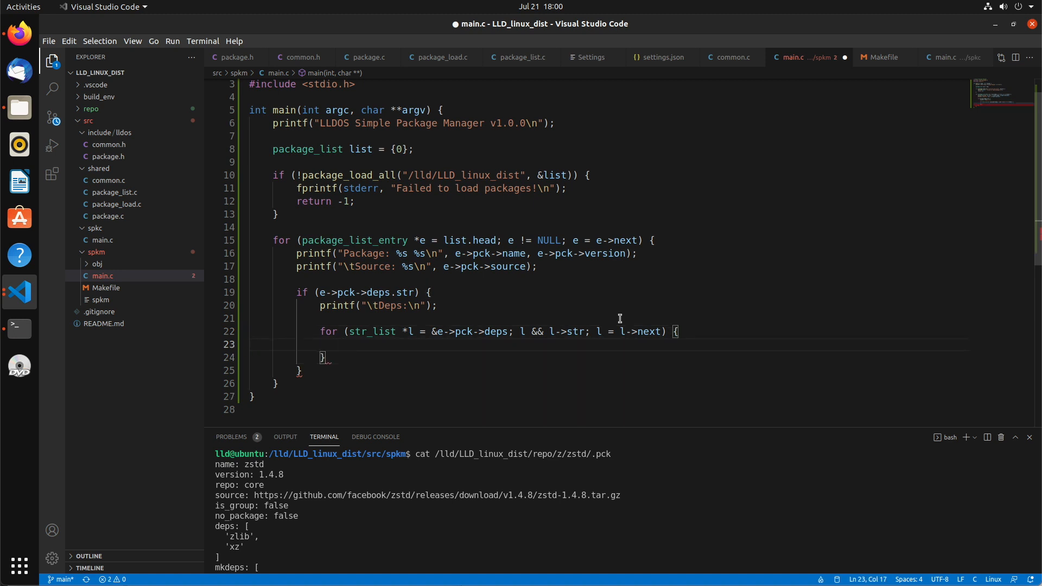
{"action": "type", "text": "printf(\"\")"}
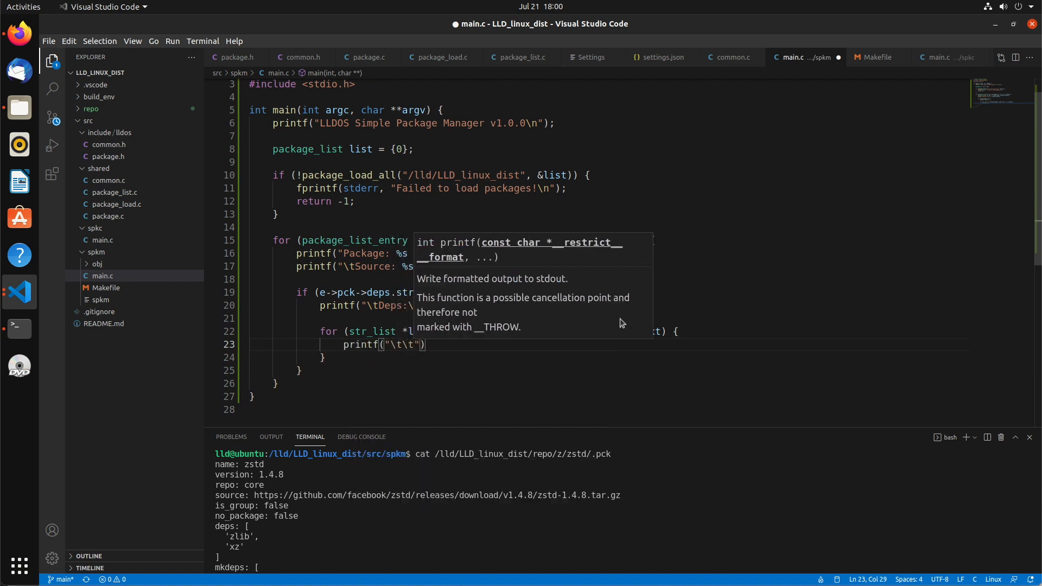
Print each dependency as a "\t\t- name" line and add printf("\n") after each package
{"action": "type", "text": "- %s\\n"}
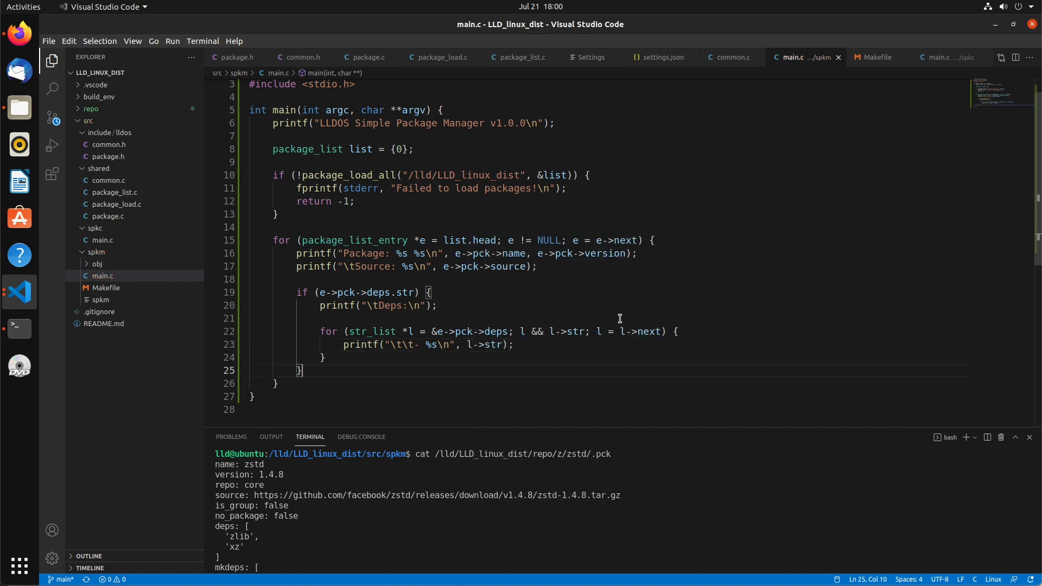
{"action": "type", "text": "printf"}
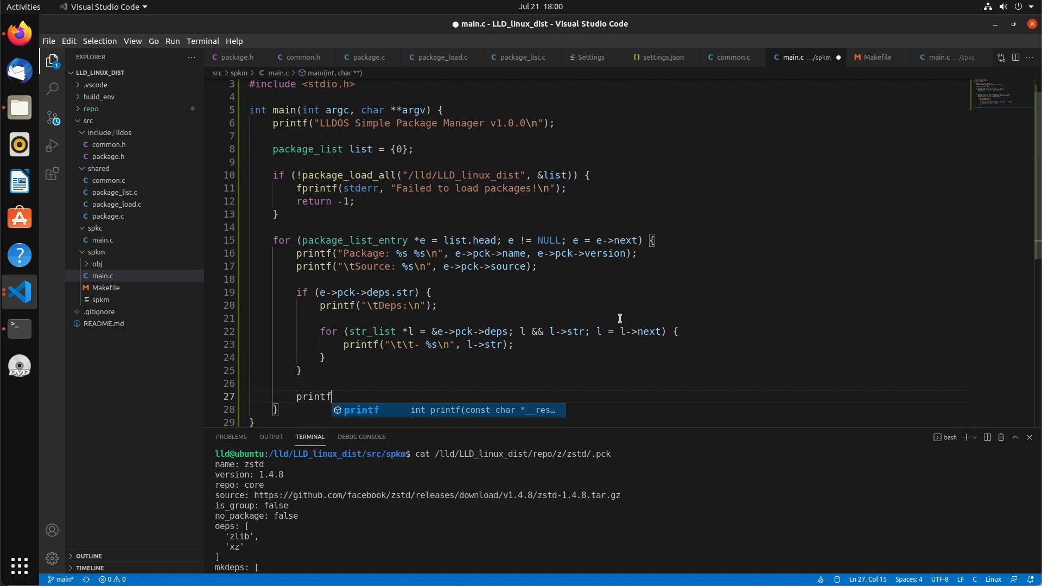
{"action": "type", "text": "(\"\\n\");"}
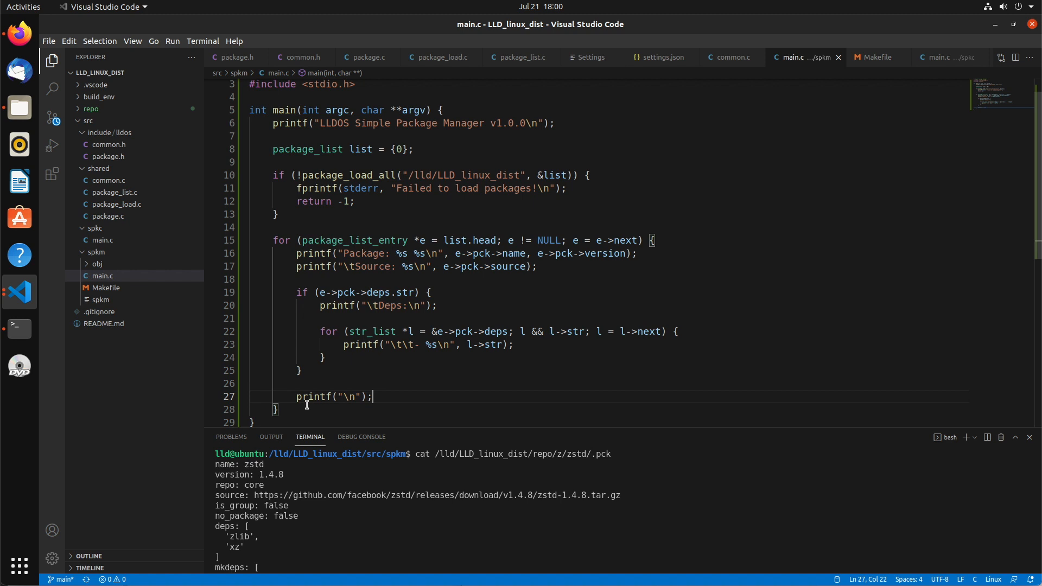
{"action": "scroll", "scroll_direction": "down", "scroll_amount": 3}
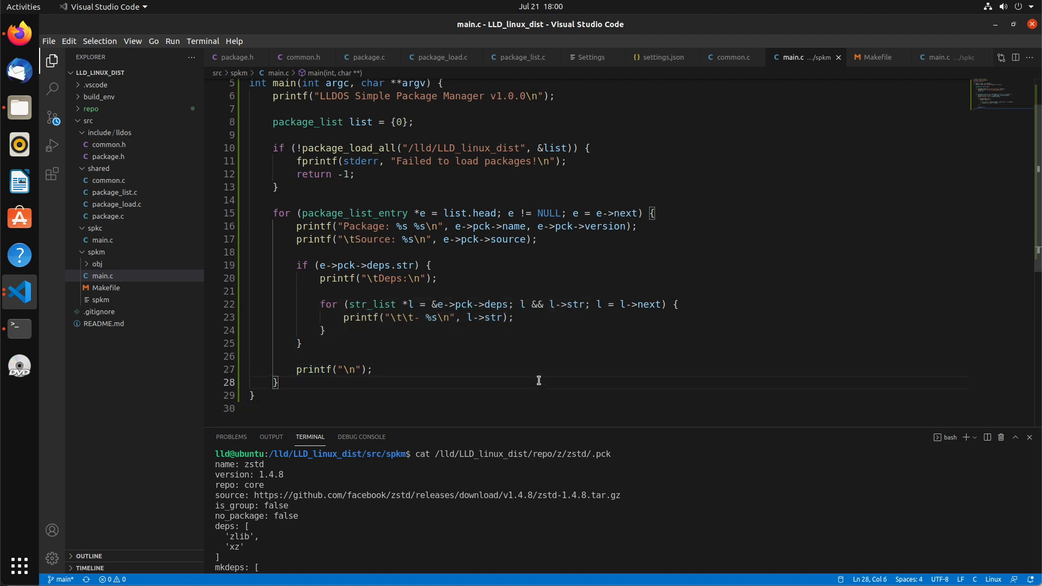
{"action": "mouse_move", "coordinate": [635, 368]}
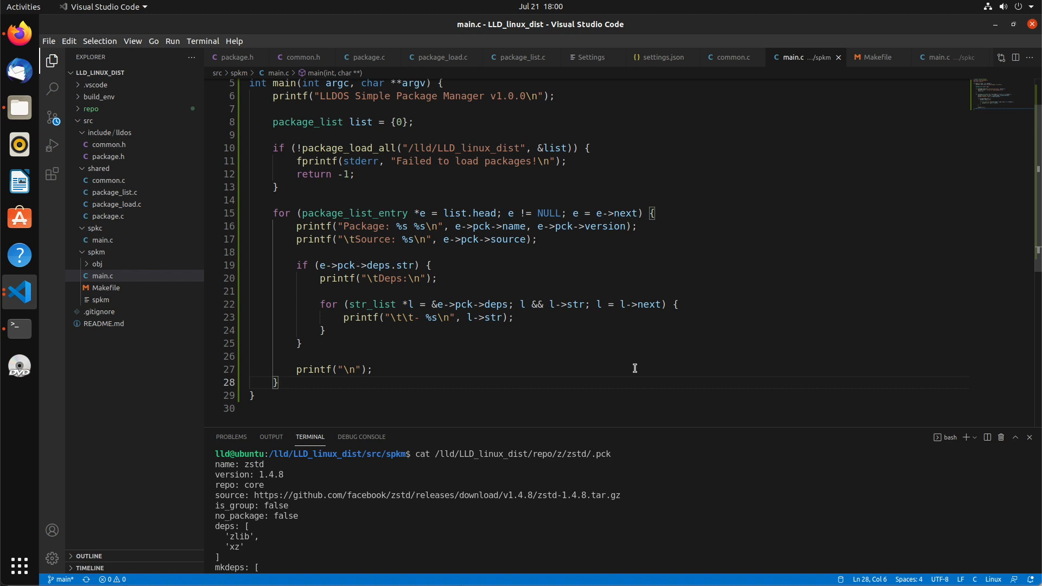
{"action": "mouse_move", "coordinate": [694, 548]}
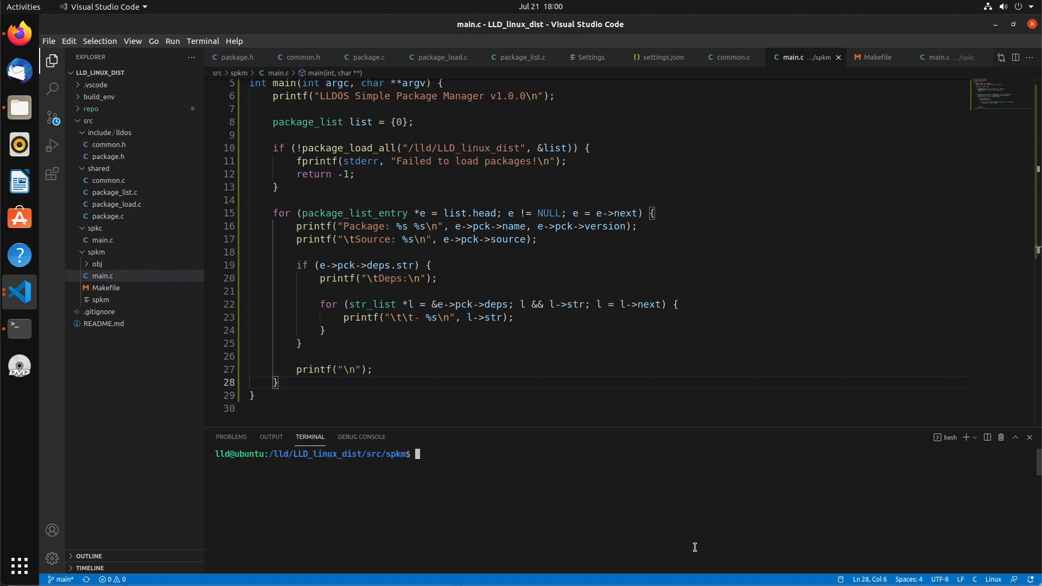
Build with make and run ./spkm, which reports "Failed to load packages!"
{"action": "type", "text": "make"}
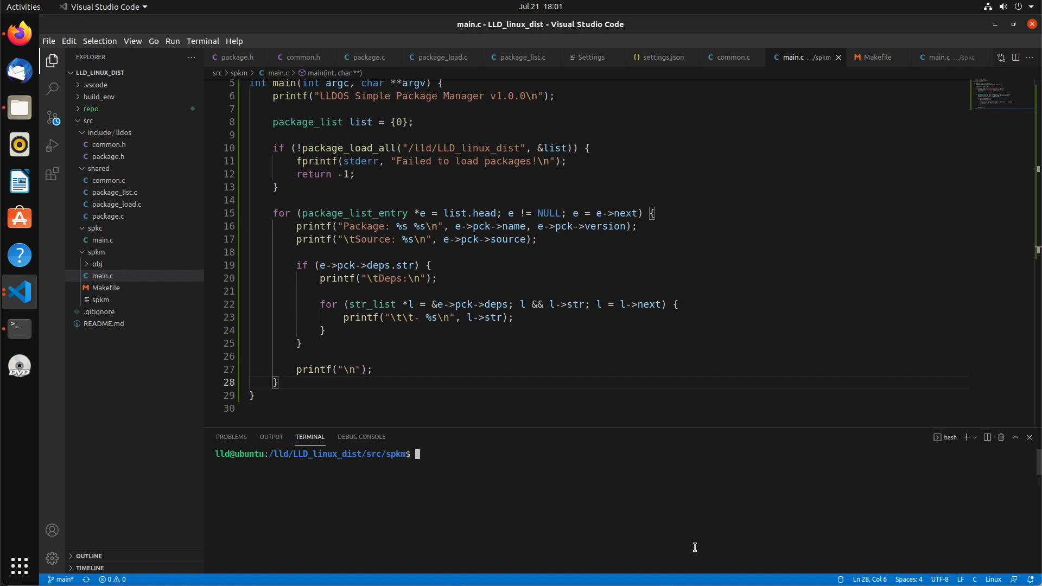
{"action": "type", "text": "./spkm"}
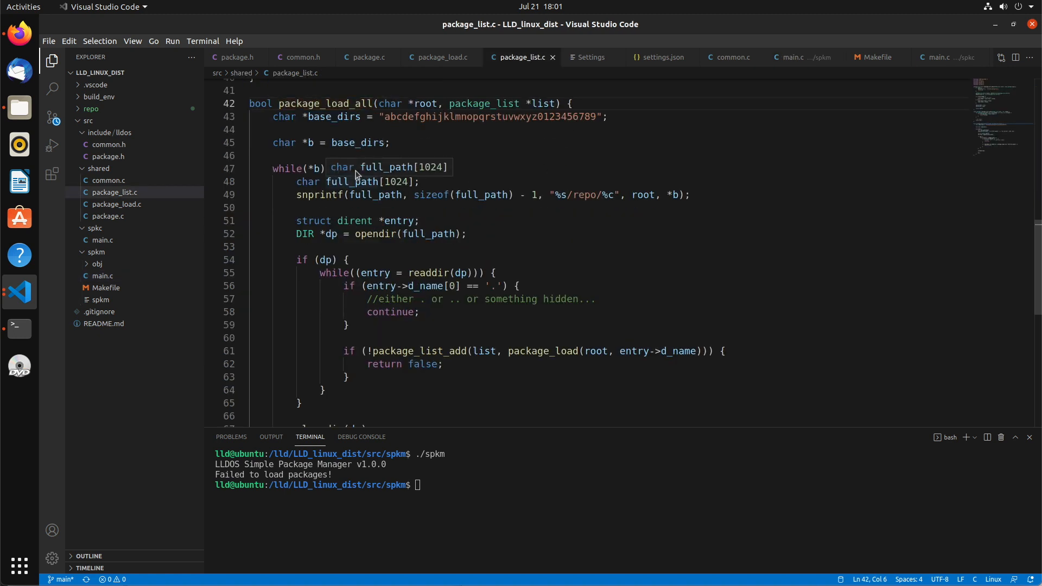
Review package_load_all's closedir section, rebuild with make, and retype ./spkm
{"action": "scroll", "scroll_direction": "down", "scroll_amount": 3}
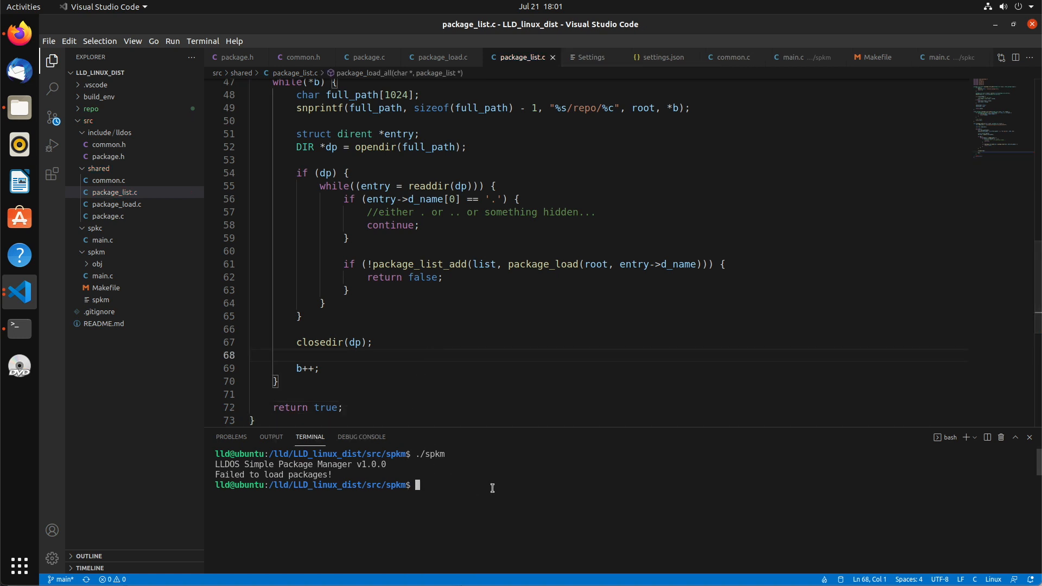
{"action": "type", "text": "make"}
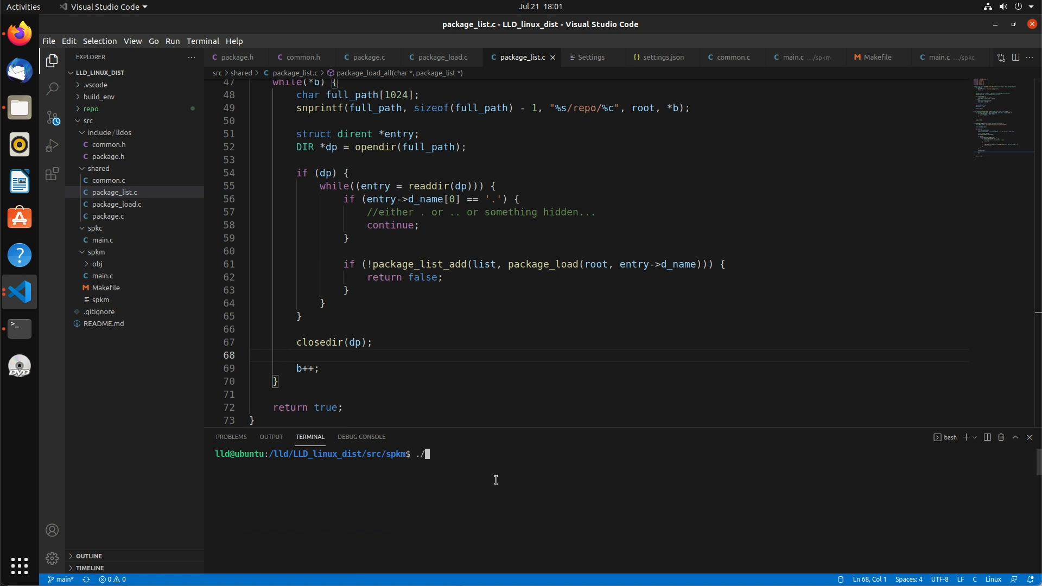
{"action": "type", "text": "spkm"}
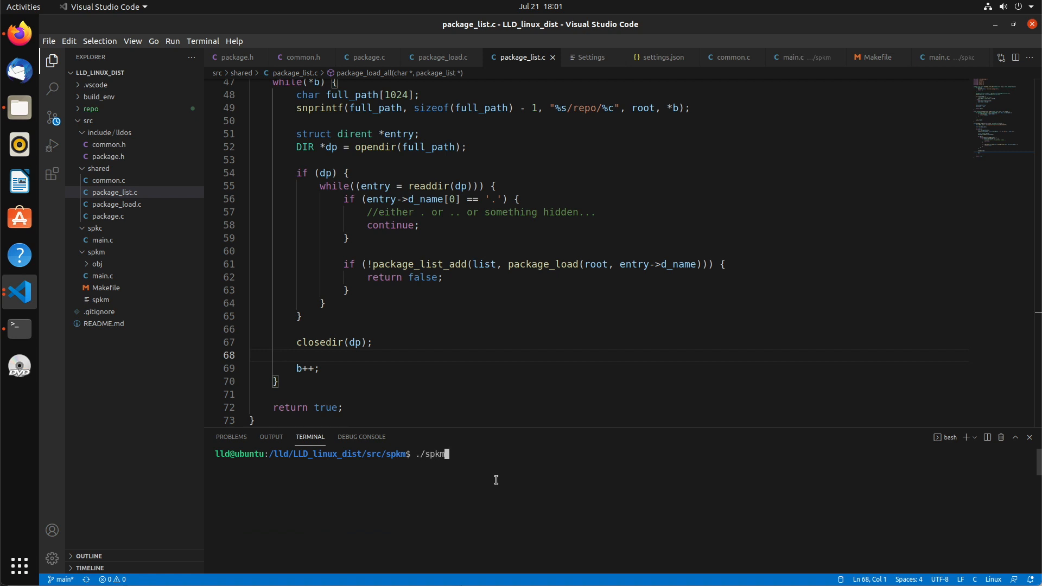
Run ./spkm, confirm zstd 1.4.8 lists deps zlib and xz, then clear the terminal
{"action": "key", "text": "Return"}
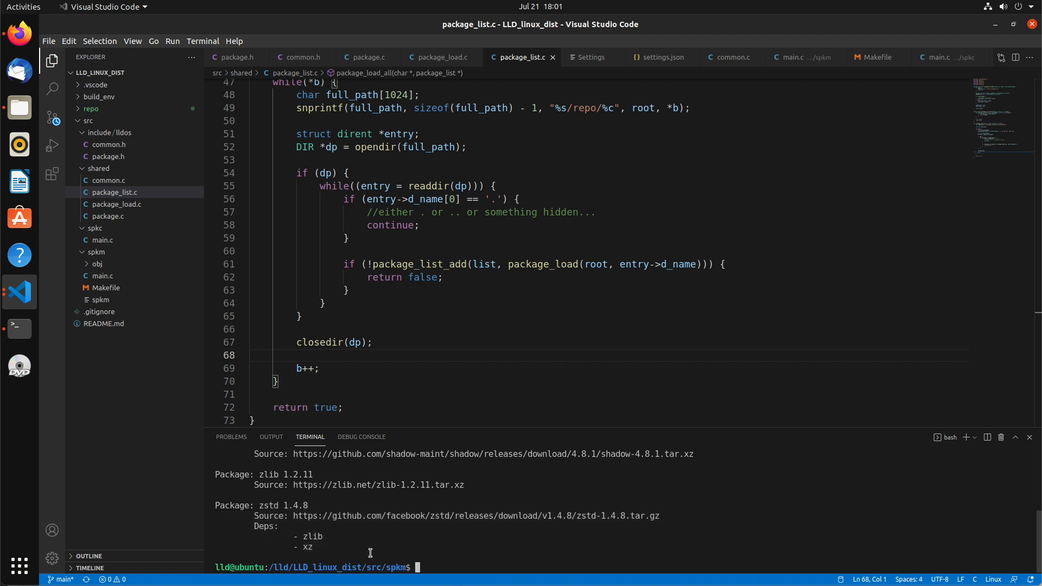
{"action": "mouse_move", "coordinate": [442, 540]}
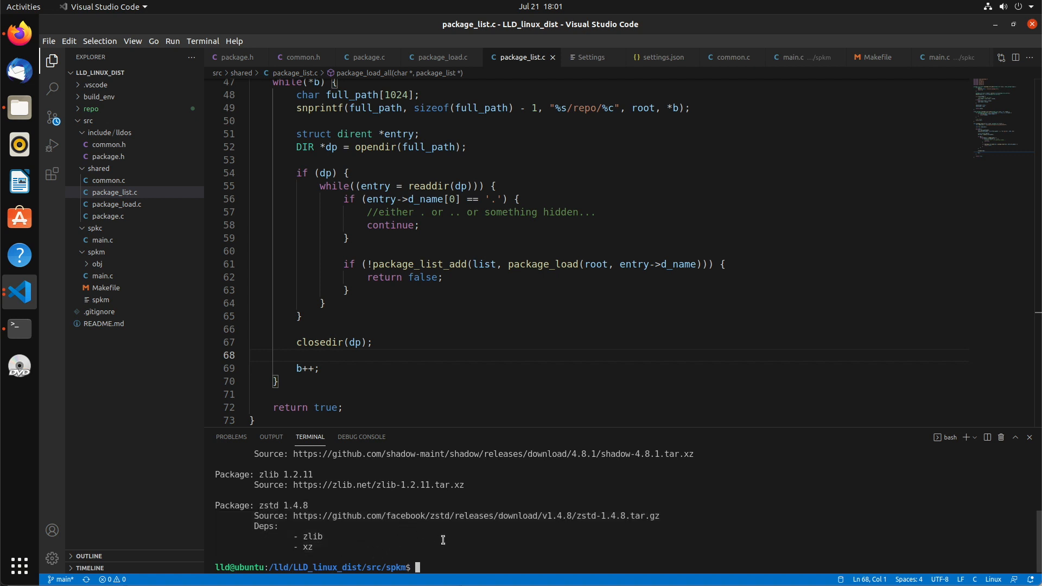
{"action": "type", "text": "./spkm"}
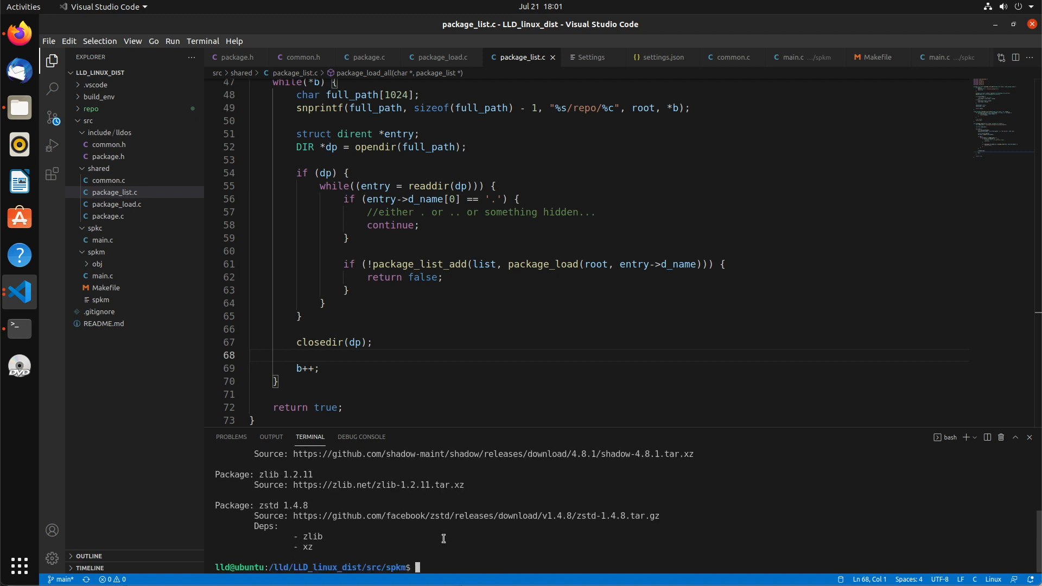
{"action": "type", "text": "clear"}
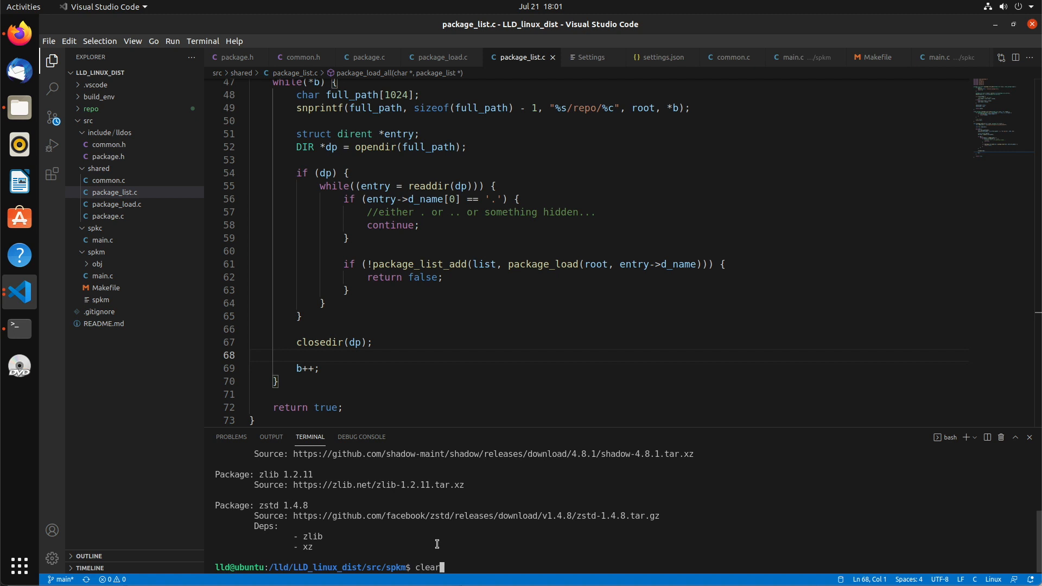